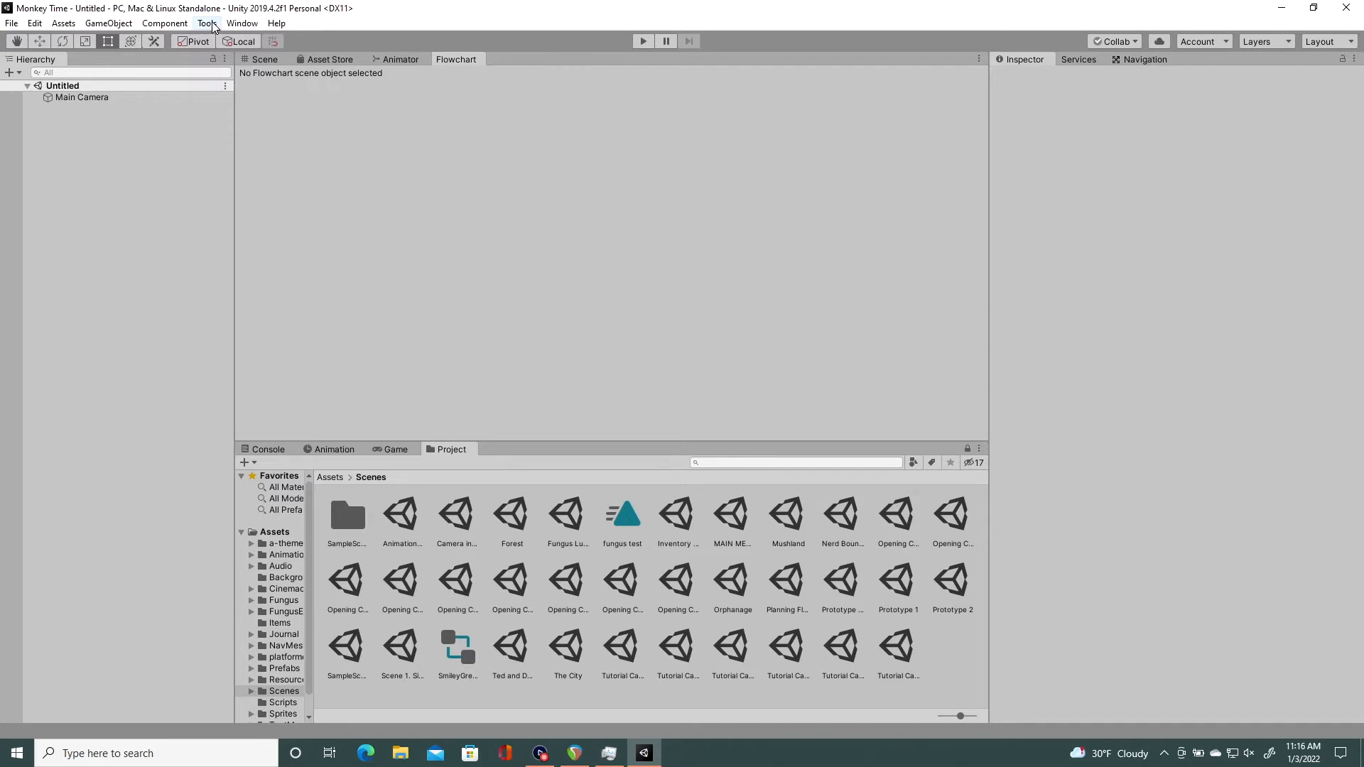
Step: Create a Fungus Flowchart object in the scene via the Tools menu
left_click(208, 23)
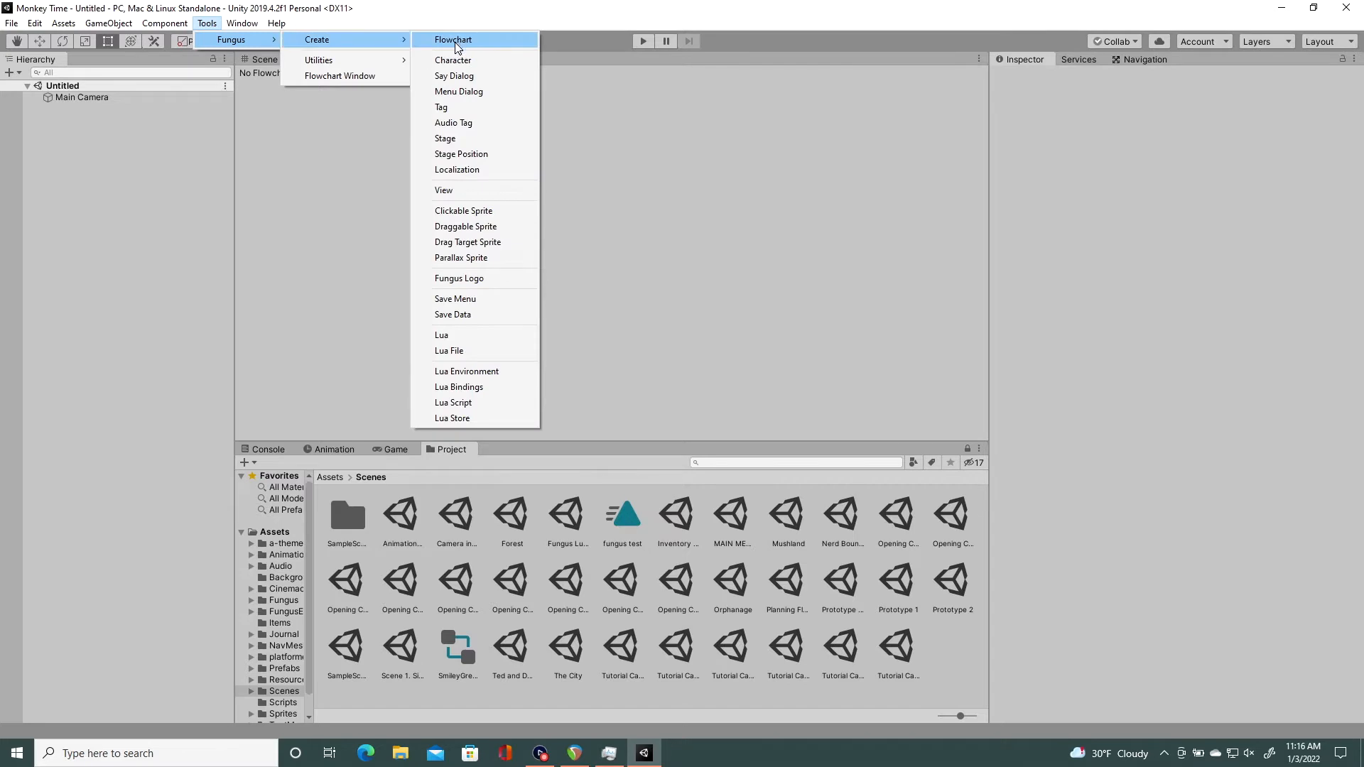
left_click(452, 40)
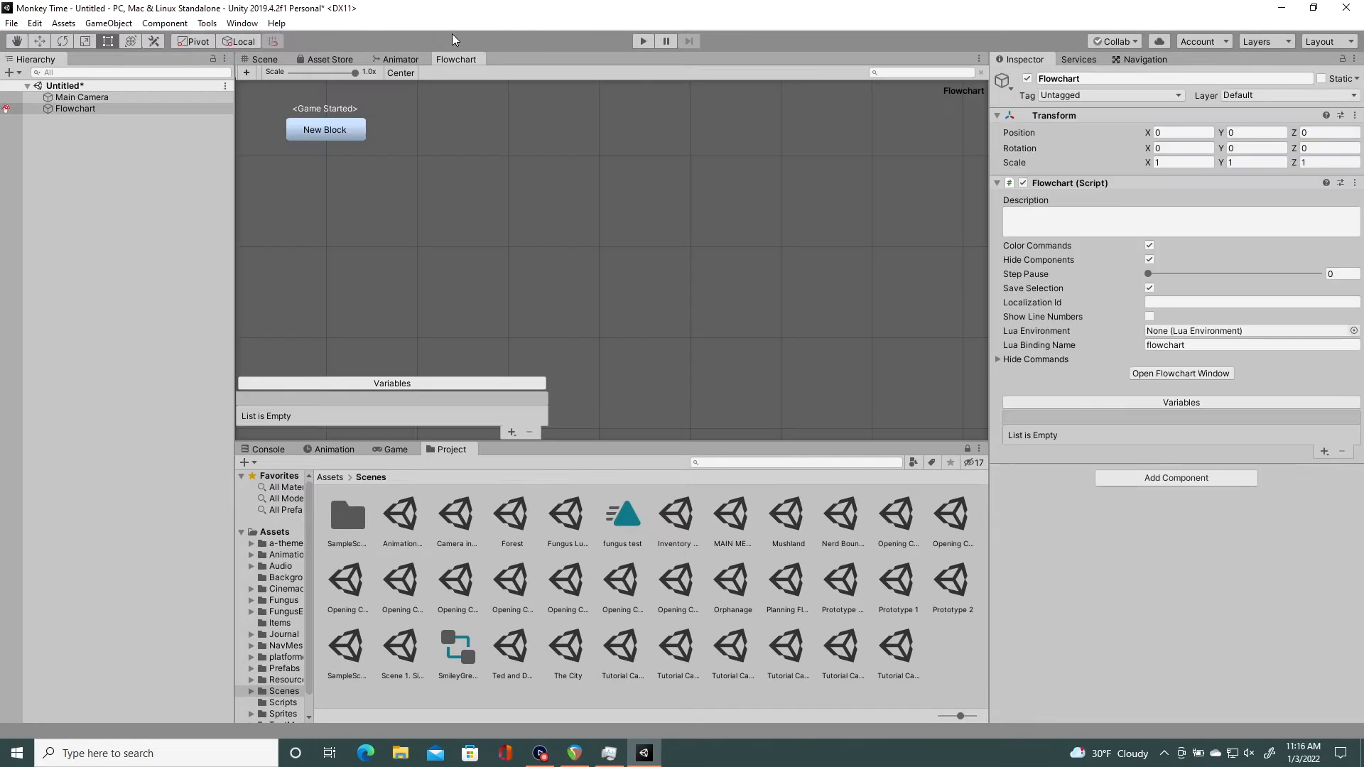
mouse_move(208, 24)
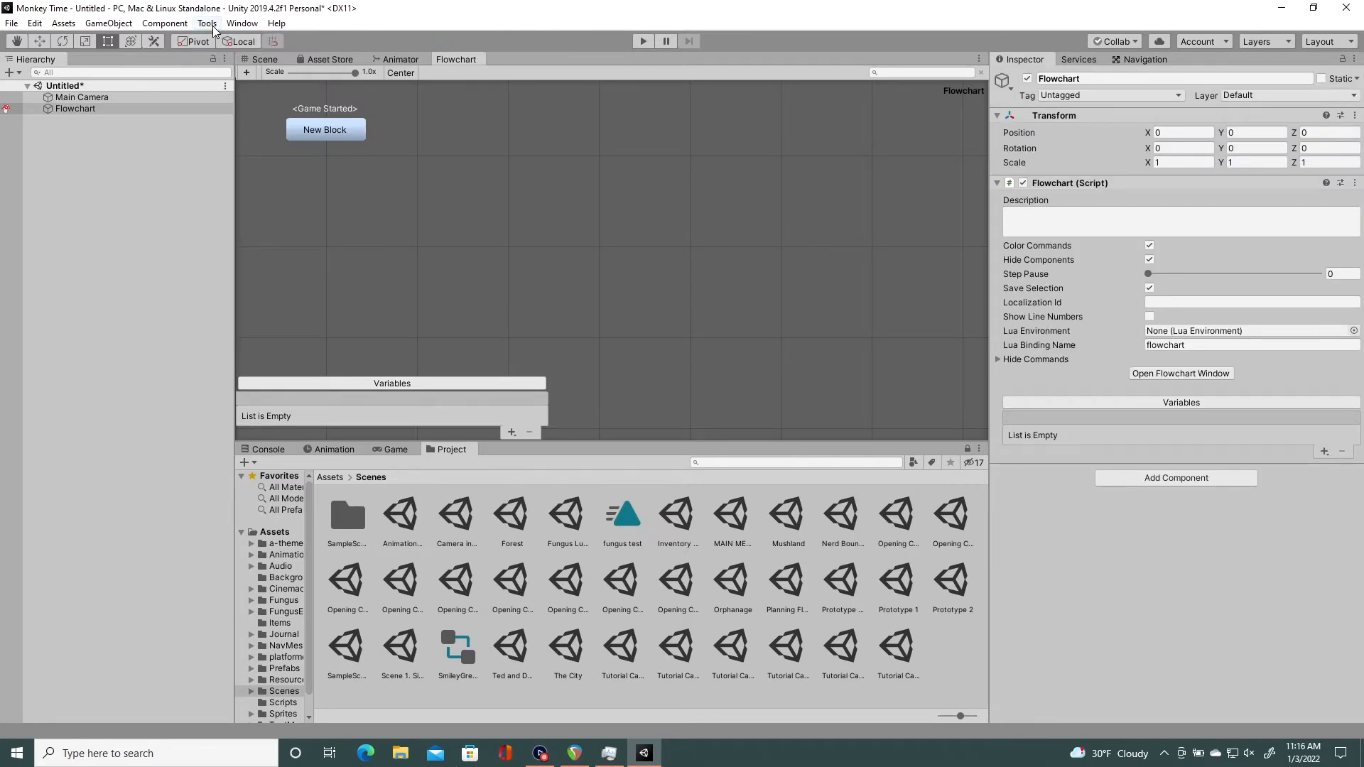
left_click(208, 23)
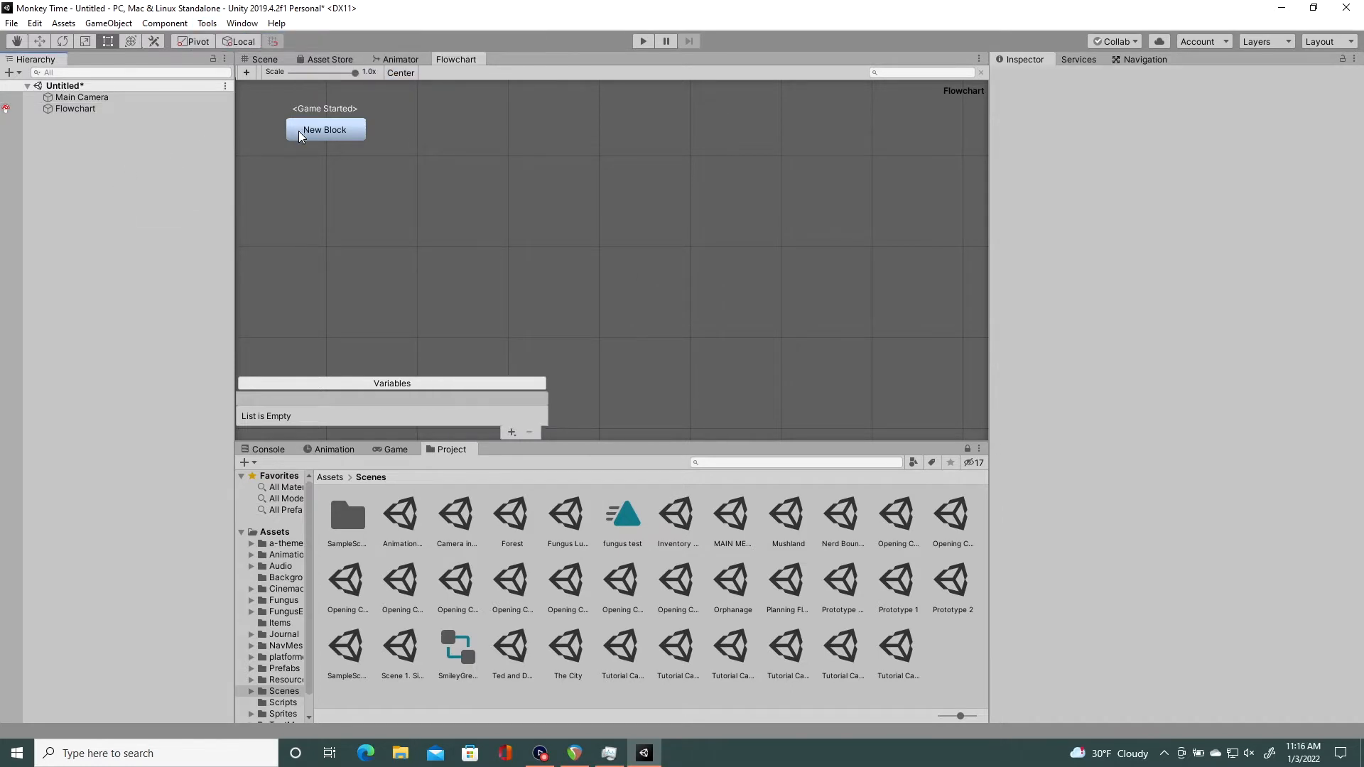
Step: Drag the New Block down-right, then peek at the variable type list without adding one
left_click(324, 129)
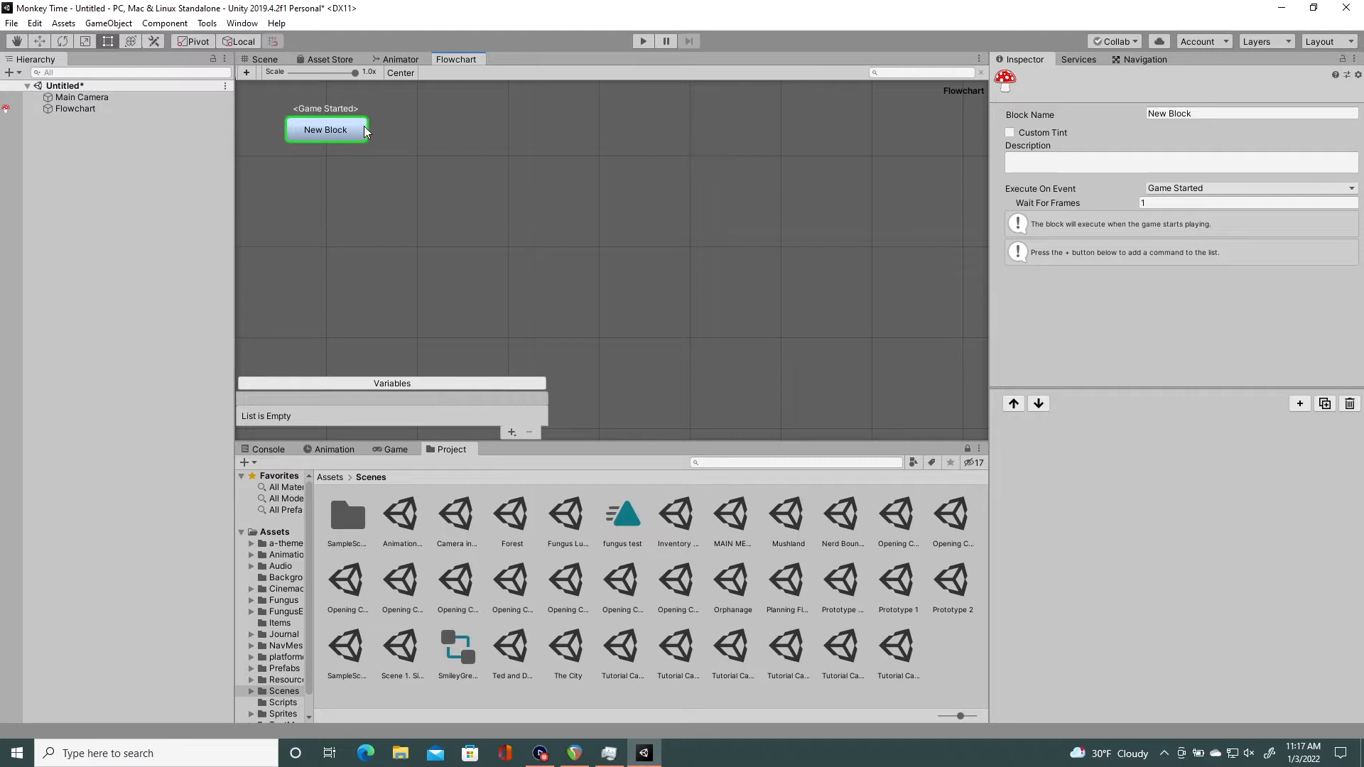
mouse_move(344, 141)
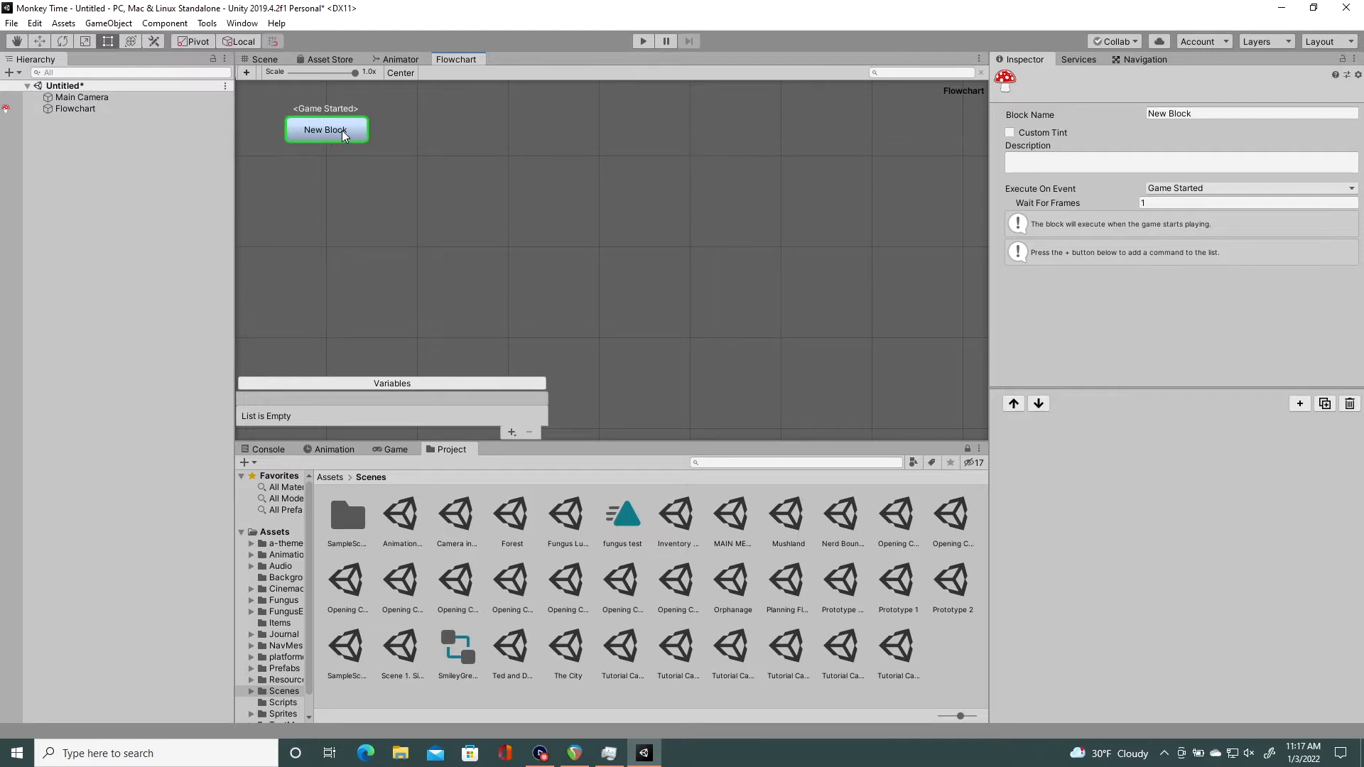
left_click_drag(327, 129, 371, 190)
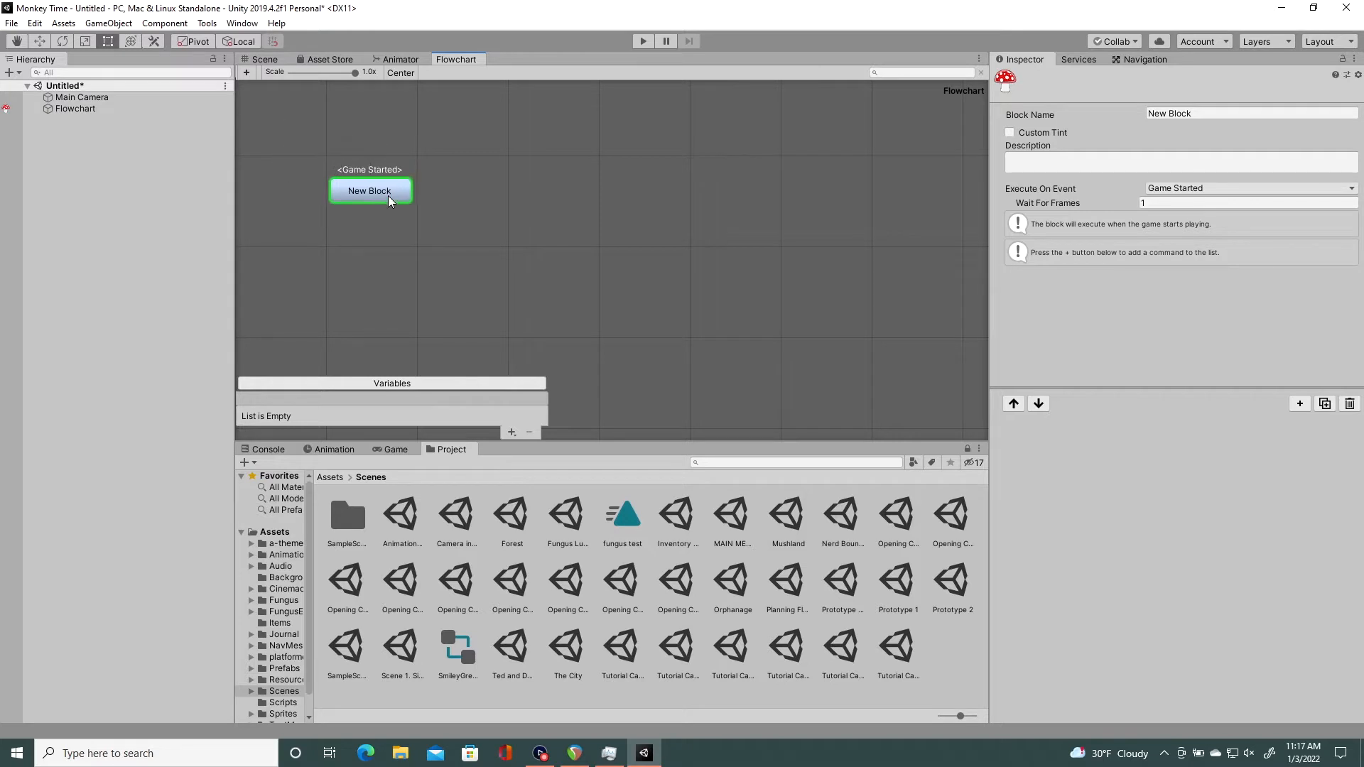
mouse_move(512, 432)
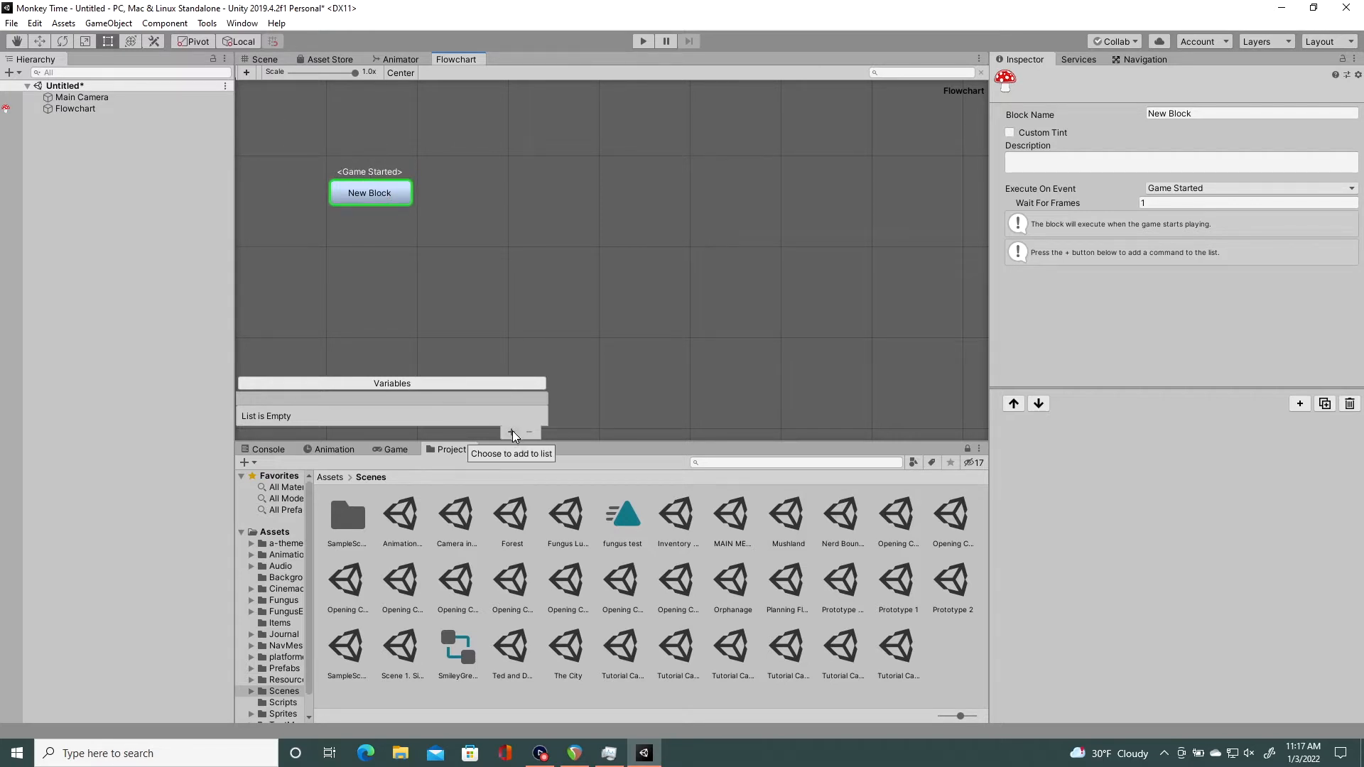
left_click(511, 432)
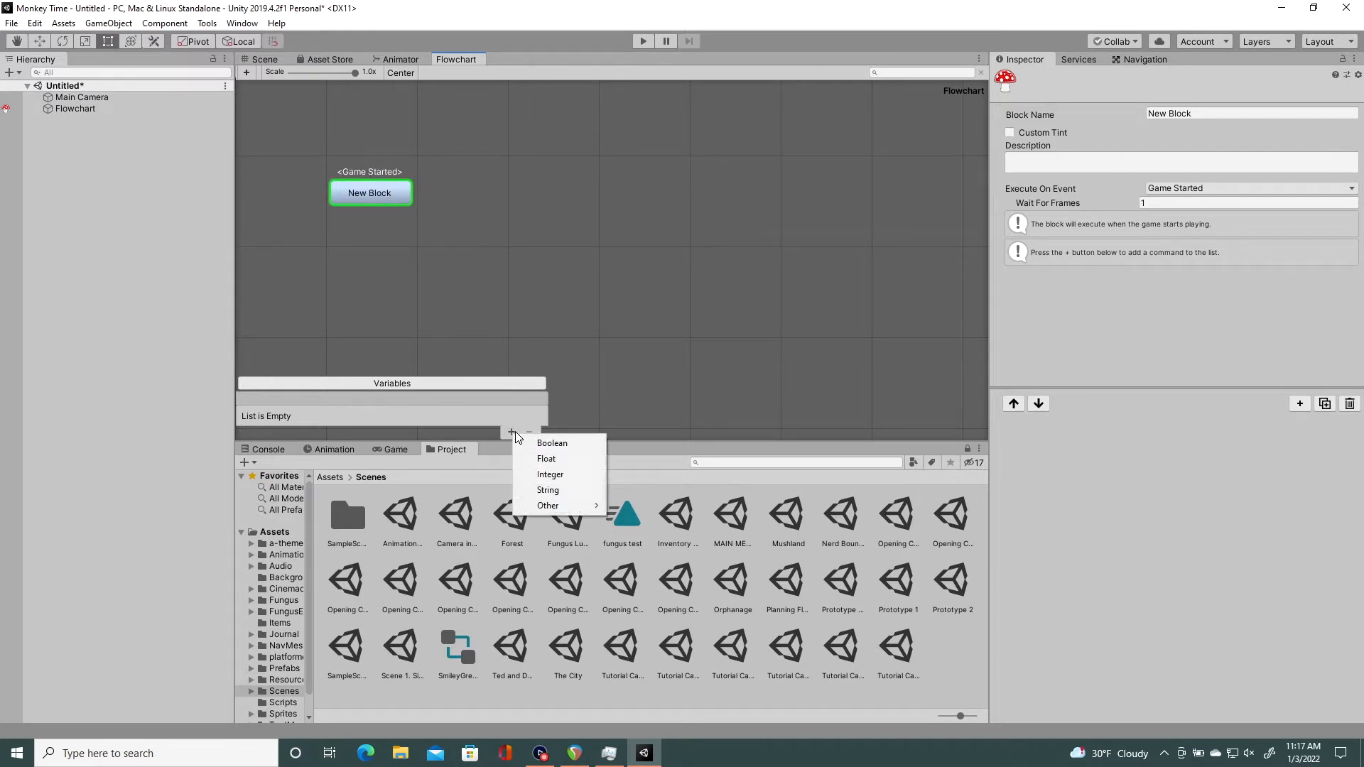
mouse_move(521, 435)
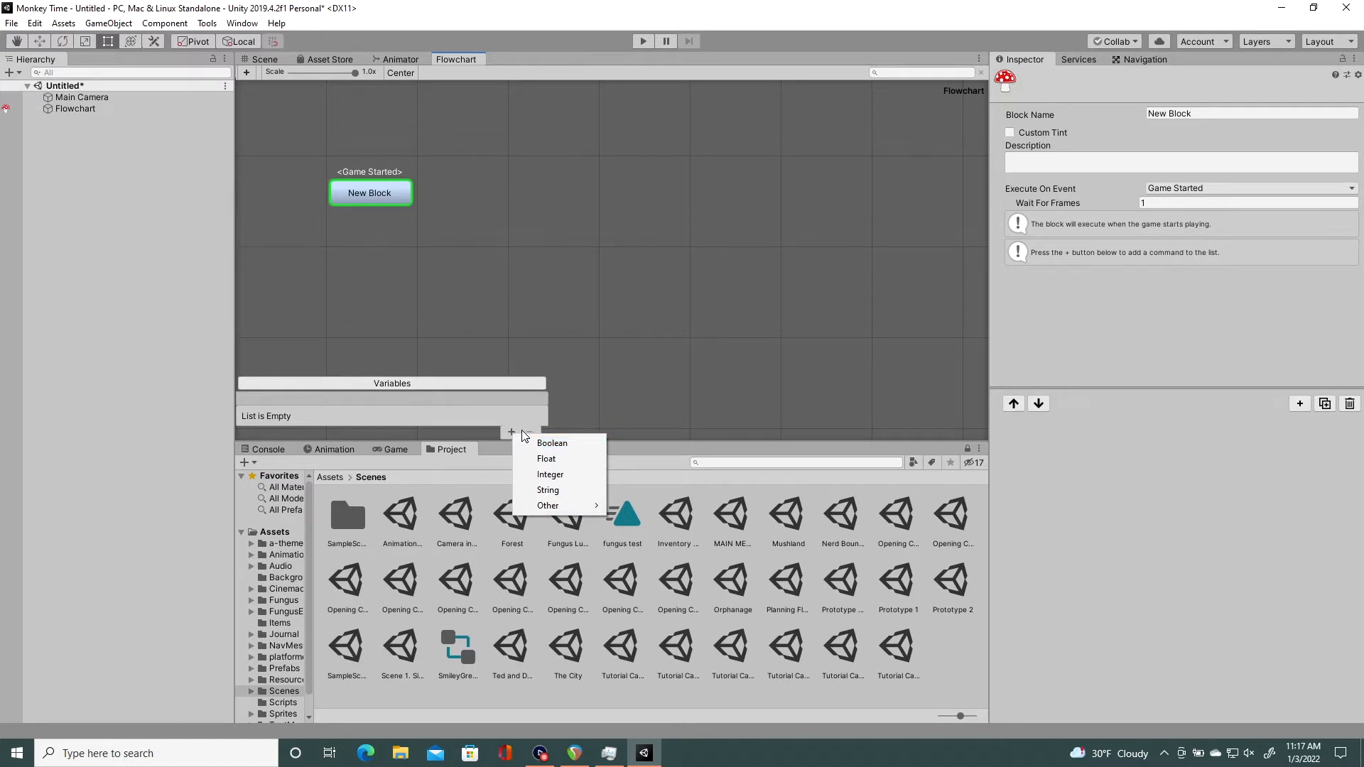
mouse_move(551, 443)
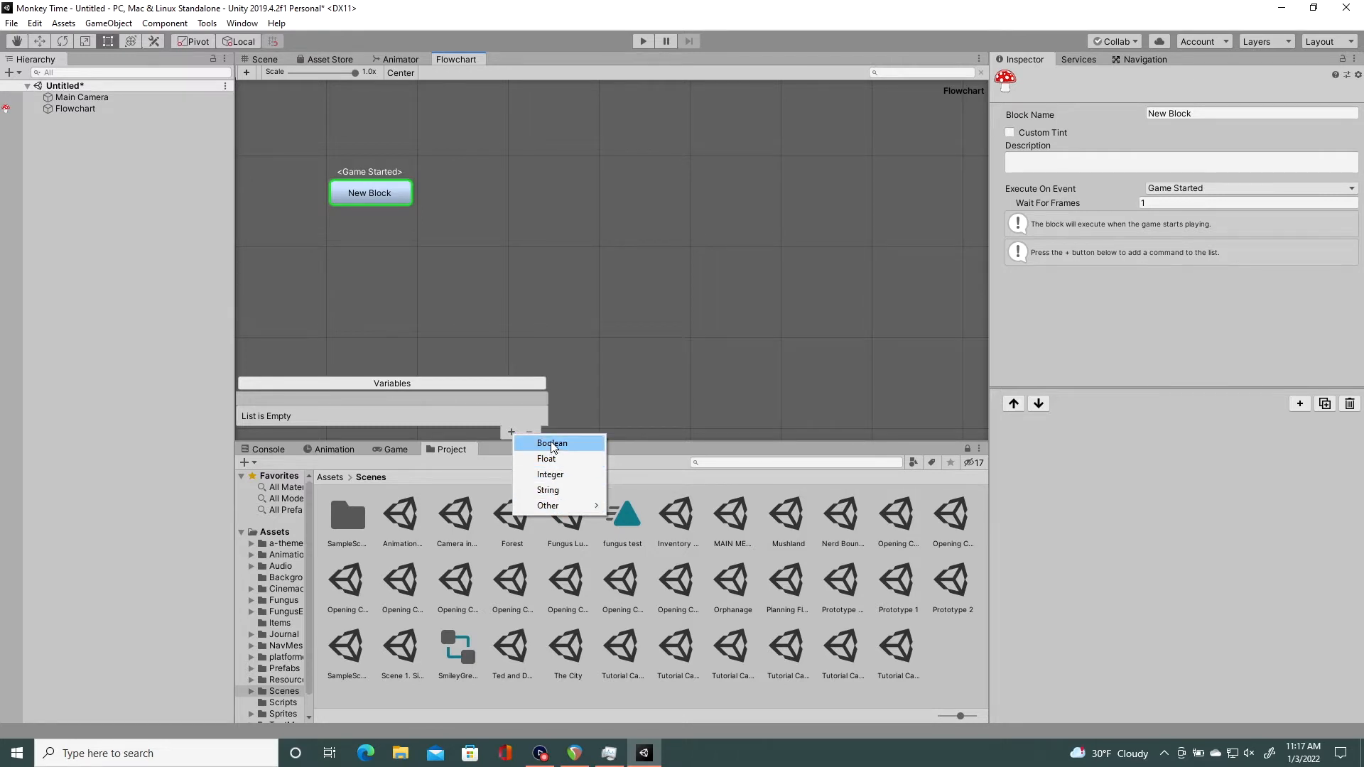
mouse_move(411, 399)
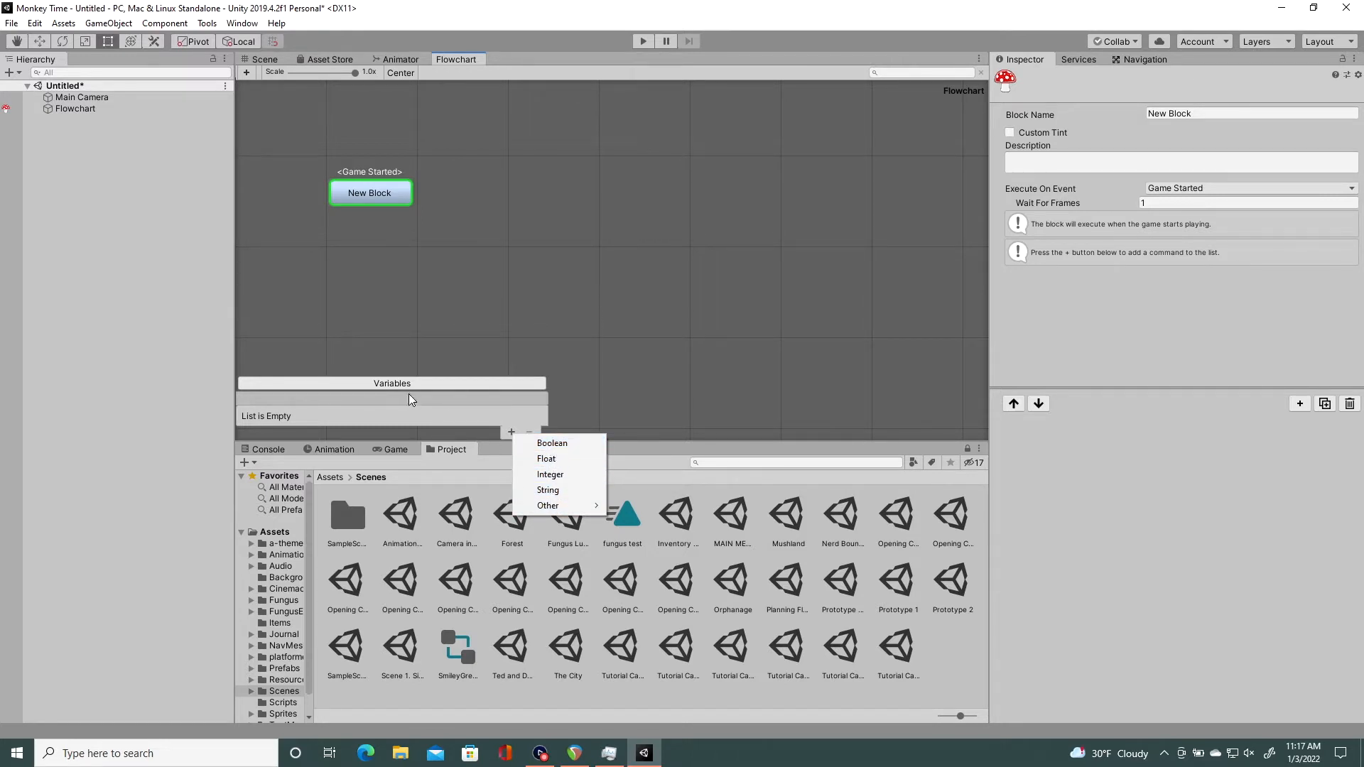
left_click(432, 397)
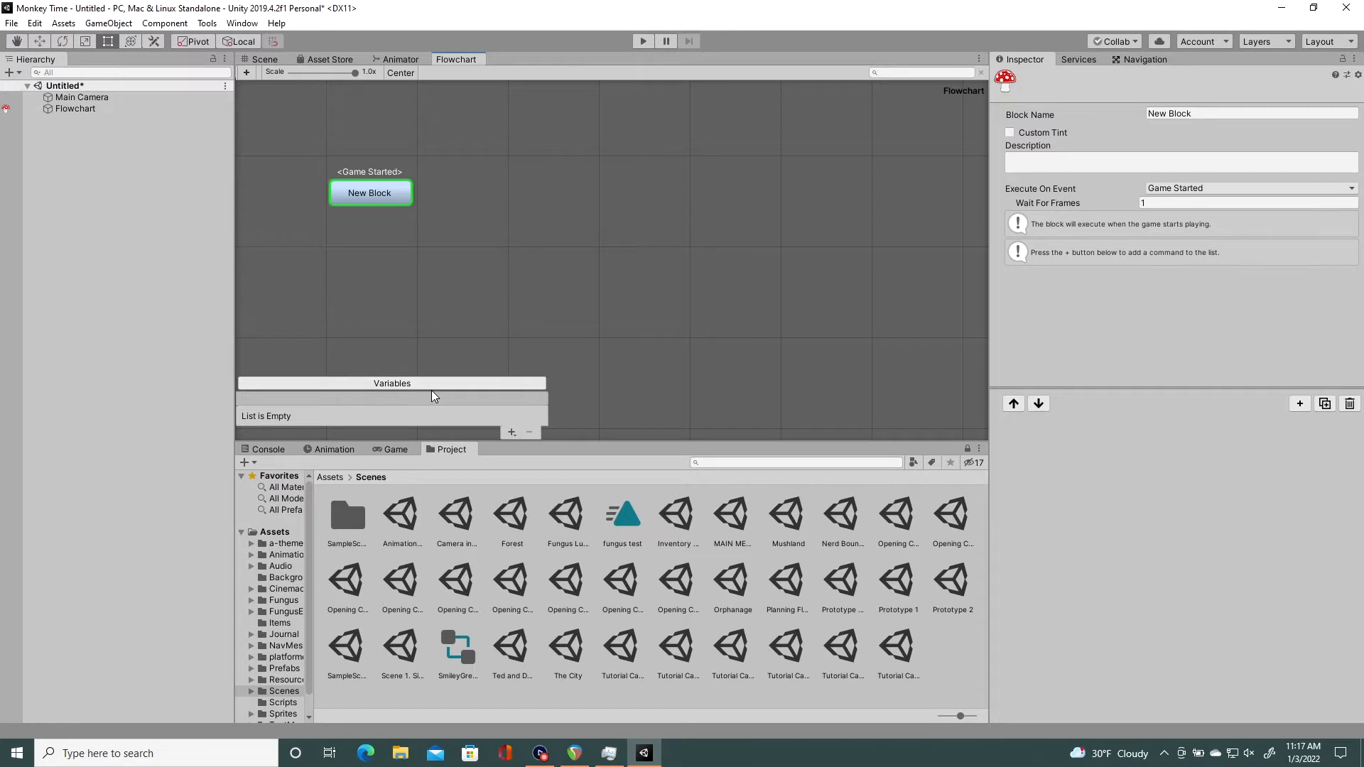
mouse_move(510, 436)
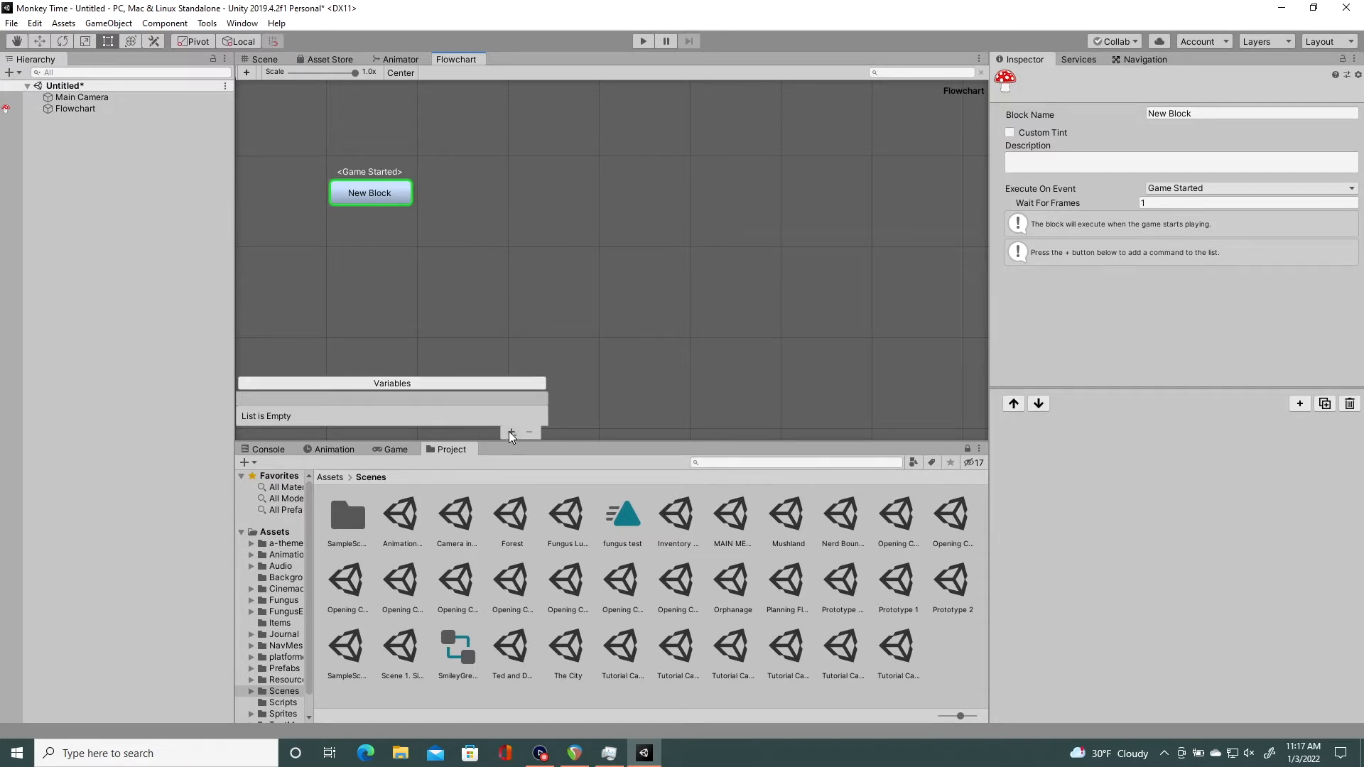
Step: Add an Integer variable named MoneyVar with value 0
left_click(511, 432)
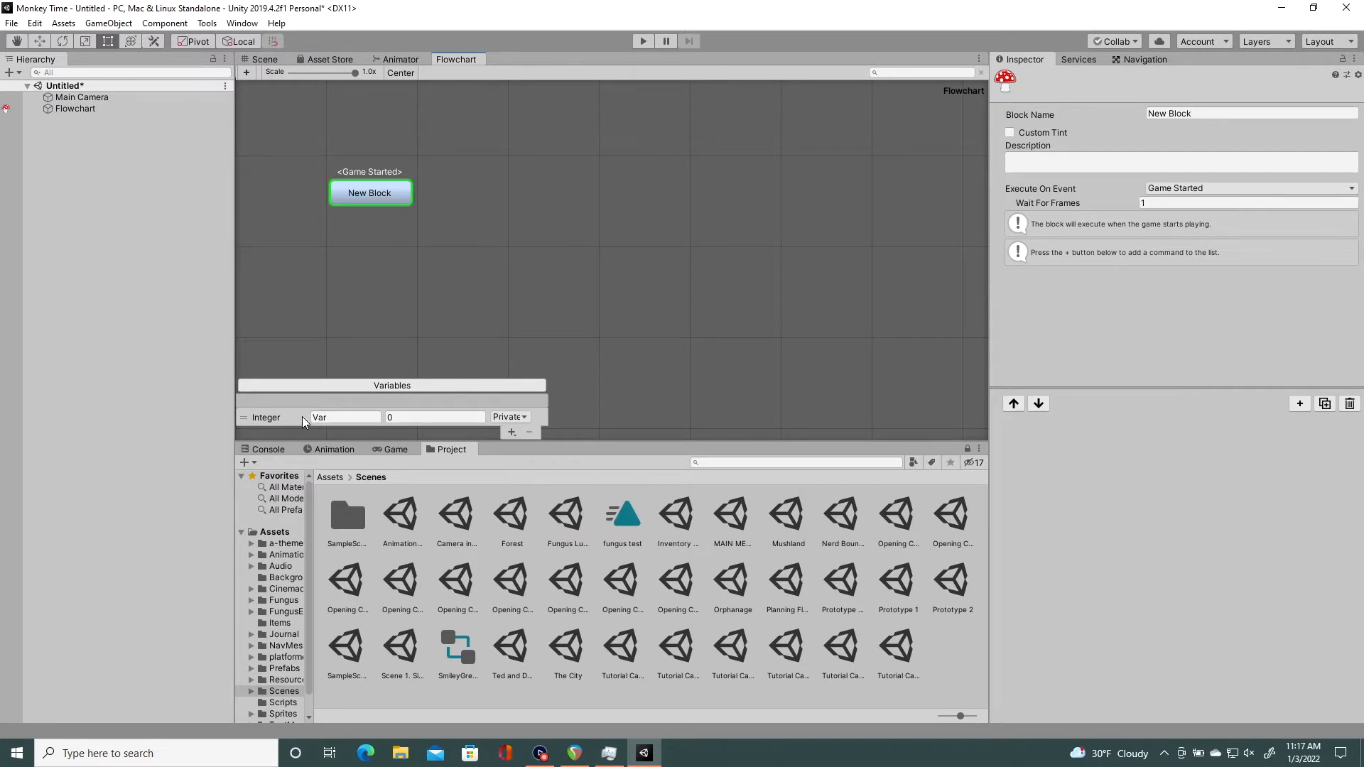
type("MonVar")
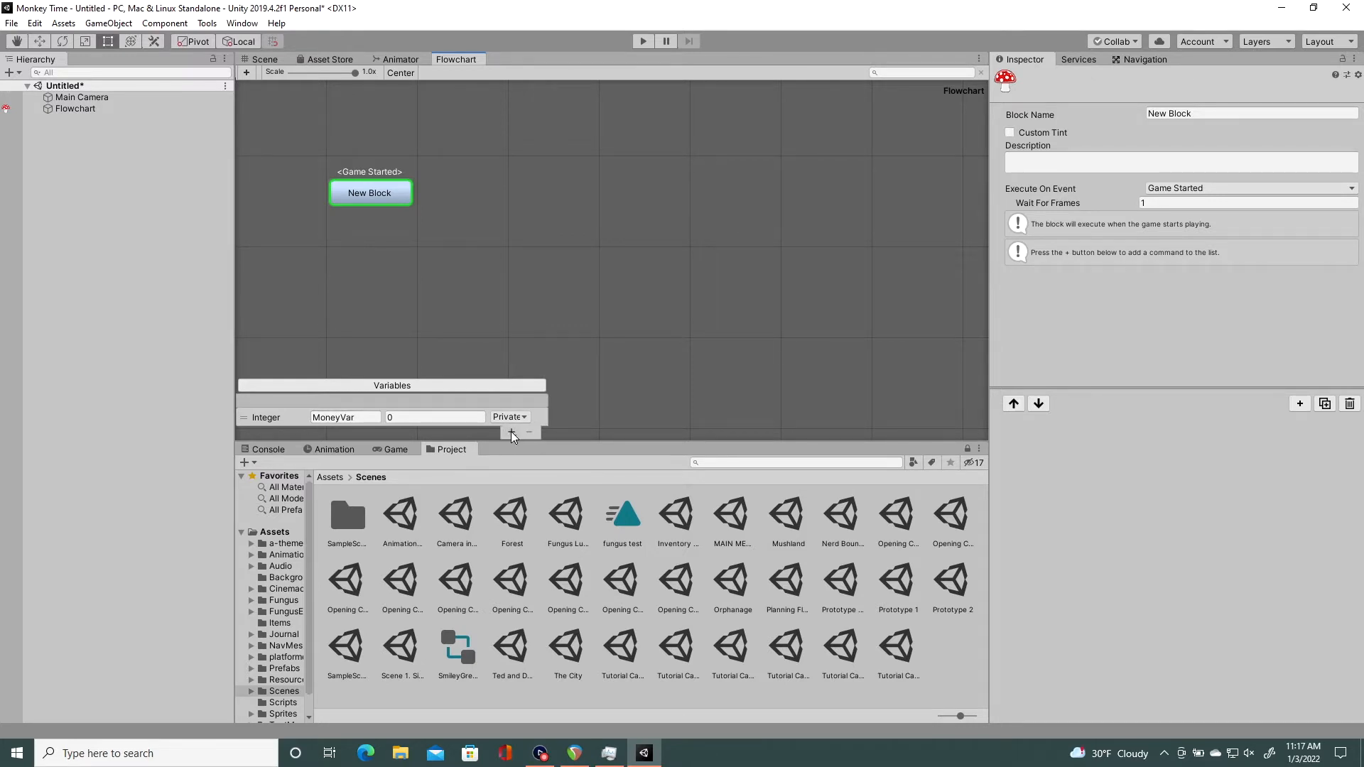
Step: Add a Boolean variable named WaterBadge and set it to true
left_click(511, 432)
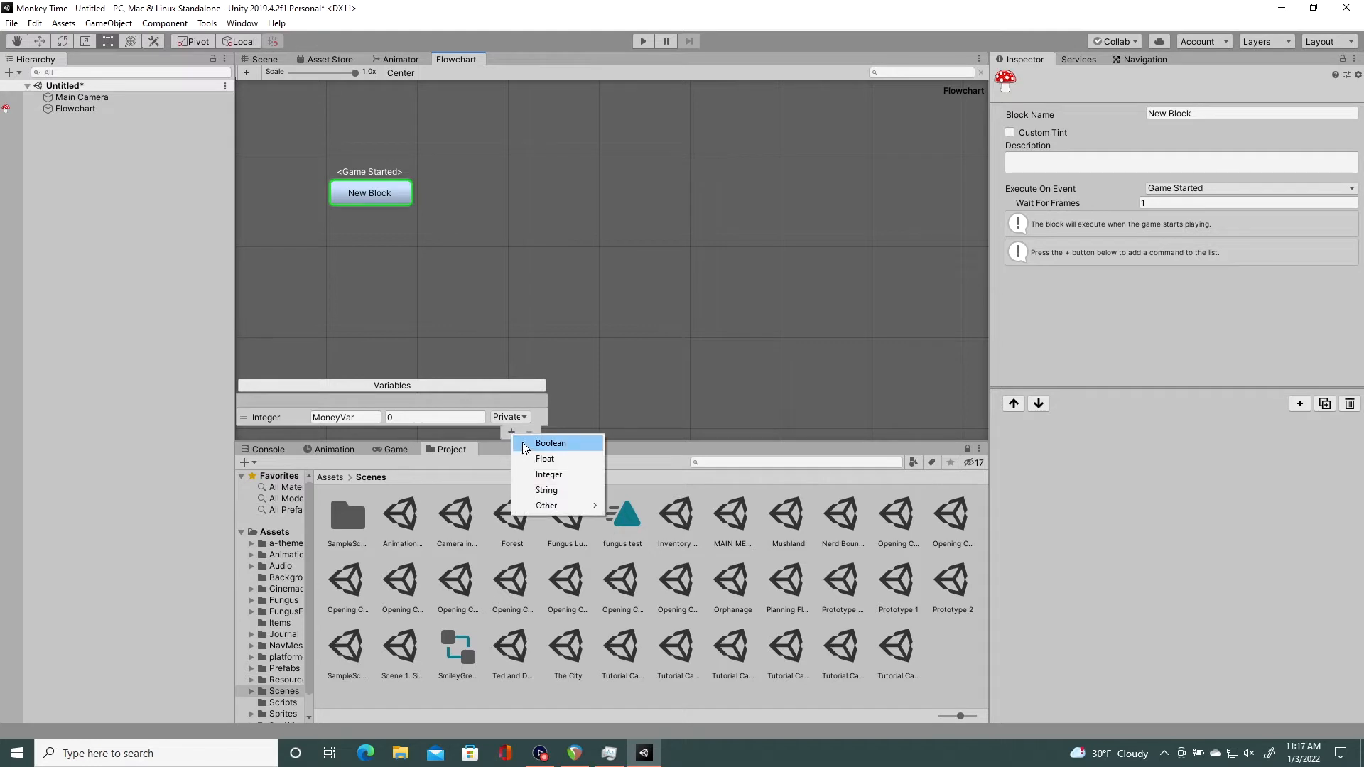
mouse_move(544, 450)
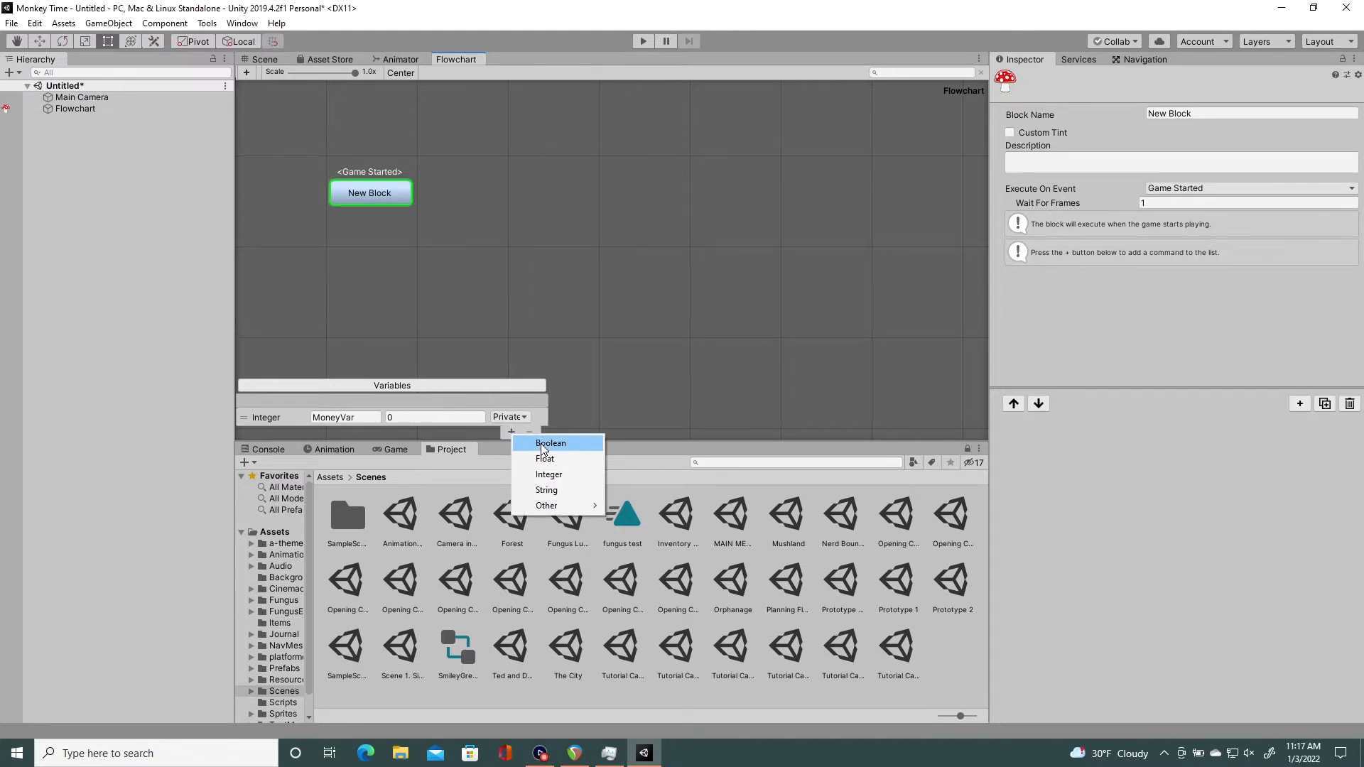
left_click(550, 443)
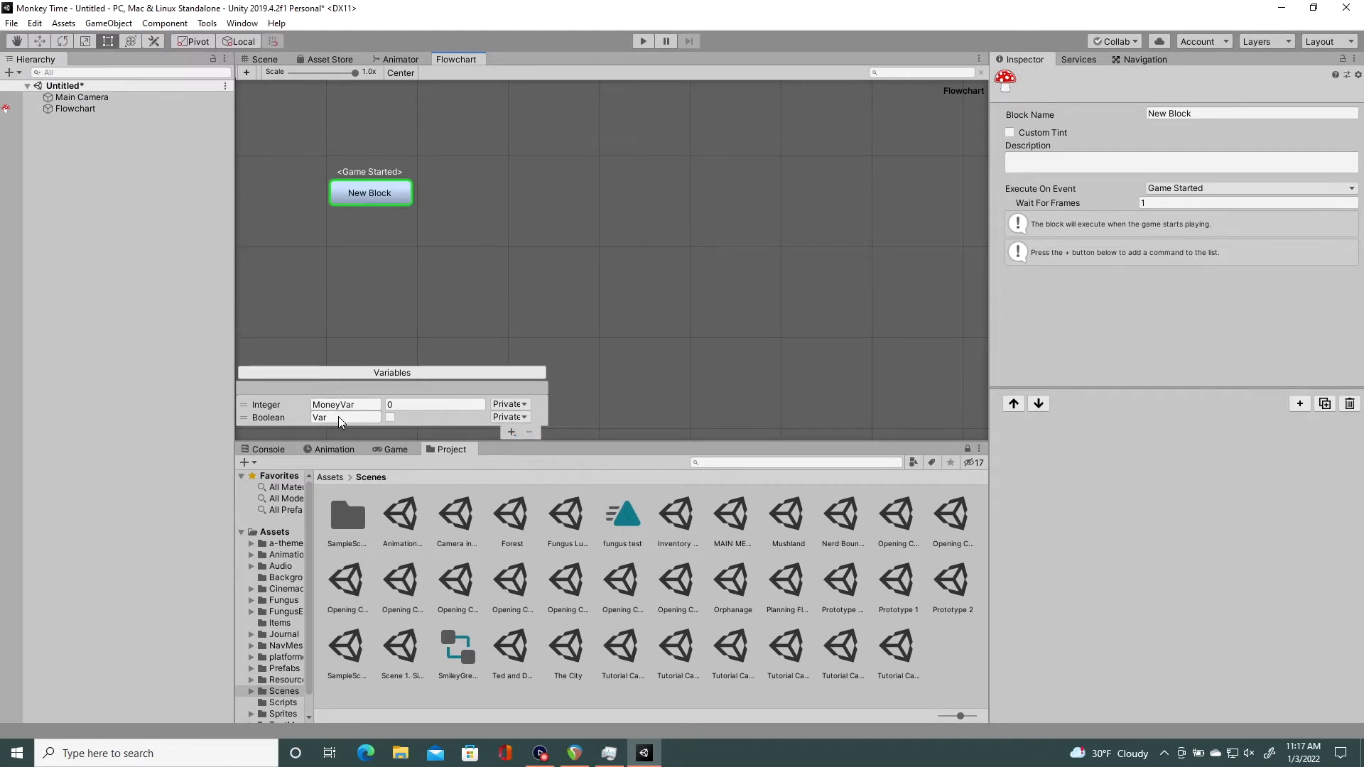
type("Gu")
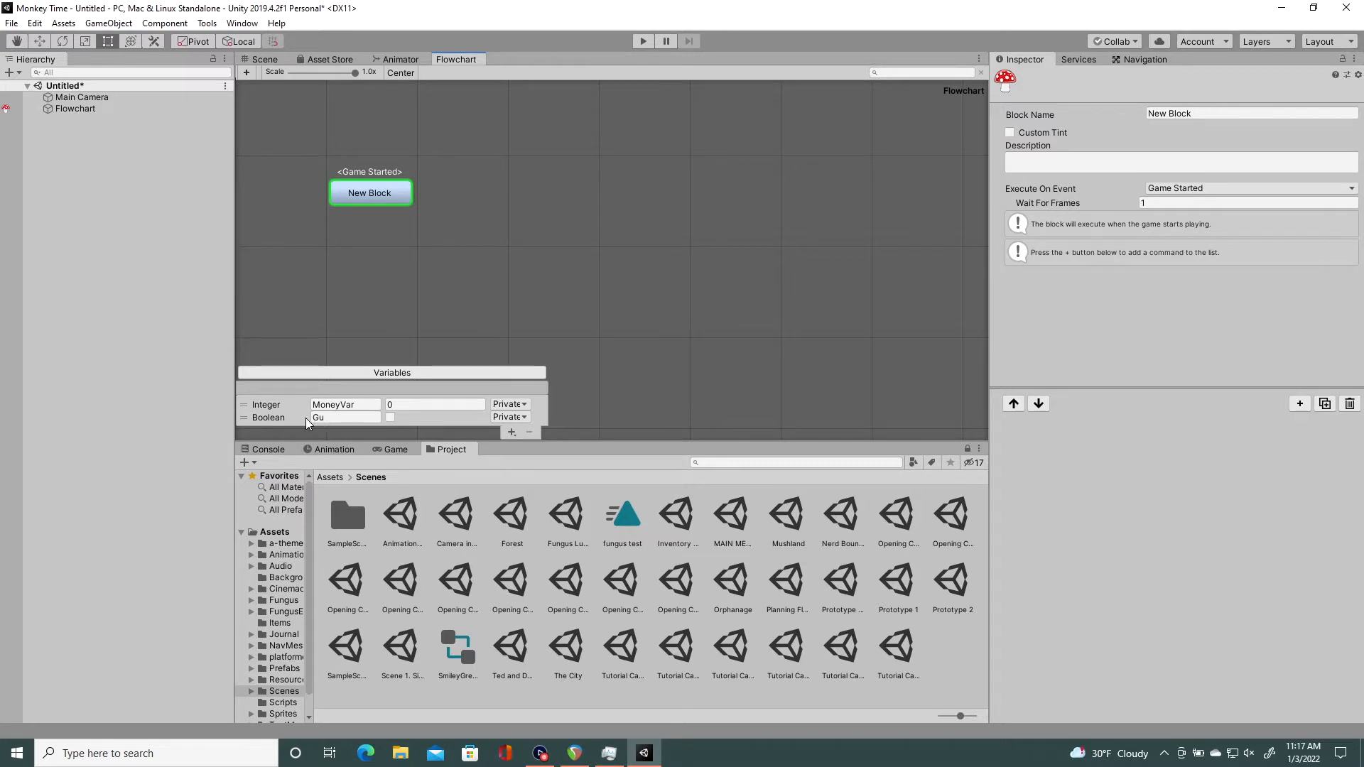
type("Var")
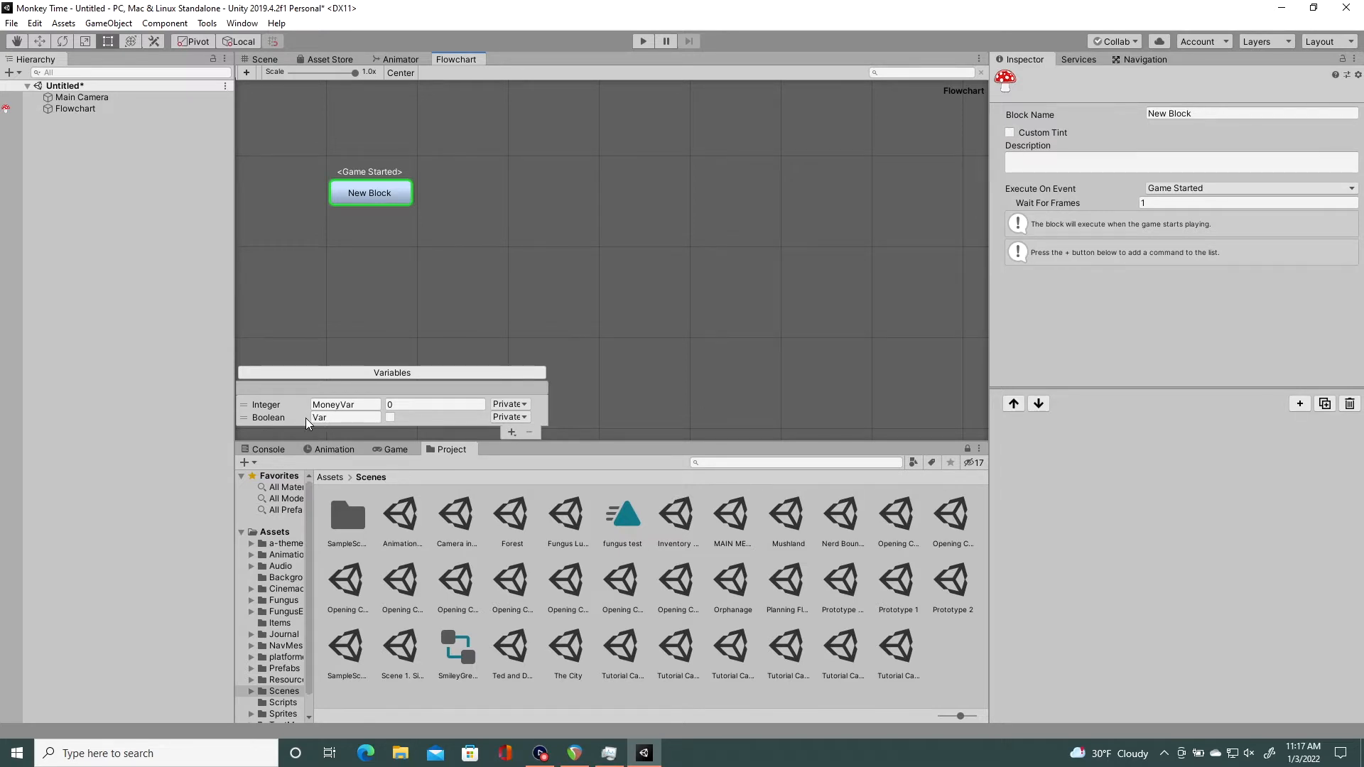
type("WaterBa")
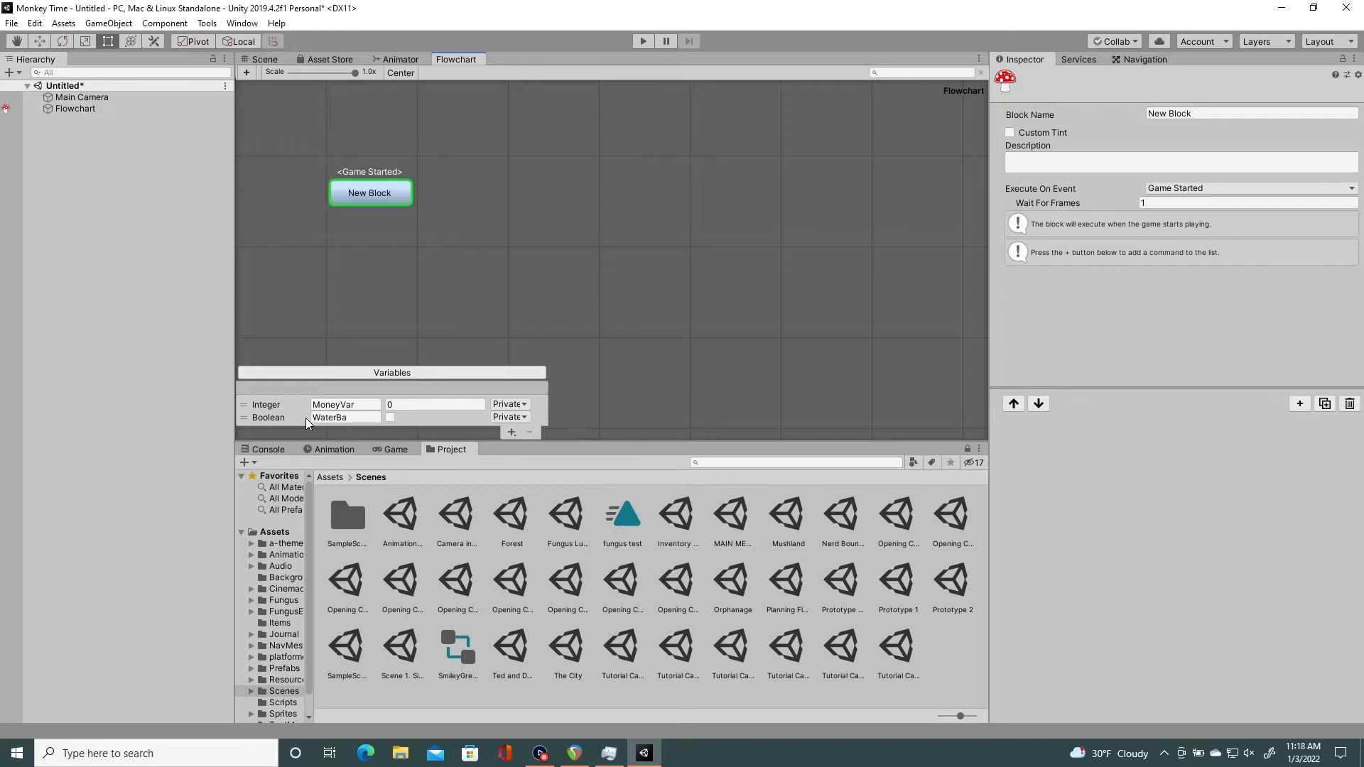
type("dge")
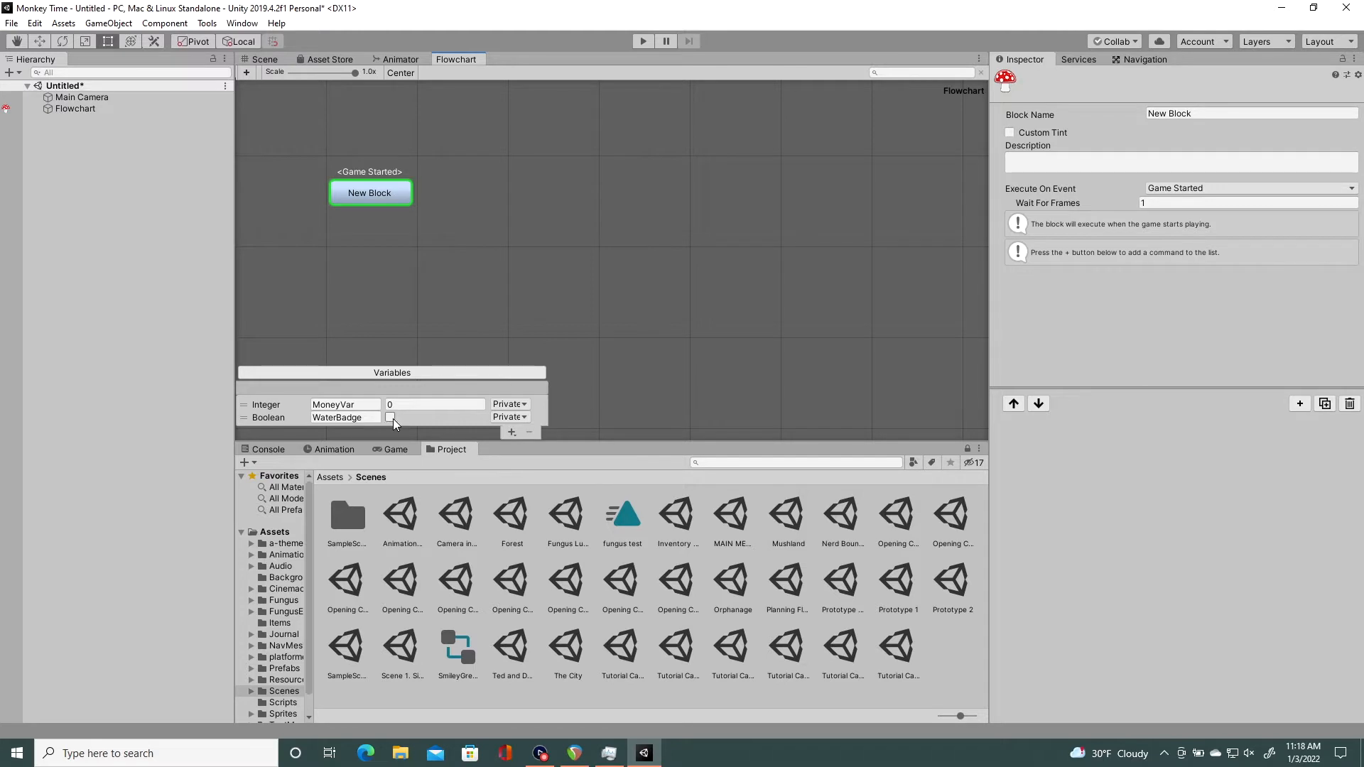
left_click(512, 432)
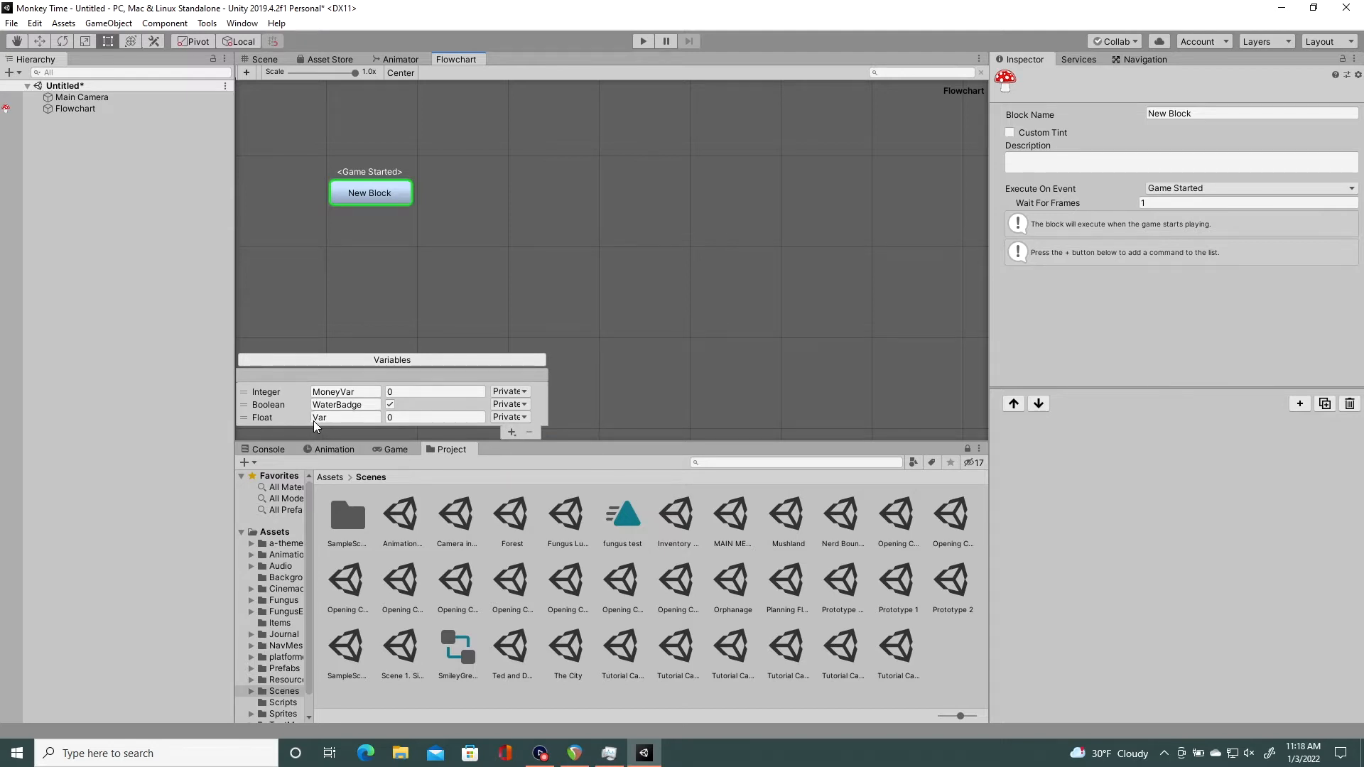
Step: Give the new Float variable the value 0.45 and name it Velocity
left_click(343, 416)
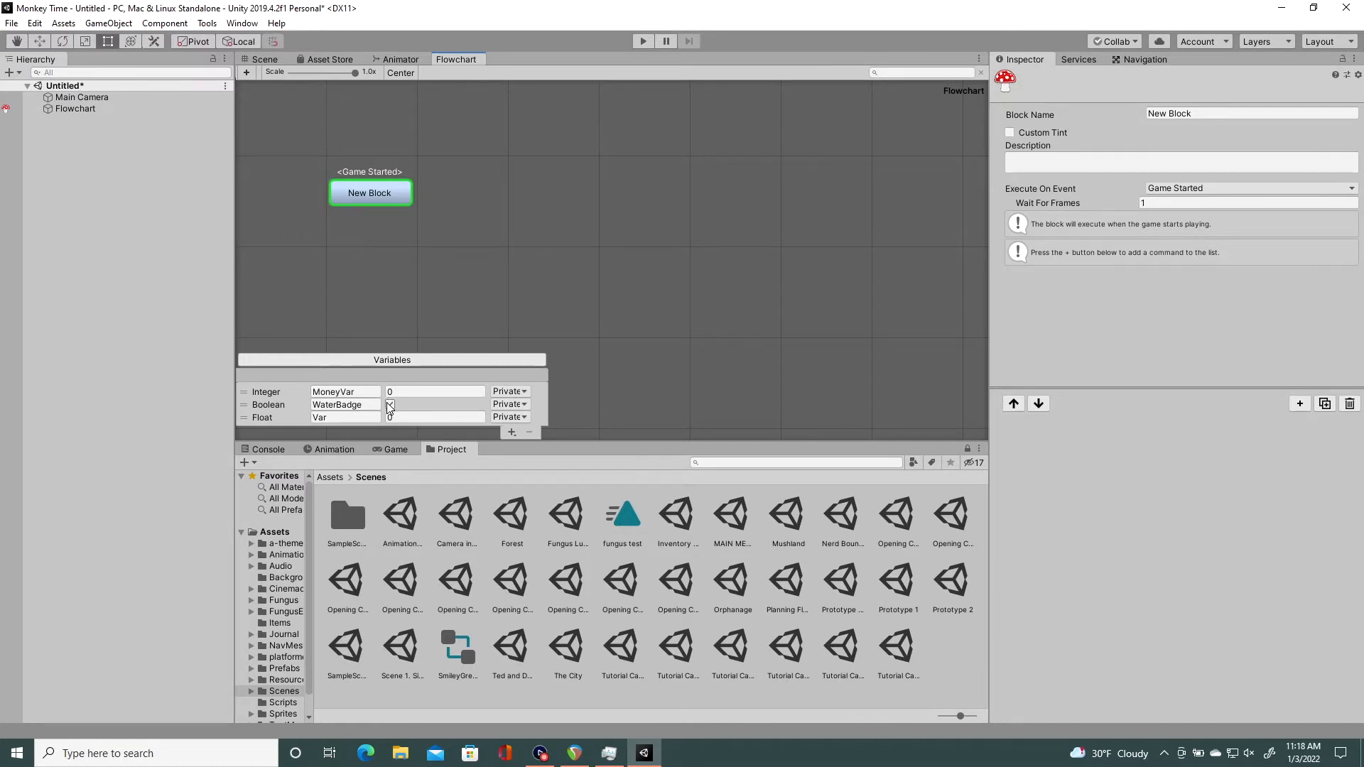
left_click(435, 392)
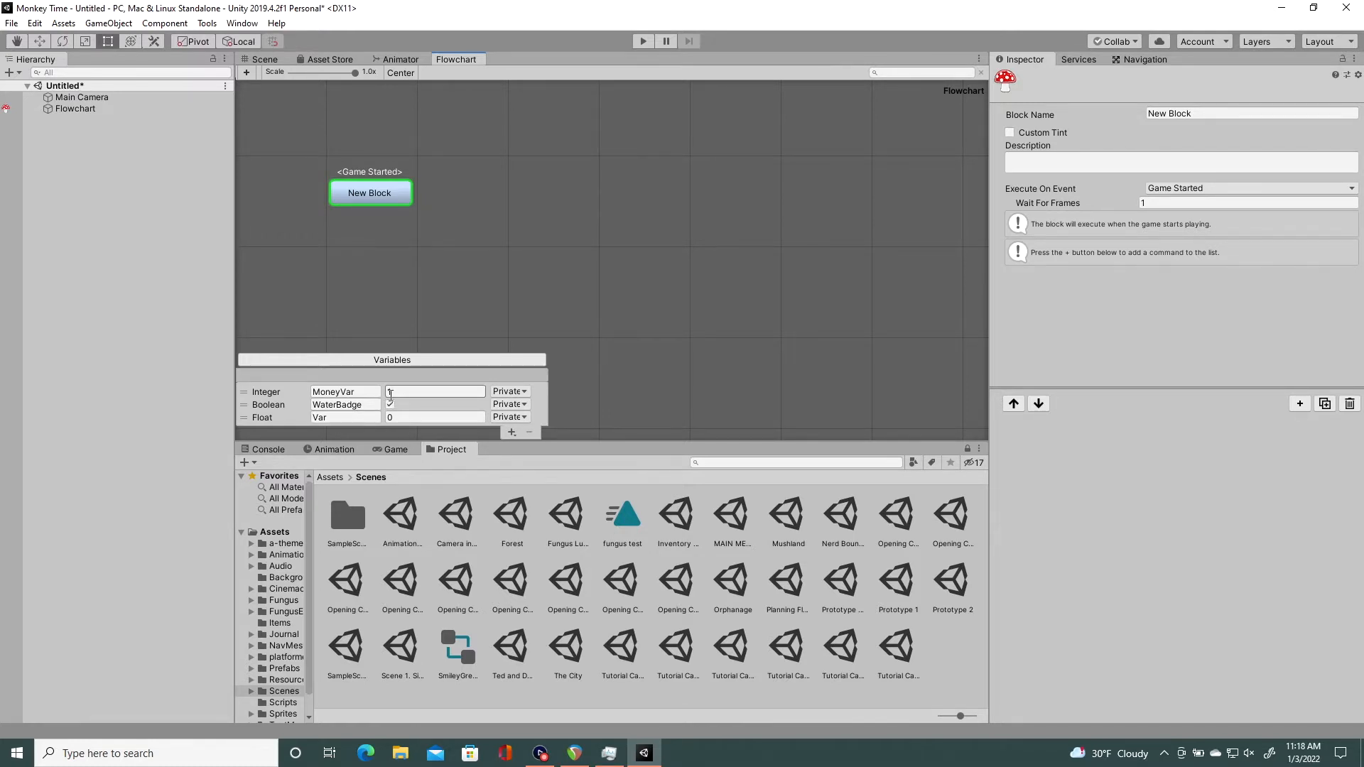
type("2")
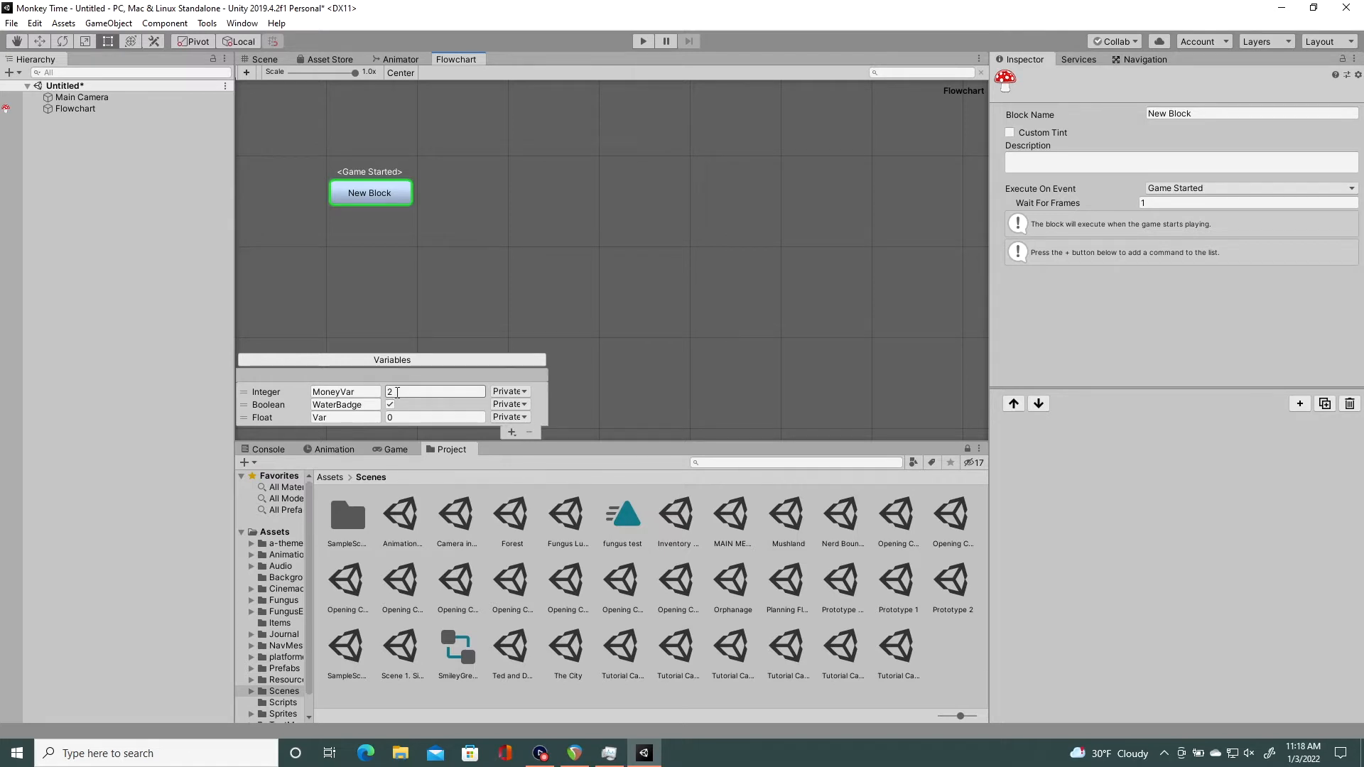
type("-1")
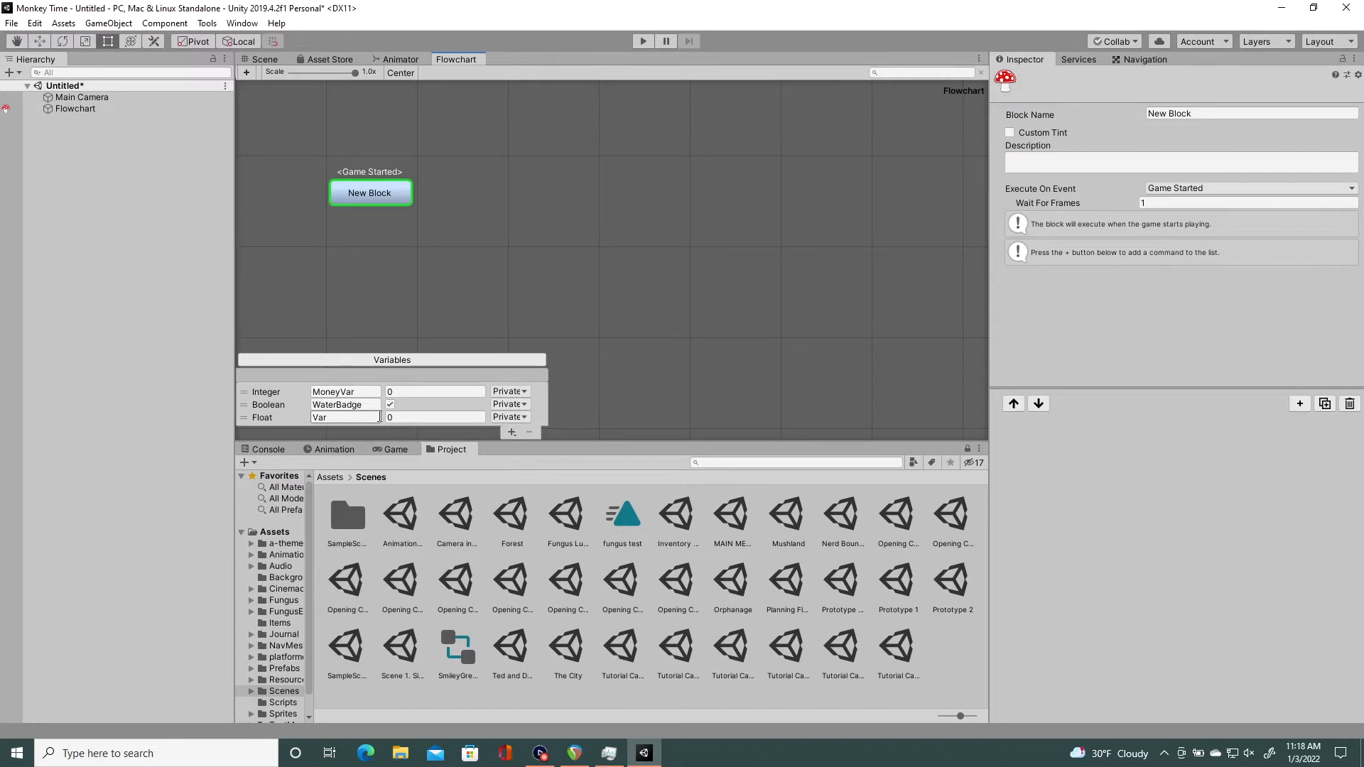
type("0.45")
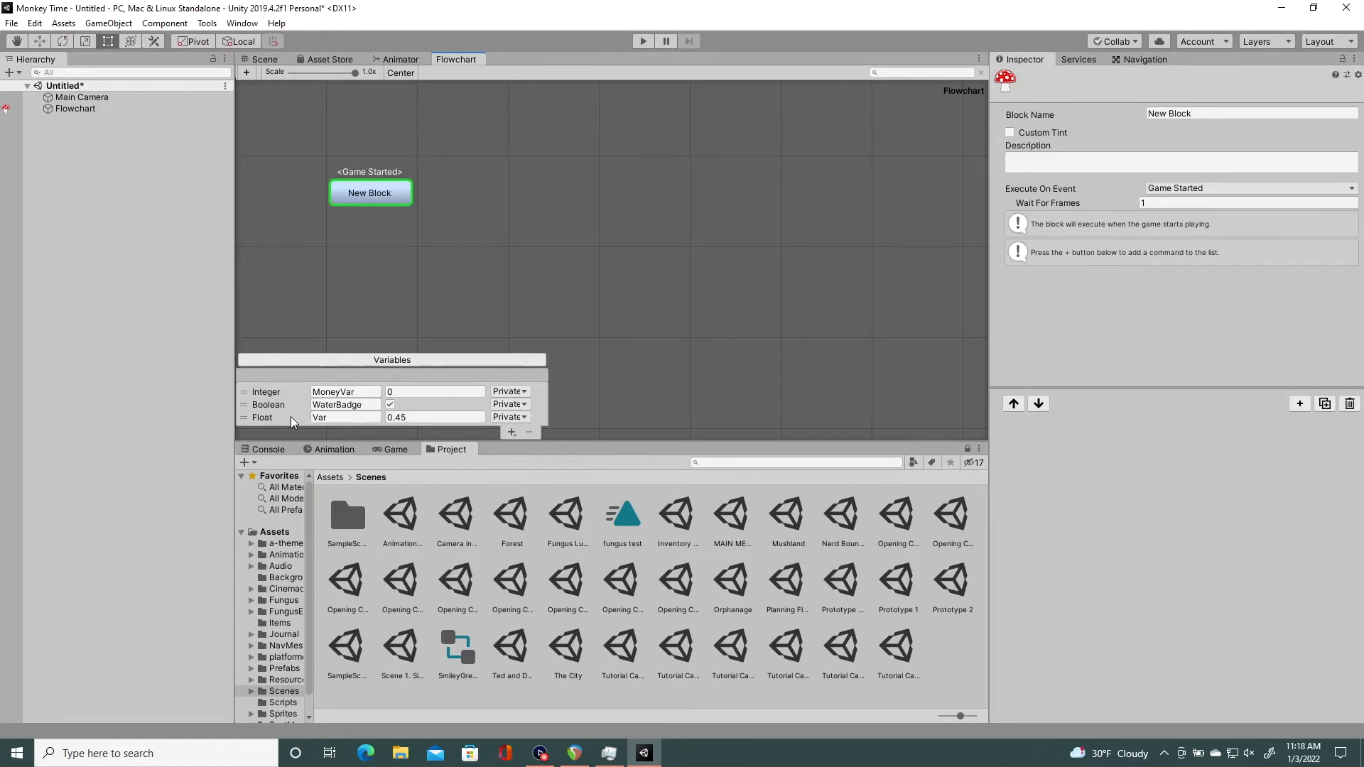
type("Velov")
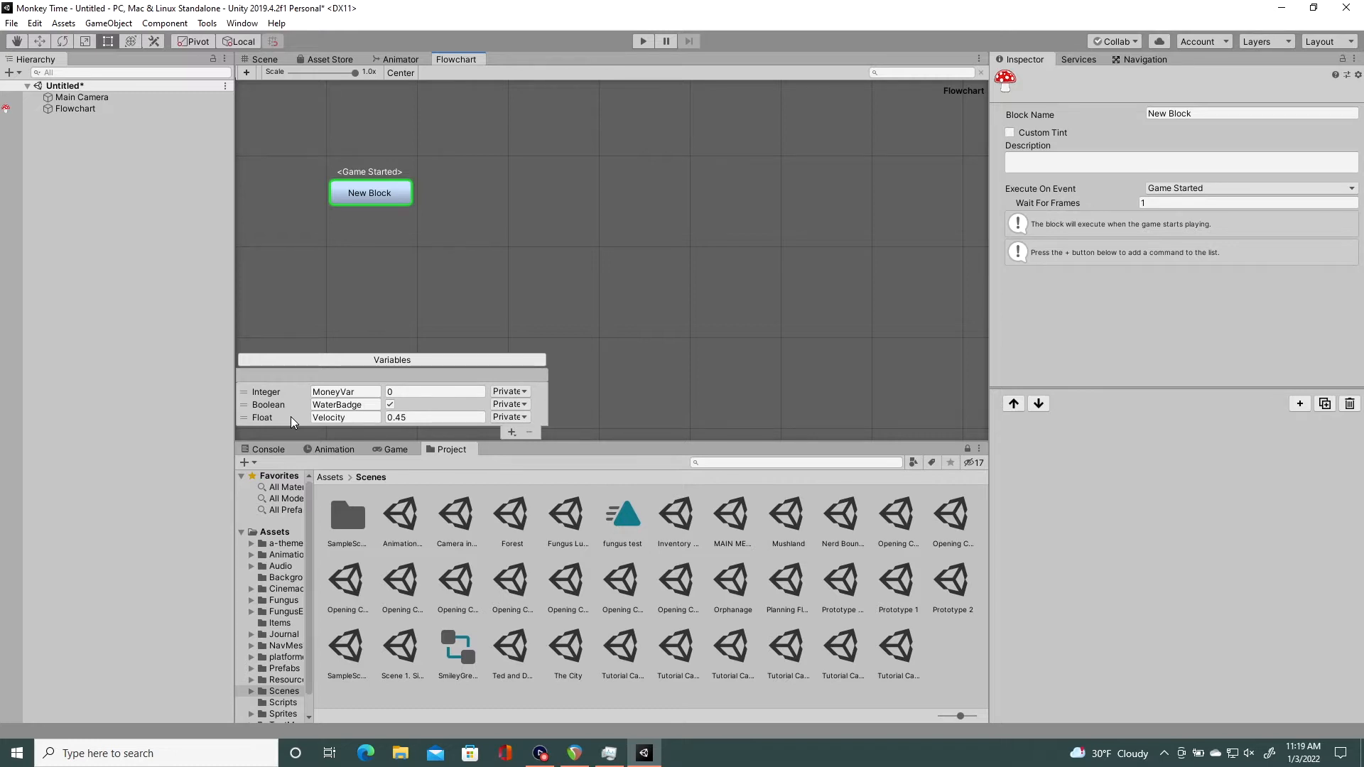
mouse_move(511, 432)
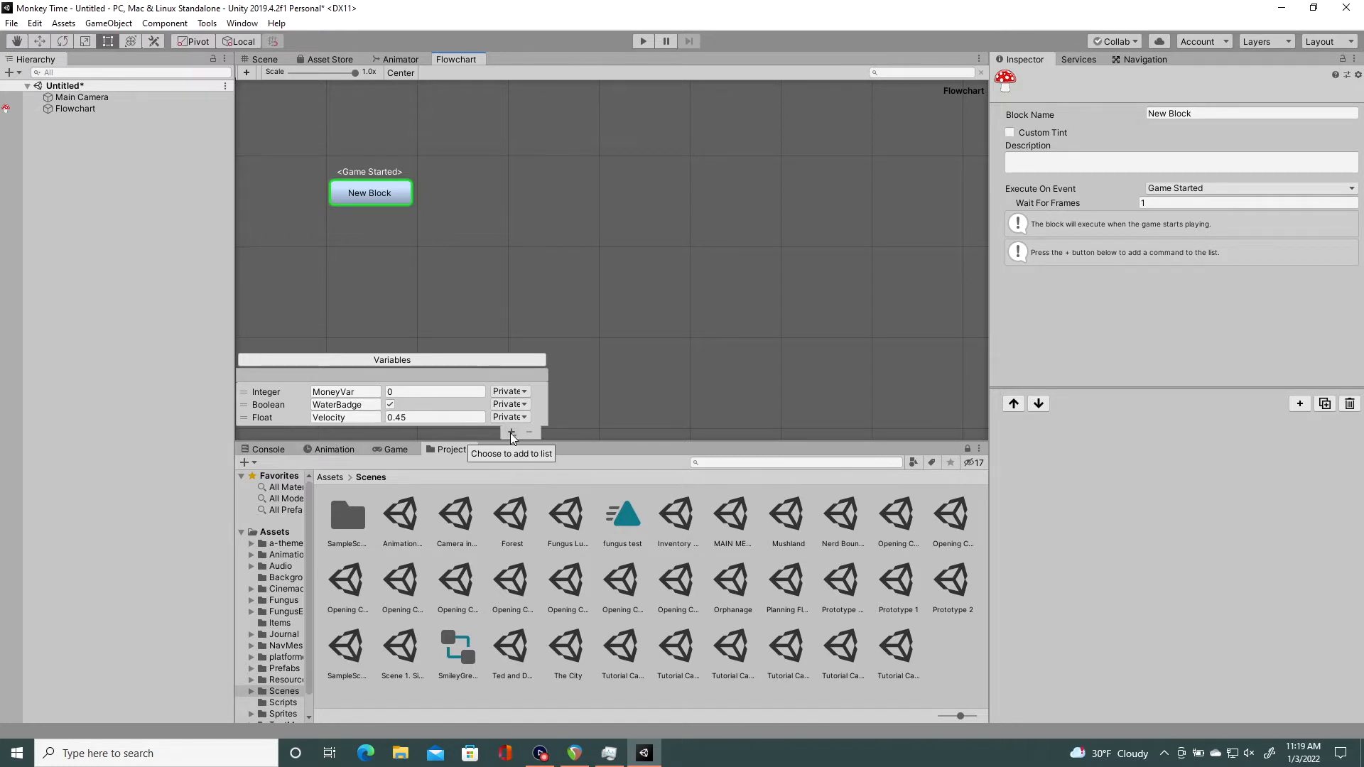
Step: Add a String variable named Name with the value James
left_click(512, 432)
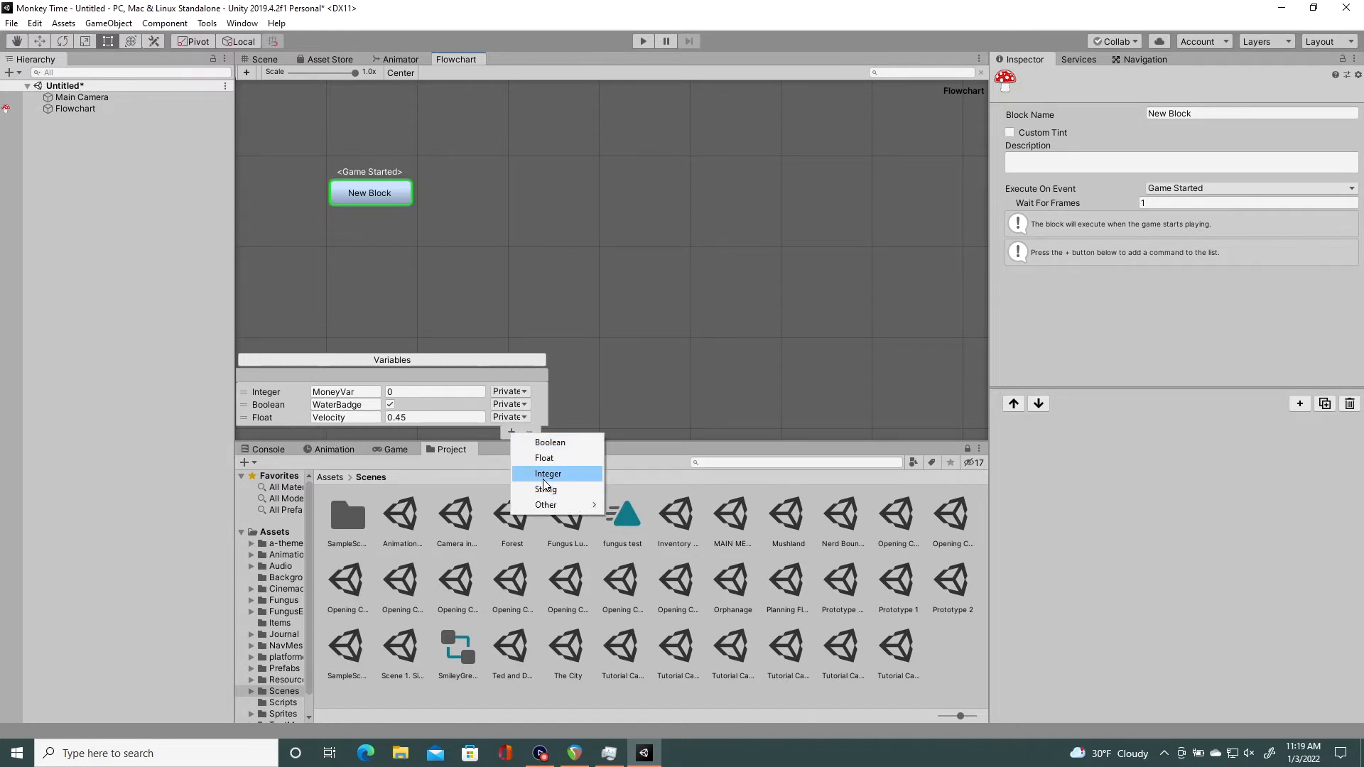
left_click(545, 489)
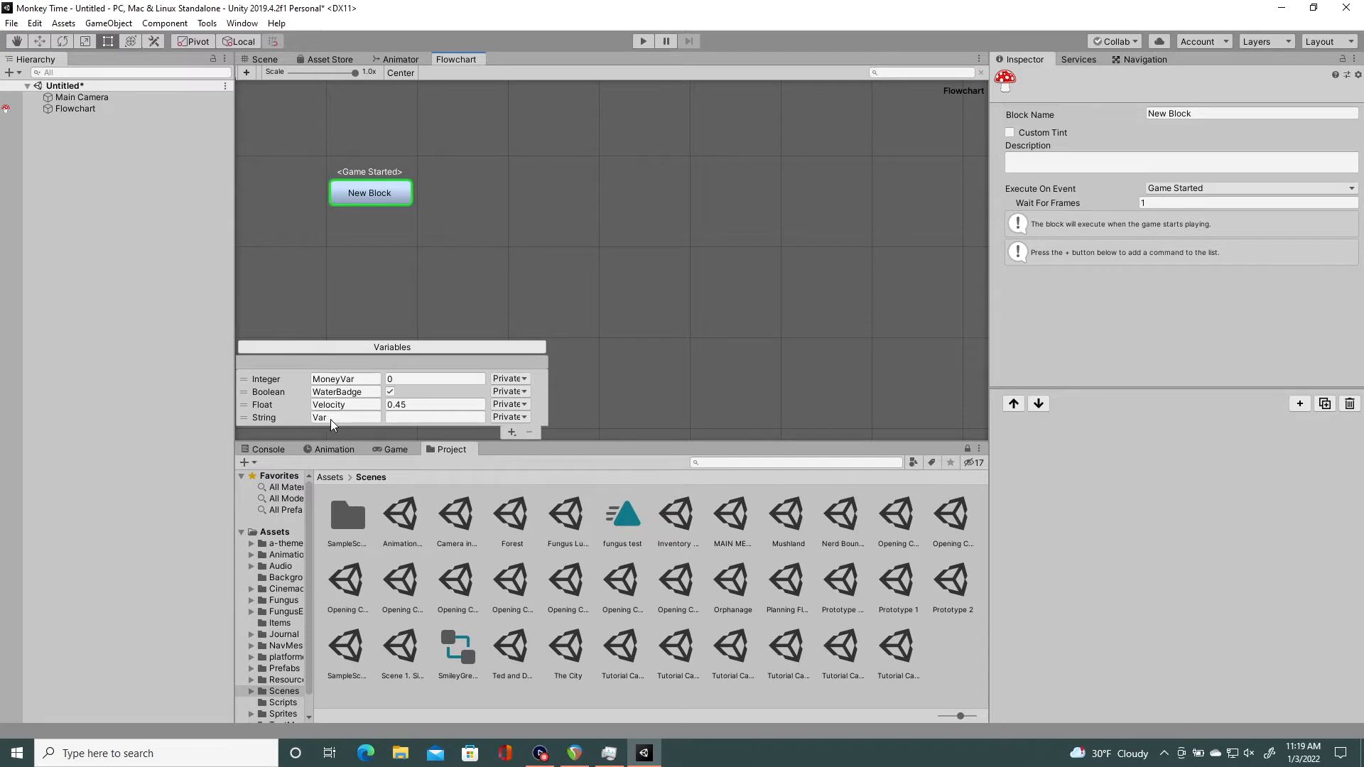
mouse_move(302, 428)
type("N")
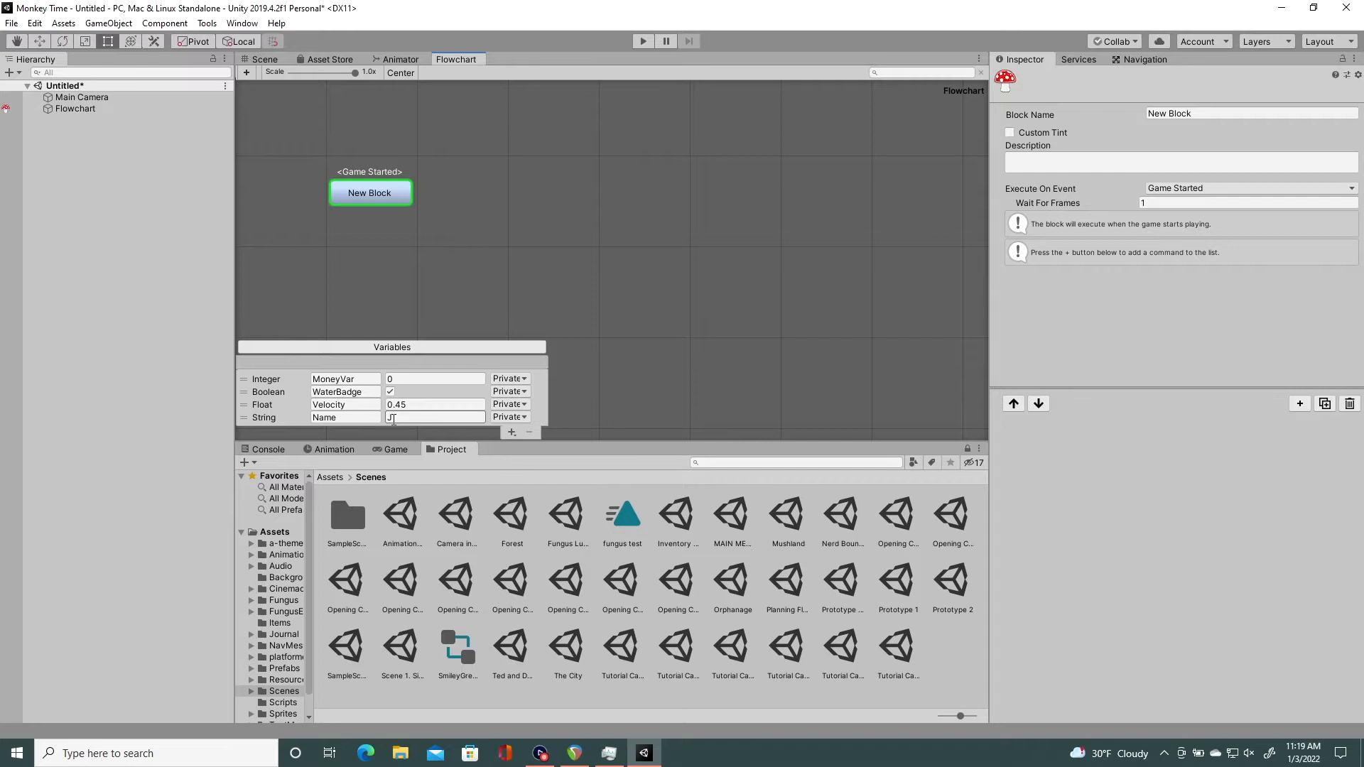
type("ame")
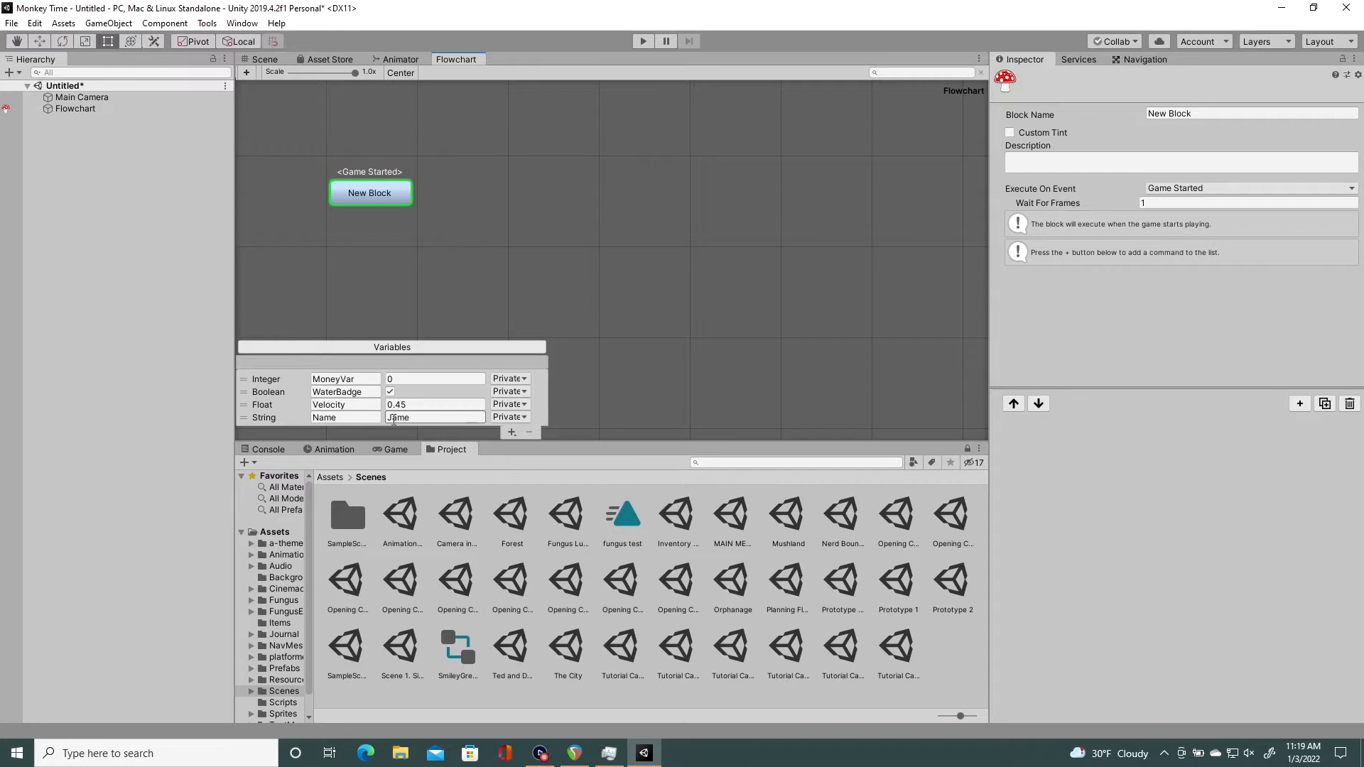
type("James")
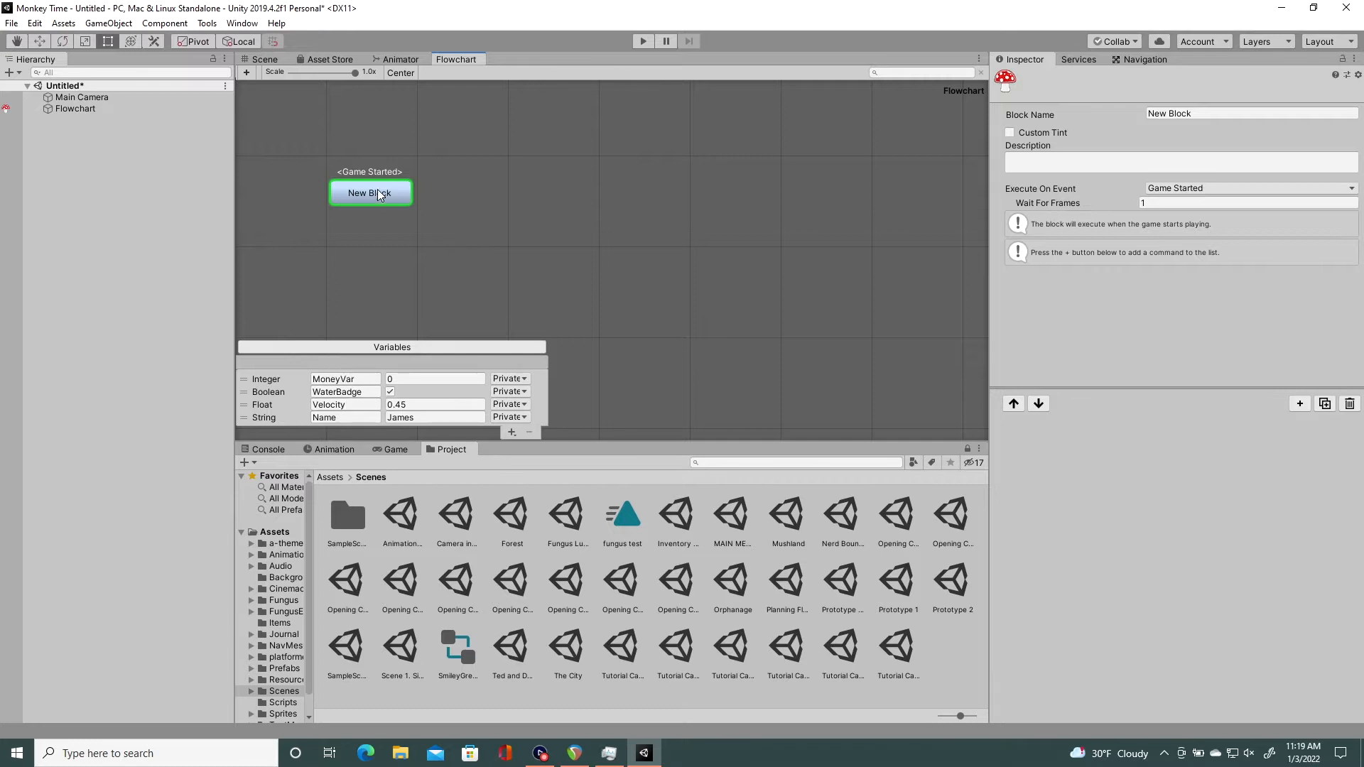
Step: Add an If command to the New Block testing the WaterBadge variable
left_click_drag(371, 192, 483, 179)
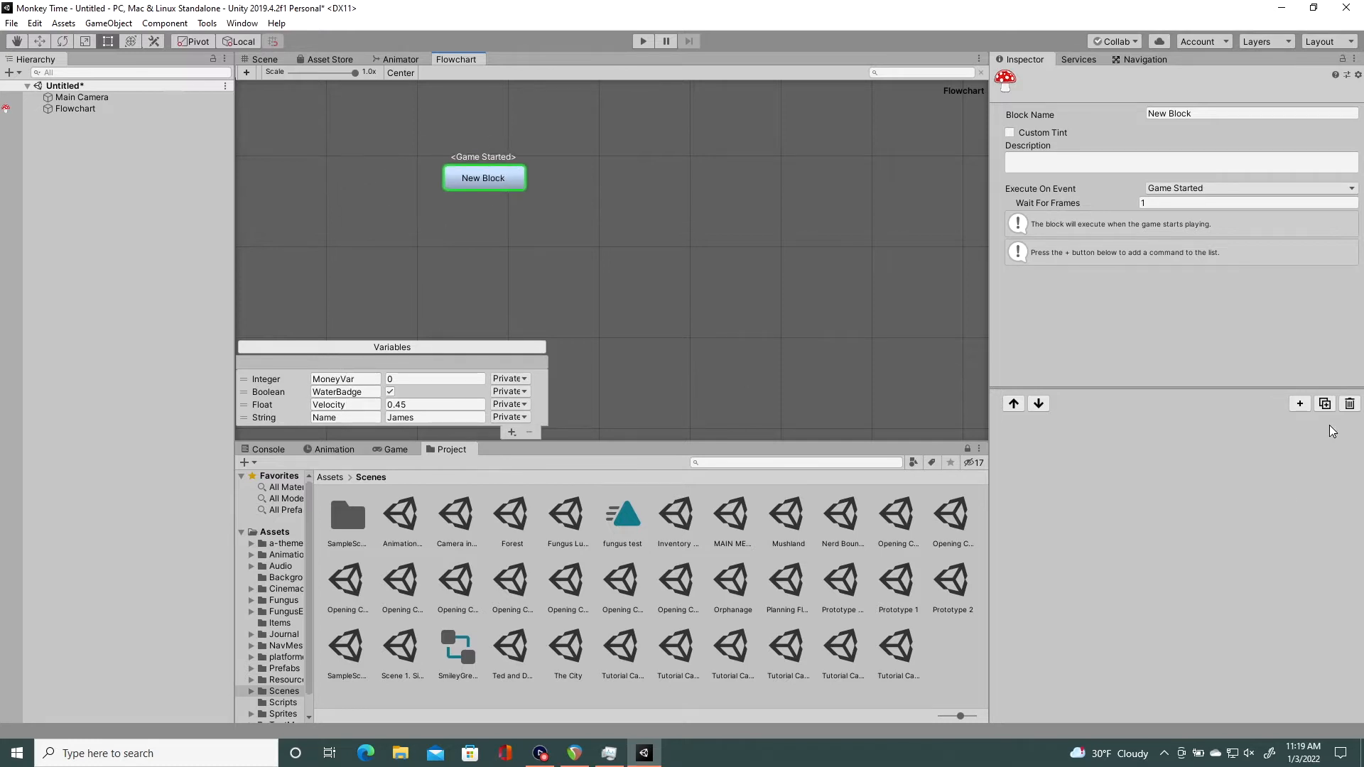
left_click(1300, 402)
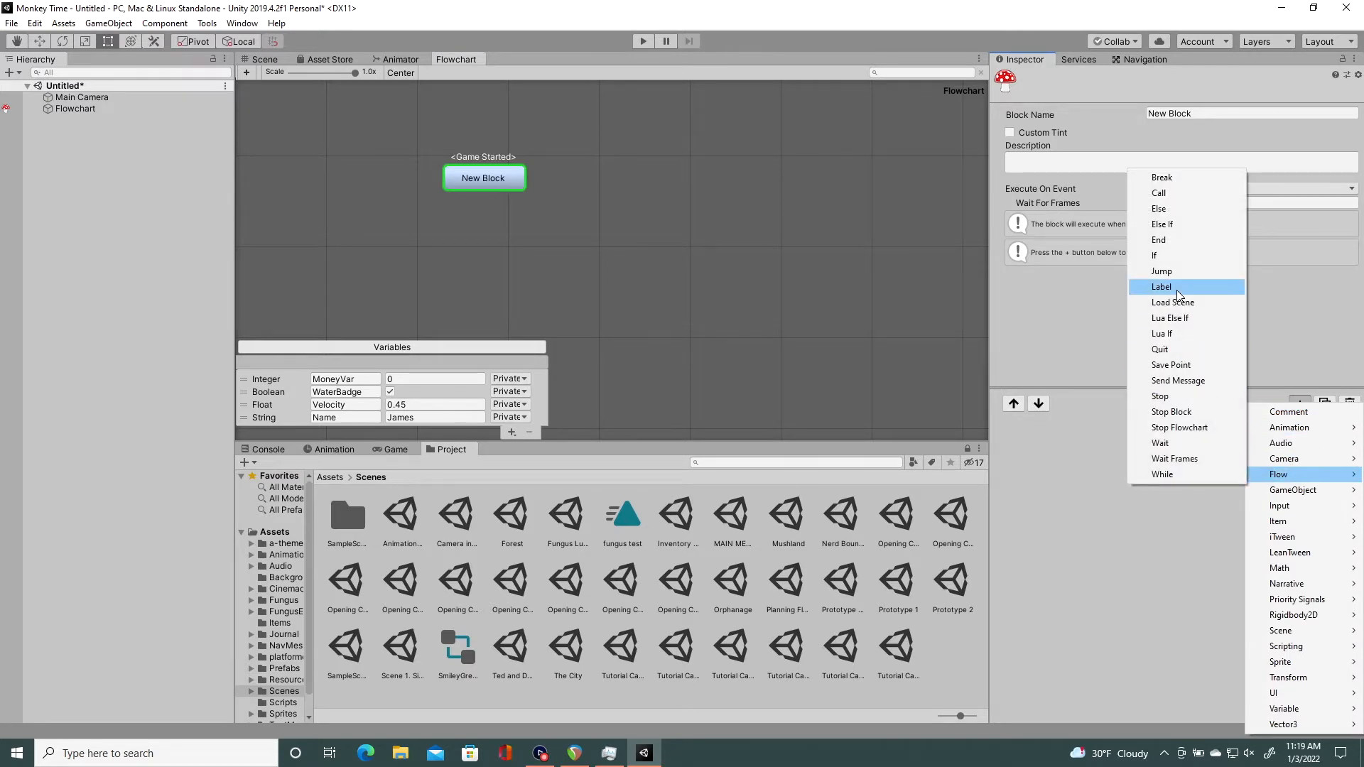
mouse_move(1154, 256)
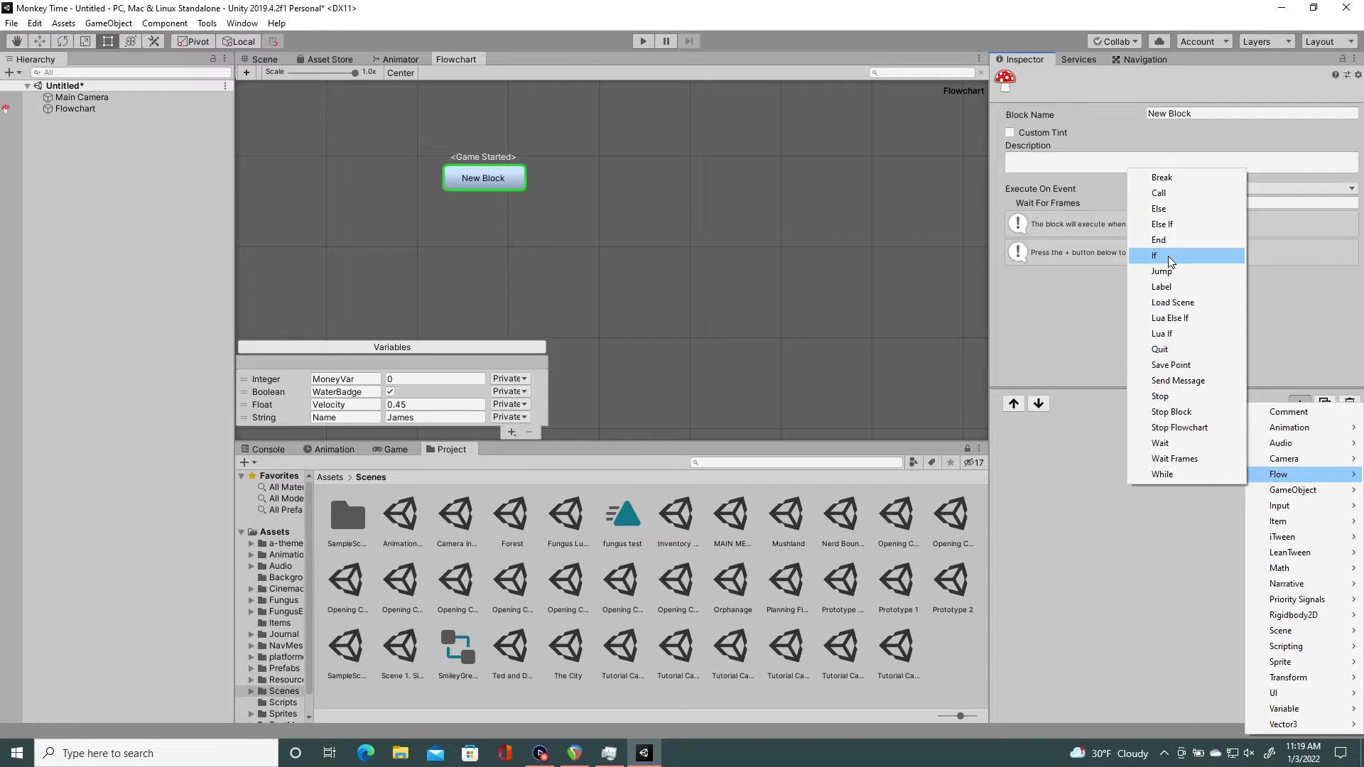
left_click(1153, 254)
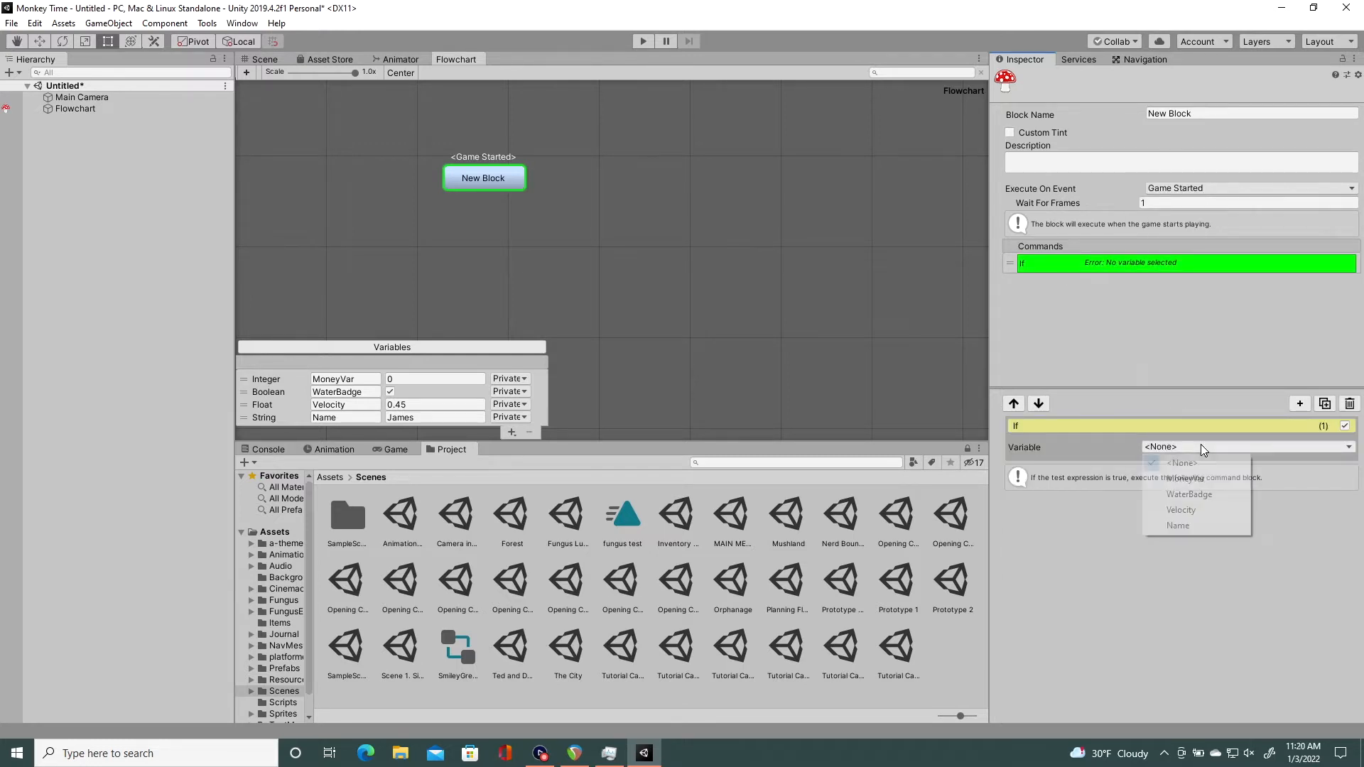
mouse_move(1189, 494)
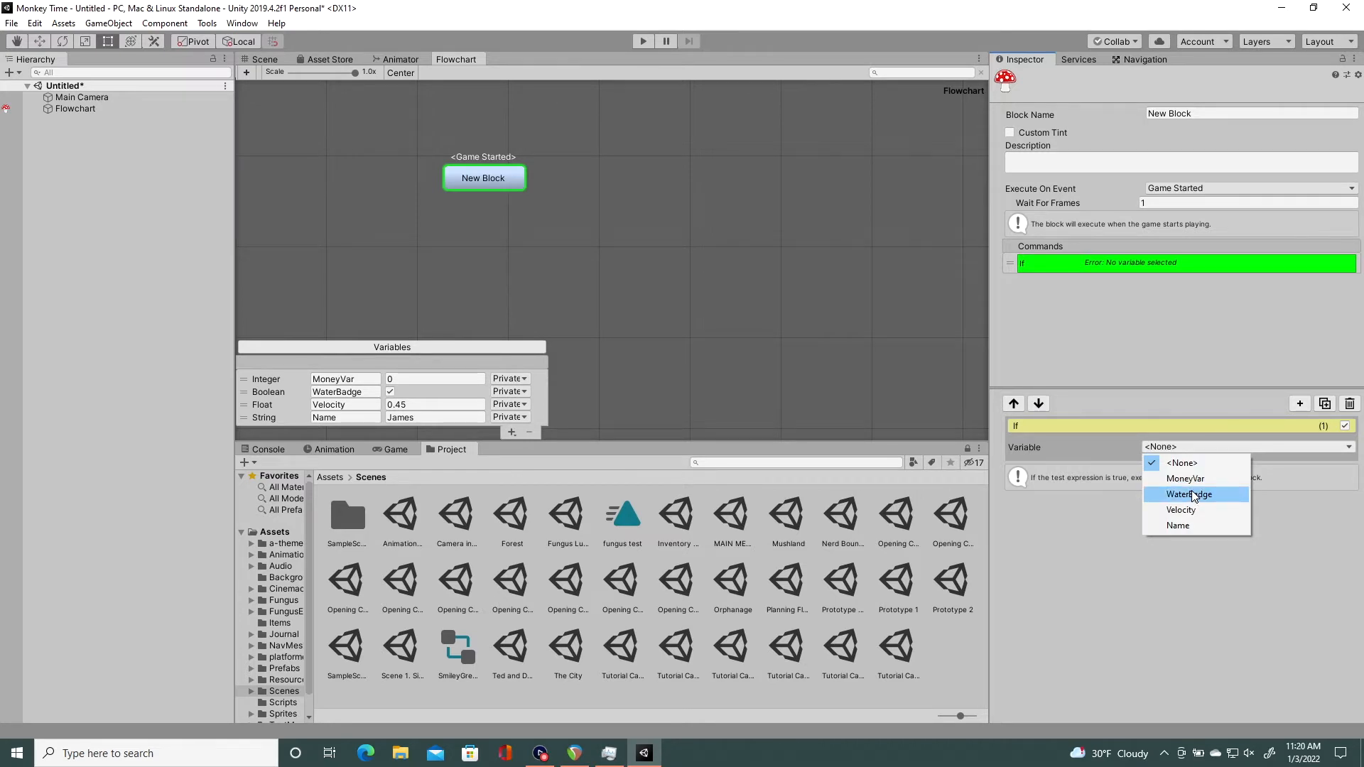
left_click(1189, 494)
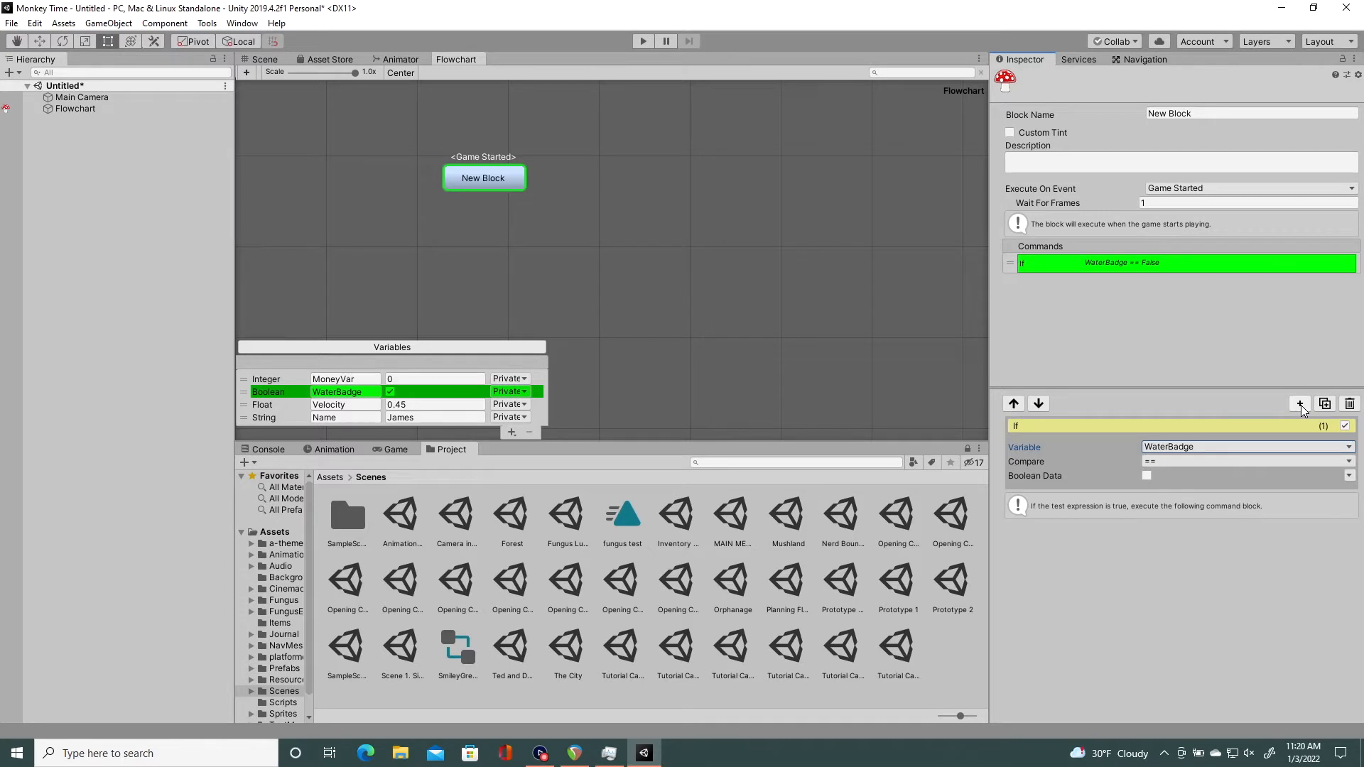
Step: Add a Say command reading "Then it's time to show you the power of The SEA!!!"
left_click(1300, 402)
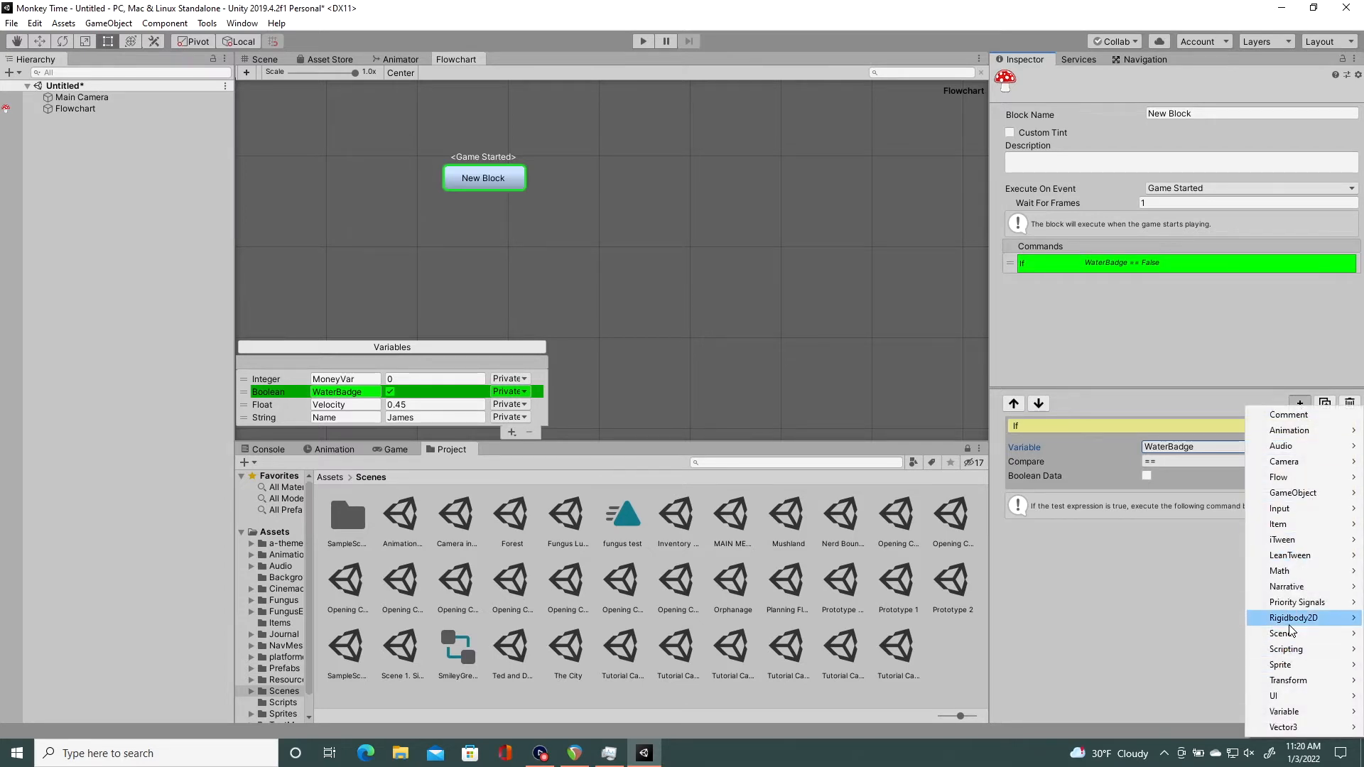
mouse_move(1286, 587)
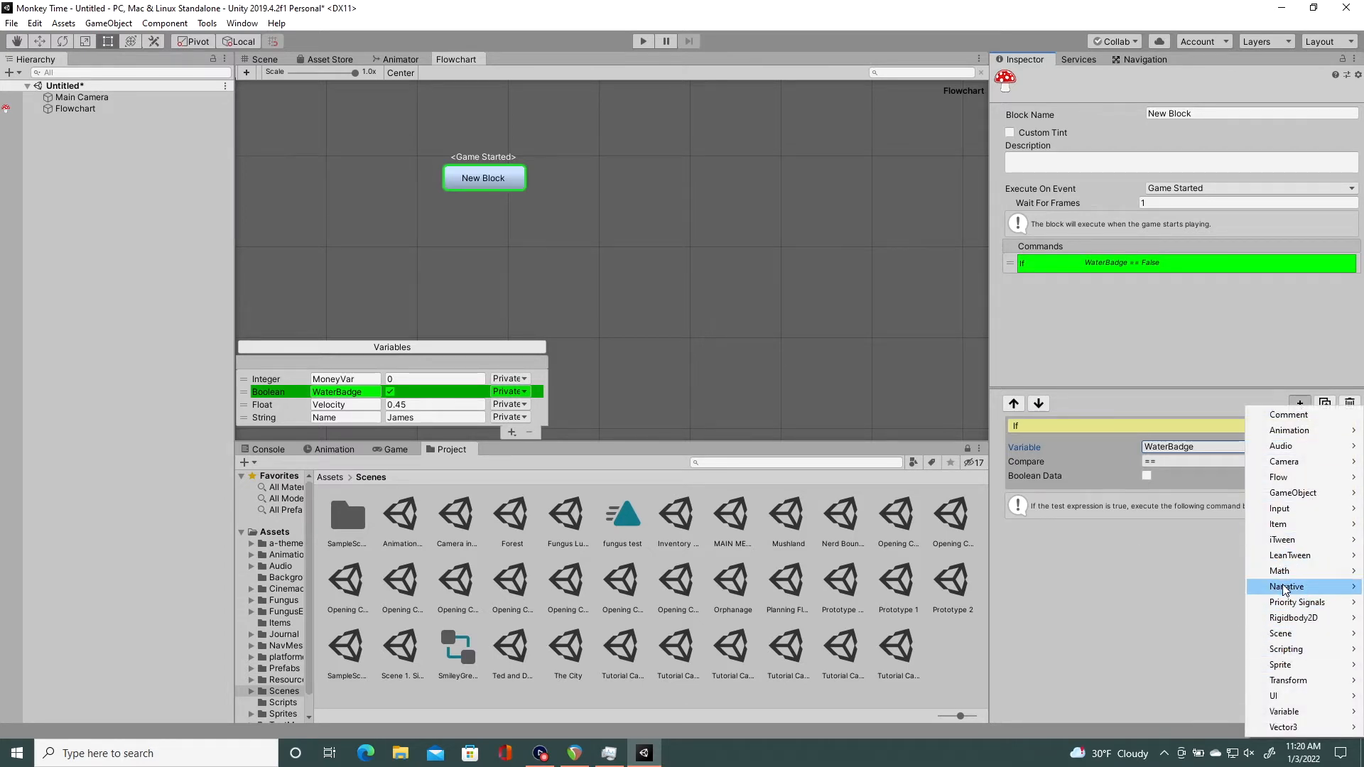
left_click(1284, 586)
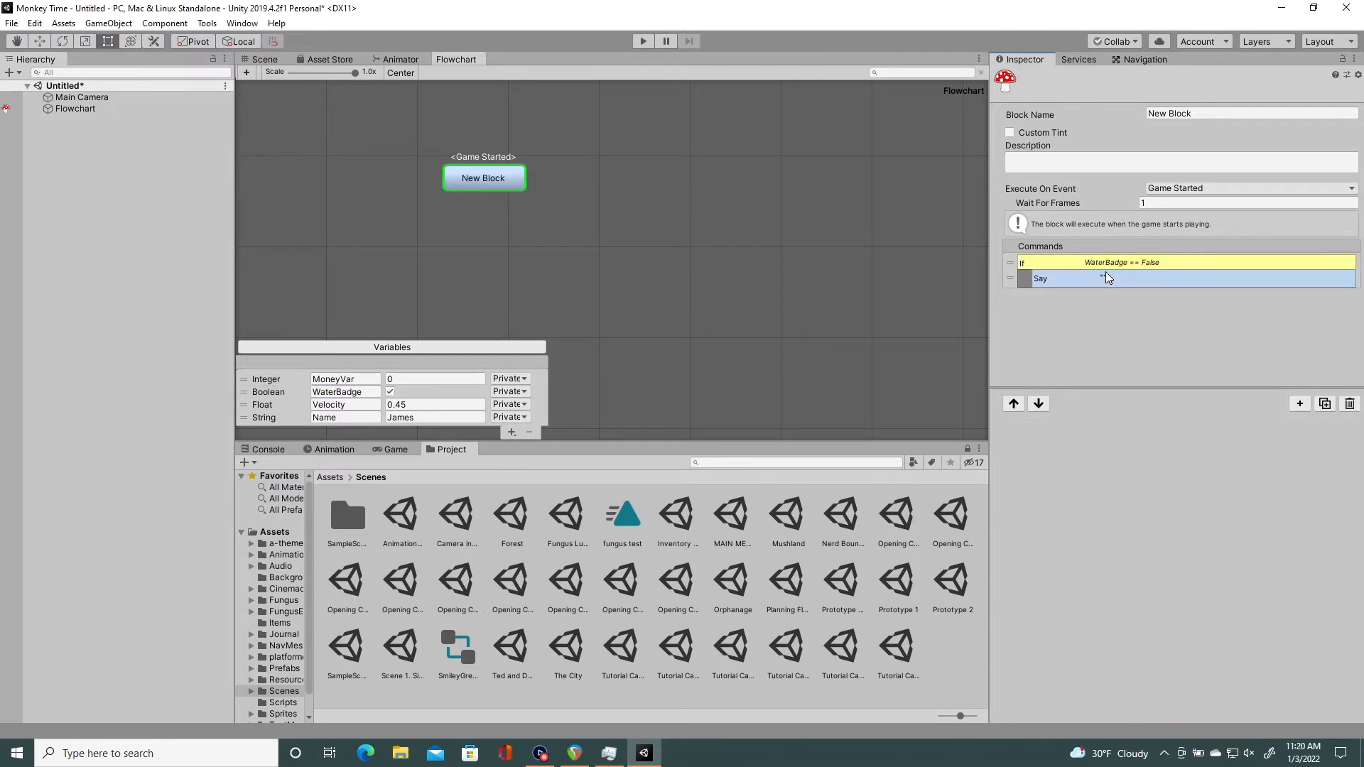
left_click(1040, 277)
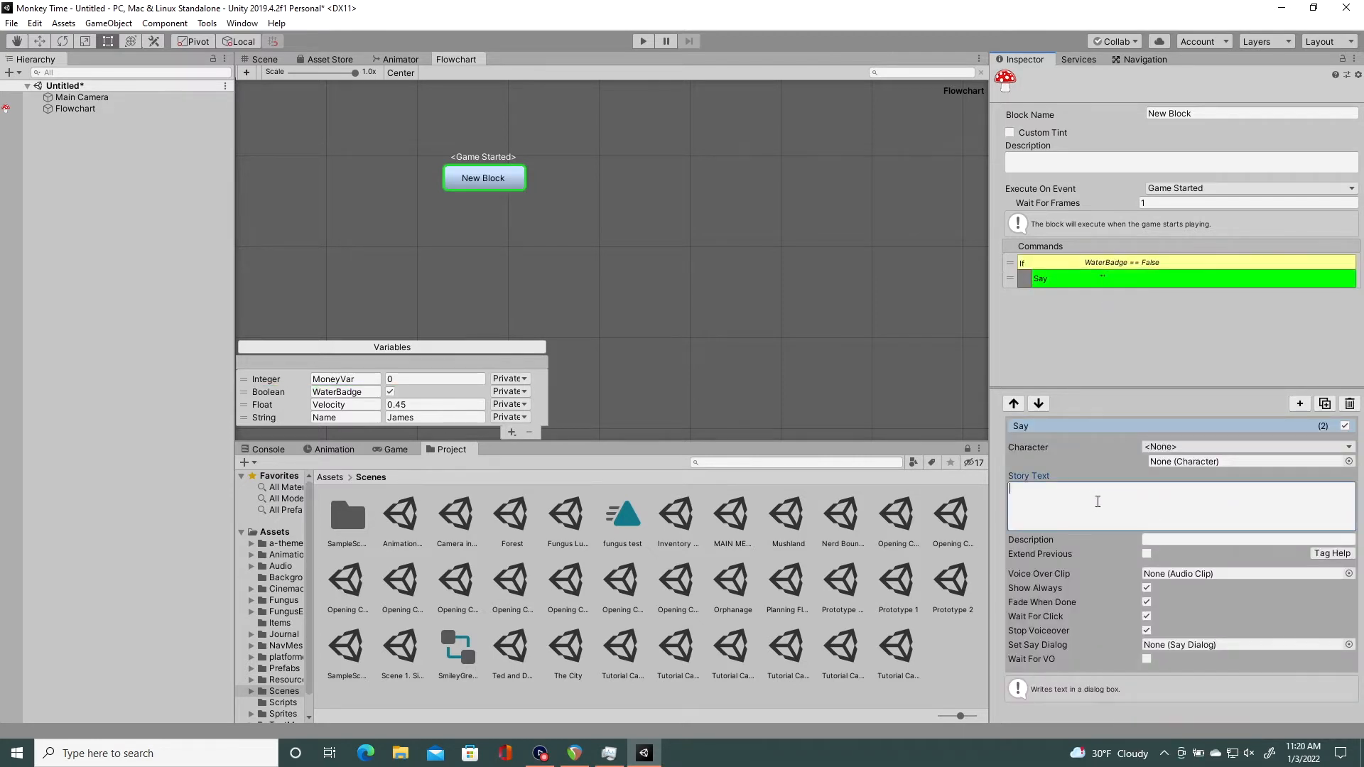
type("Then it")
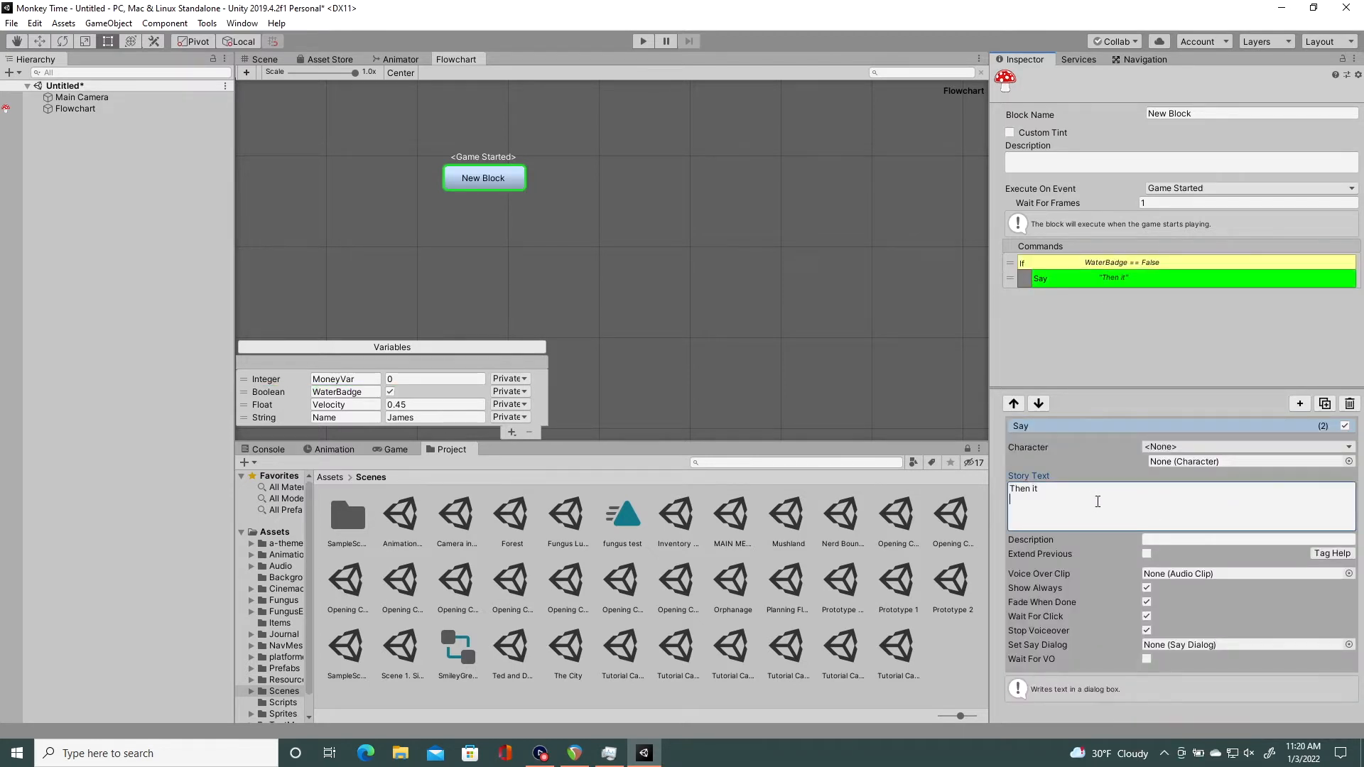
type("'s t")
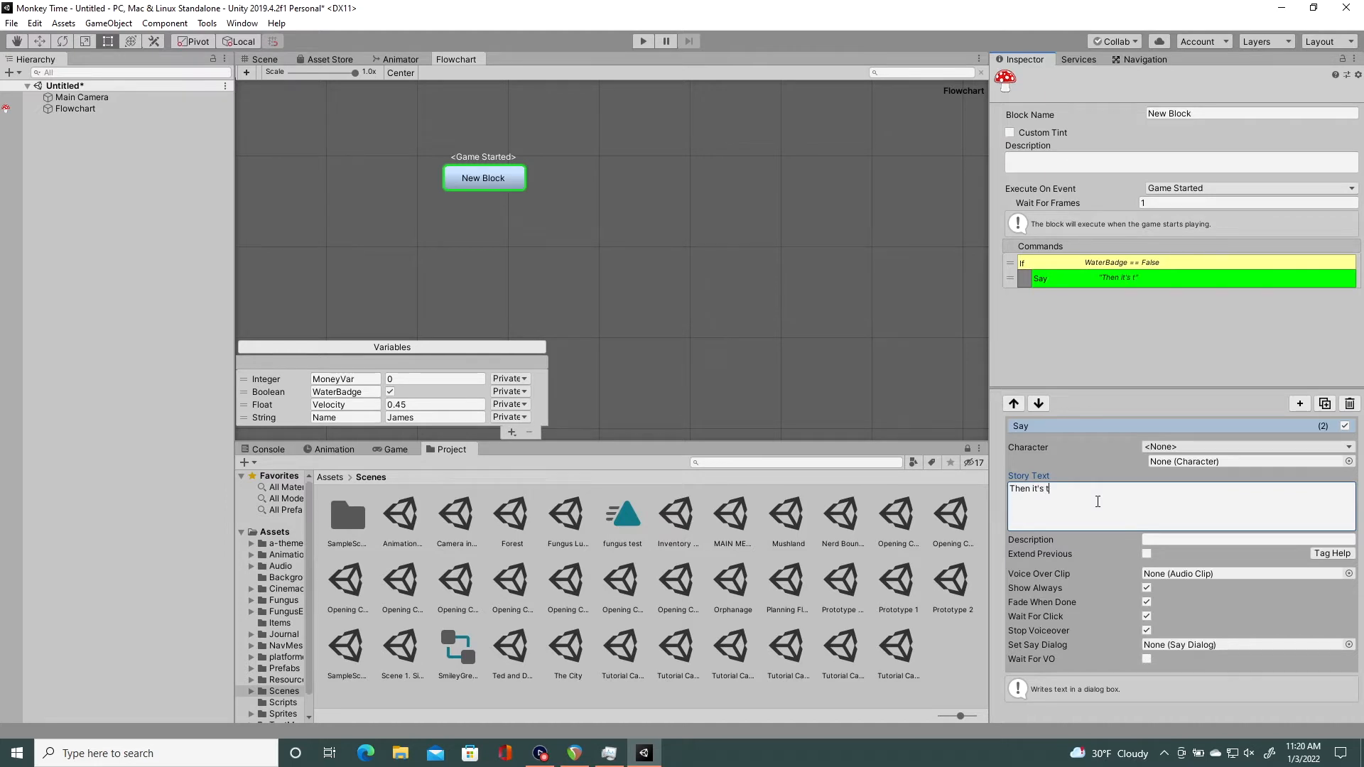
type("ime to show you the power of T")
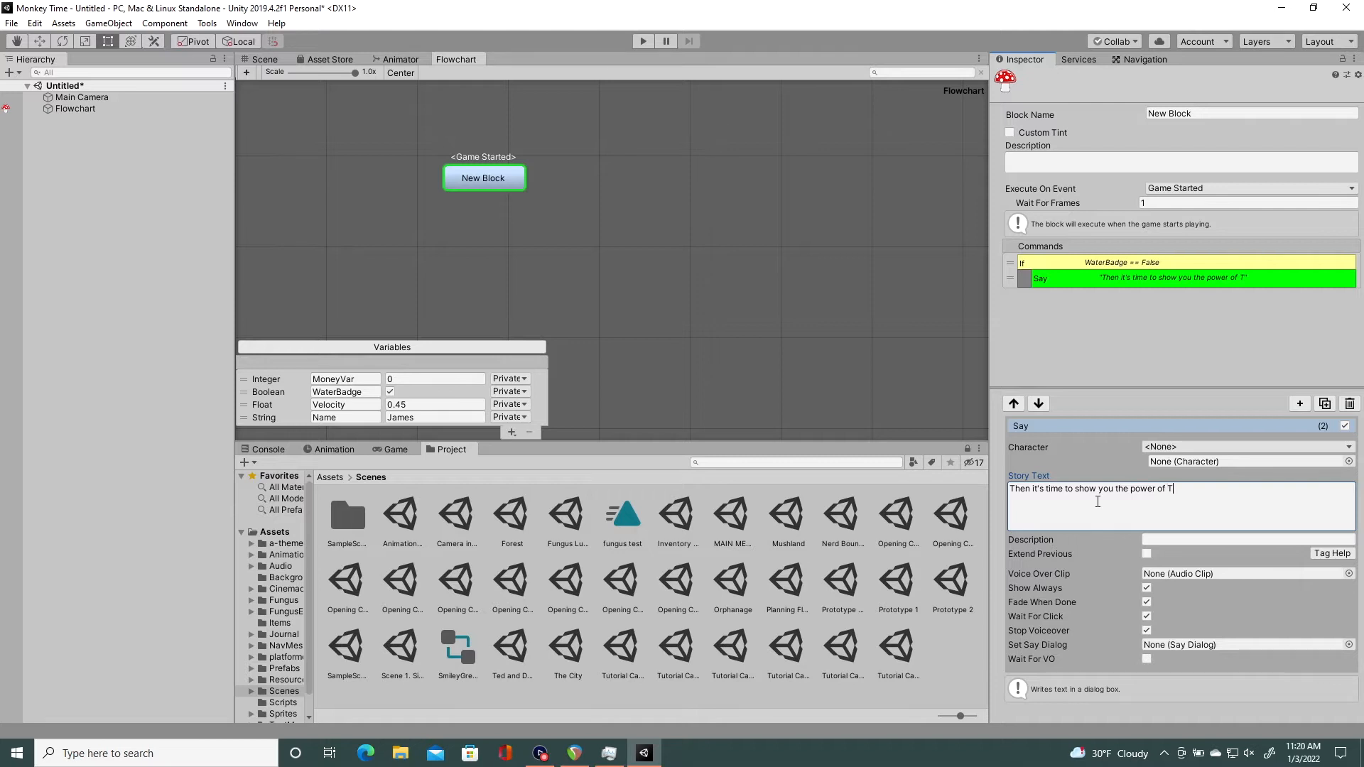
type("he SE")
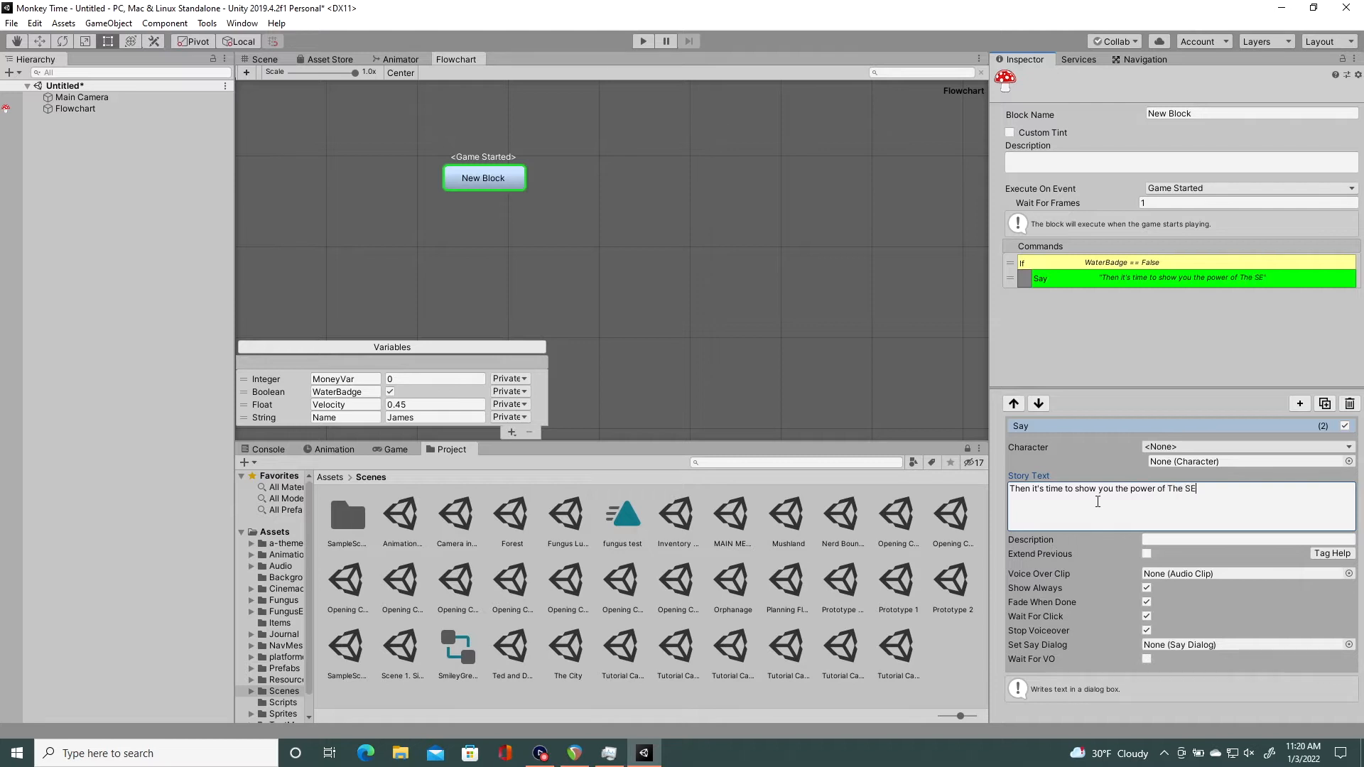
type("A!!!")
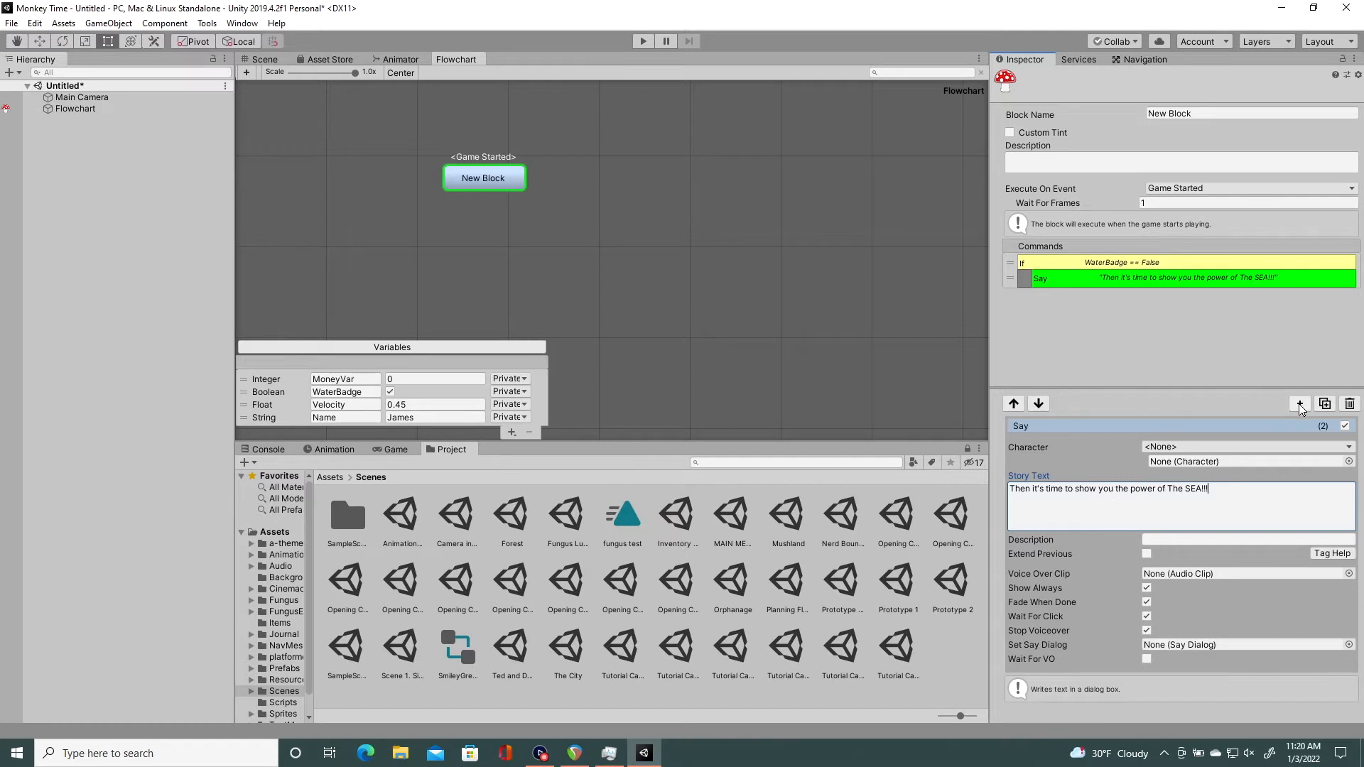
Step: Add an Else branch with a Say line ending in "square."
left_click(1300, 402)
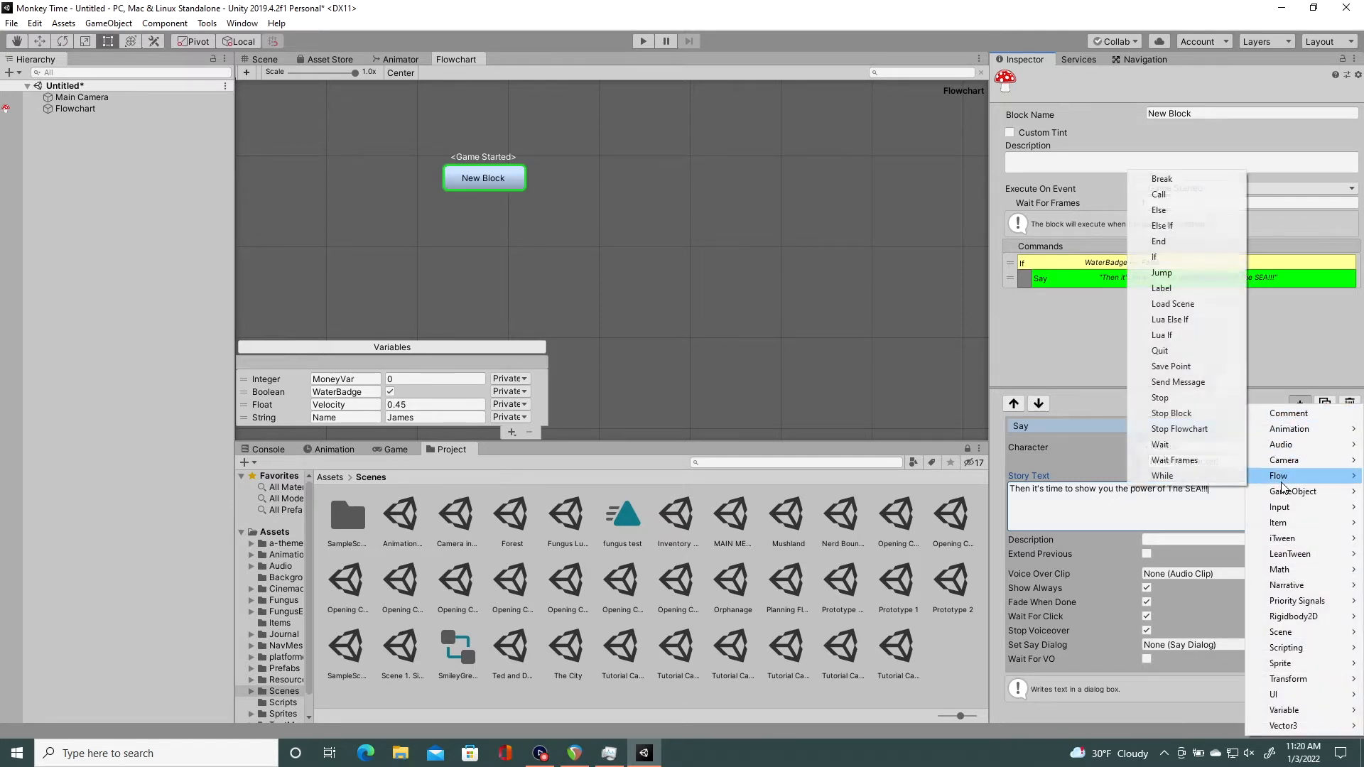
mouse_move(1169, 226)
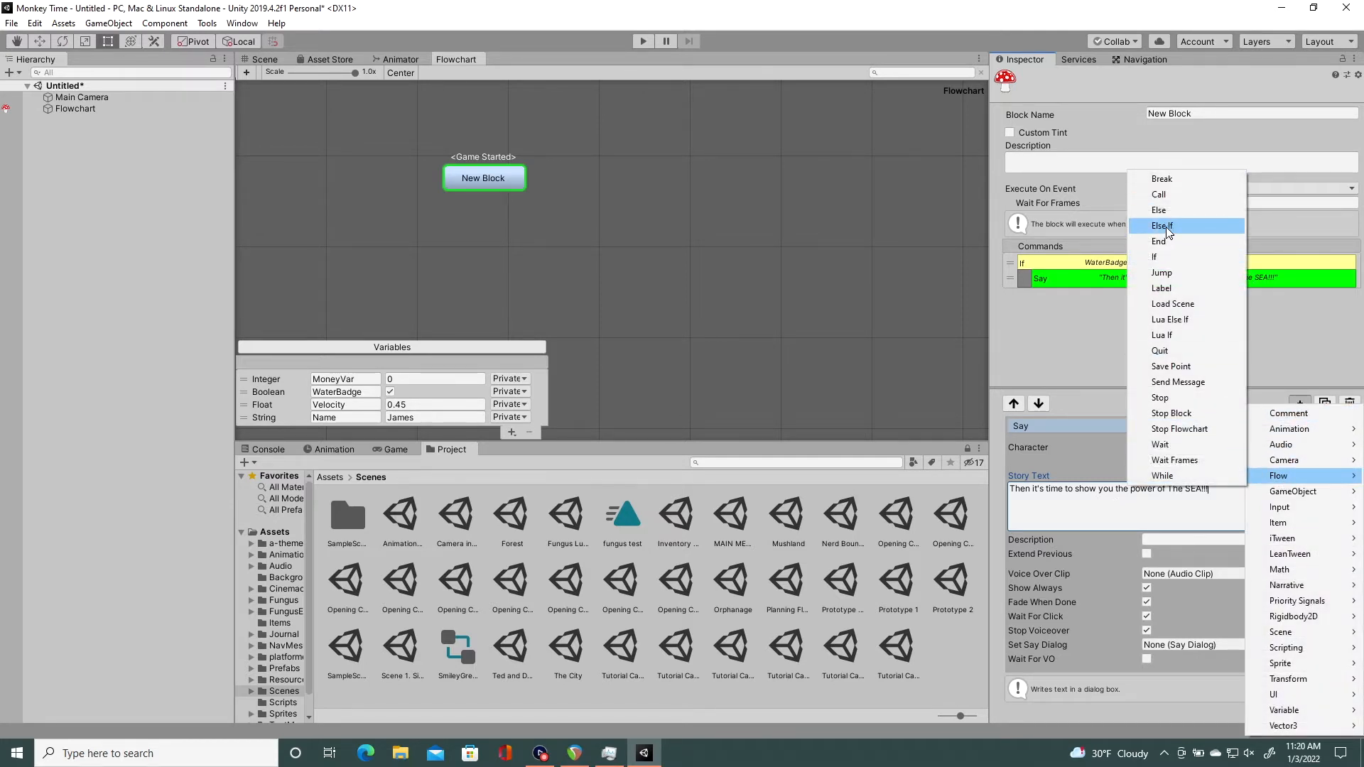
left_click(1160, 210)
type("yoyu beat me fair and")
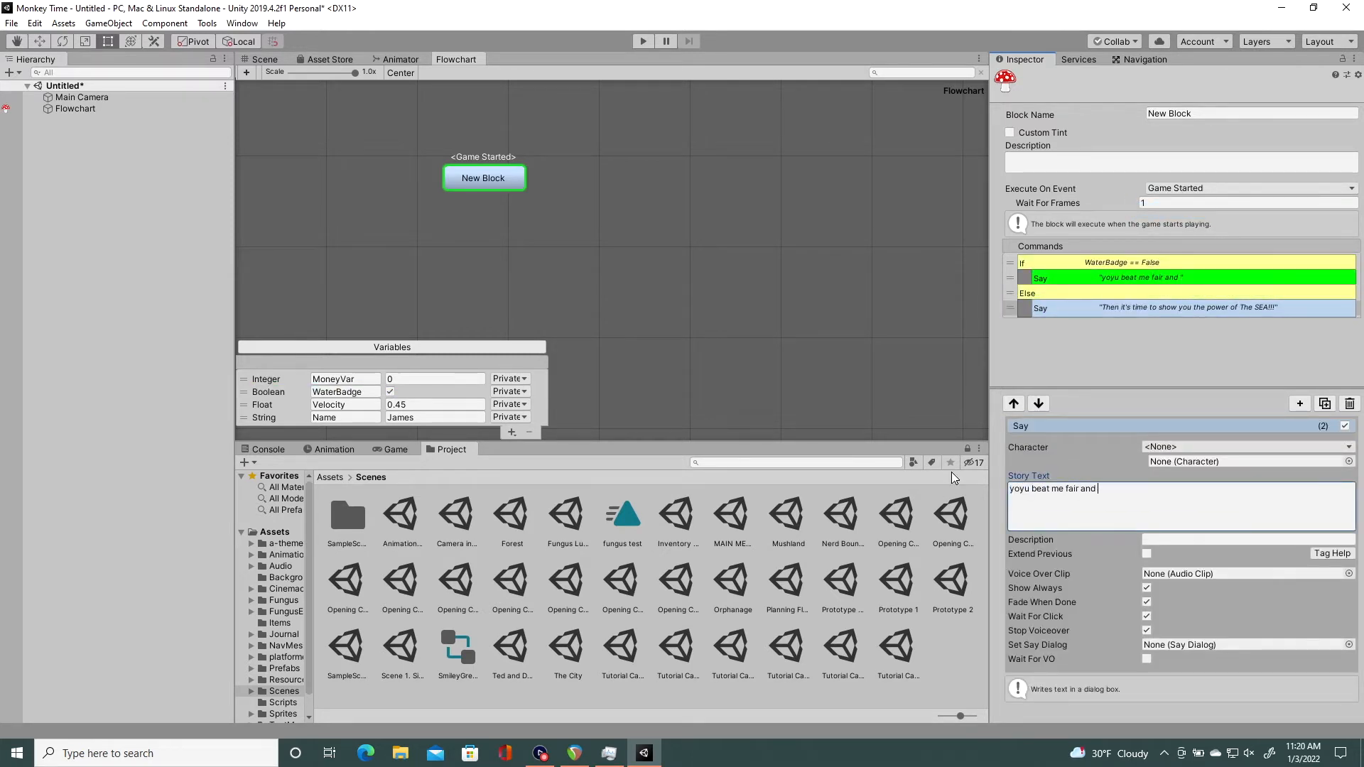
type("square.")
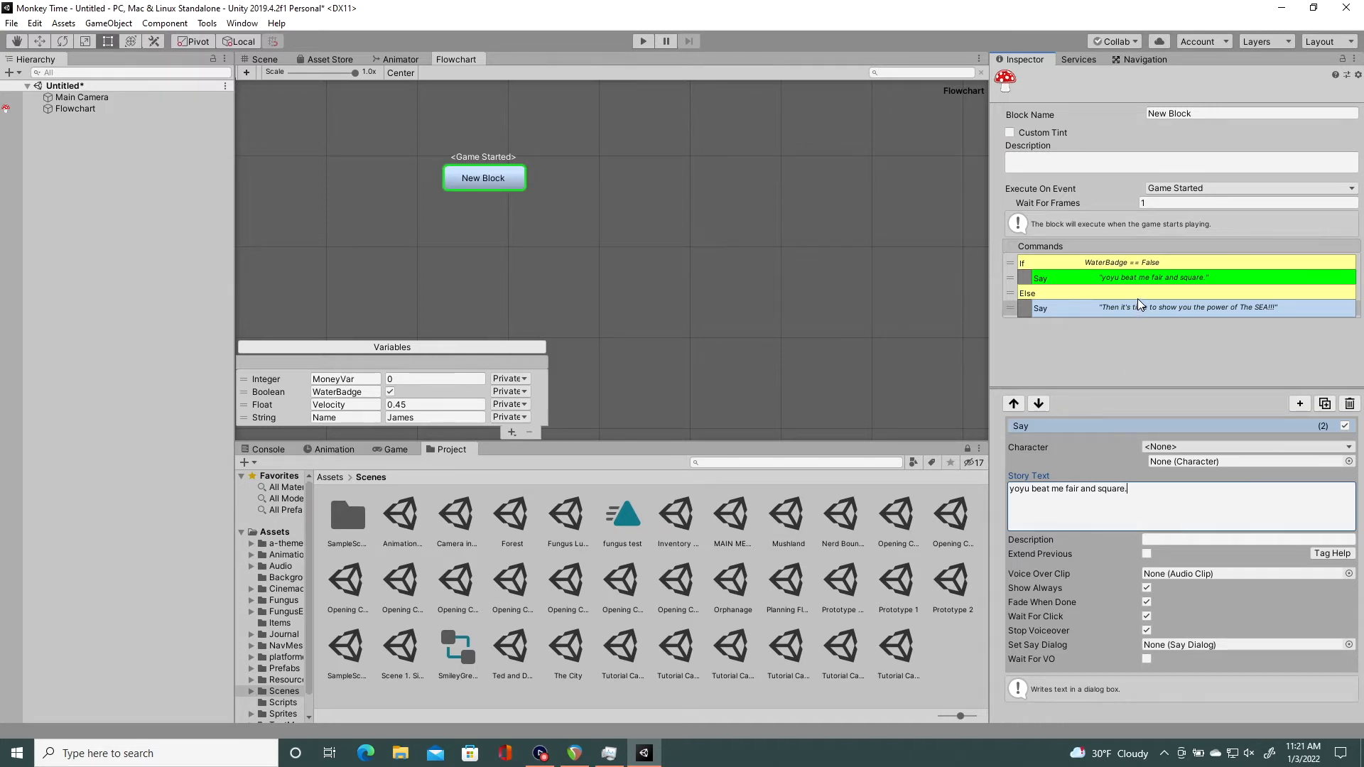
Step: Move the SEA Say line directly under the If and close the condition with an End command
left_click(1037, 402)
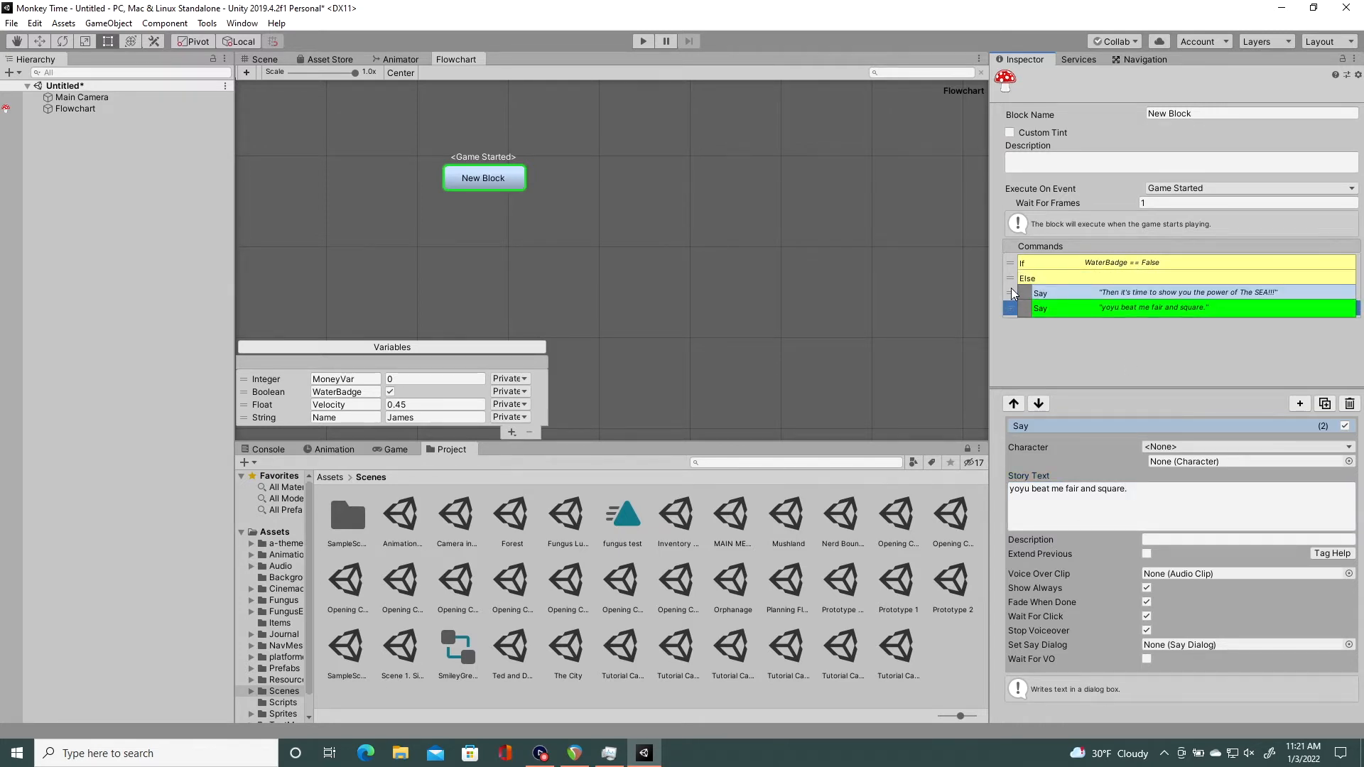
left_click(1013, 402)
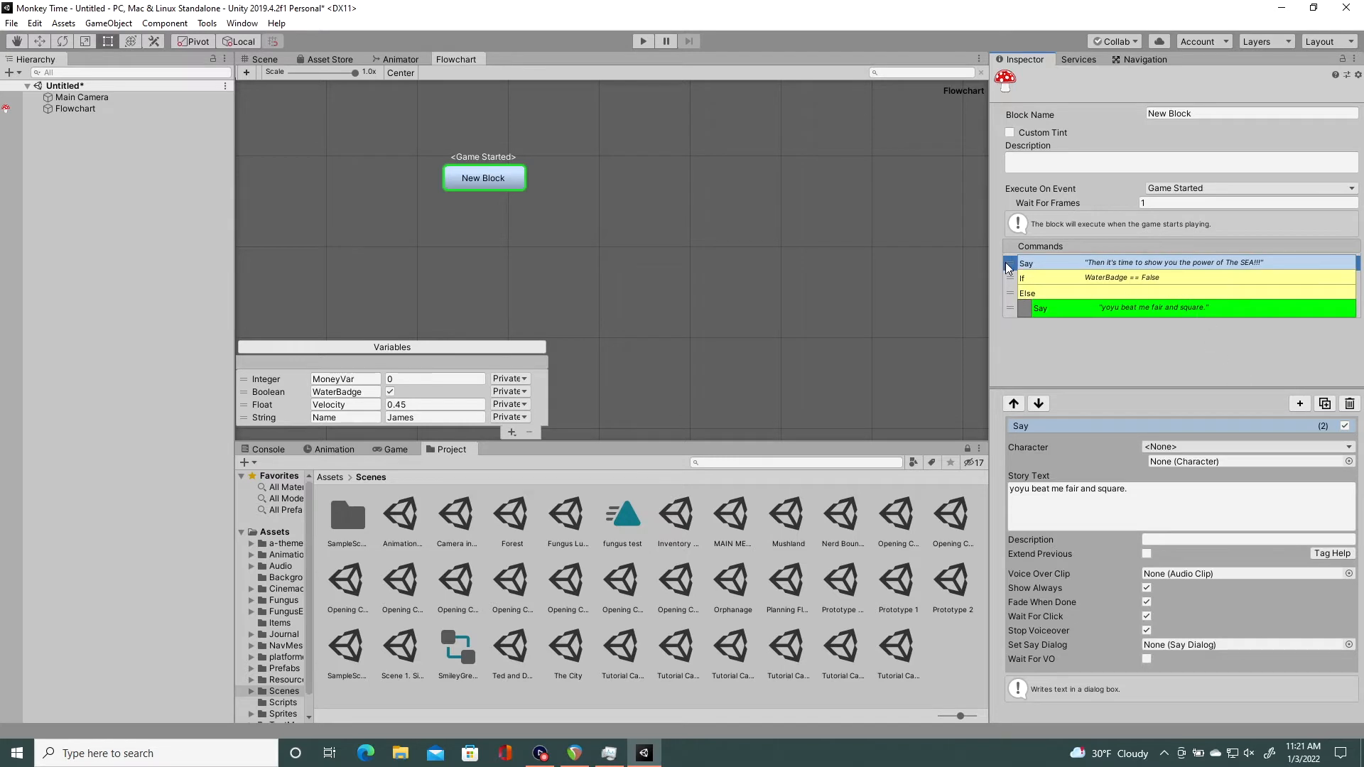
left_click(1039, 402)
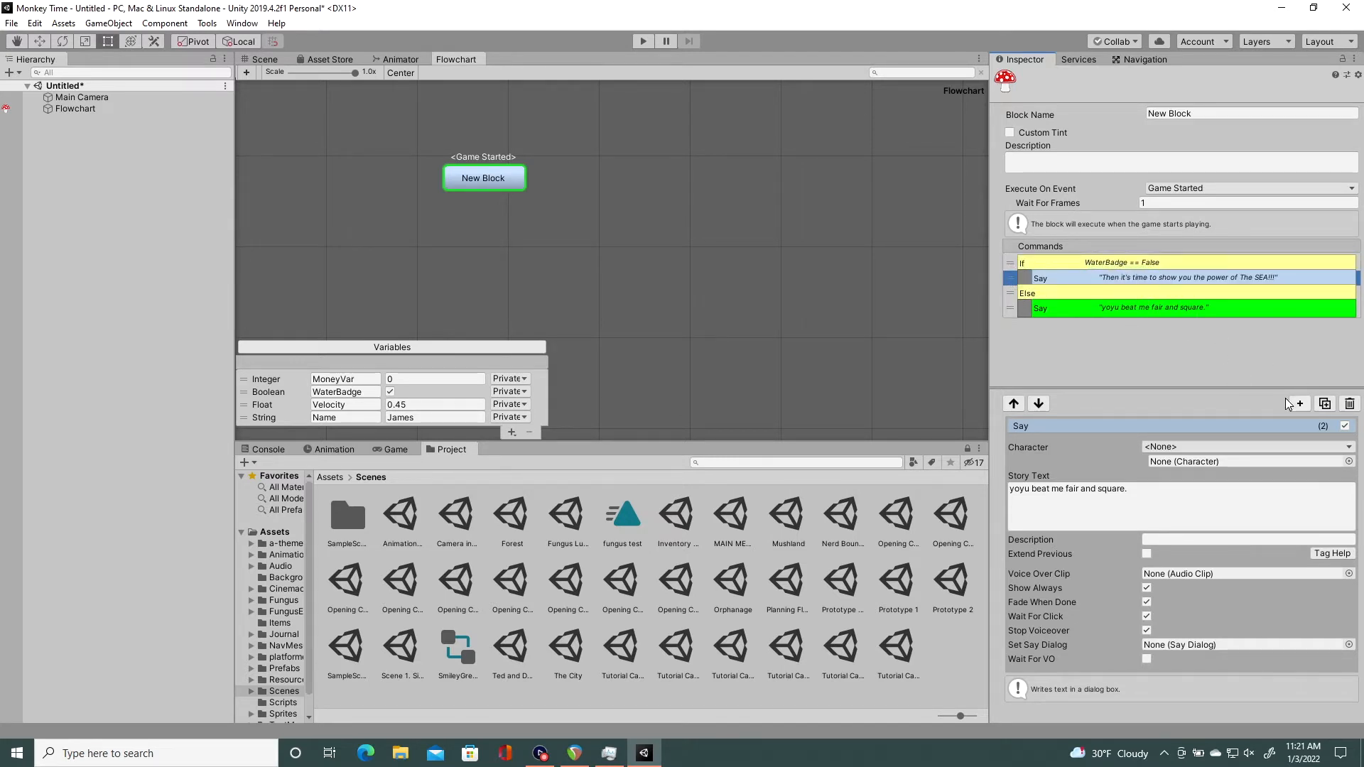
left_click(1296, 402)
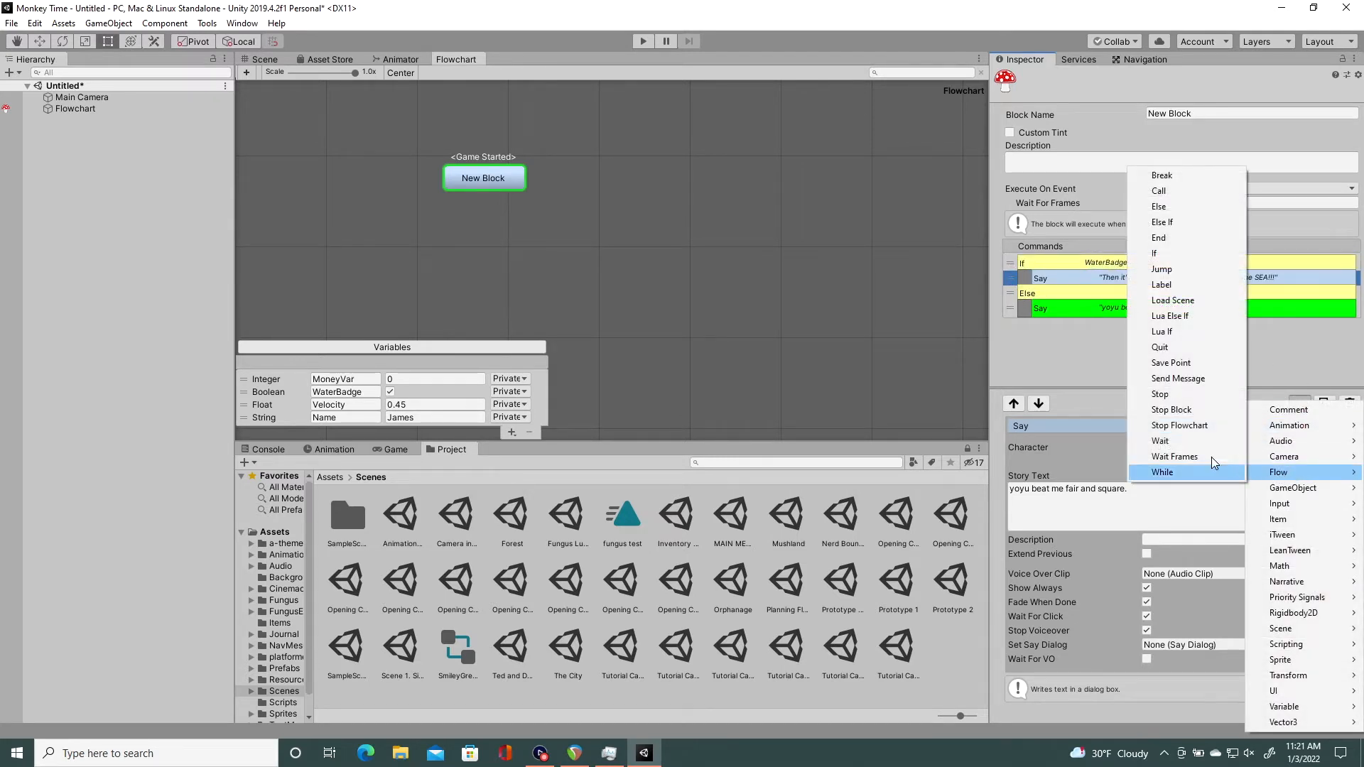
left_click(1158, 237)
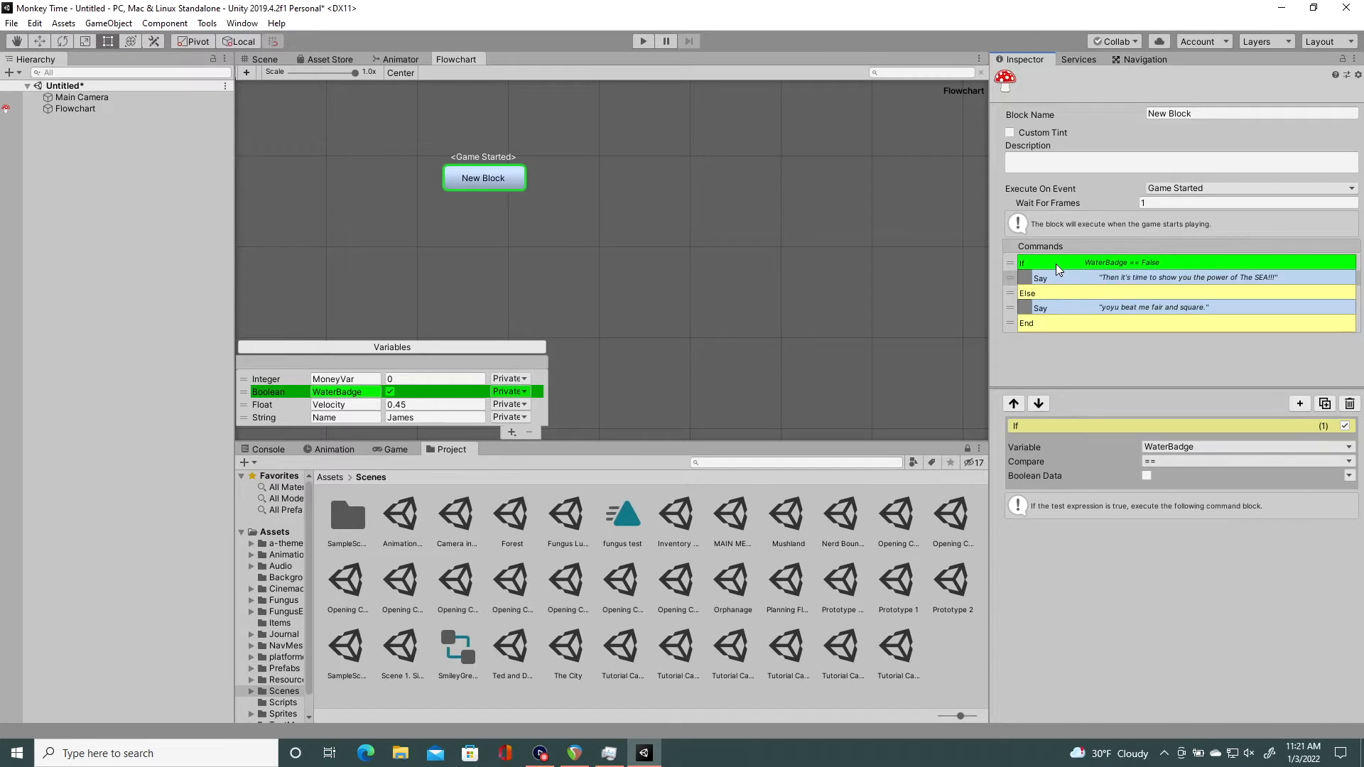
Step: Reopen the block's Add Command list without choosing a command
left_click(1298, 402)
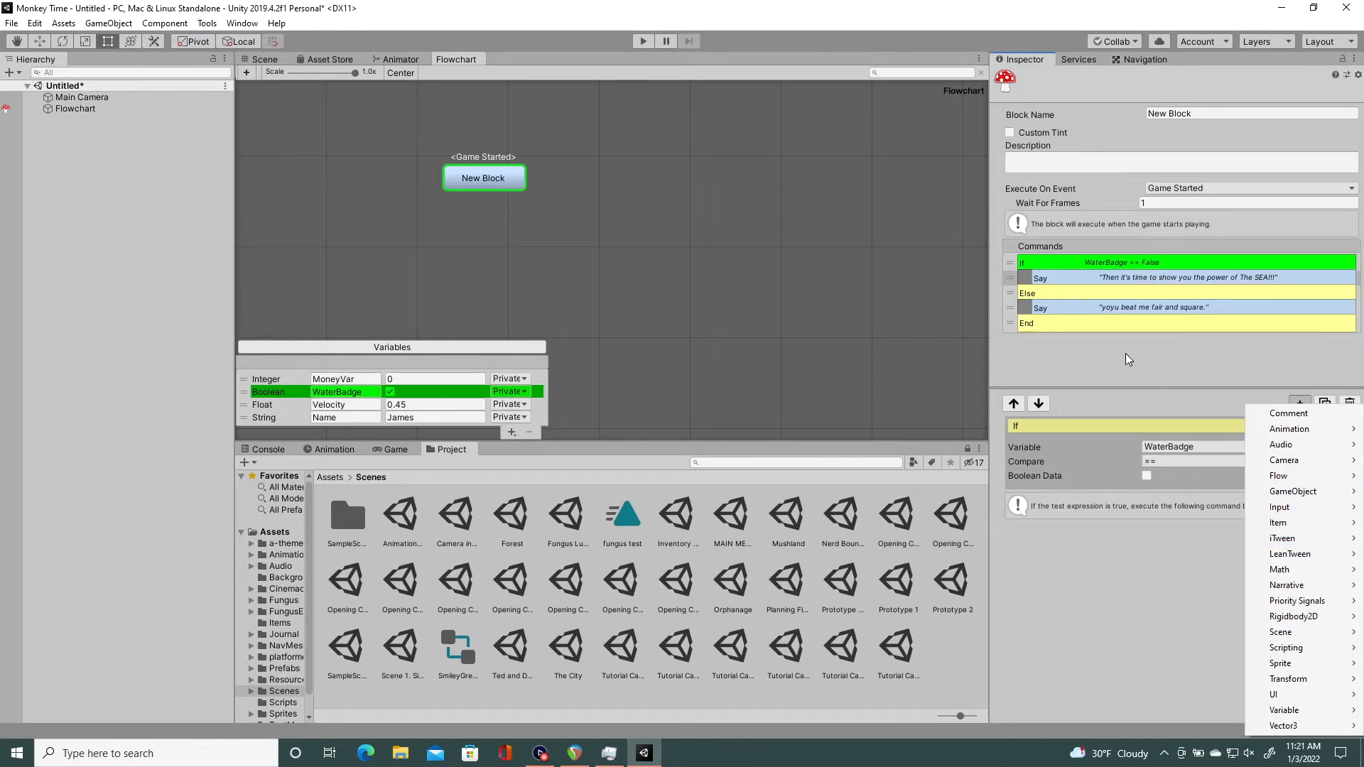
mouse_move(1284, 460)
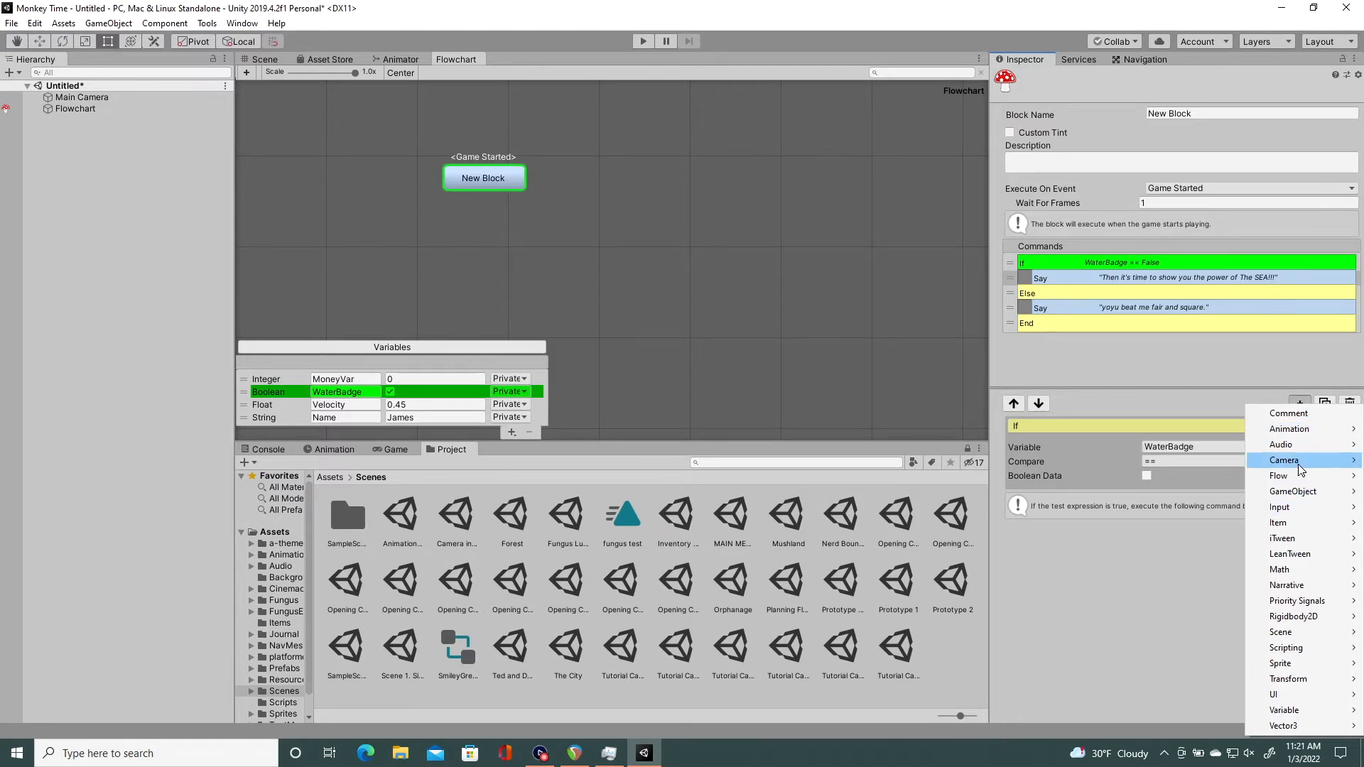
mouse_move(1292, 554)
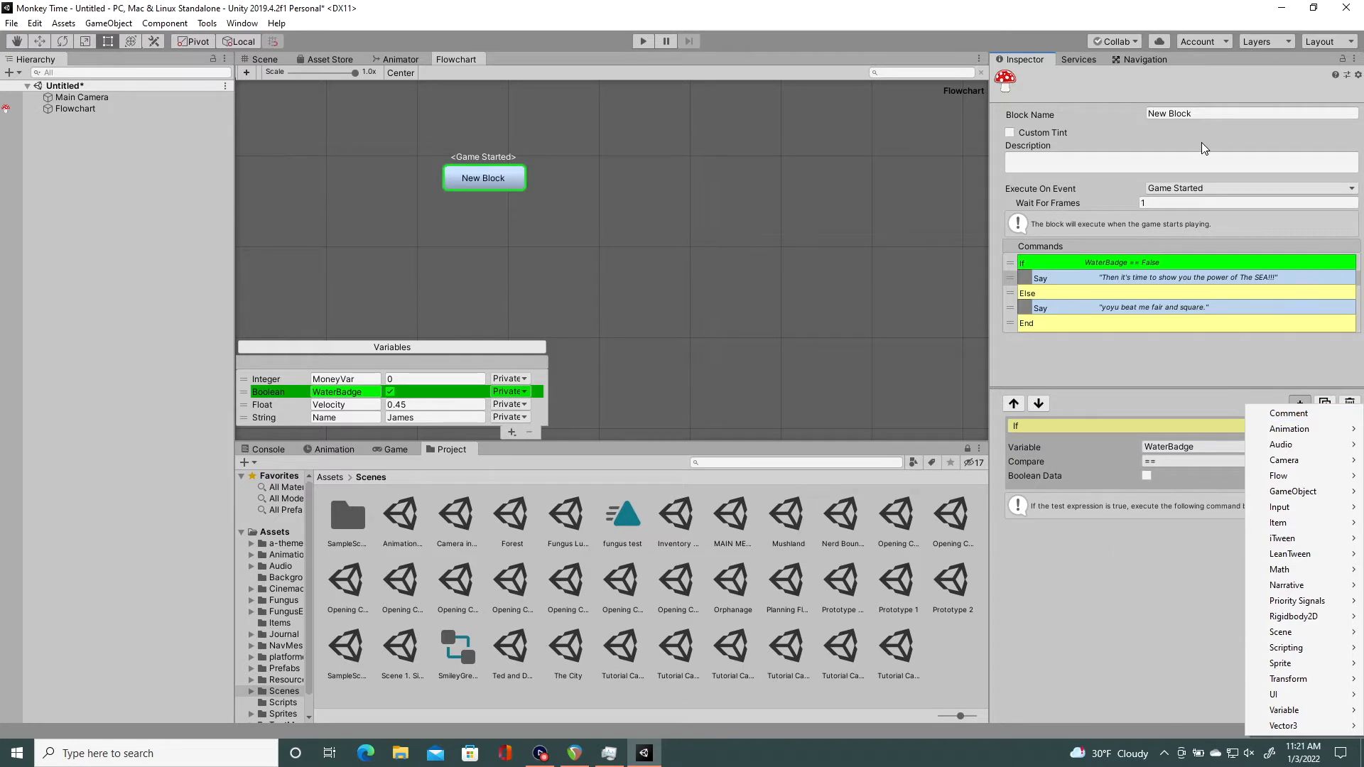
mouse_move(1117, 493)
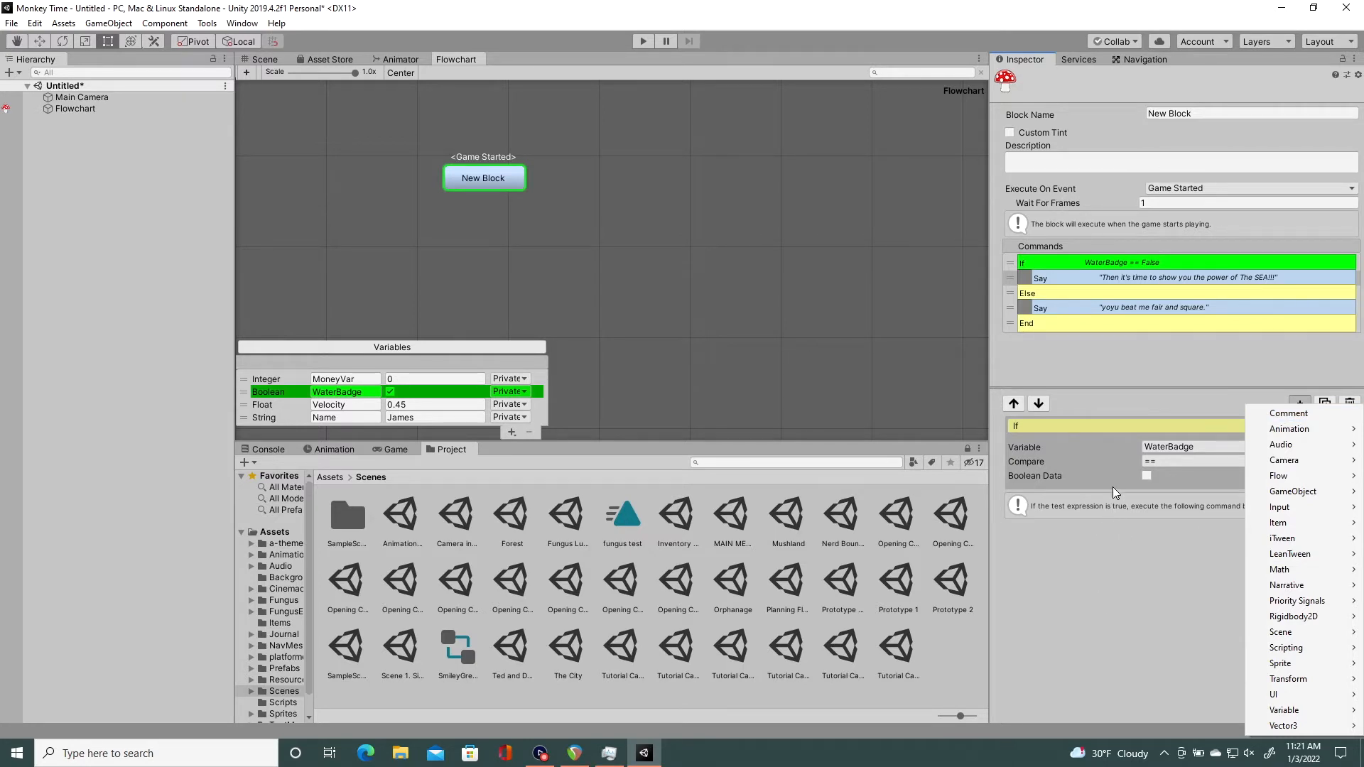
mouse_move(1117, 688)
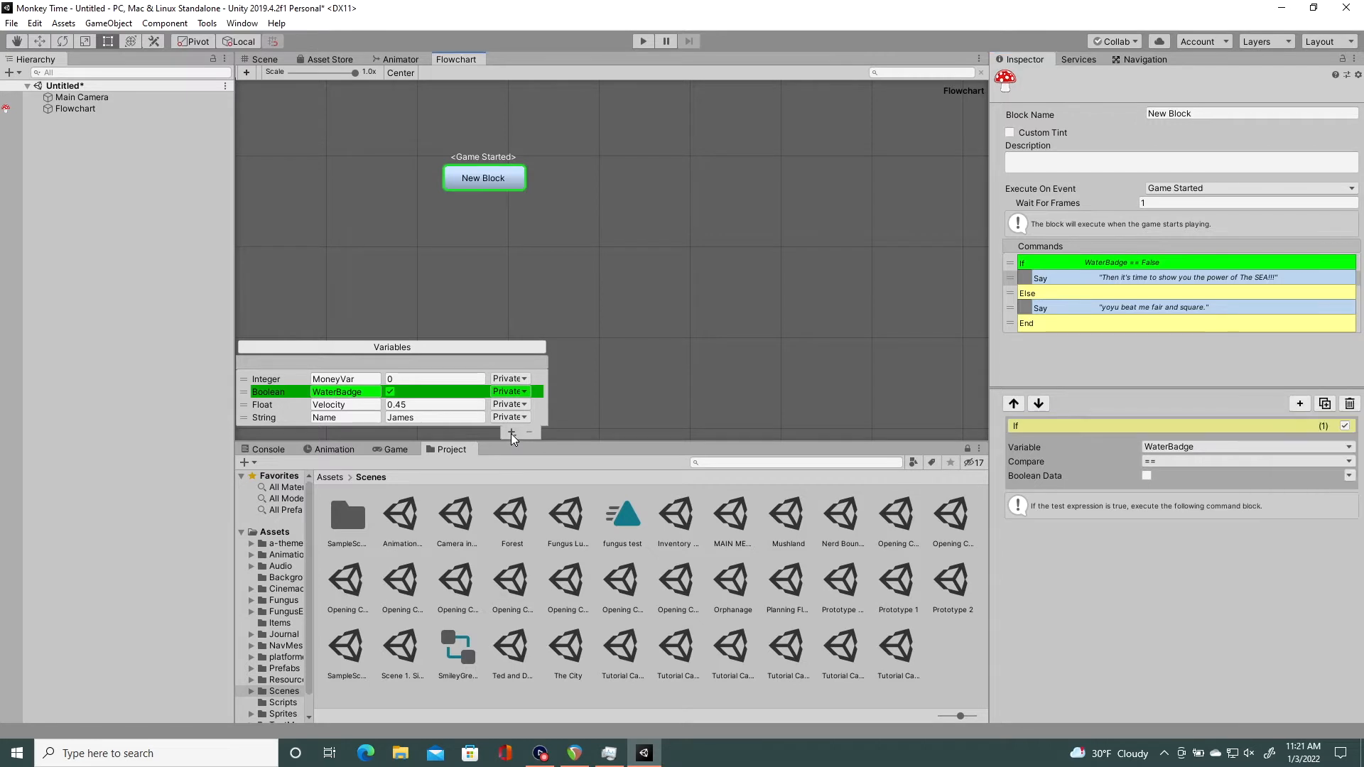
Step: Show the Other variable types such as Animator, Rigidbody2D, Sprite and Texture
left_click(511, 432)
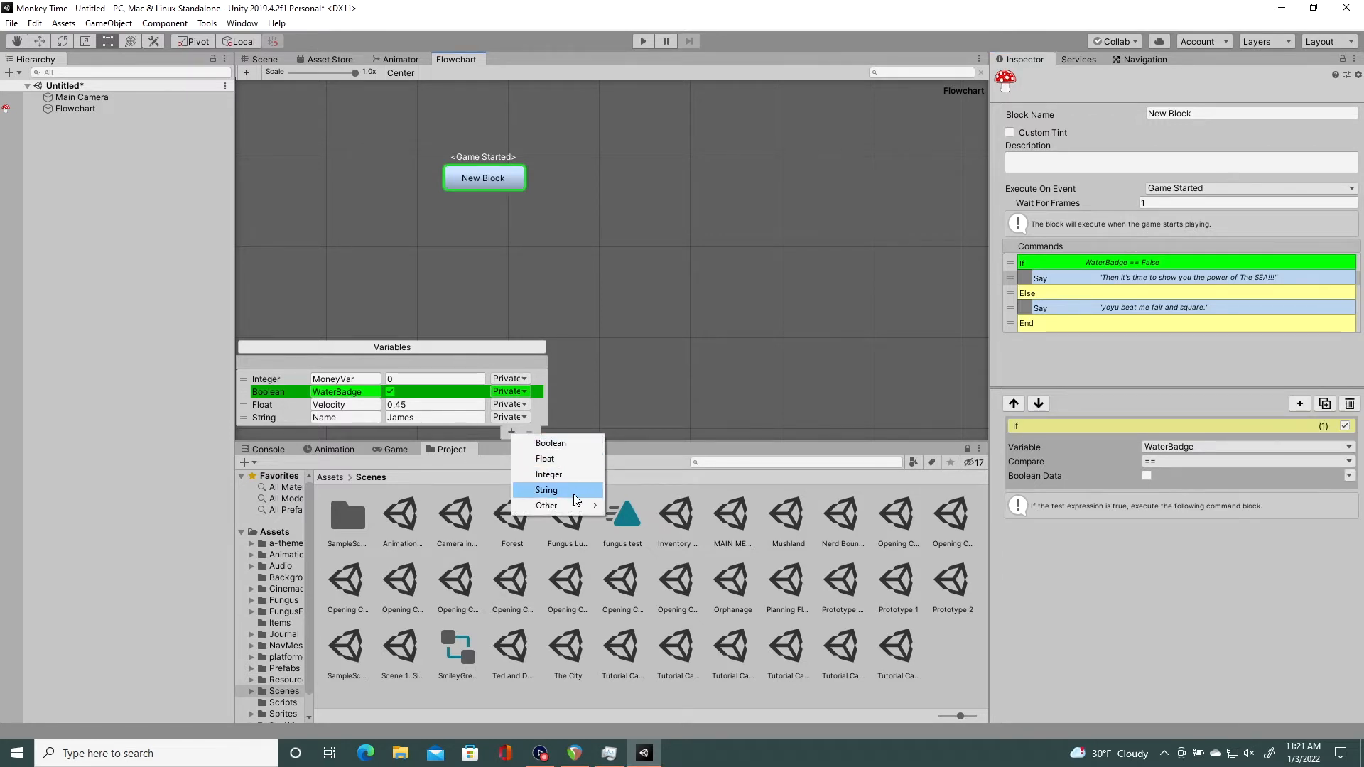
mouse_move(547, 505)
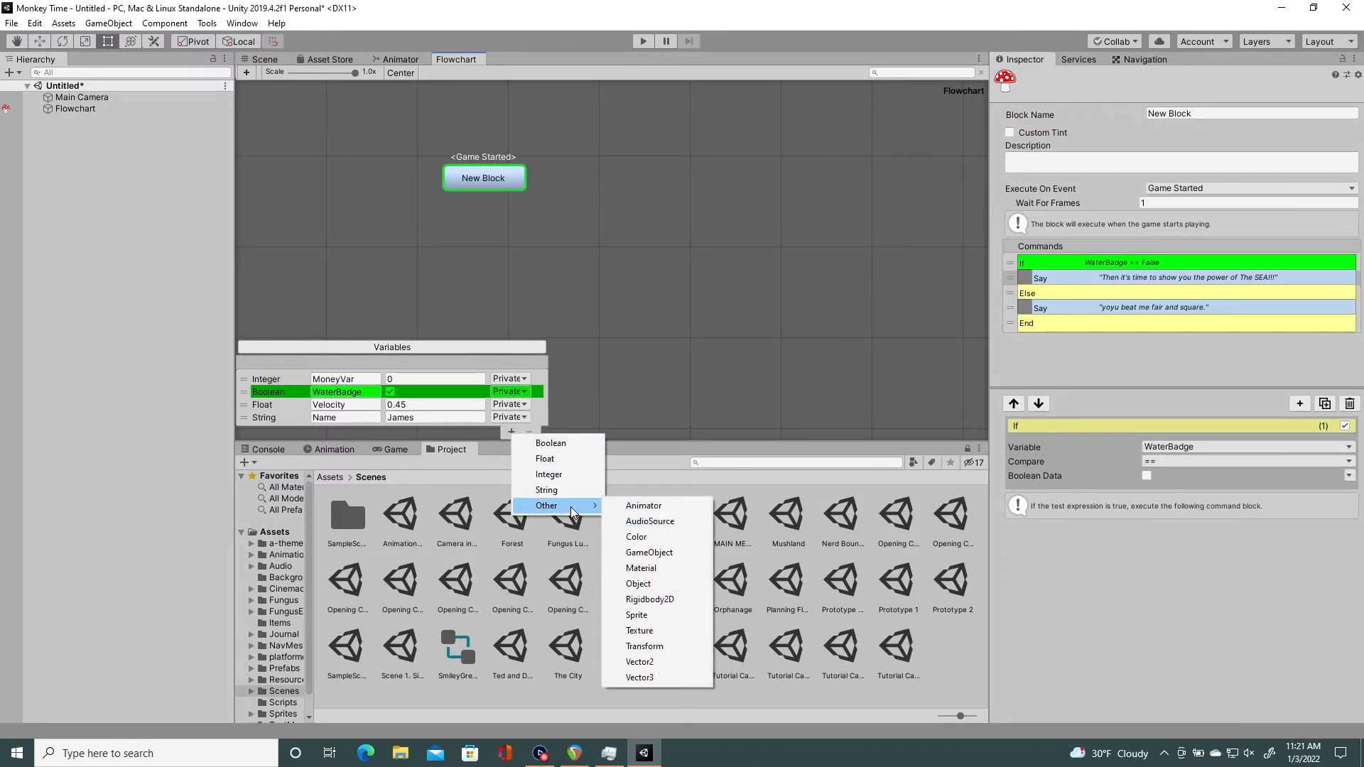
mouse_move(549, 511)
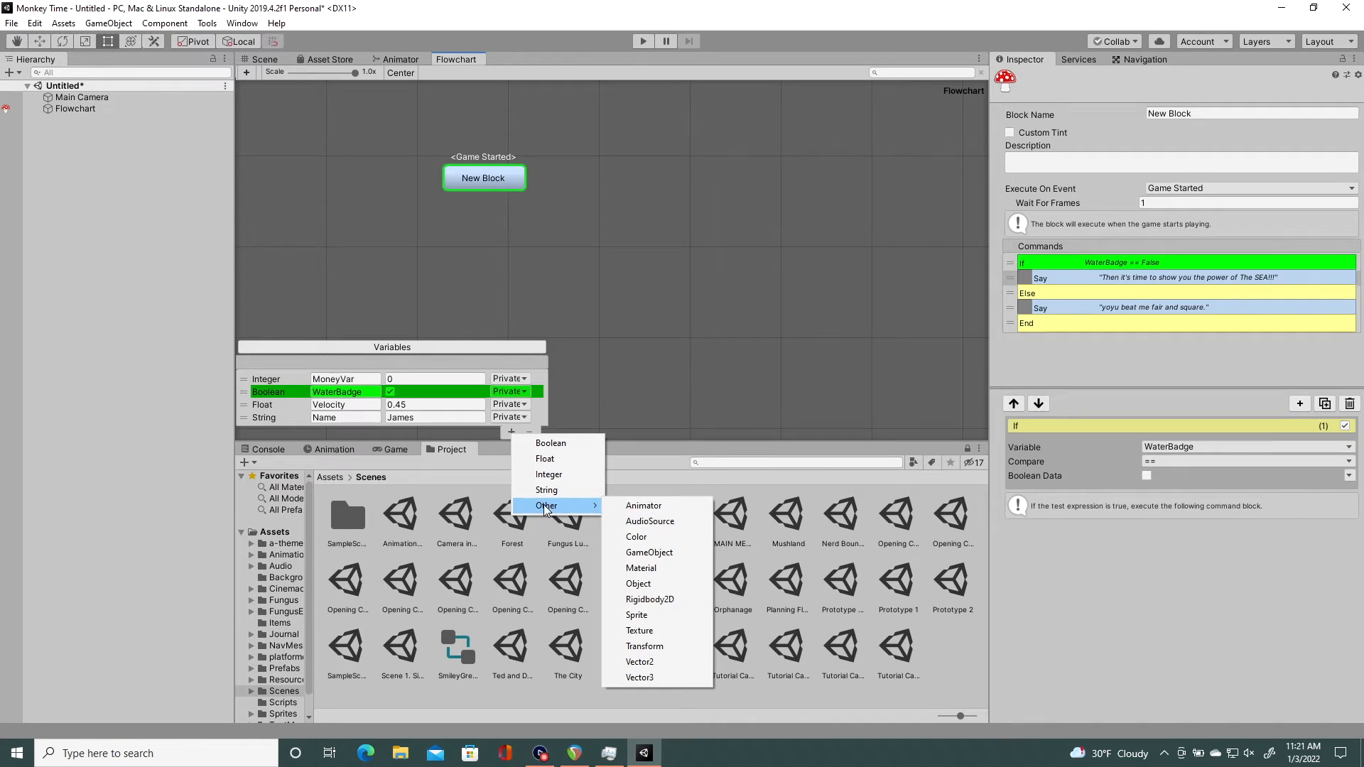
mouse_move(637, 537)
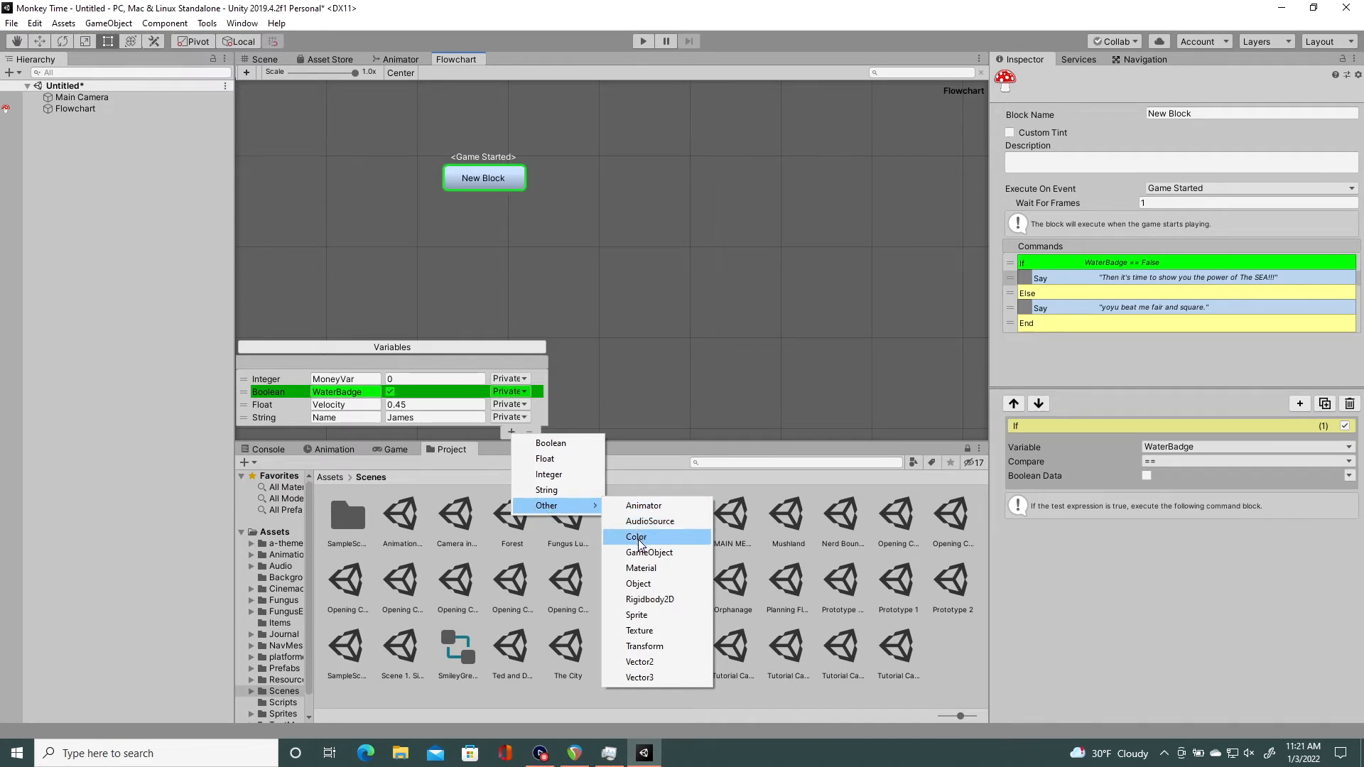
mouse_move(655, 696)
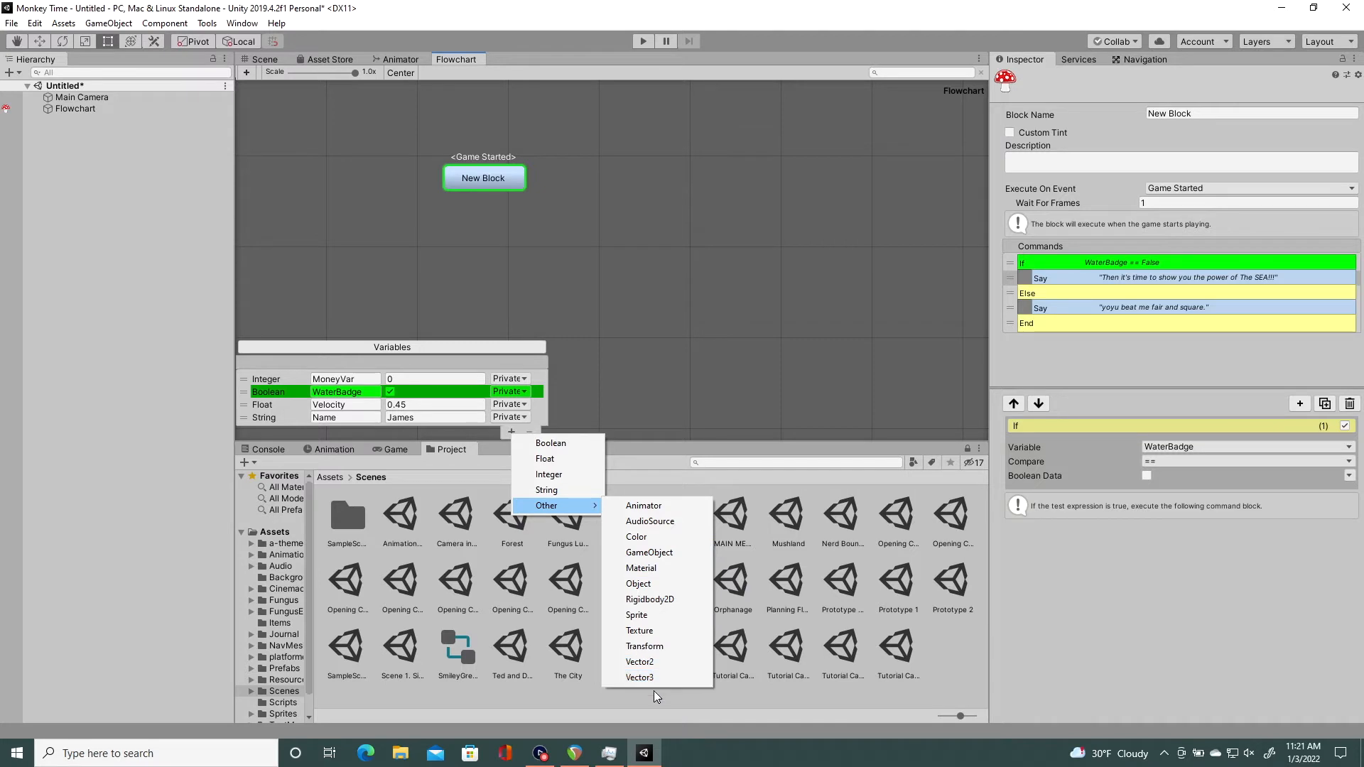
mouse_move(649, 522)
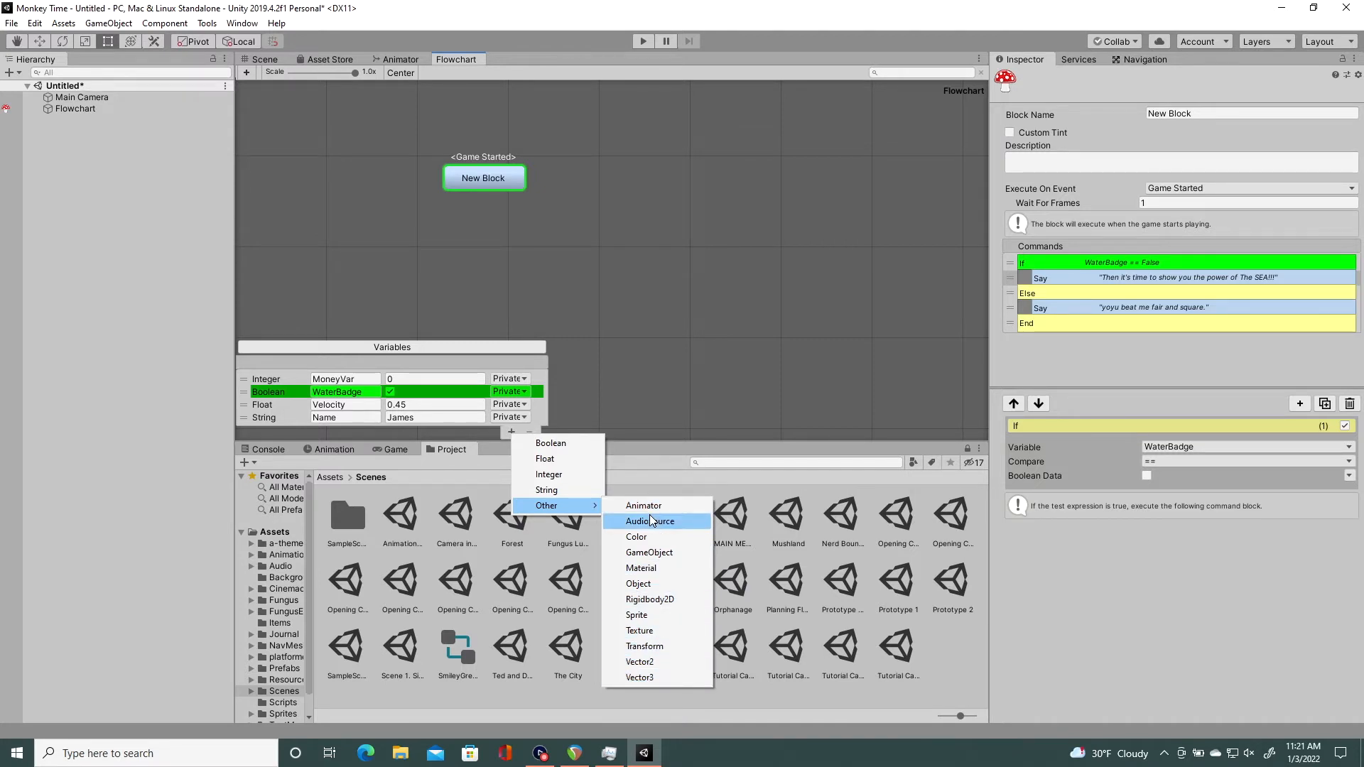
mouse_move(639, 678)
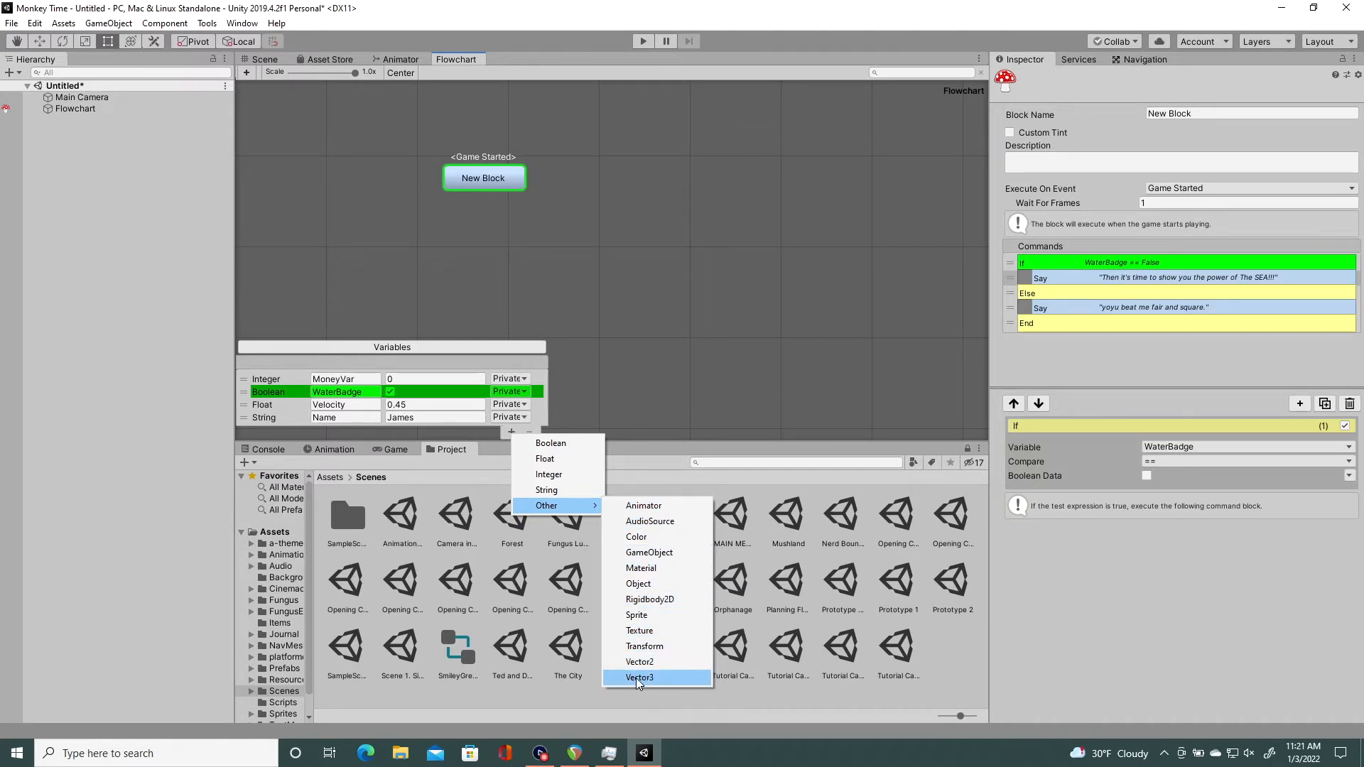
mouse_move(644, 506)
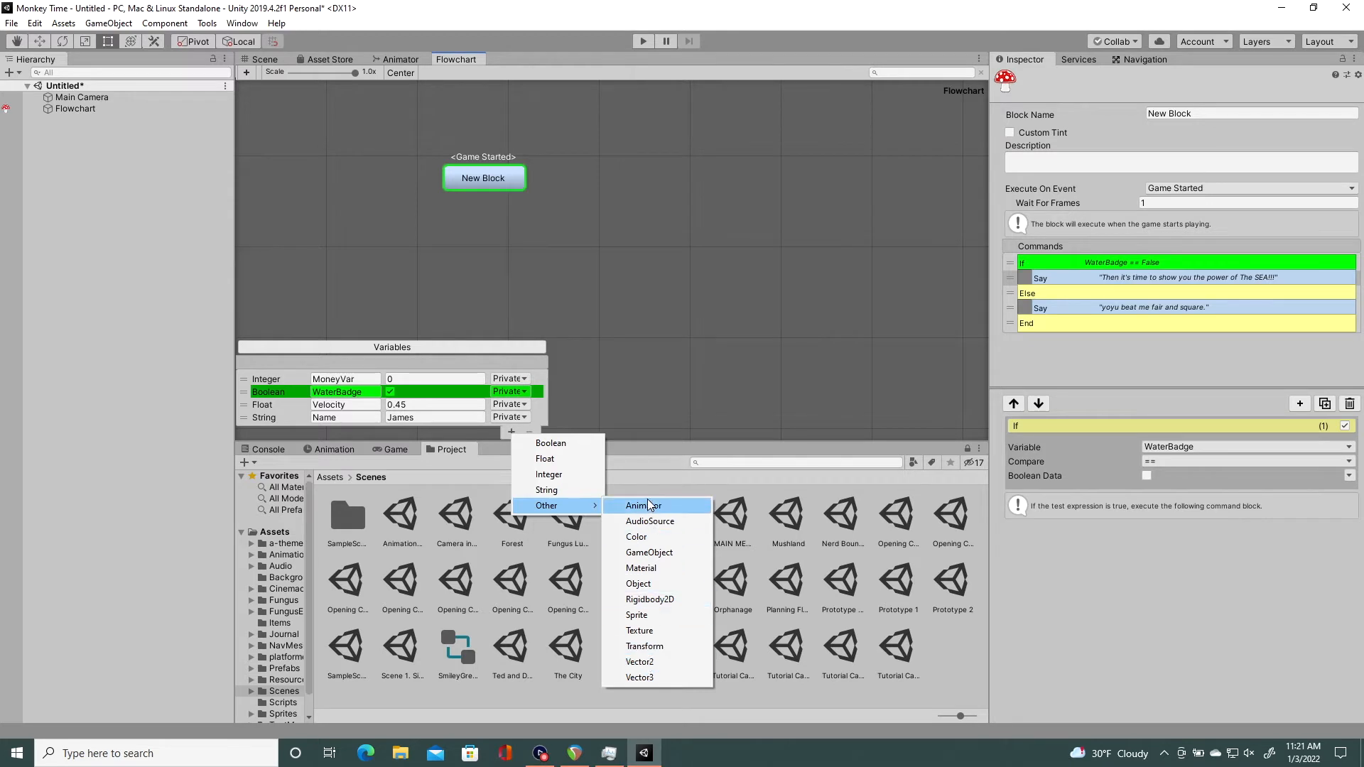
mouse_move(652, 509)
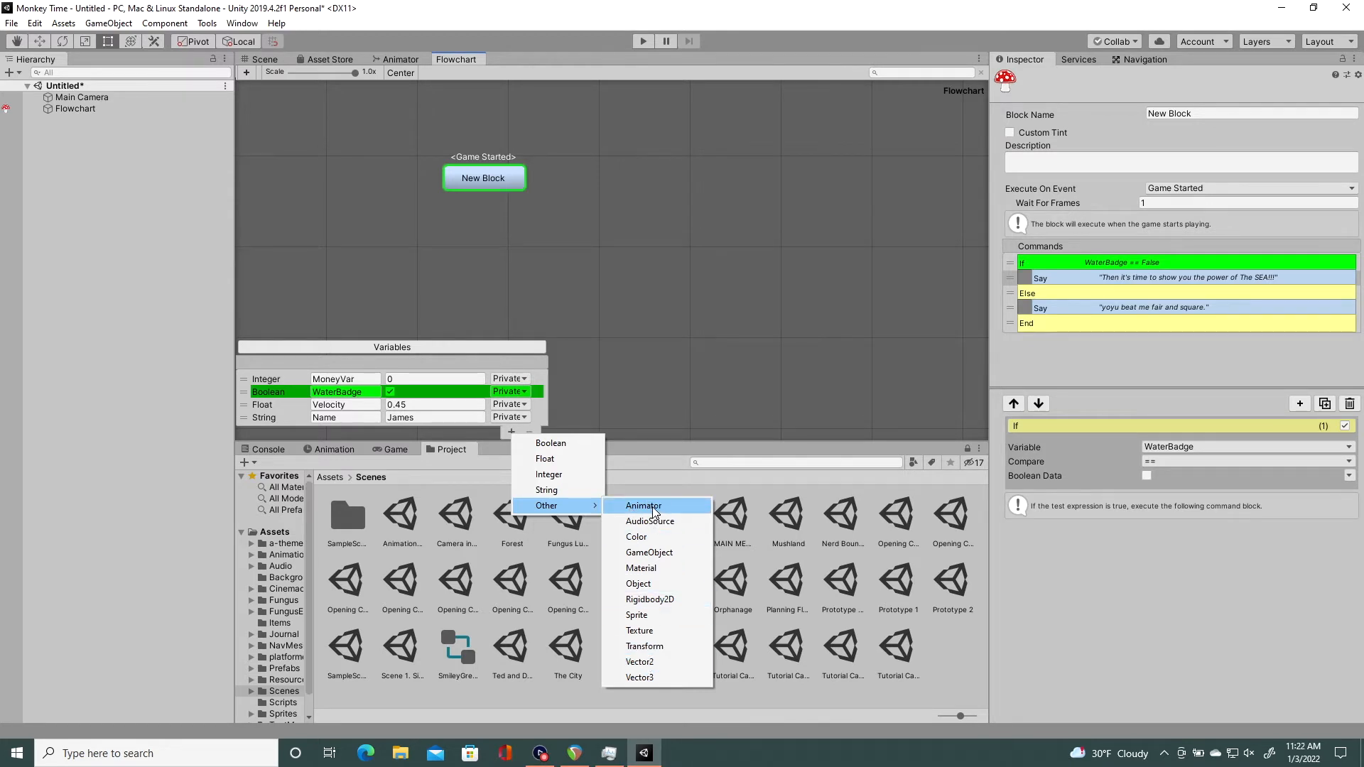
Step: Add an Animator variable Var and a Play Anim State command to the block
left_click(644, 506)
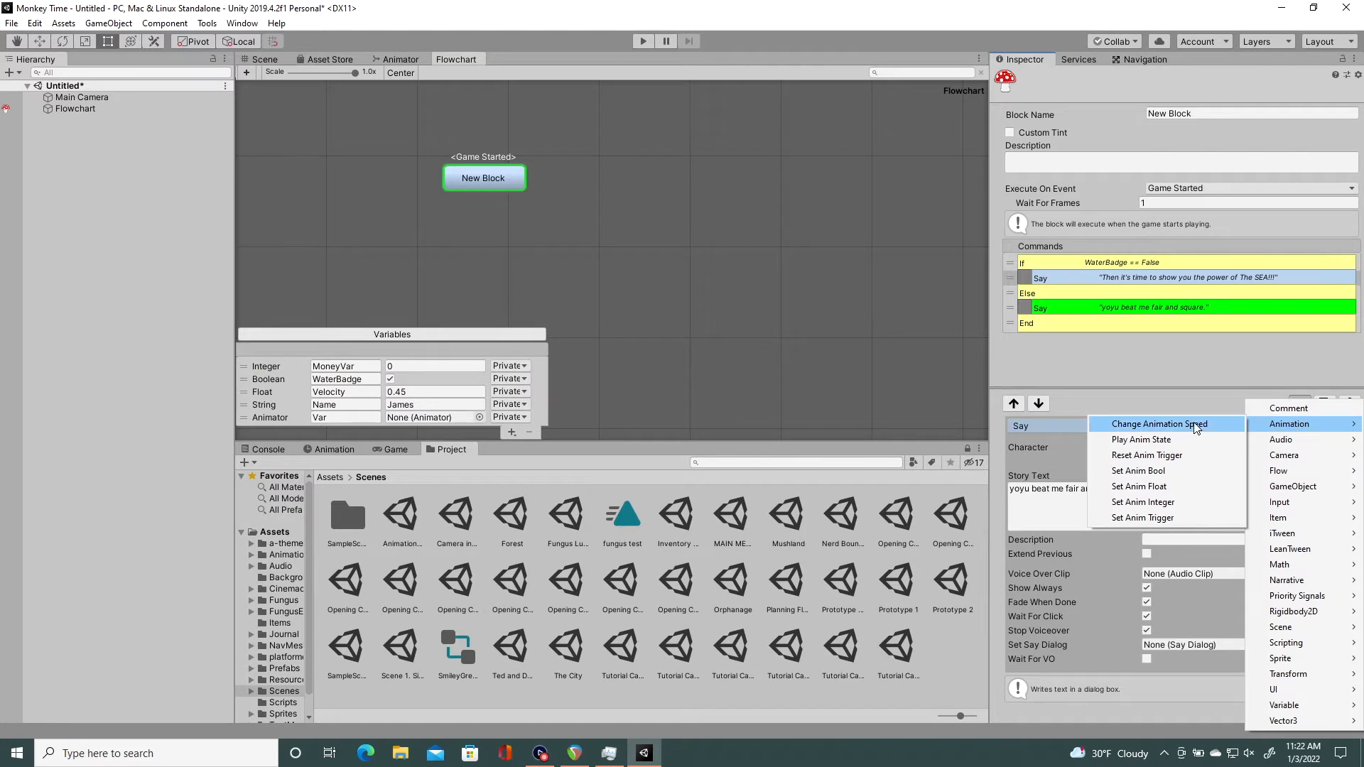
mouse_move(1145, 455)
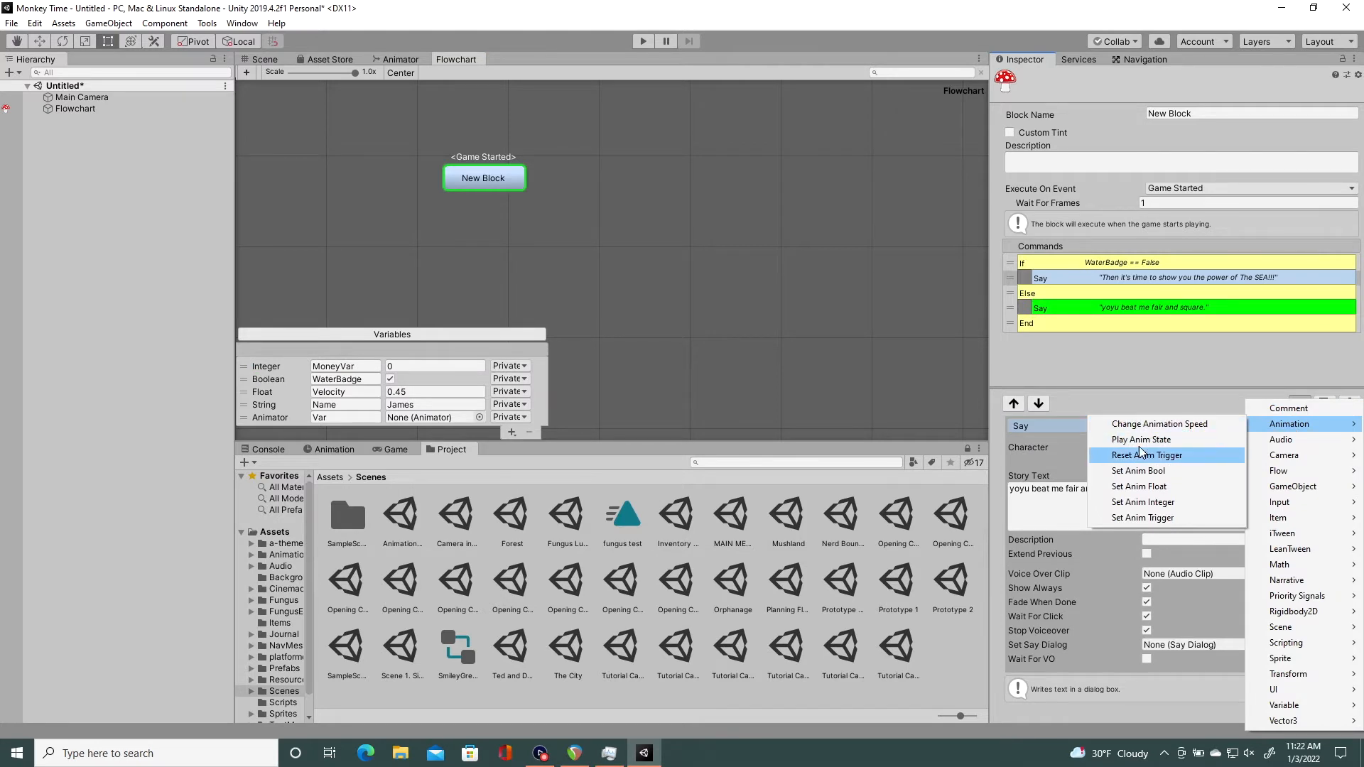
mouse_move(1141, 439)
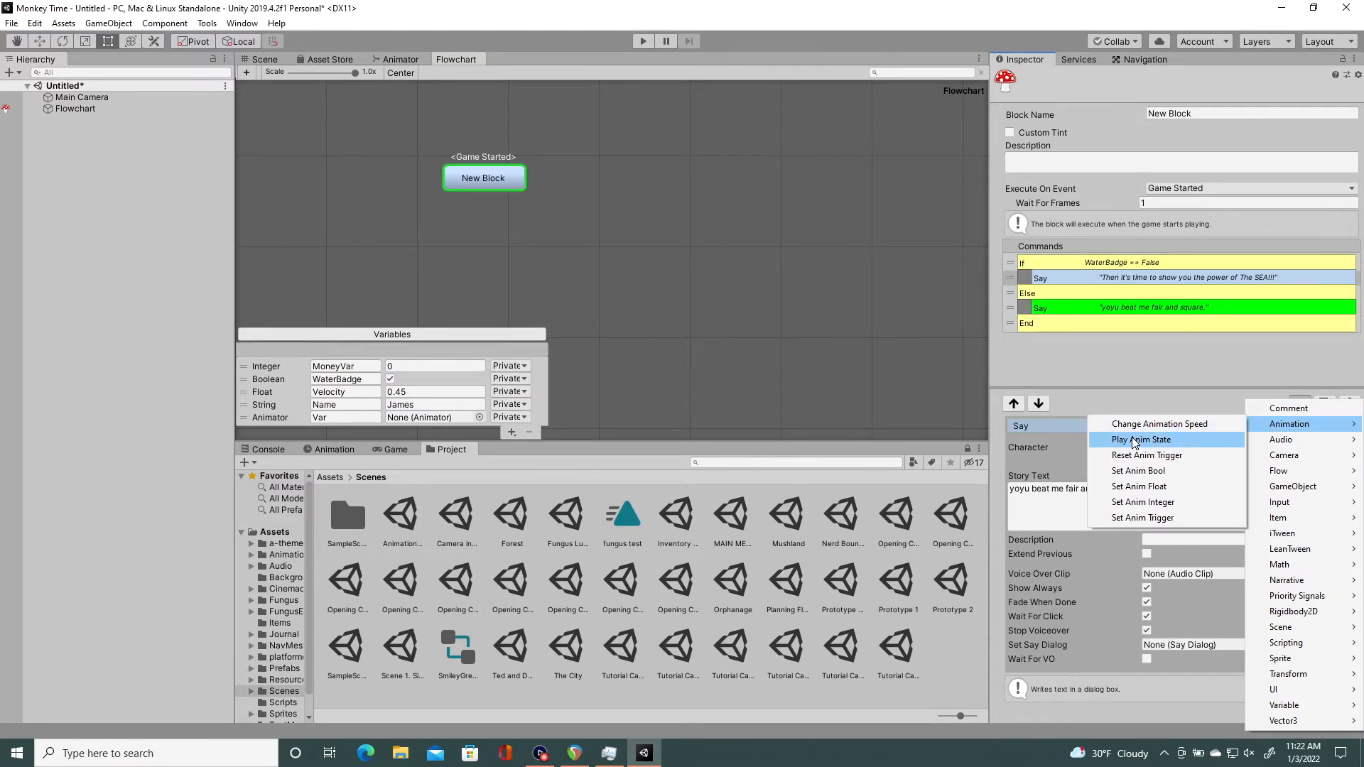
left_click(1142, 439)
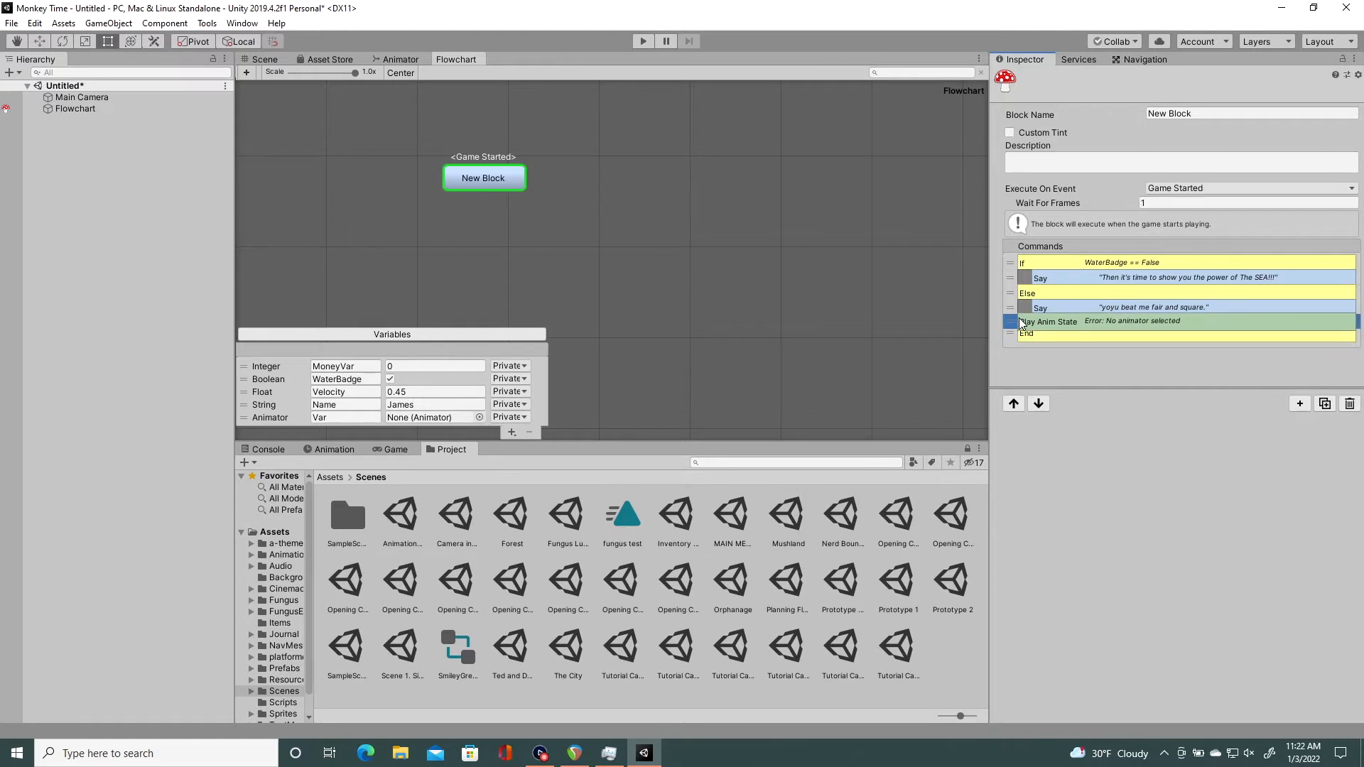
Step: Give Play Anim State a plain-value state name and show its animator source choices
left_click(1061, 322)
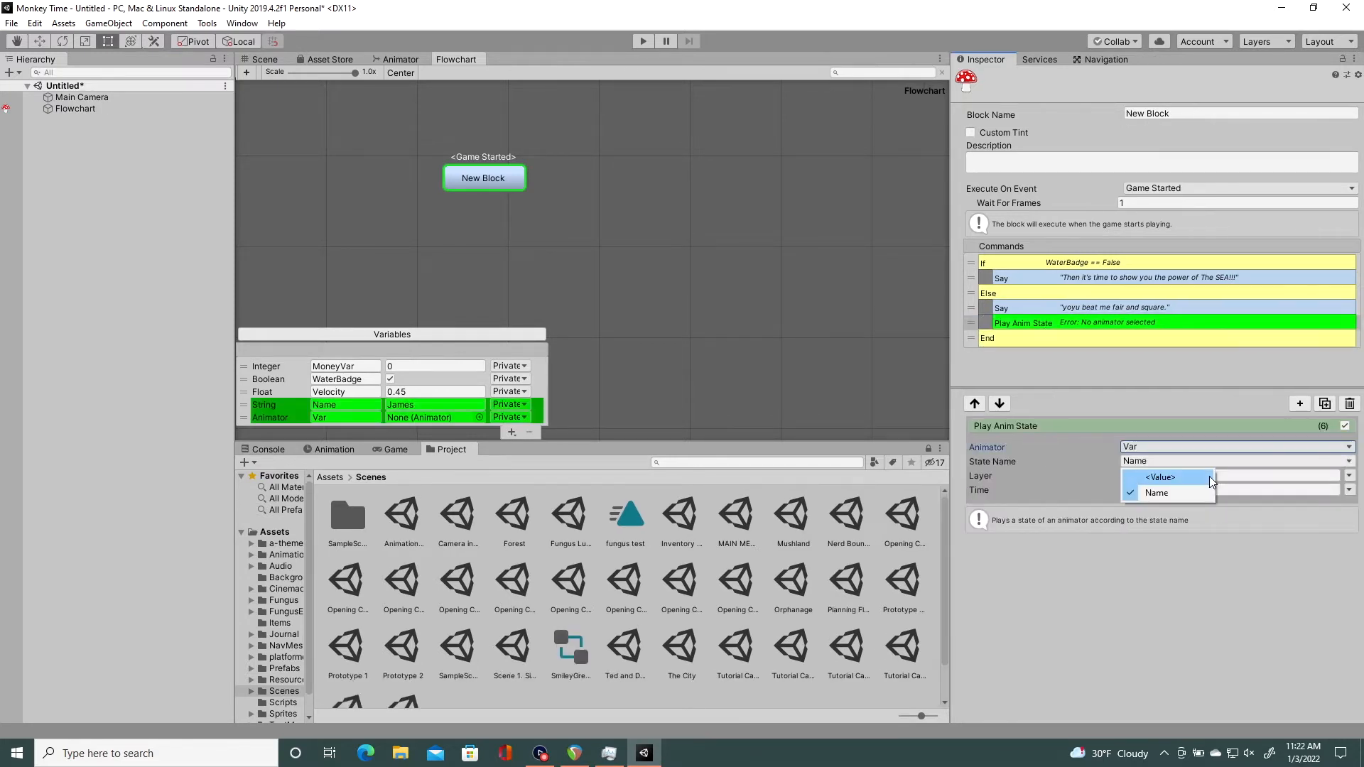
left_click(1161, 478)
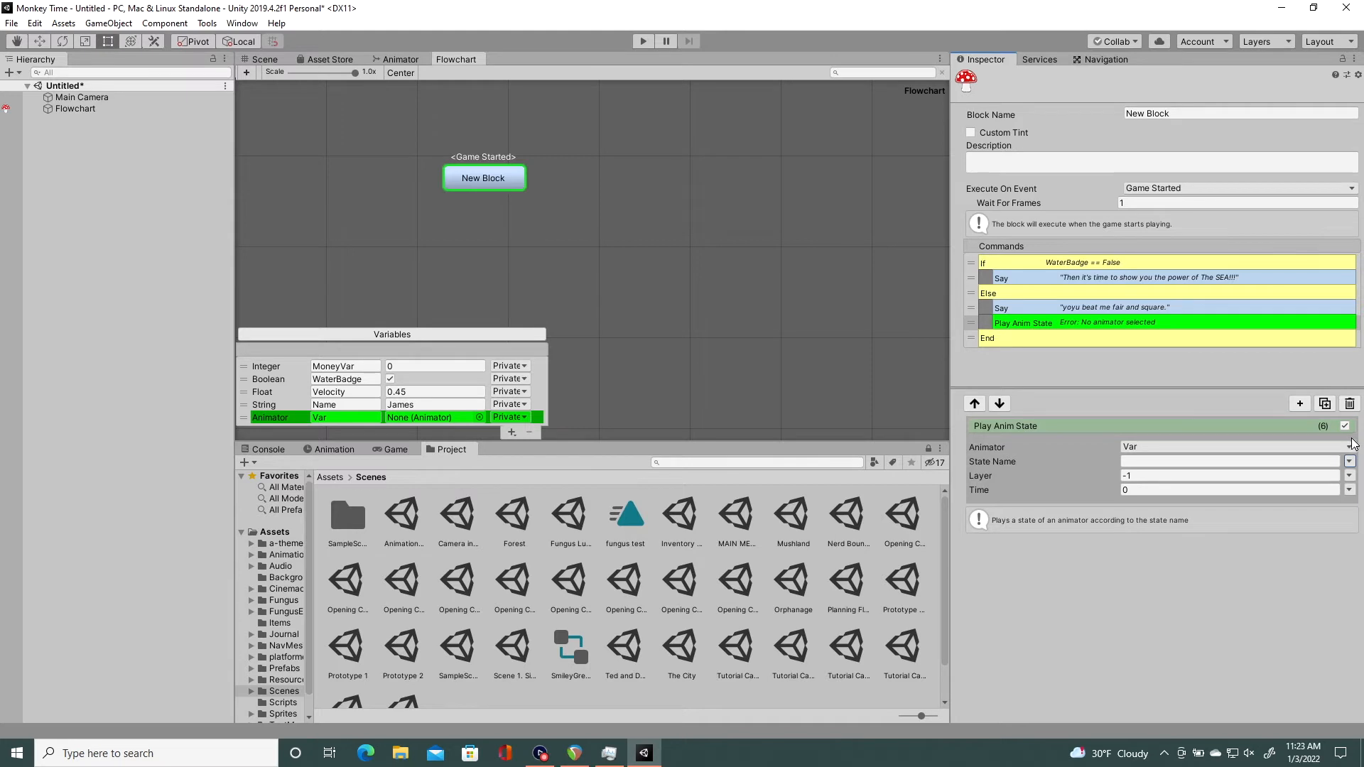
left_click(1347, 447)
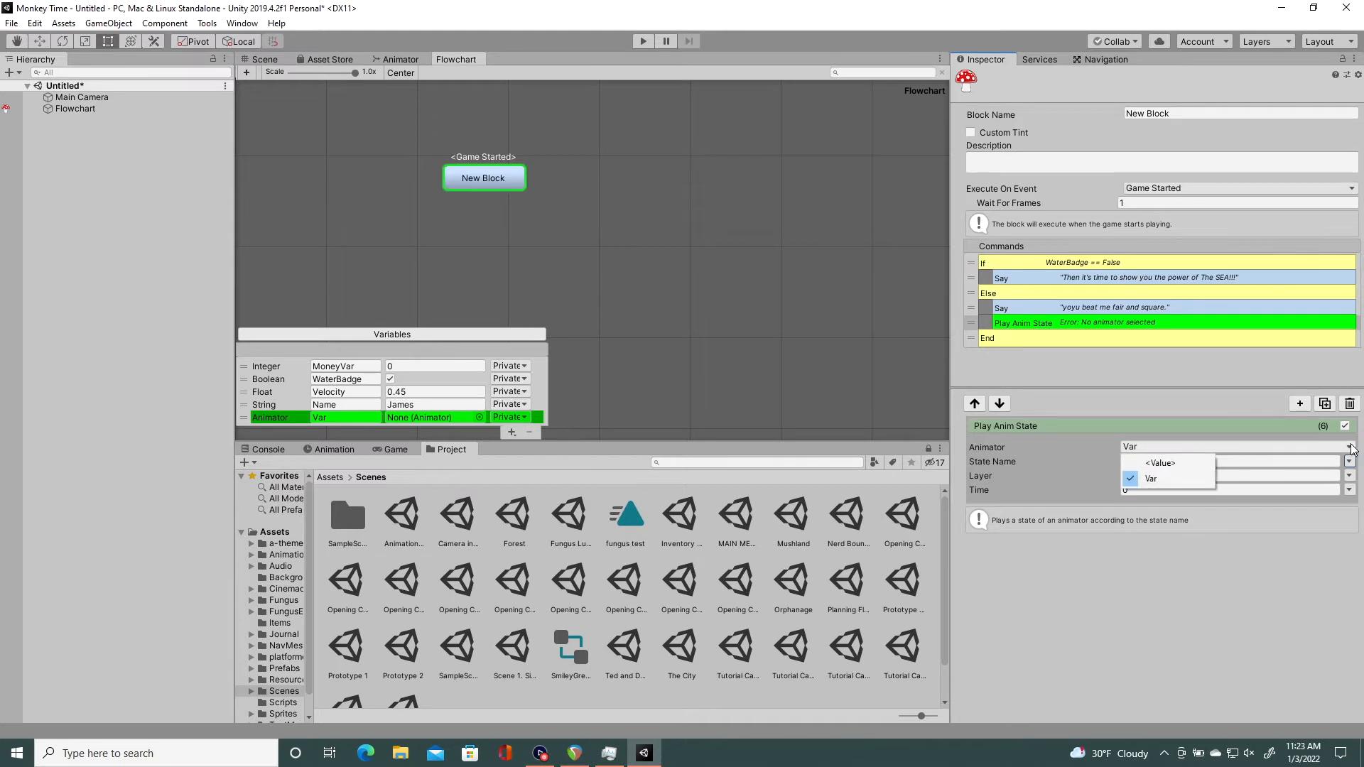
mouse_move(1159, 461)
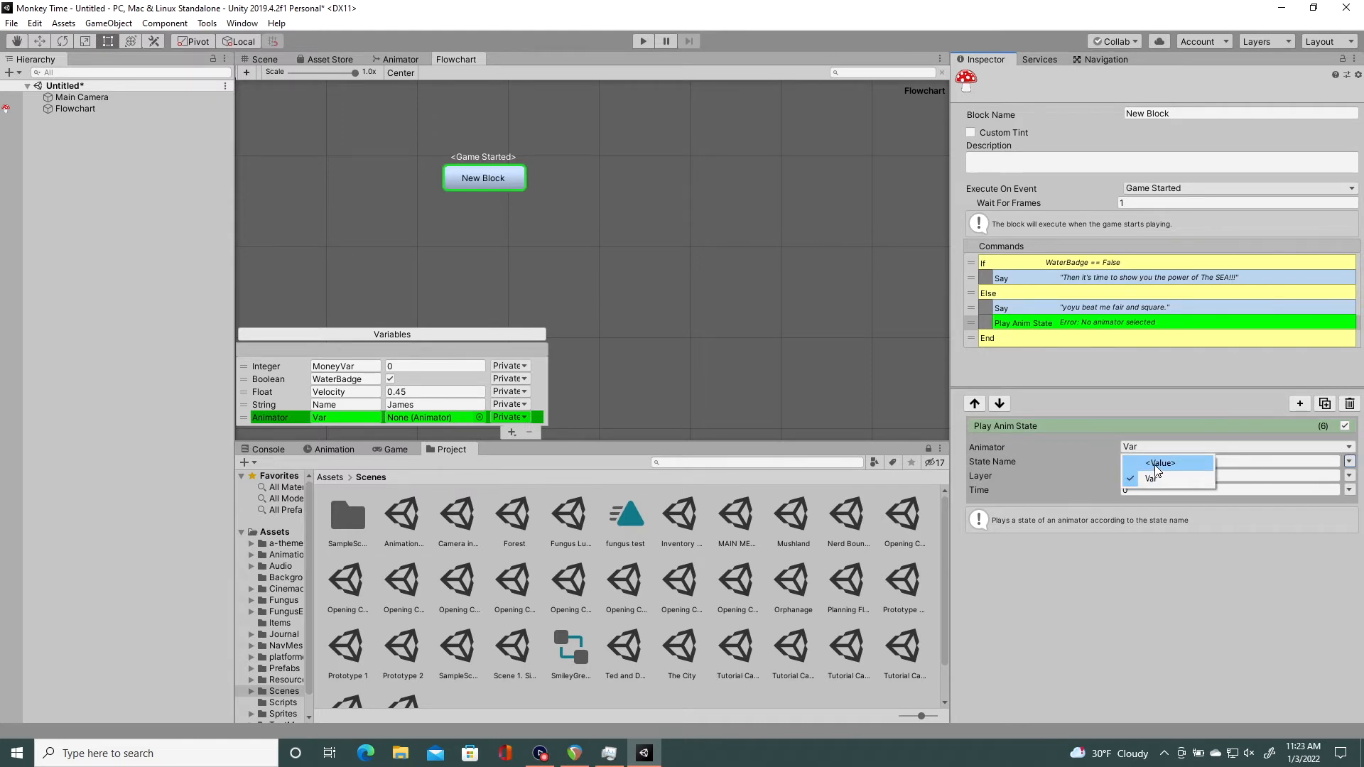
Step: Switch the animator to a direct value and create an empty object with an Animator component
left_click(1161, 462)
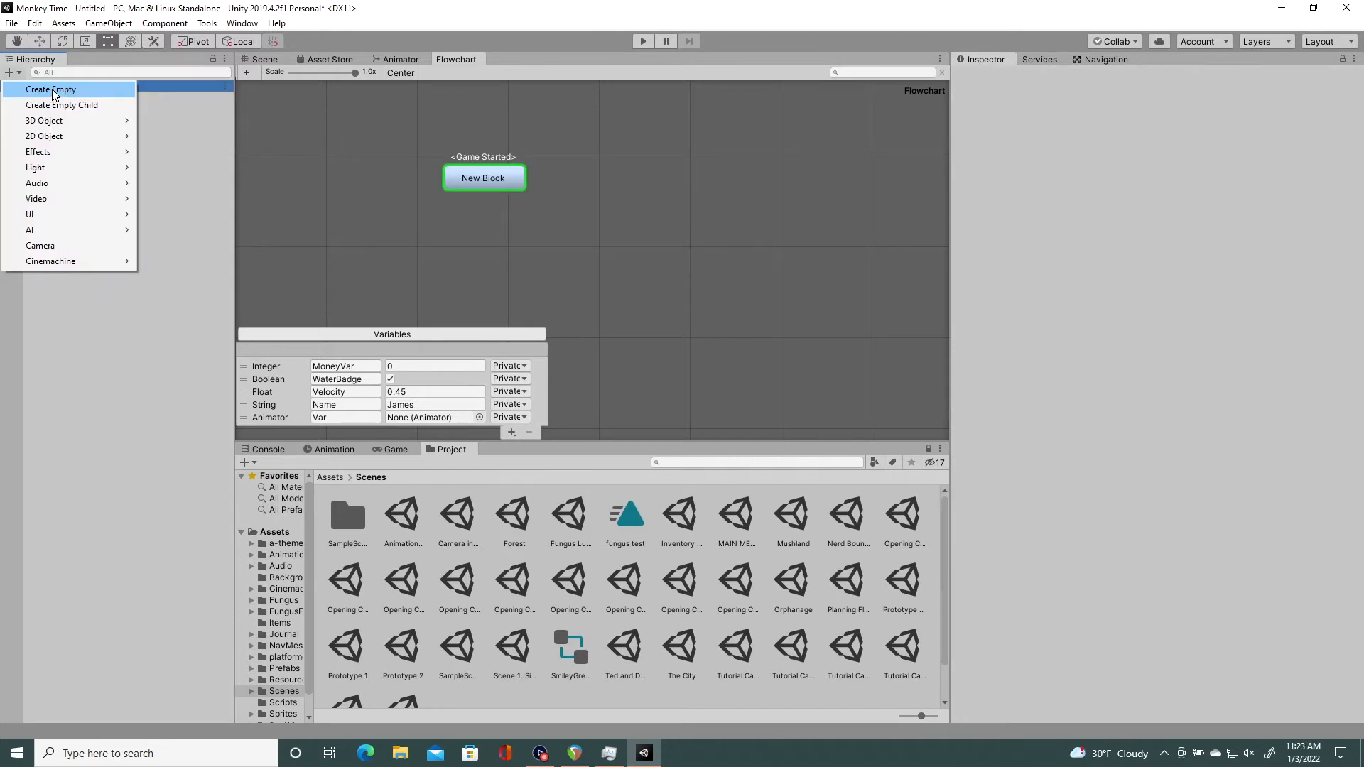
left_click(49, 88)
type("animat")
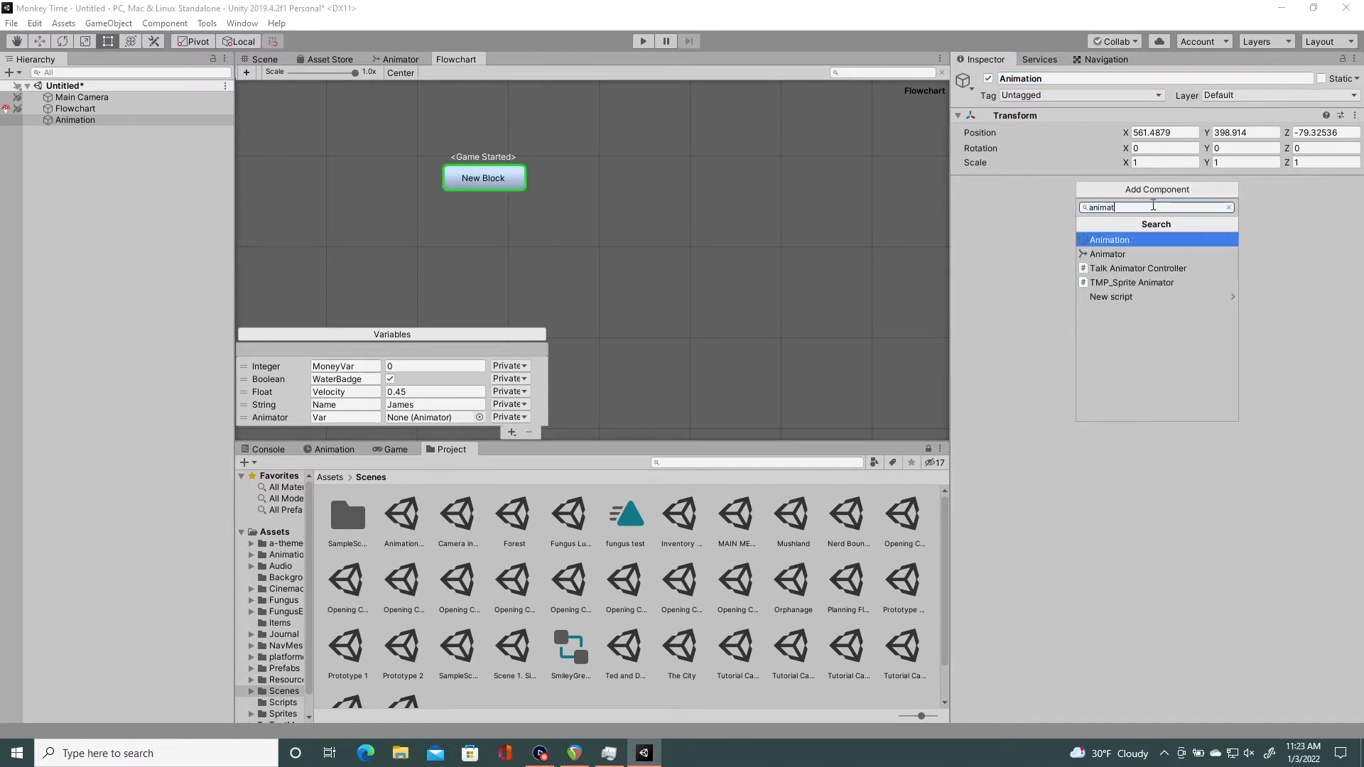
left_click(1107, 253)
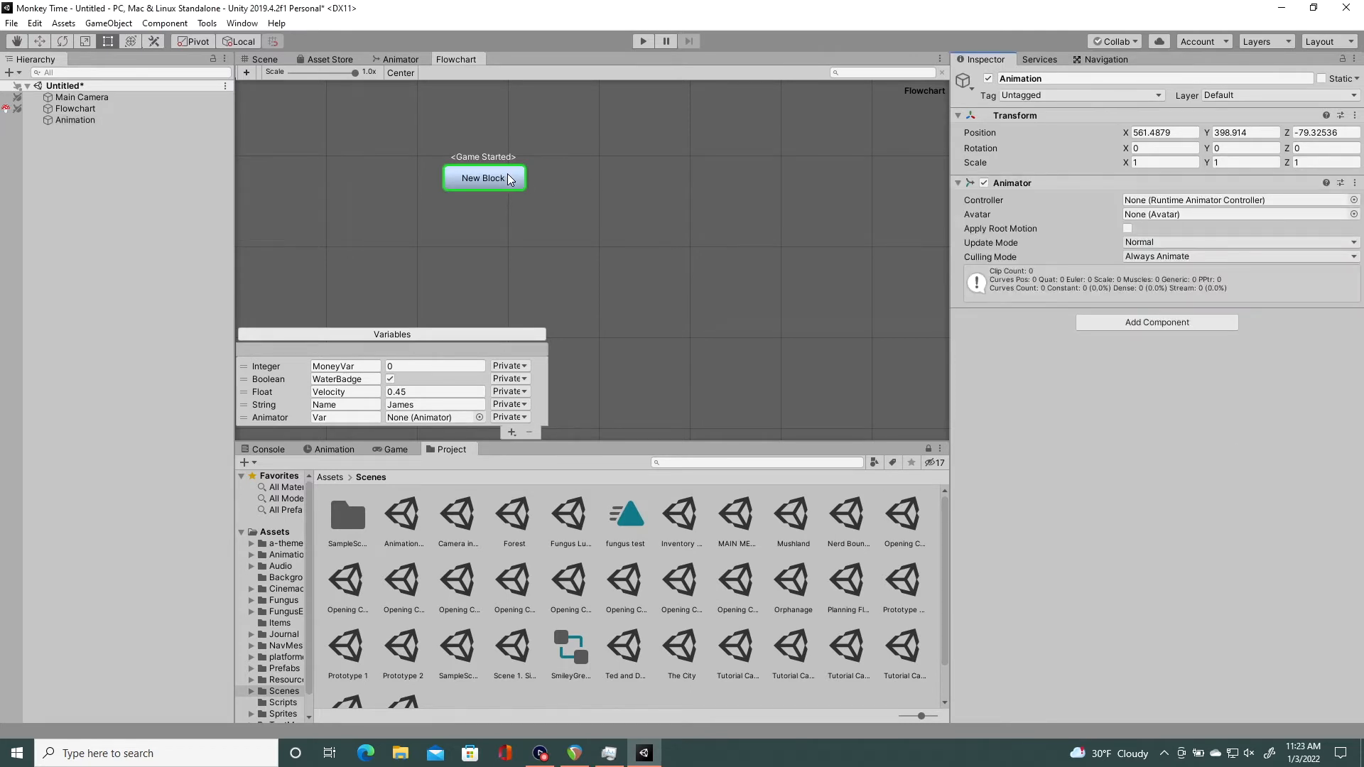
left_click(483, 178)
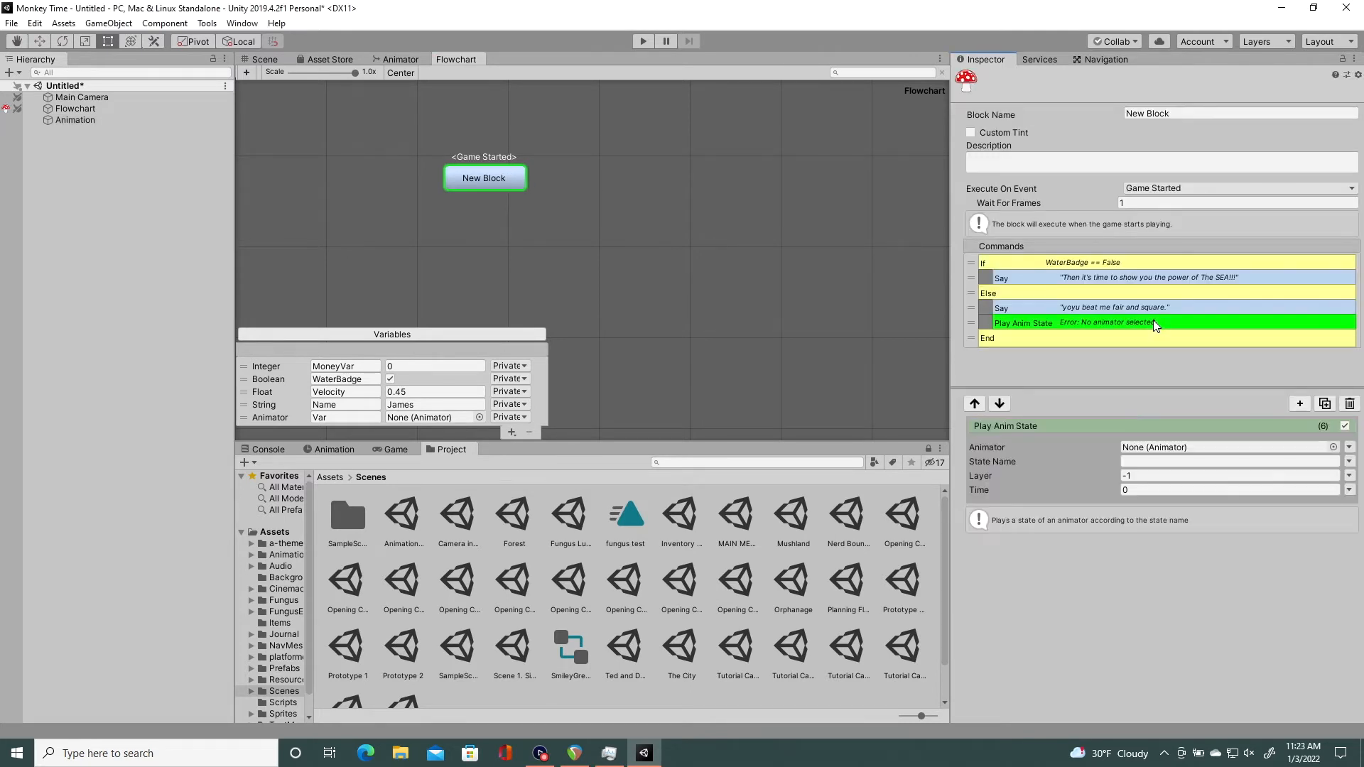
Step: Assign the Animation object's Animator to the command's Animator field and to Var
left_click(75, 119)
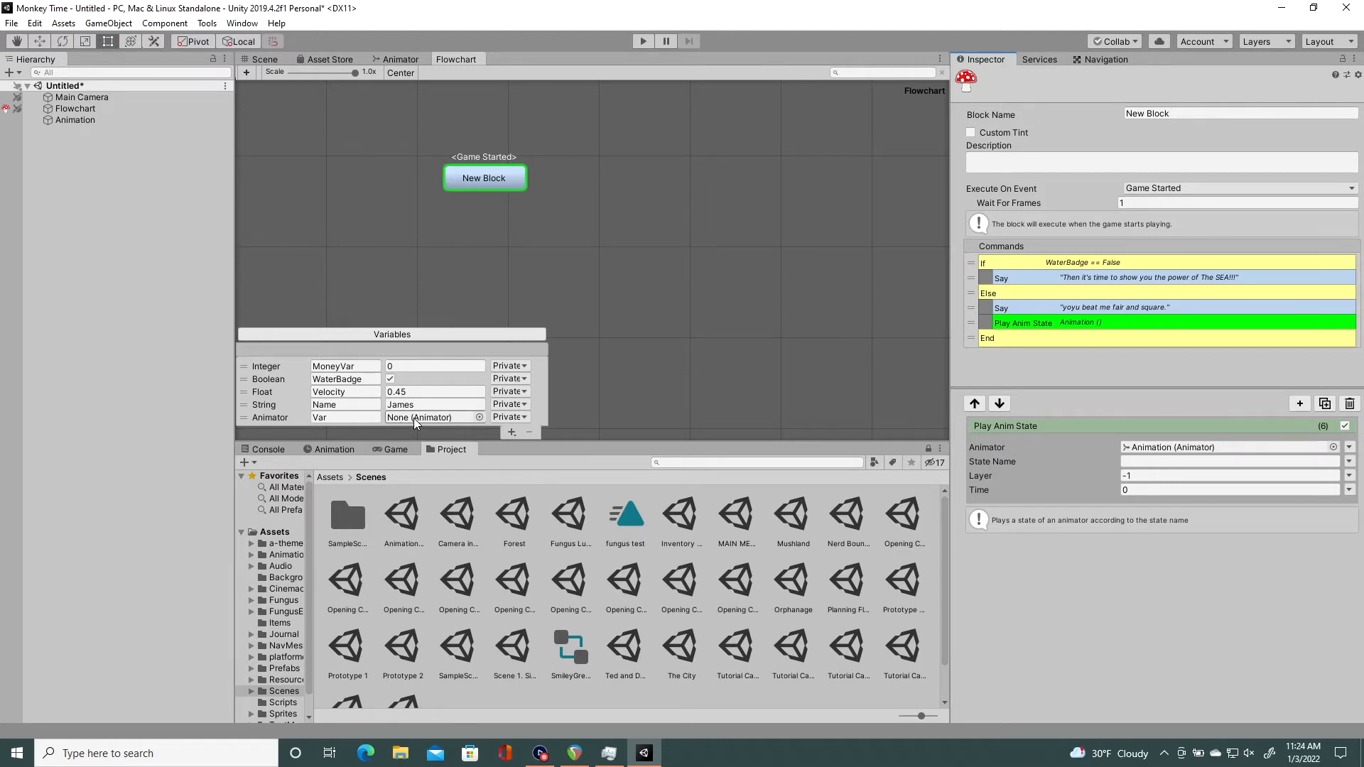
mouse_move(350, 439)
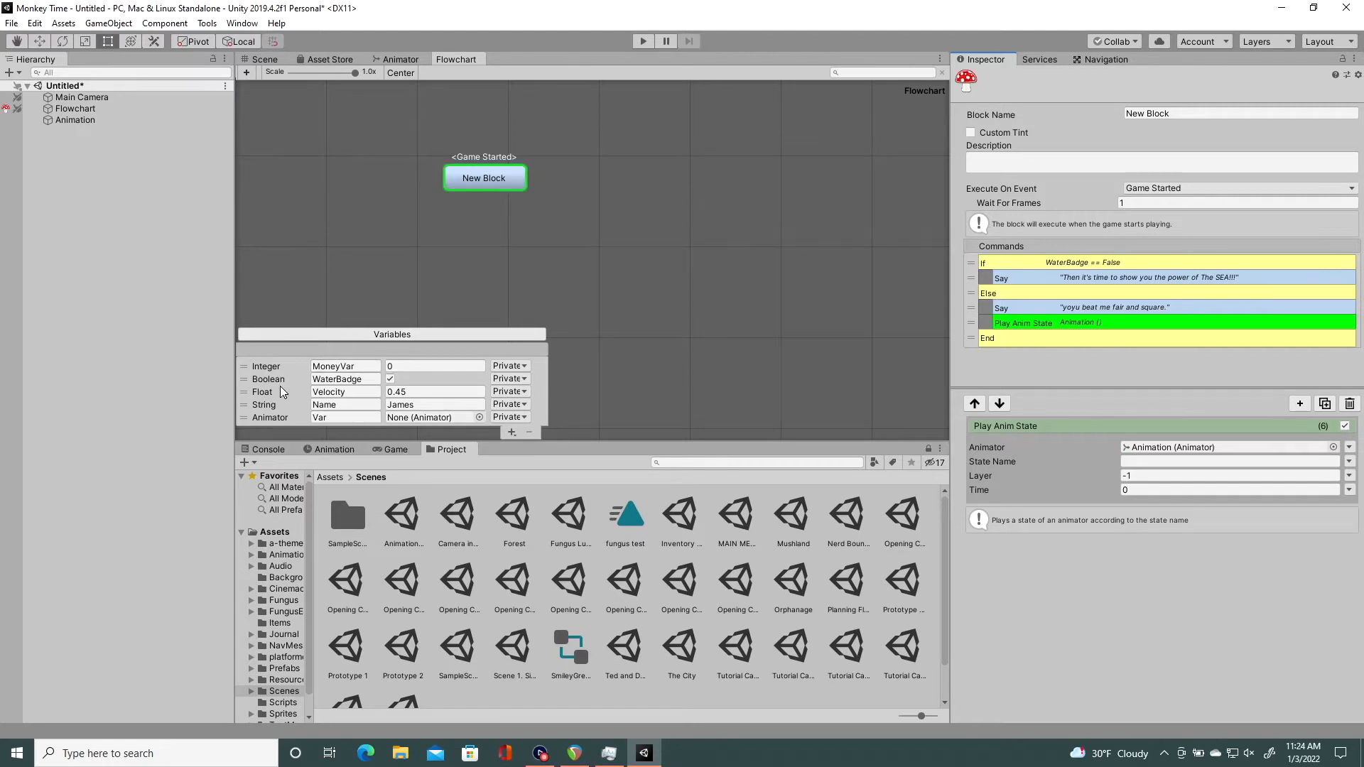
left_click(75, 119)
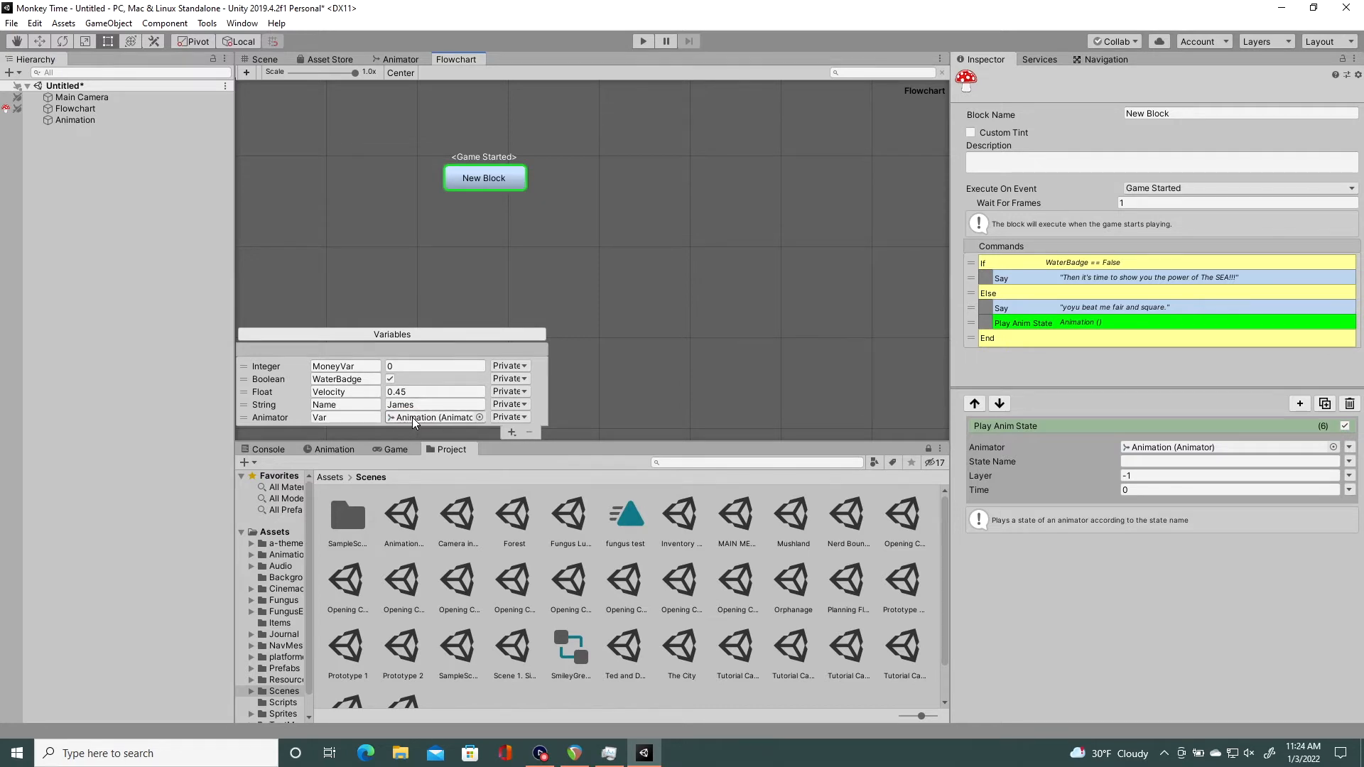
mouse_move(420, 433)
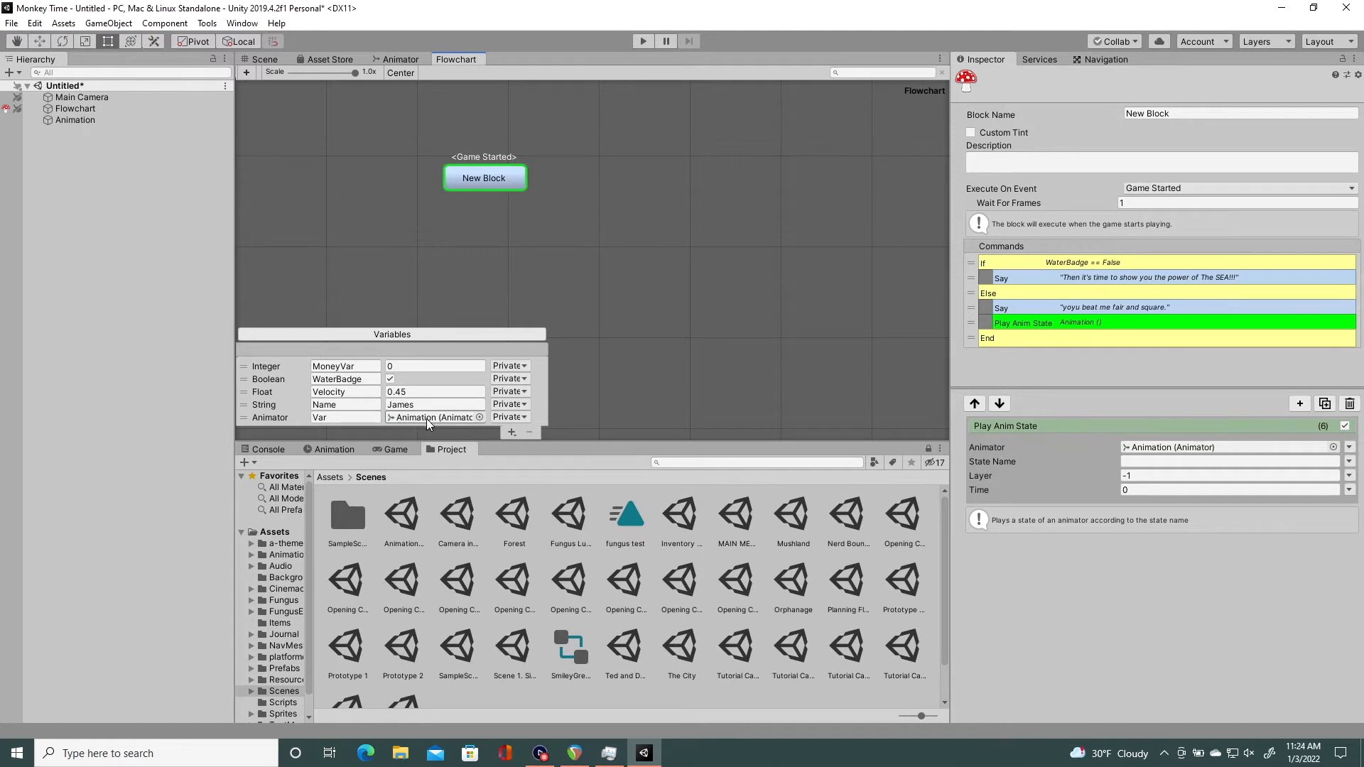
left_click(343, 417)
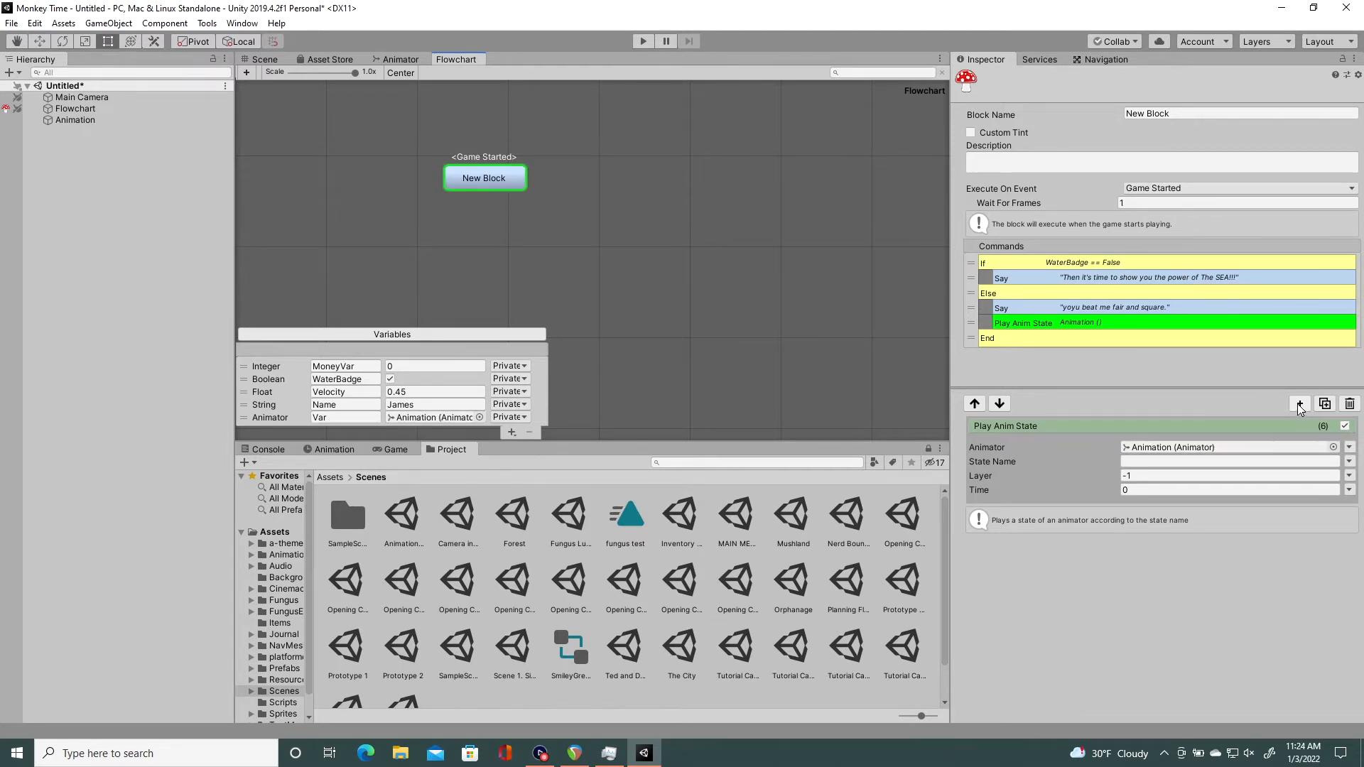
Step: Add a Set Variable command targeting Var with the = operation
left_click(1300, 402)
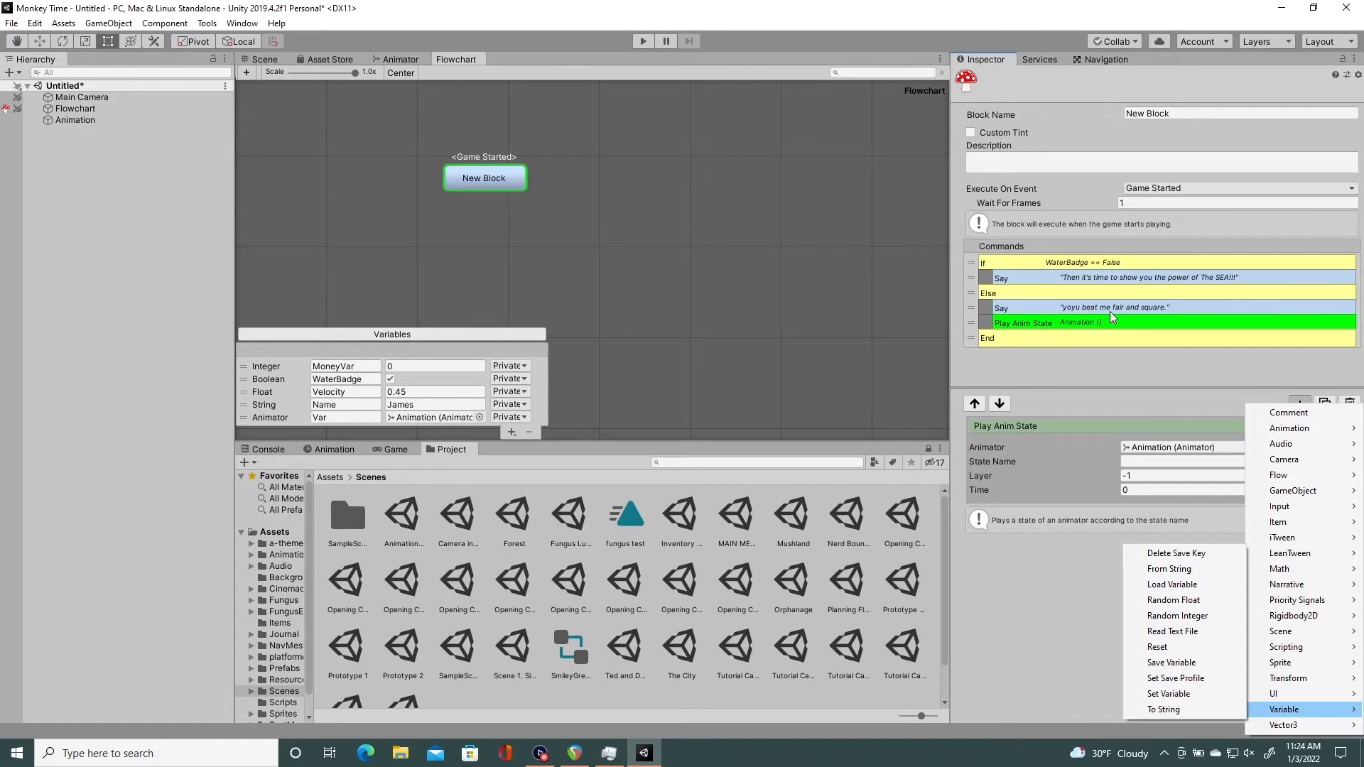
mouse_move(1127, 306)
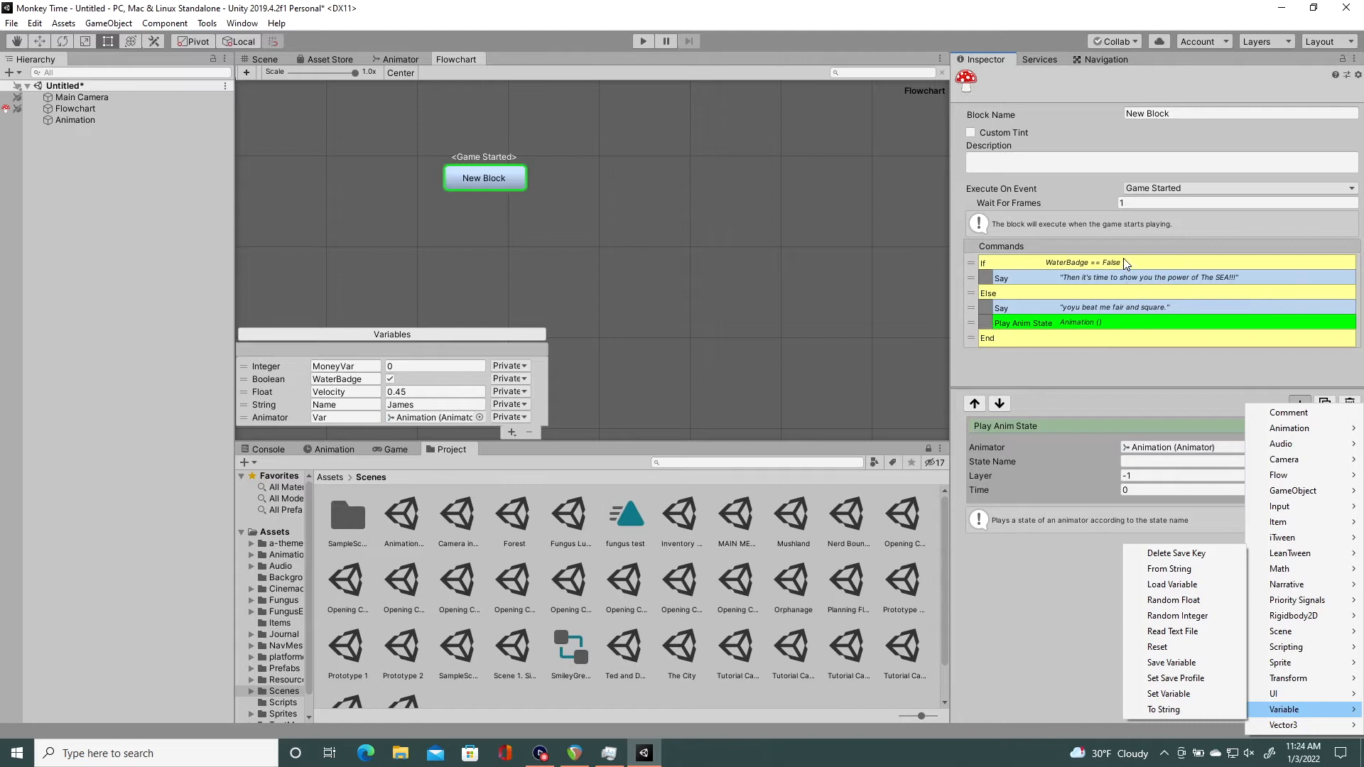
mouse_move(1117, 295)
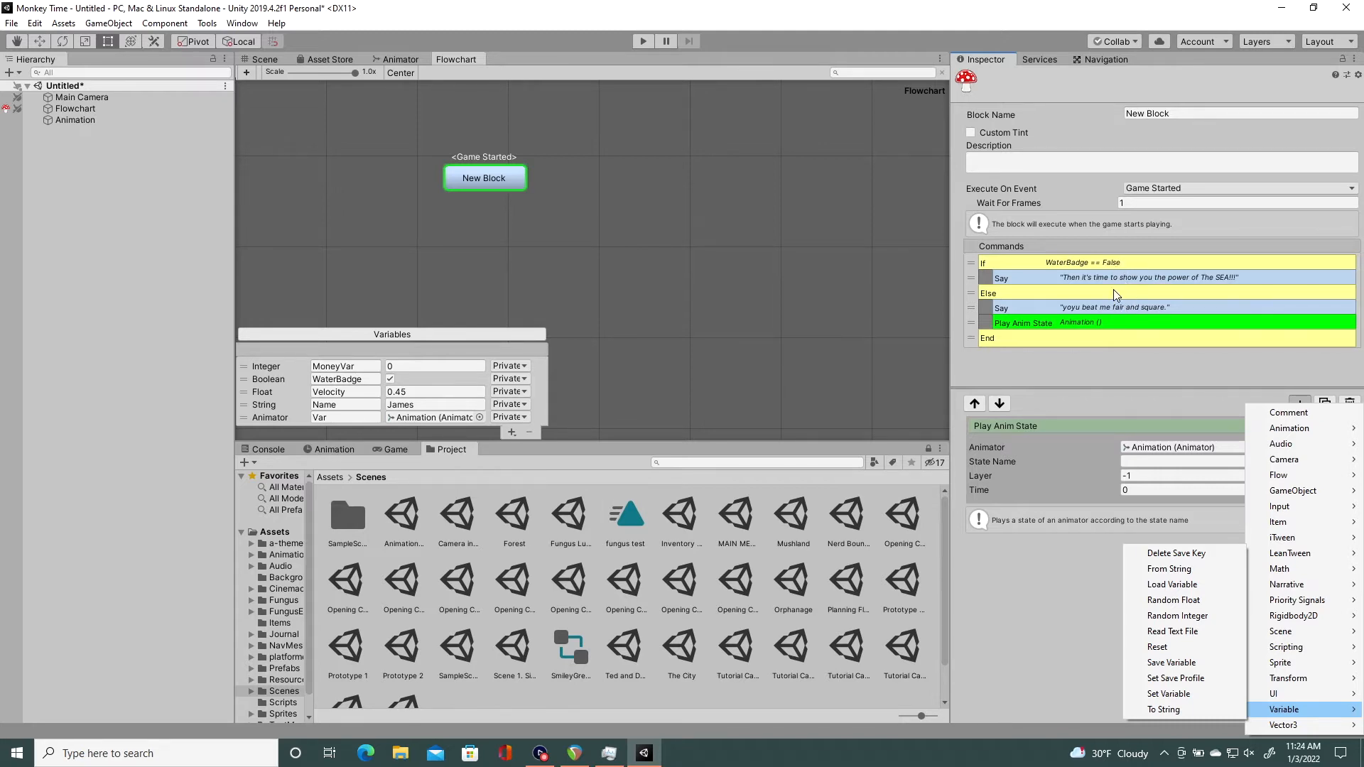
mouse_move(1284, 709)
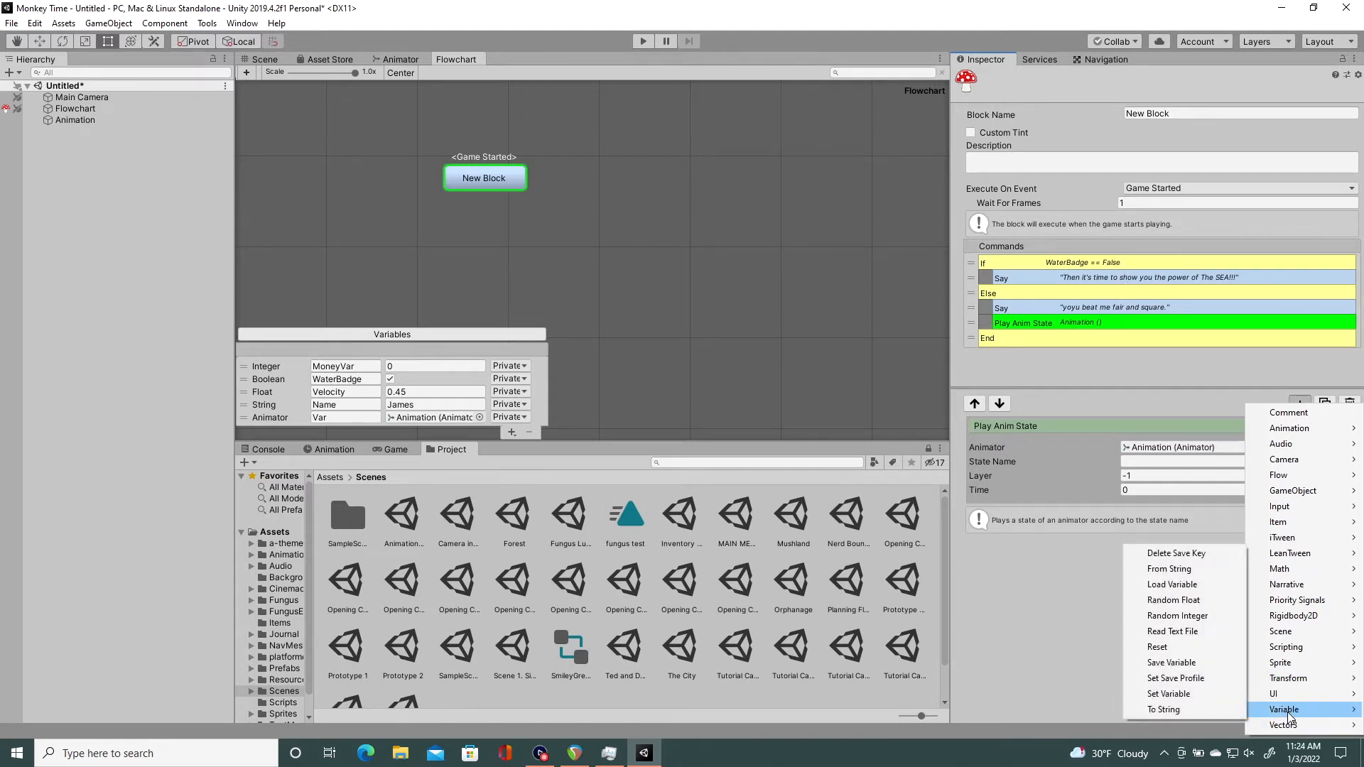
mouse_move(1170, 694)
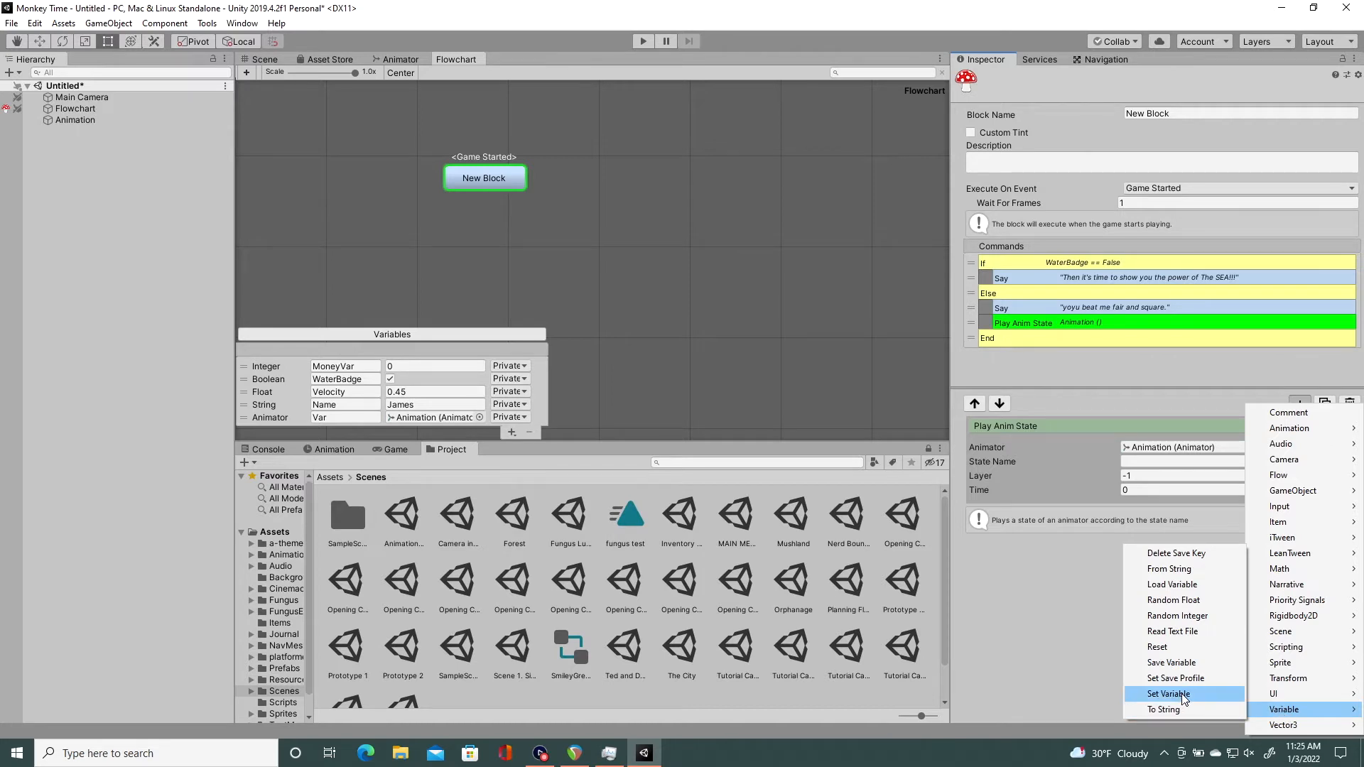
mouse_move(1180, 700)
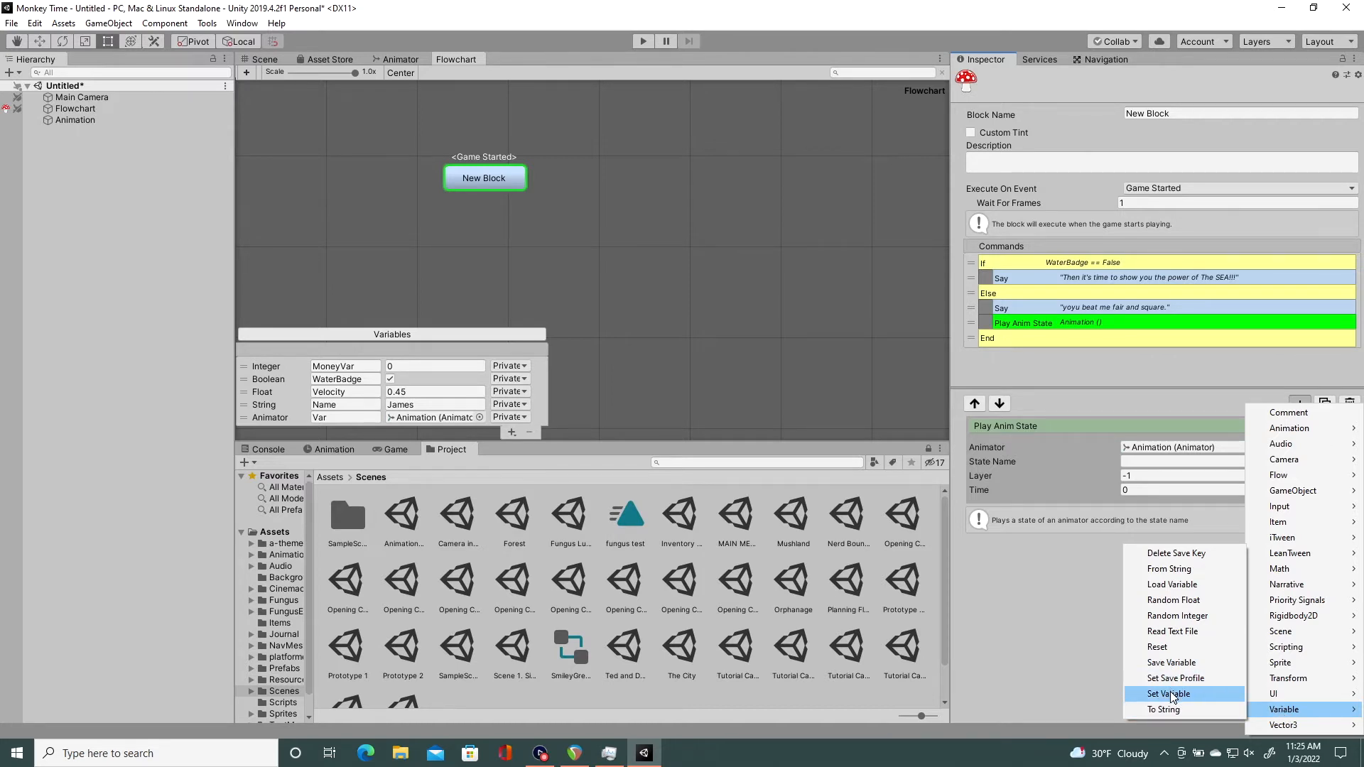
left_click(1166, 693)
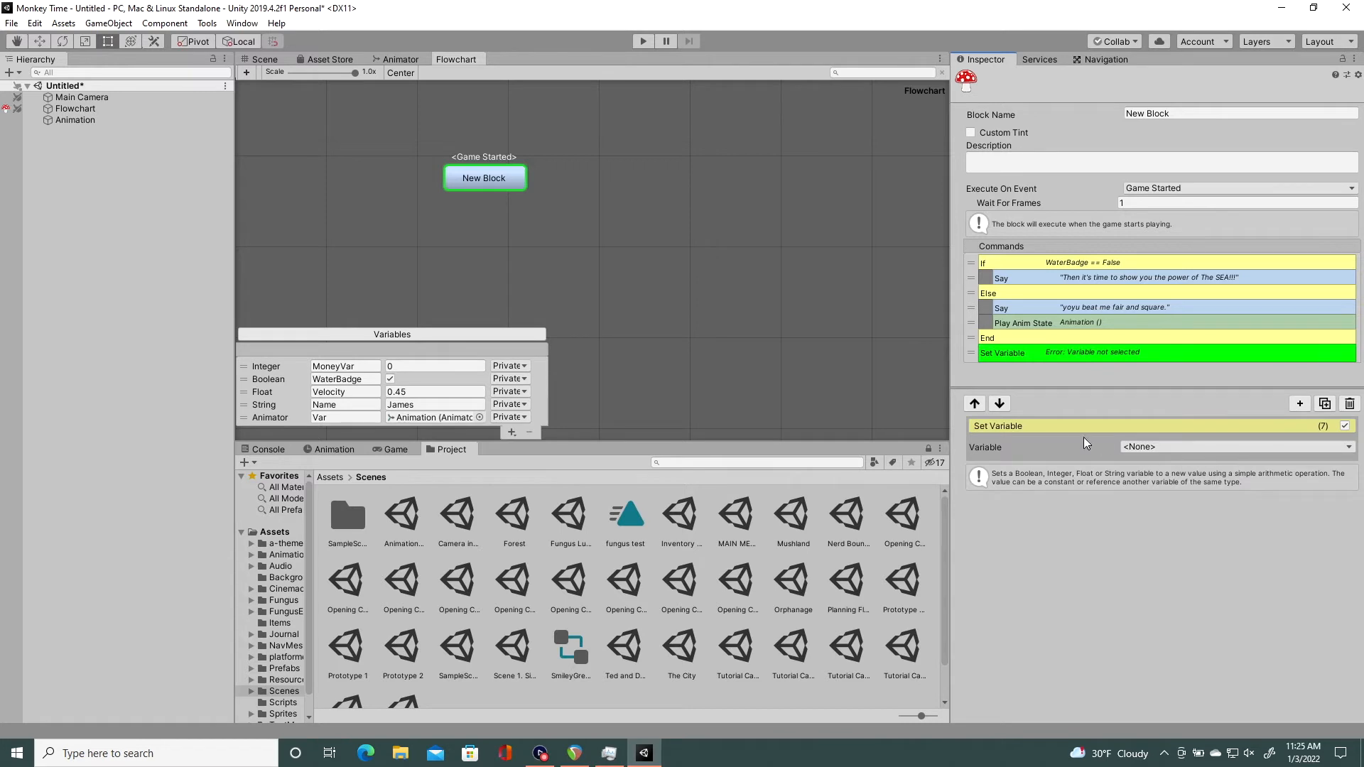
left_click(1235, 447)
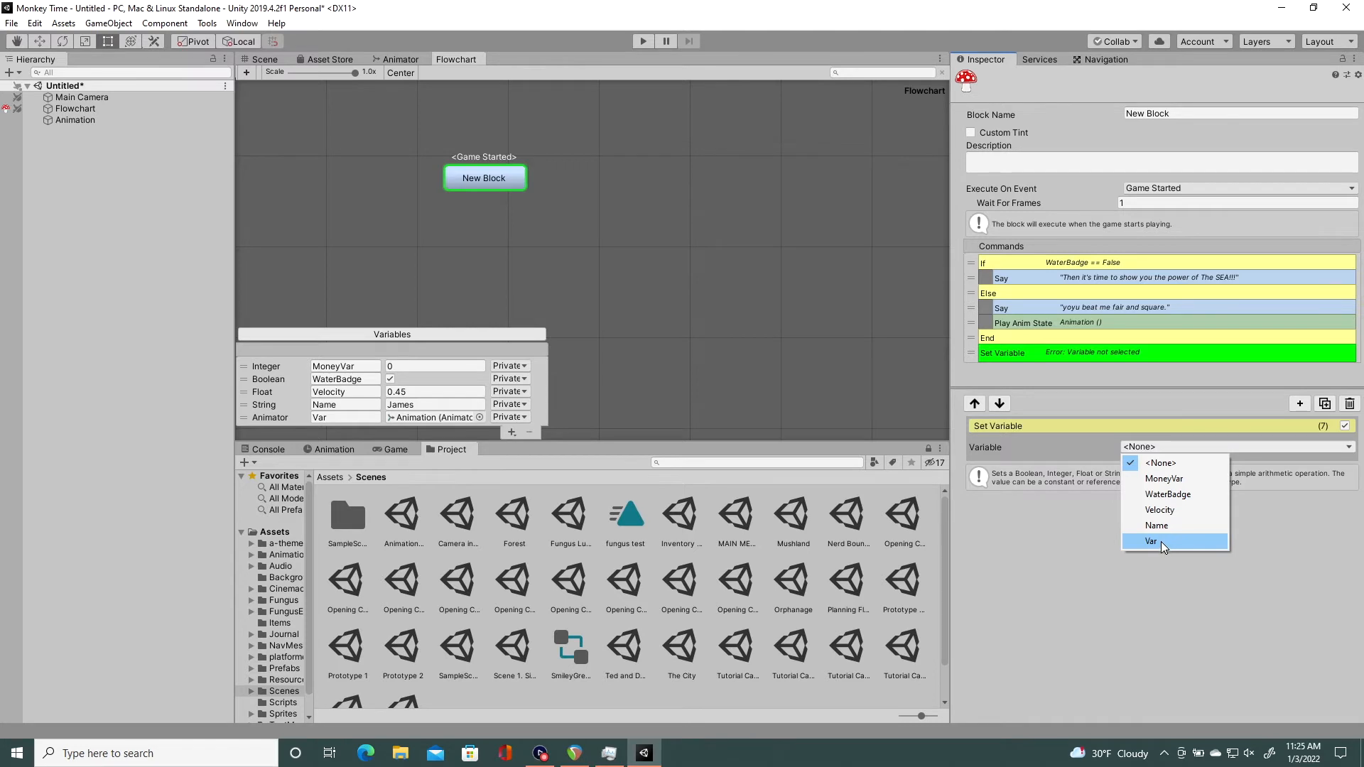
left_click(1149, 542)
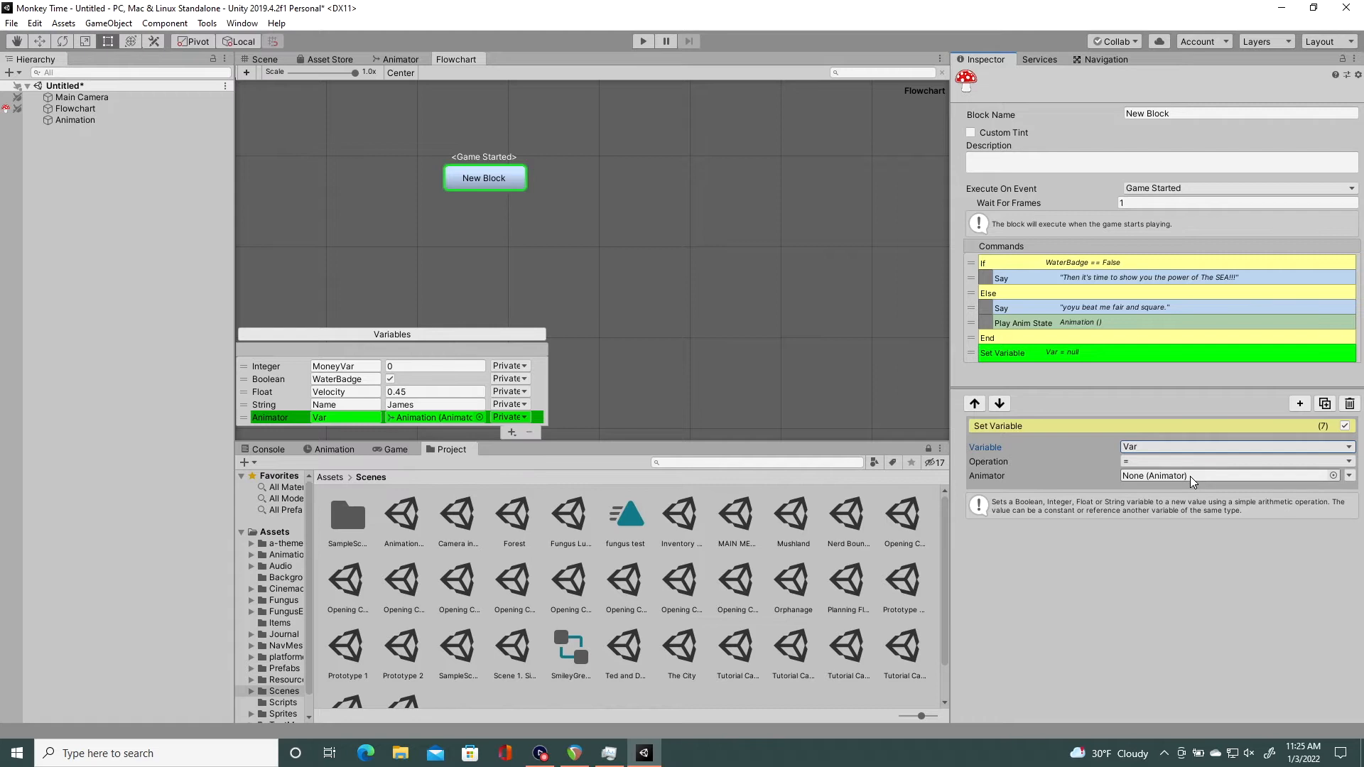
mouse_move(1194, 483)
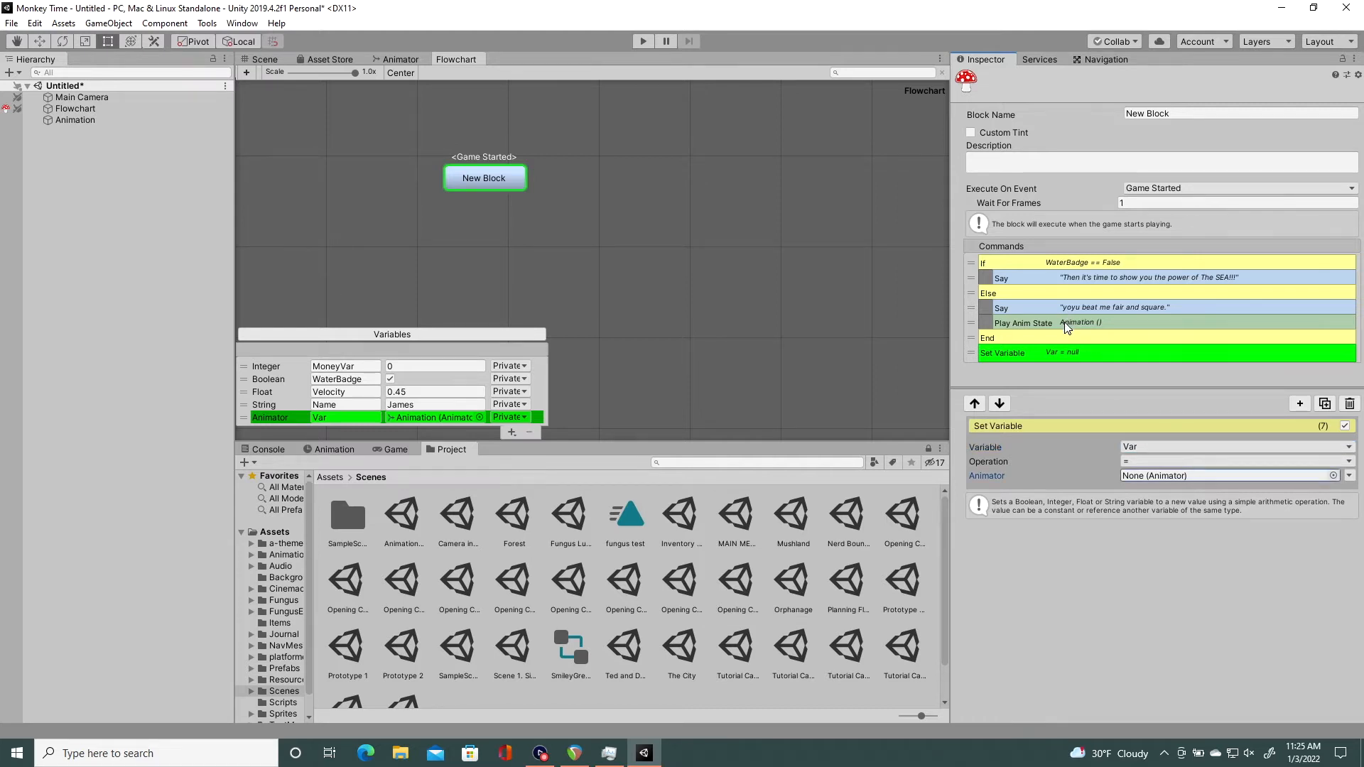
left_click(1021, 322)
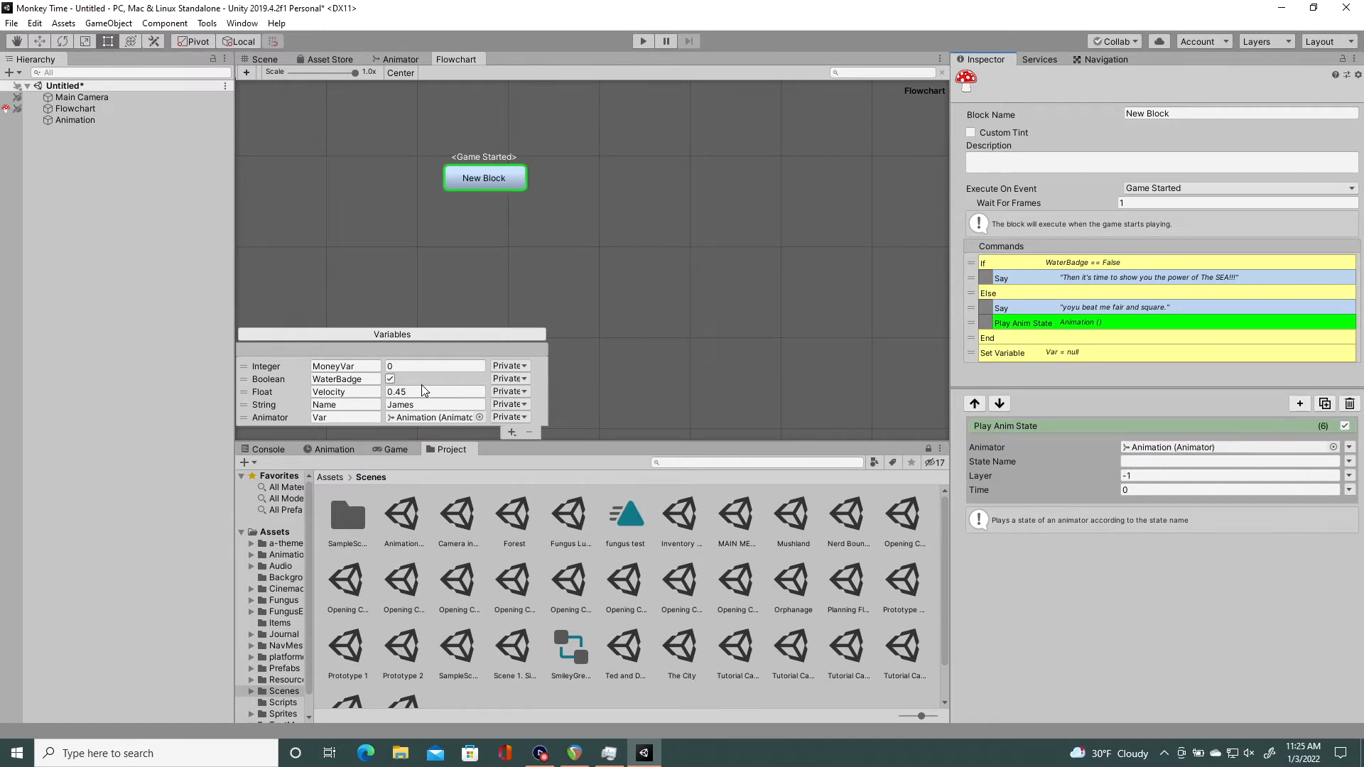
mouse_move(435, 417)
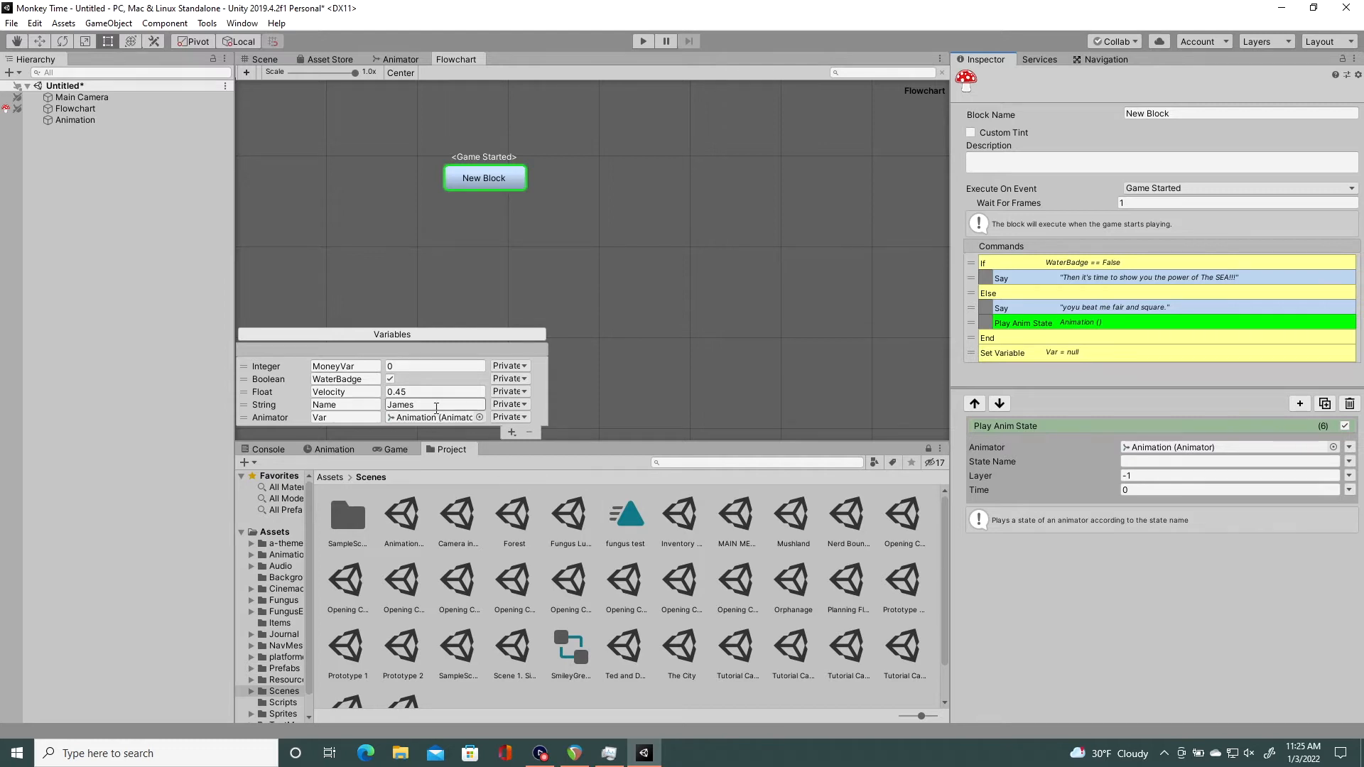
Step: Add an AudioSource variable Var1 to the flowchart
left_click(512, 432)
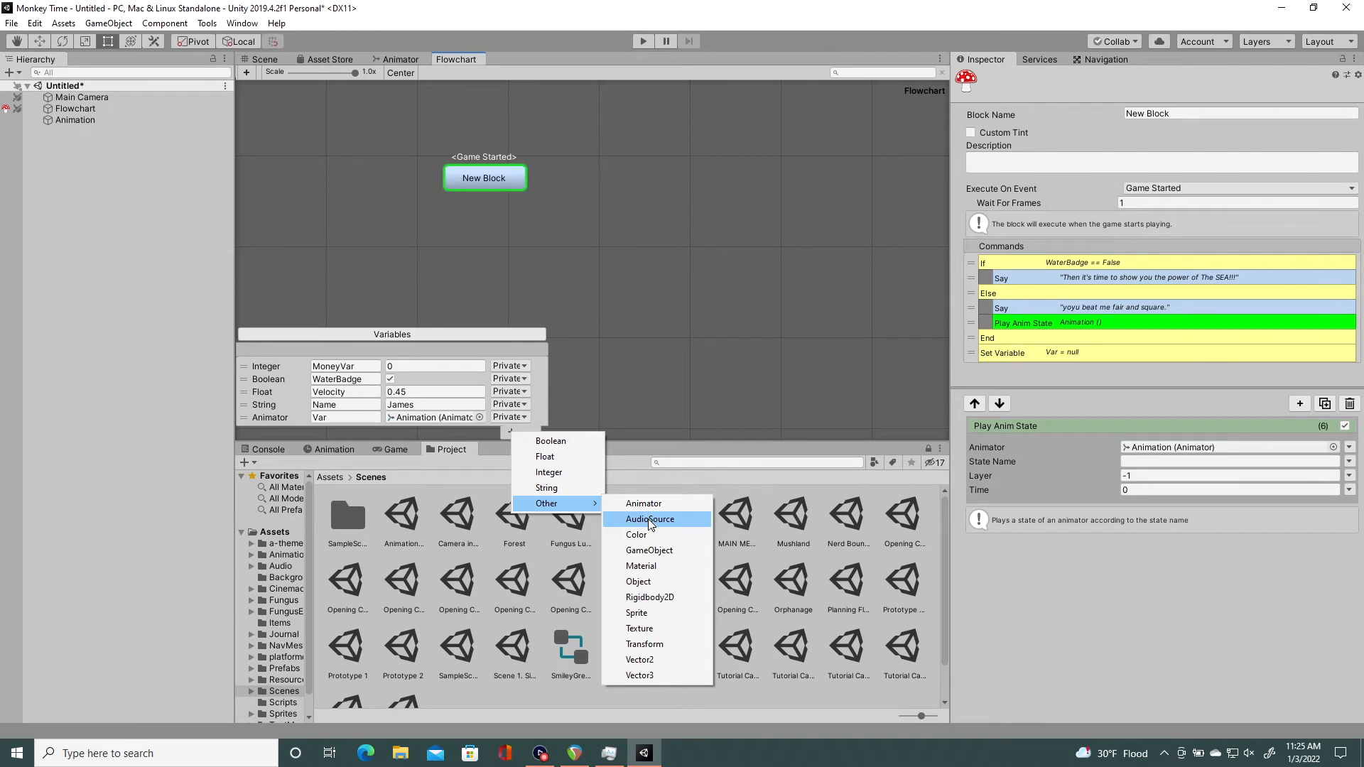
left_click(650, 519)
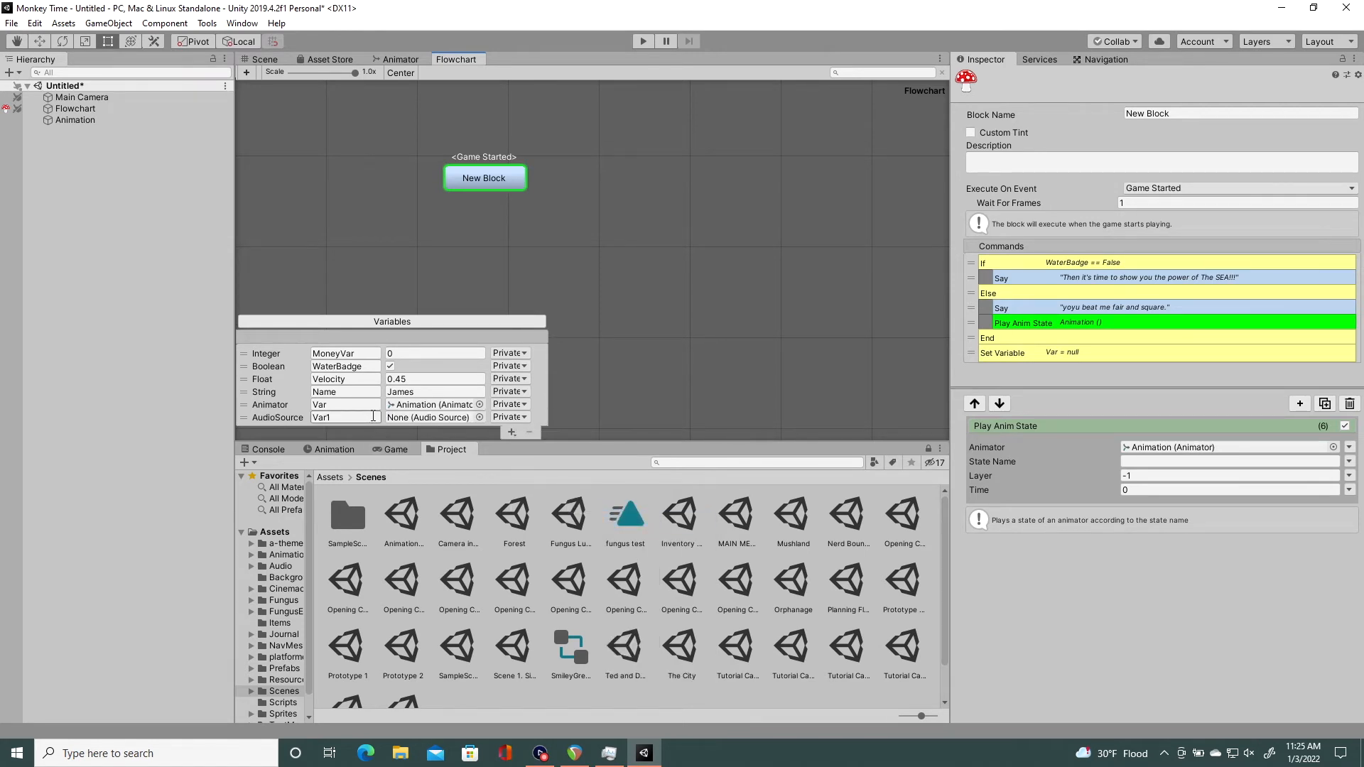
Step: Create an empty GameObject and attach an Audio Source component to it
left_click(13, 73)
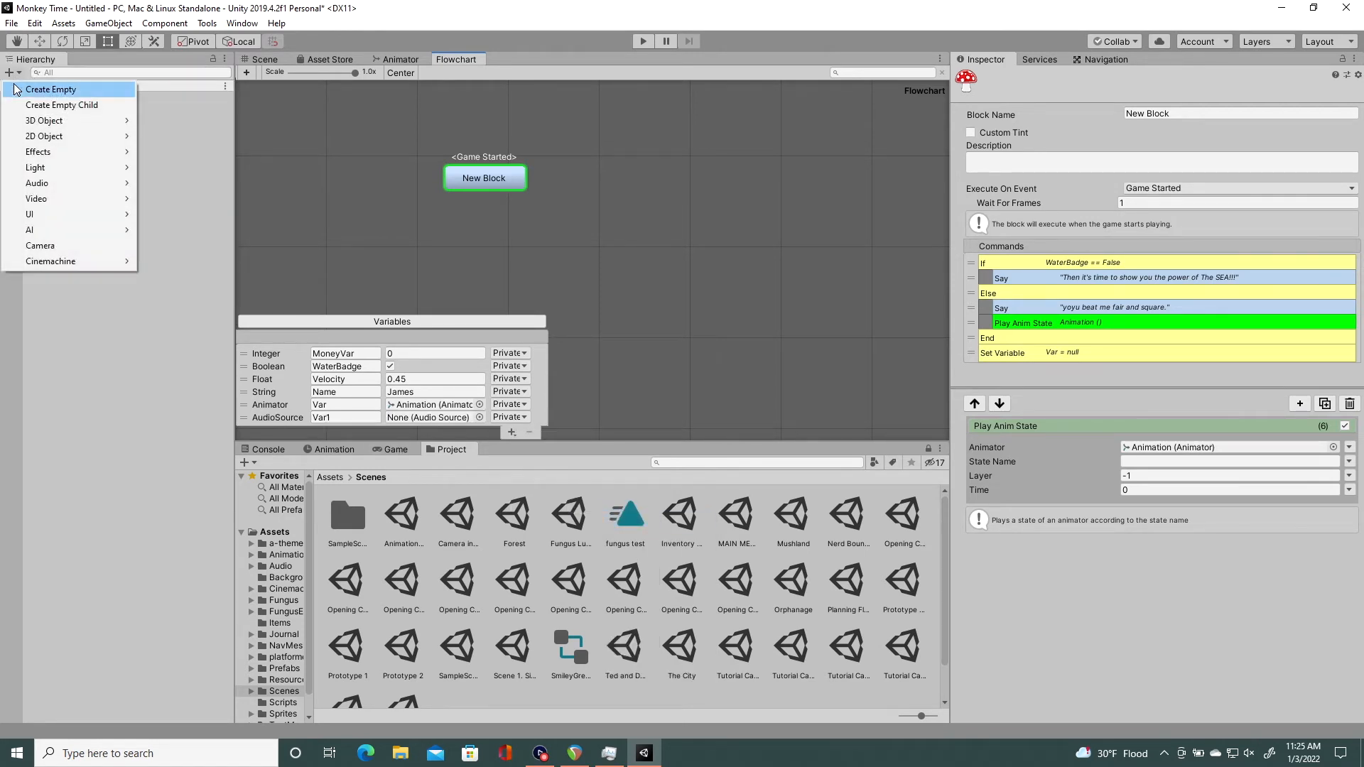
left_click(51, 88)
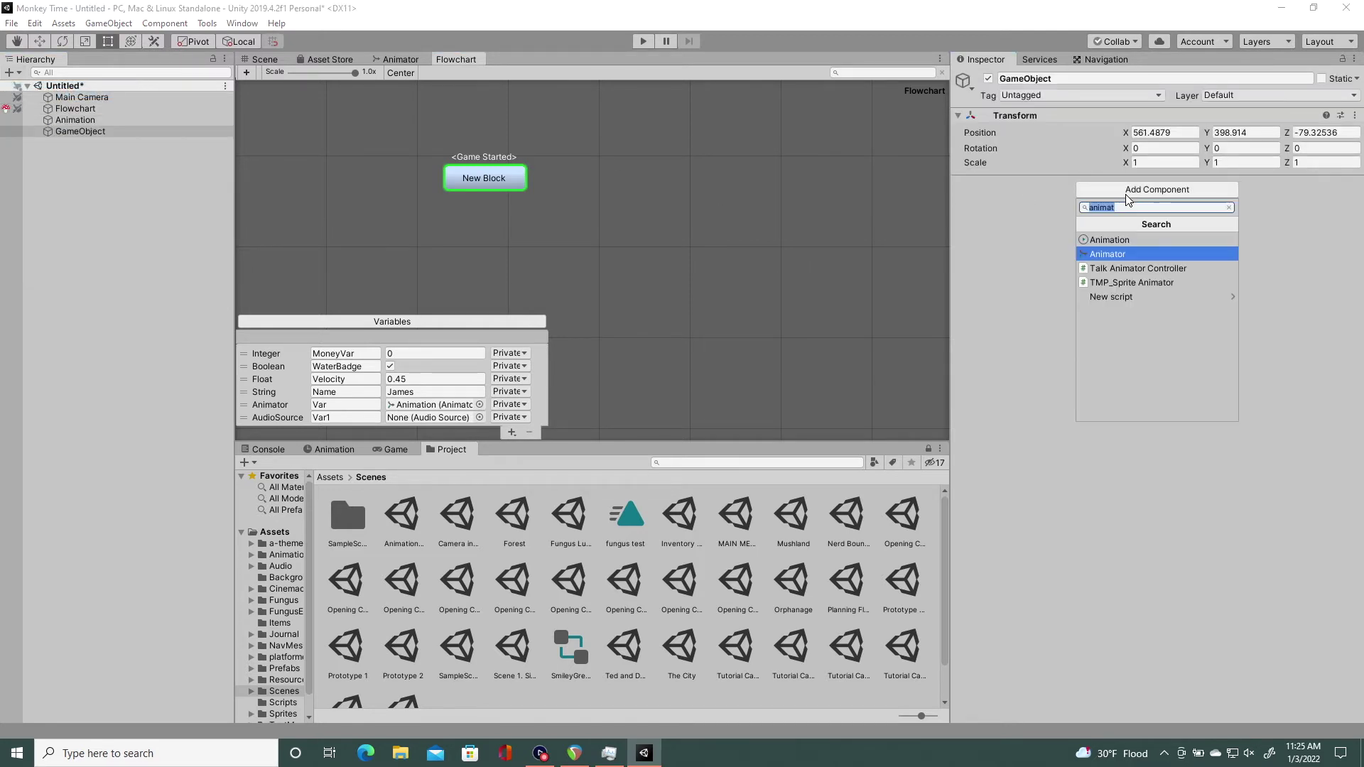
type("audiosou")
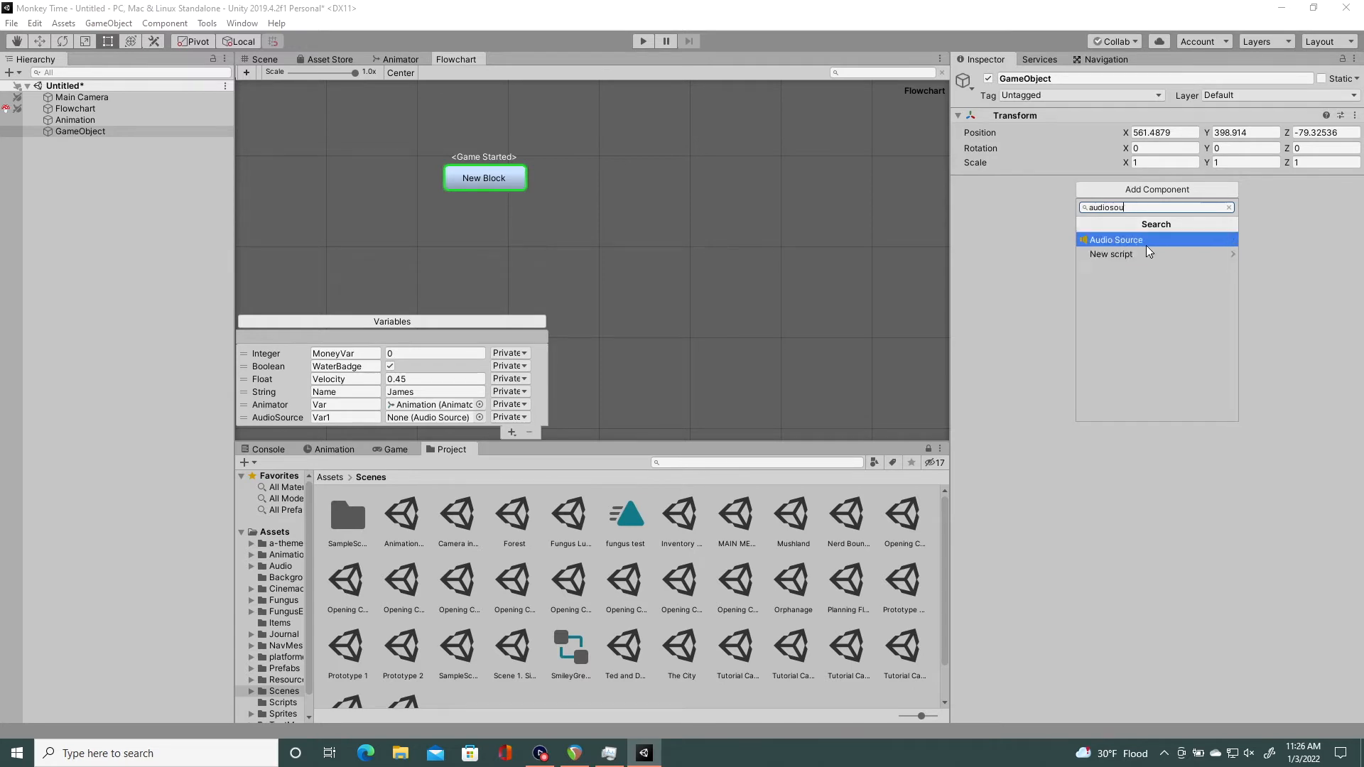
left_click(1117, 239)
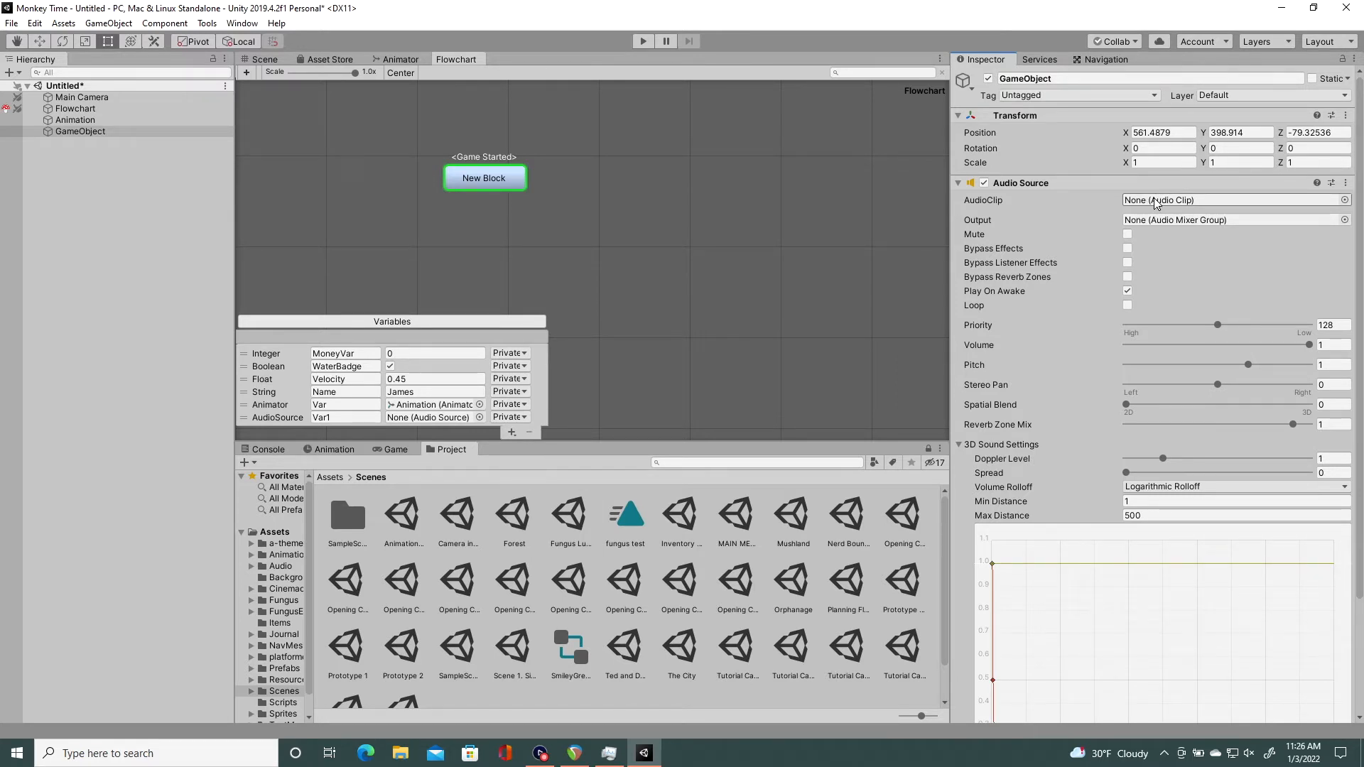
mouse_move(773, 224)
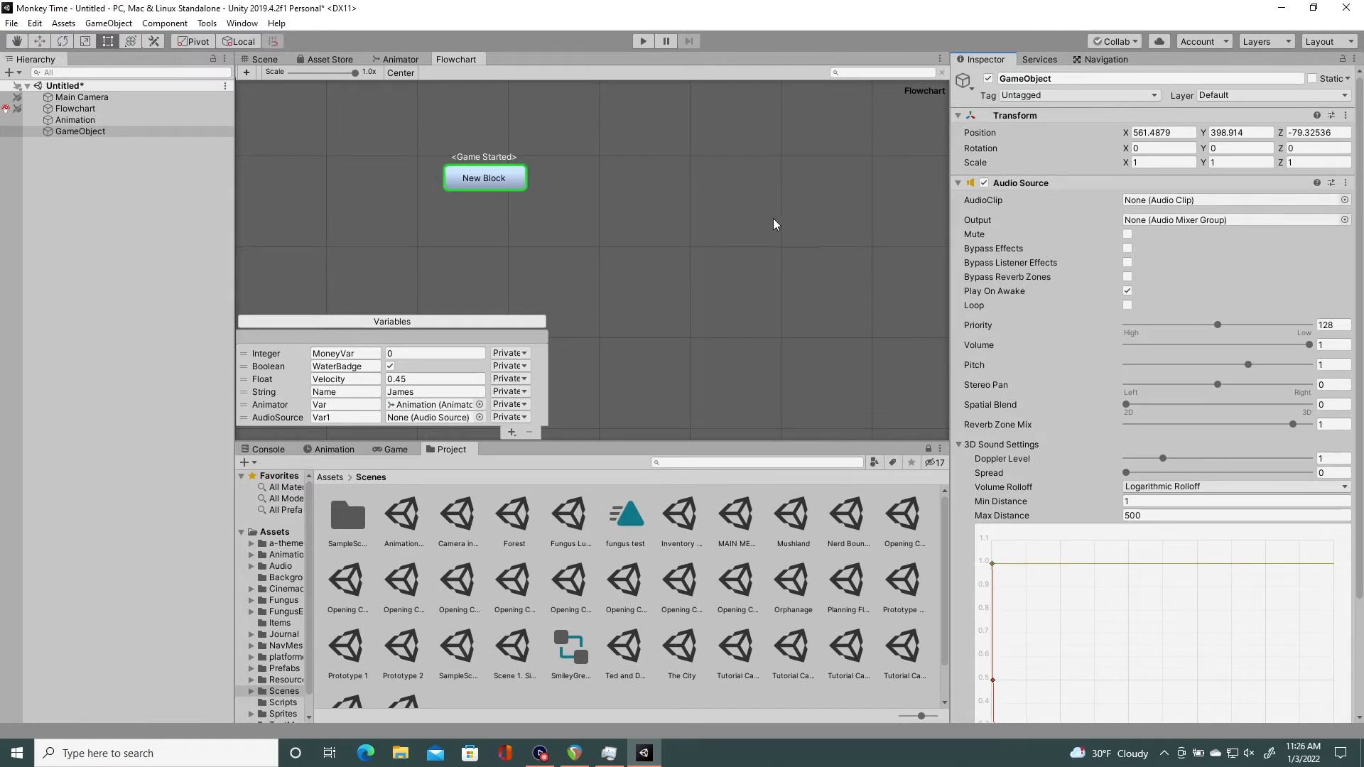
Step: Add a Control Audio command after Play Anim State and rename the audio GameObject
left_click(484, 178)
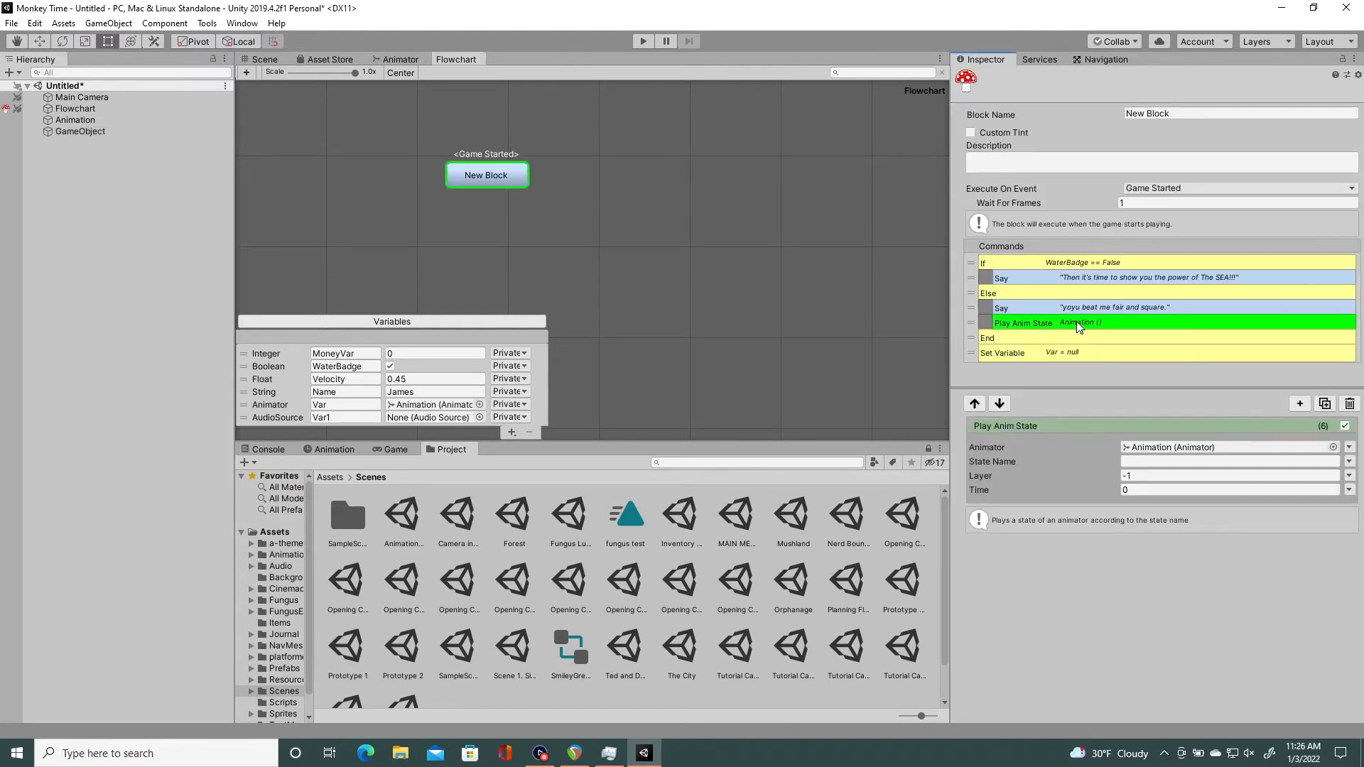
left_click(1300, 402)
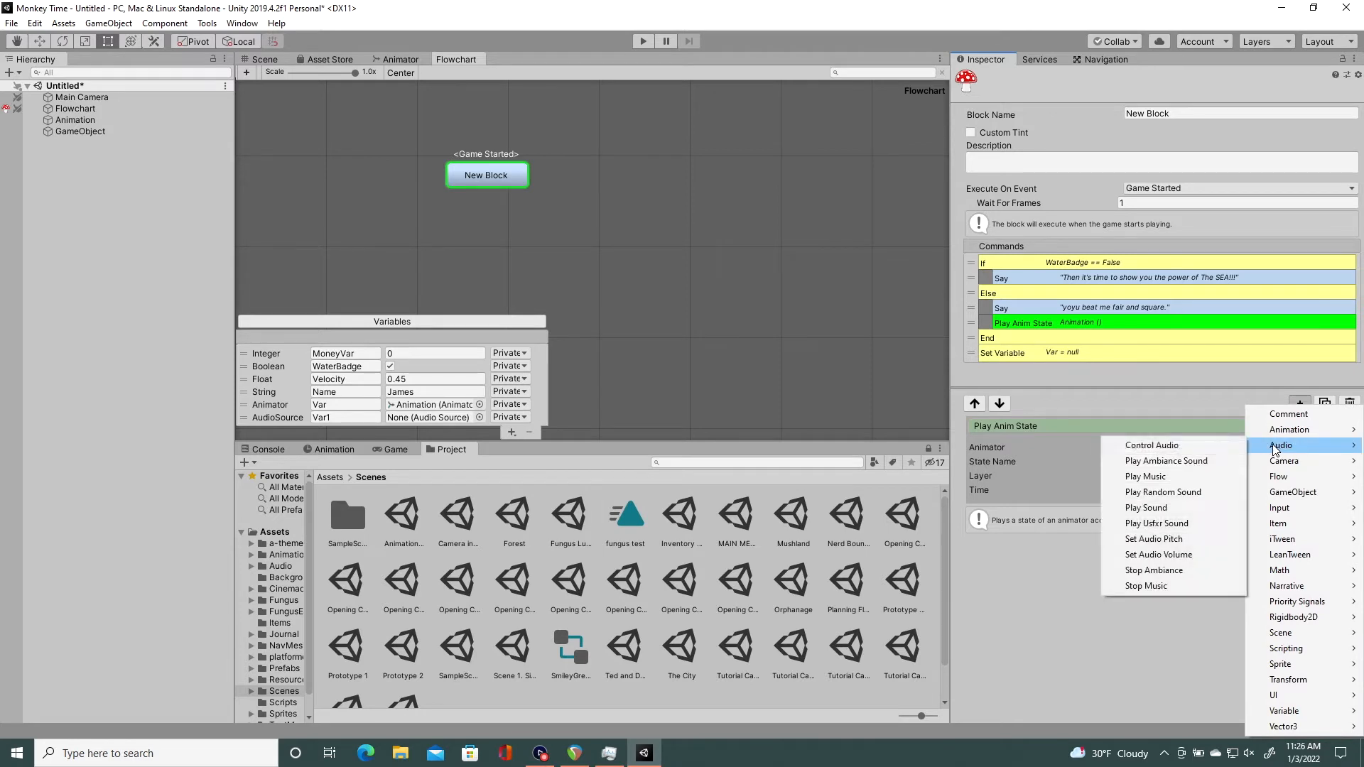
mouse_move(1156, 522)
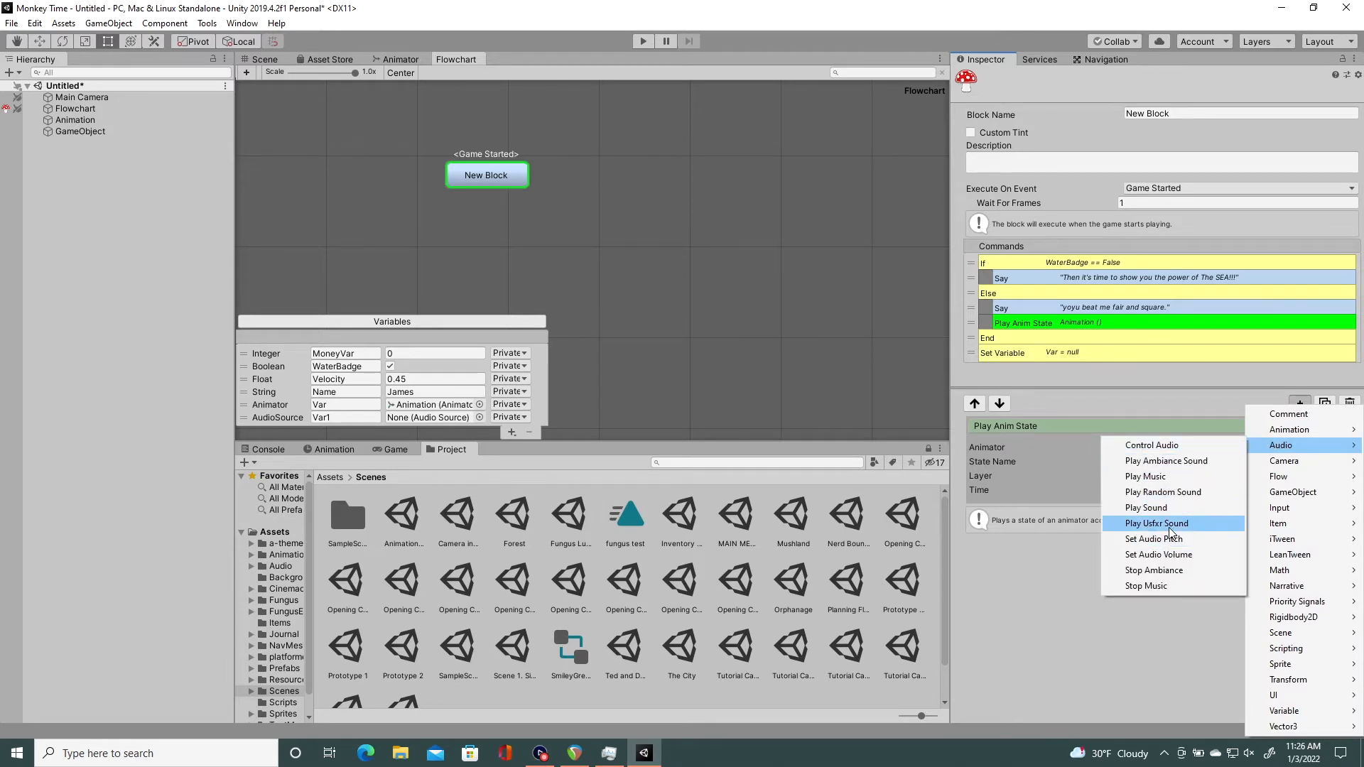
mouse_move(1151, 445)
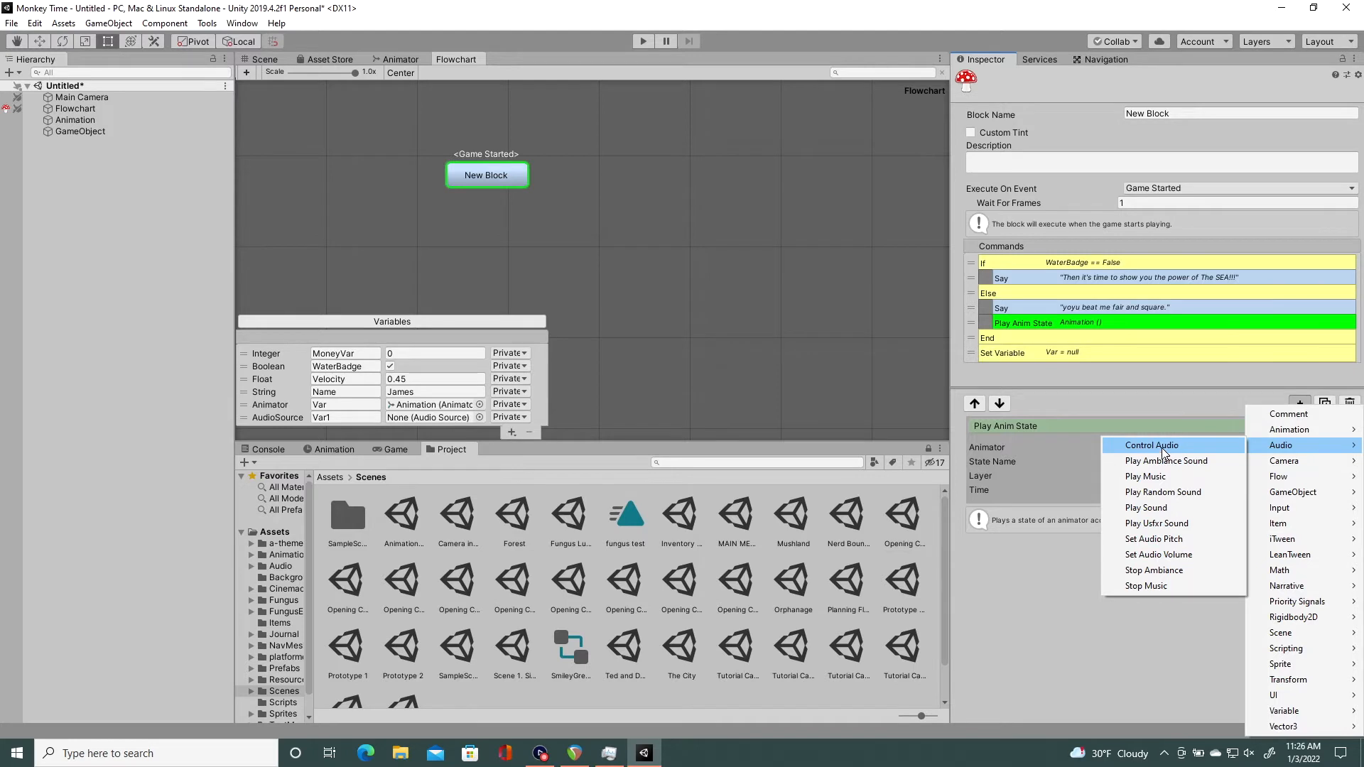
left_click(1149, 444)
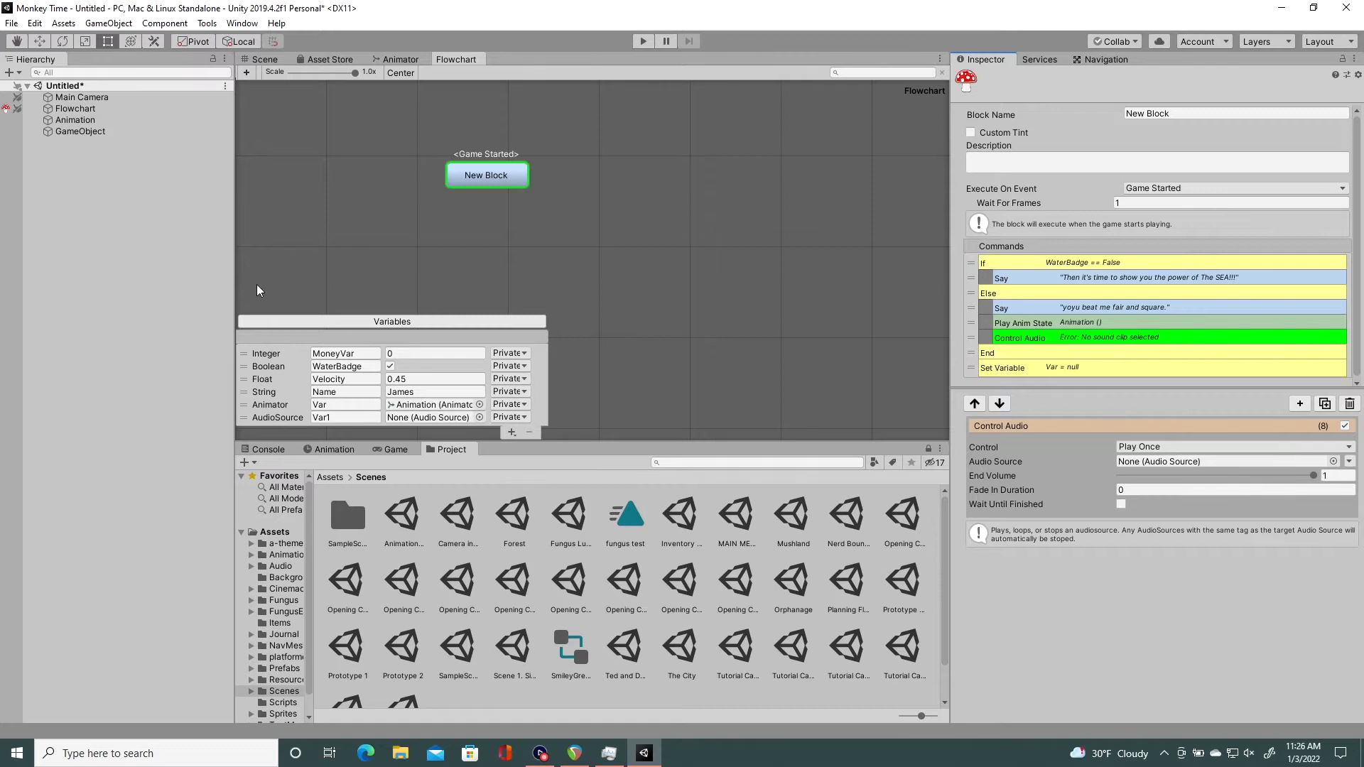
left_click(80, 131)
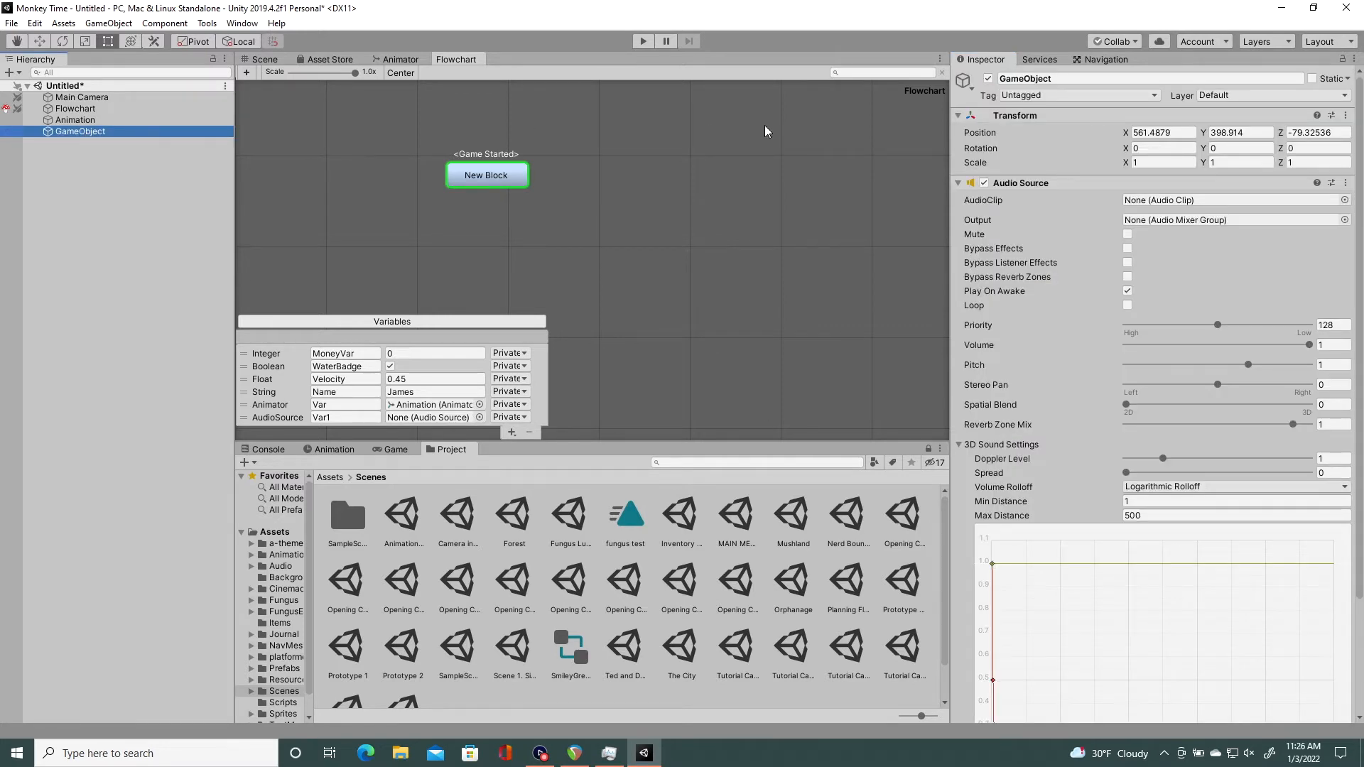
left_click(486, 174)
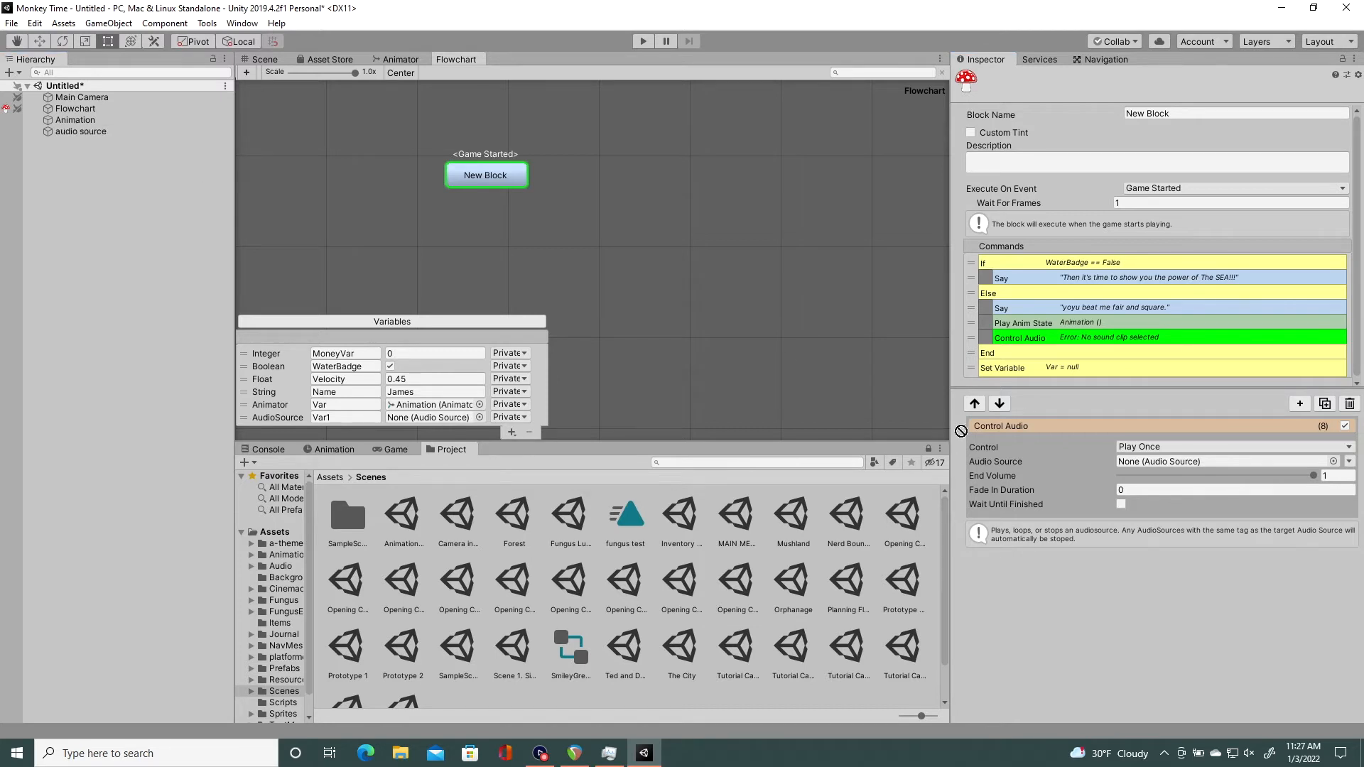
Step: Make Control Audio play once with the audio variable as its audio source
left_click(1218, 460)
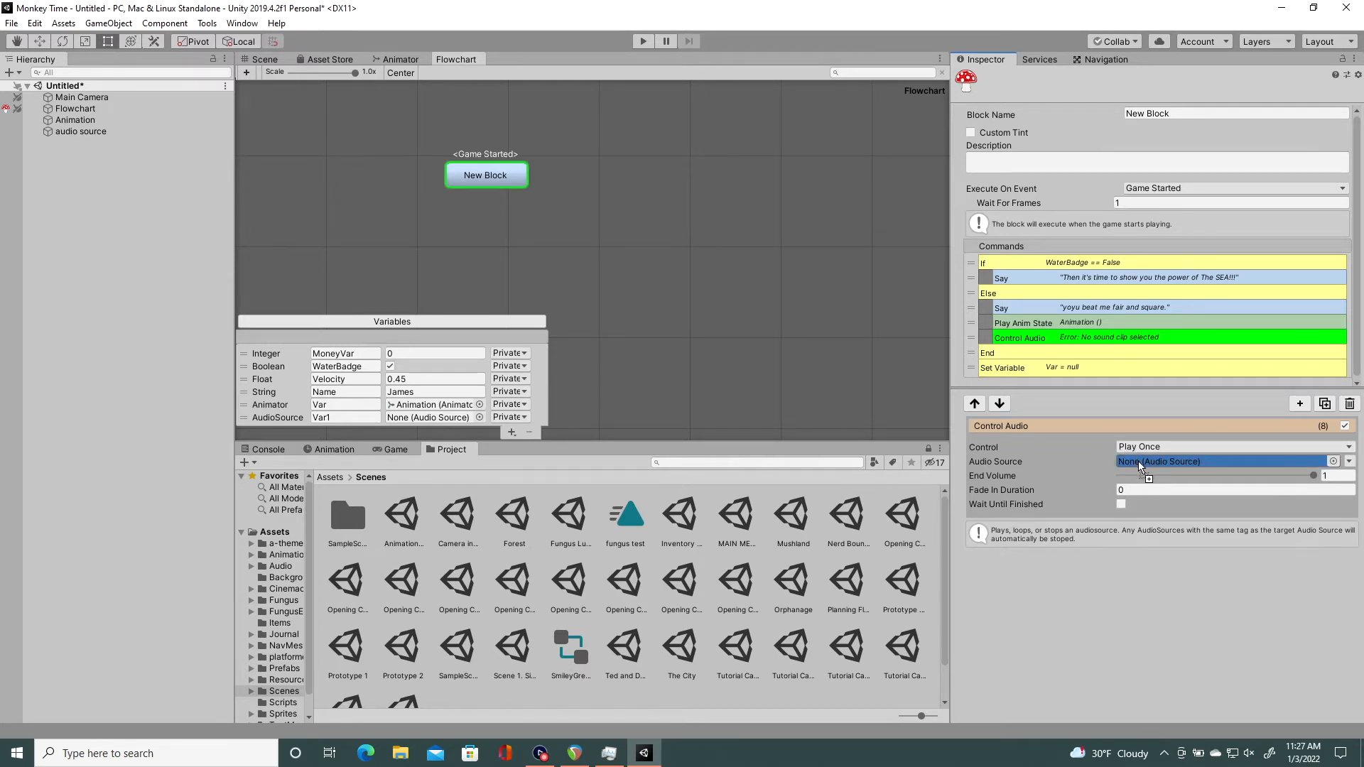
mouse_move(1138, 468)
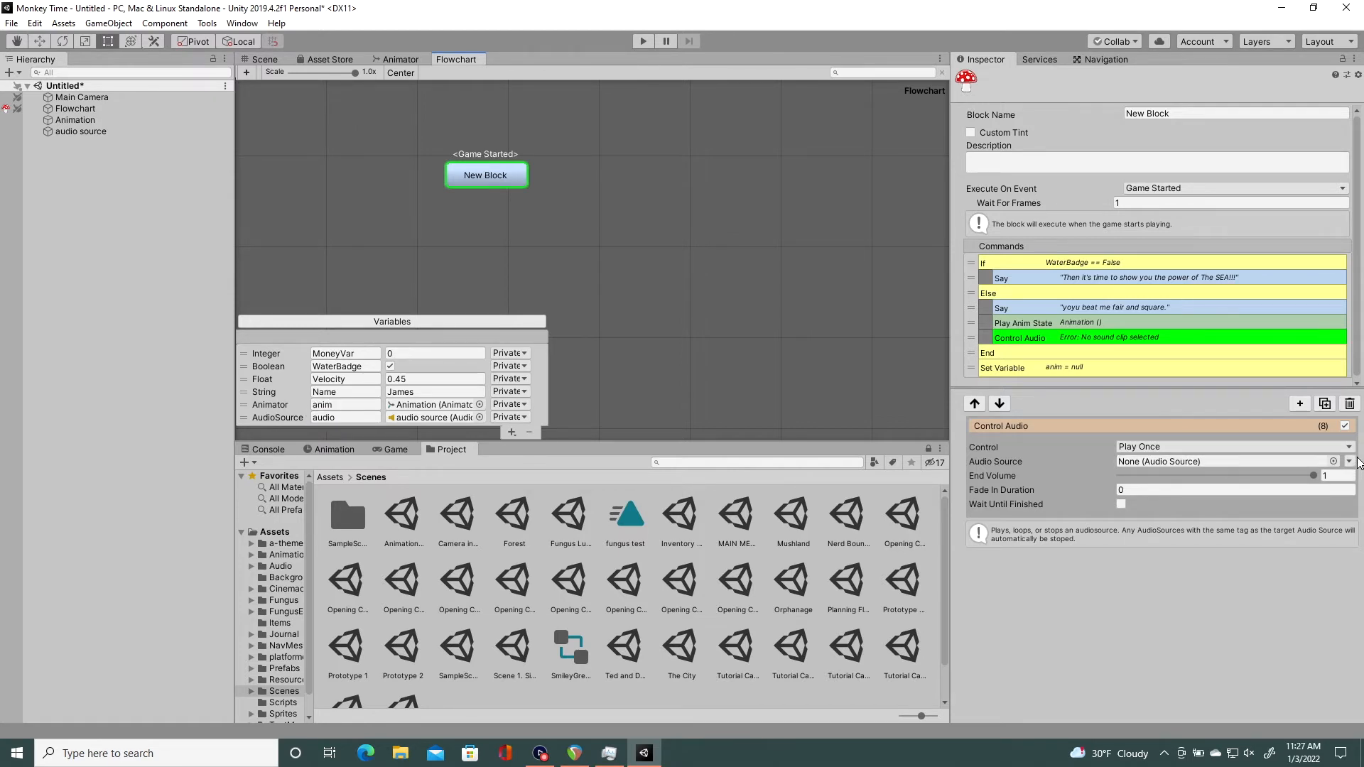
left_click(1348, 461)
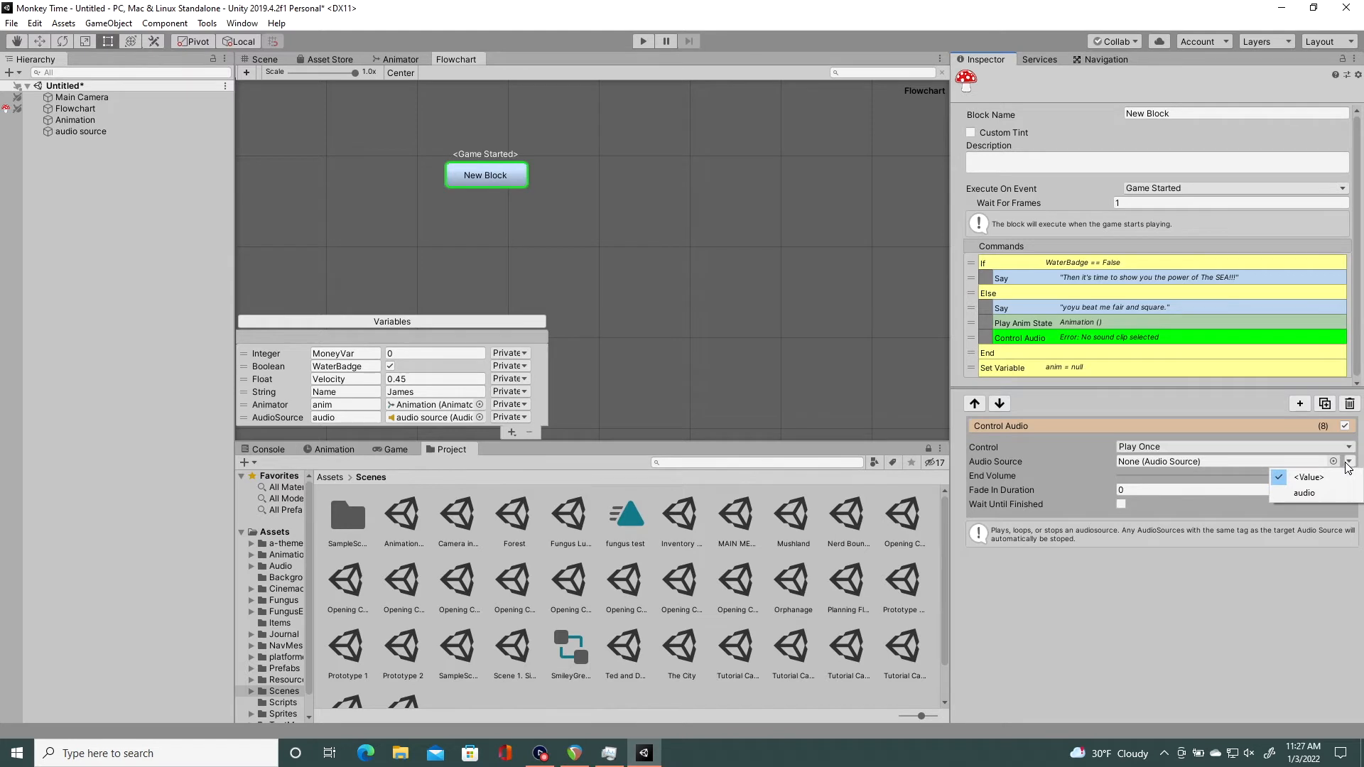
left_click(1303, 493)
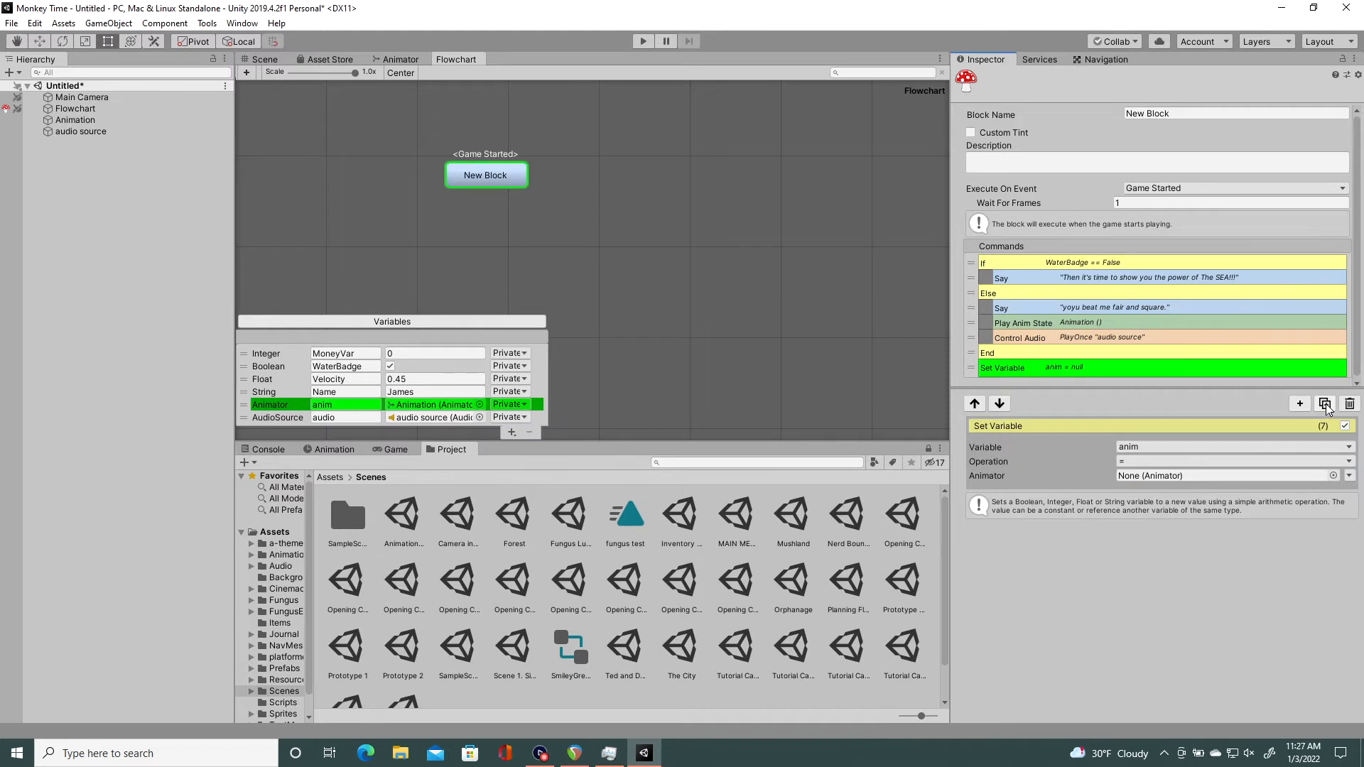
Step: Duplicate the Set Variable command and retarget the copy at the audio variable
left_click(1324, 402)
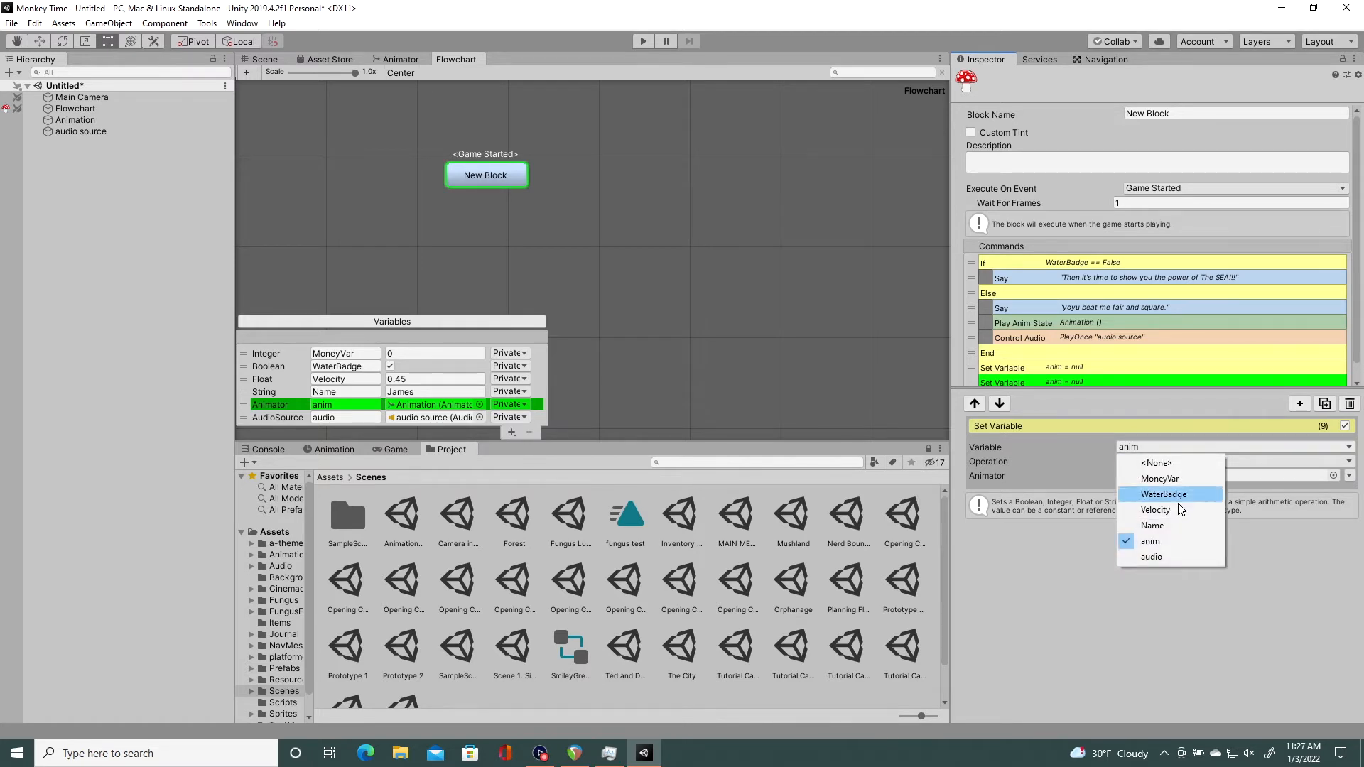
left_click(1151, 557)
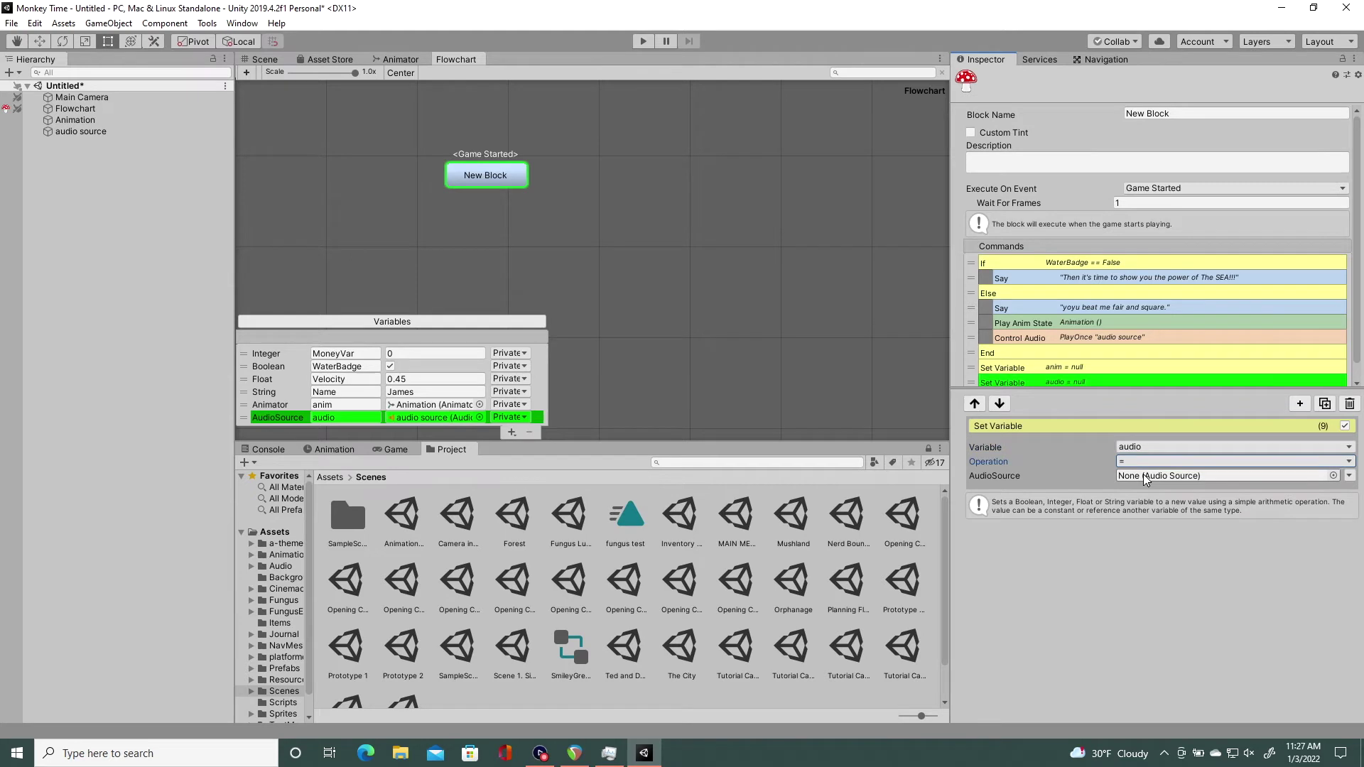
mouse_move(1069, 363)
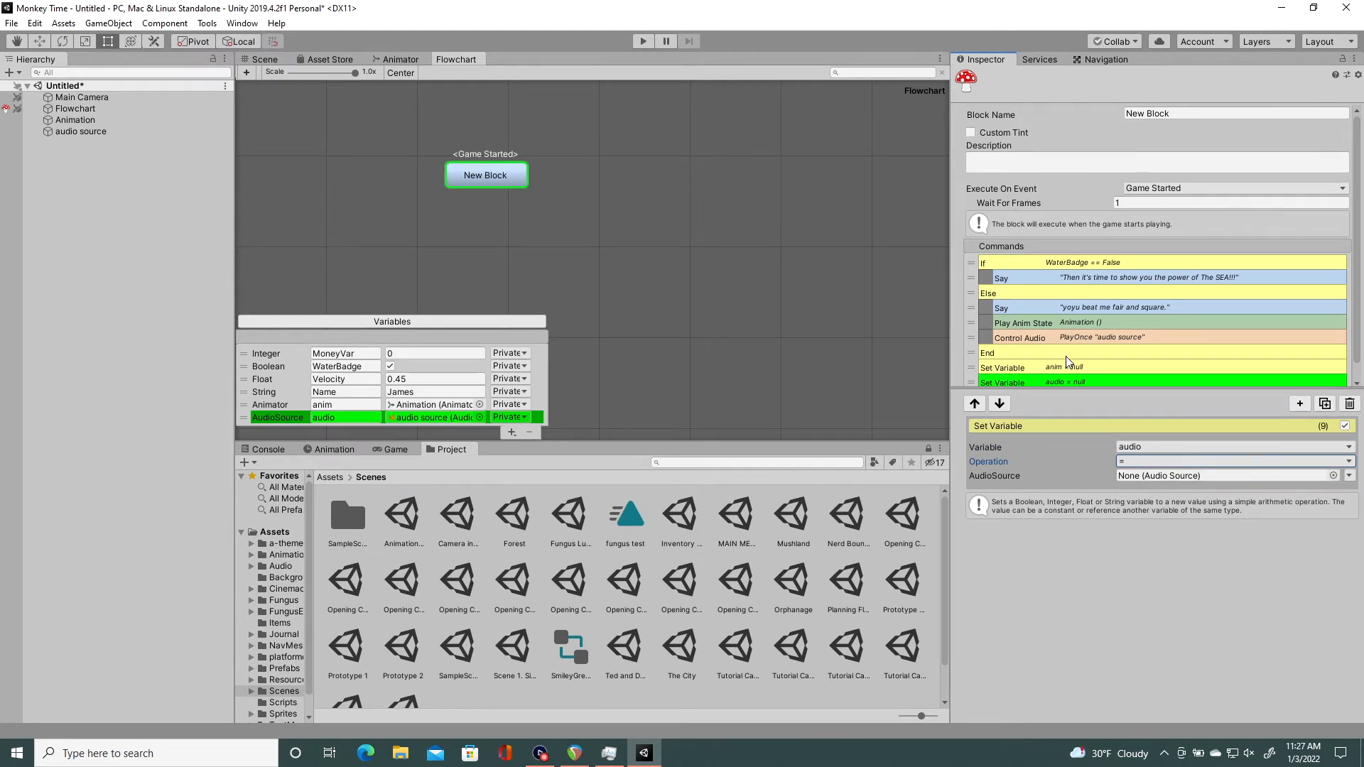
mouse_move(1017, 328)
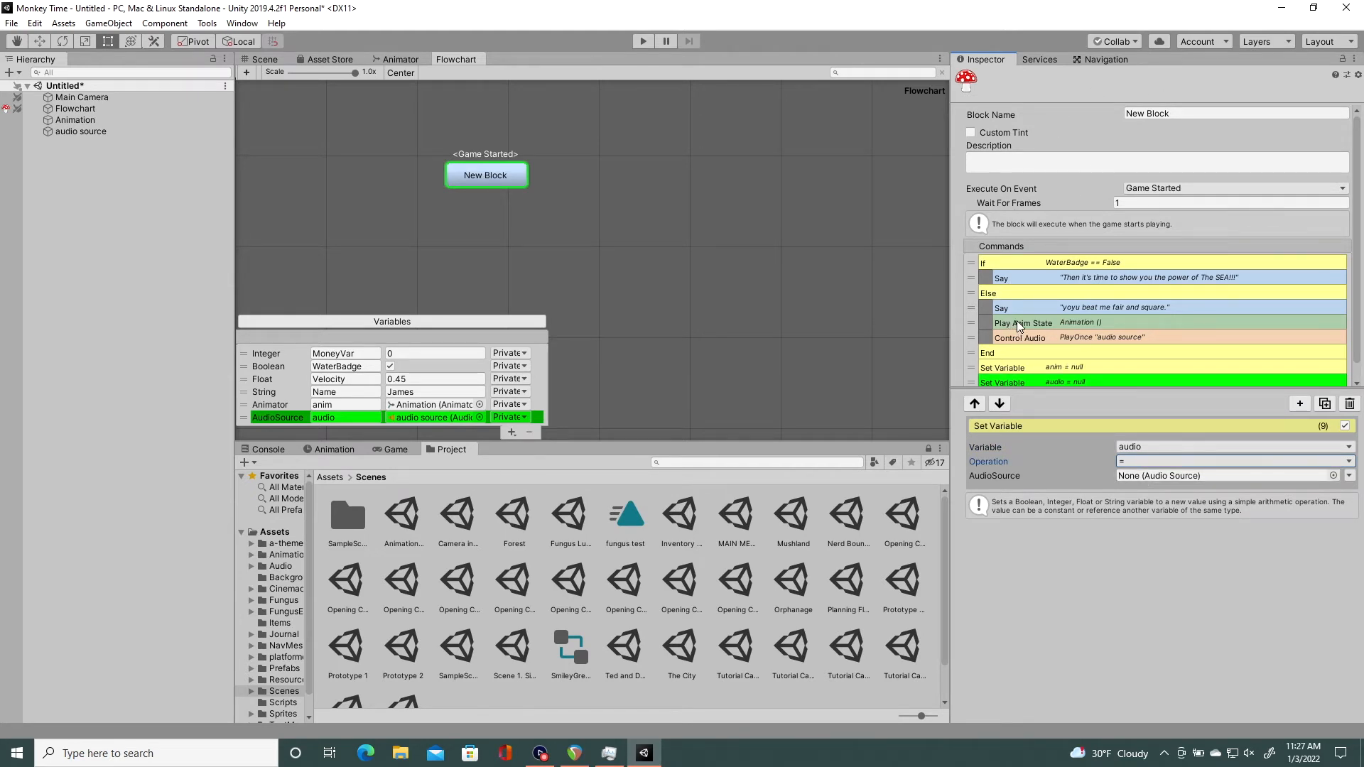
mouse_move(1040, 338)
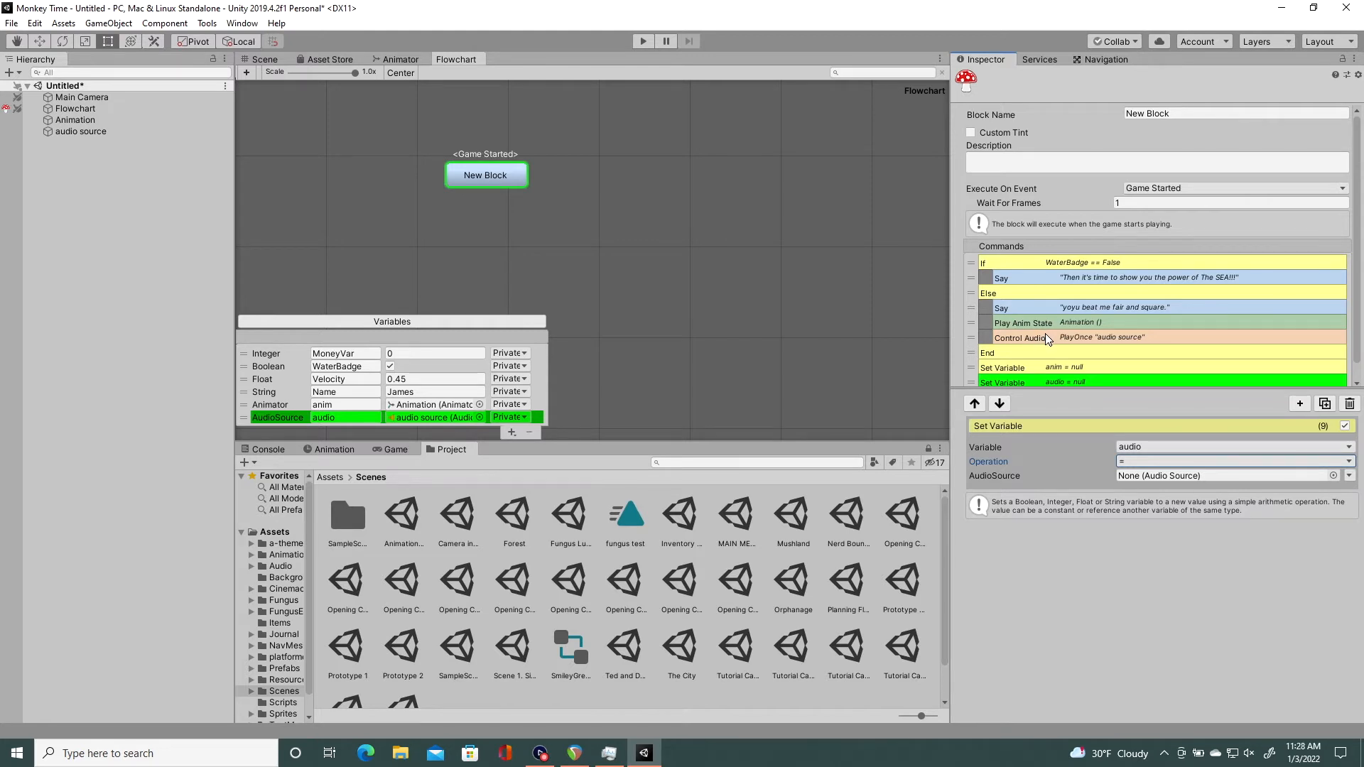
mouse_move(1050, 338)
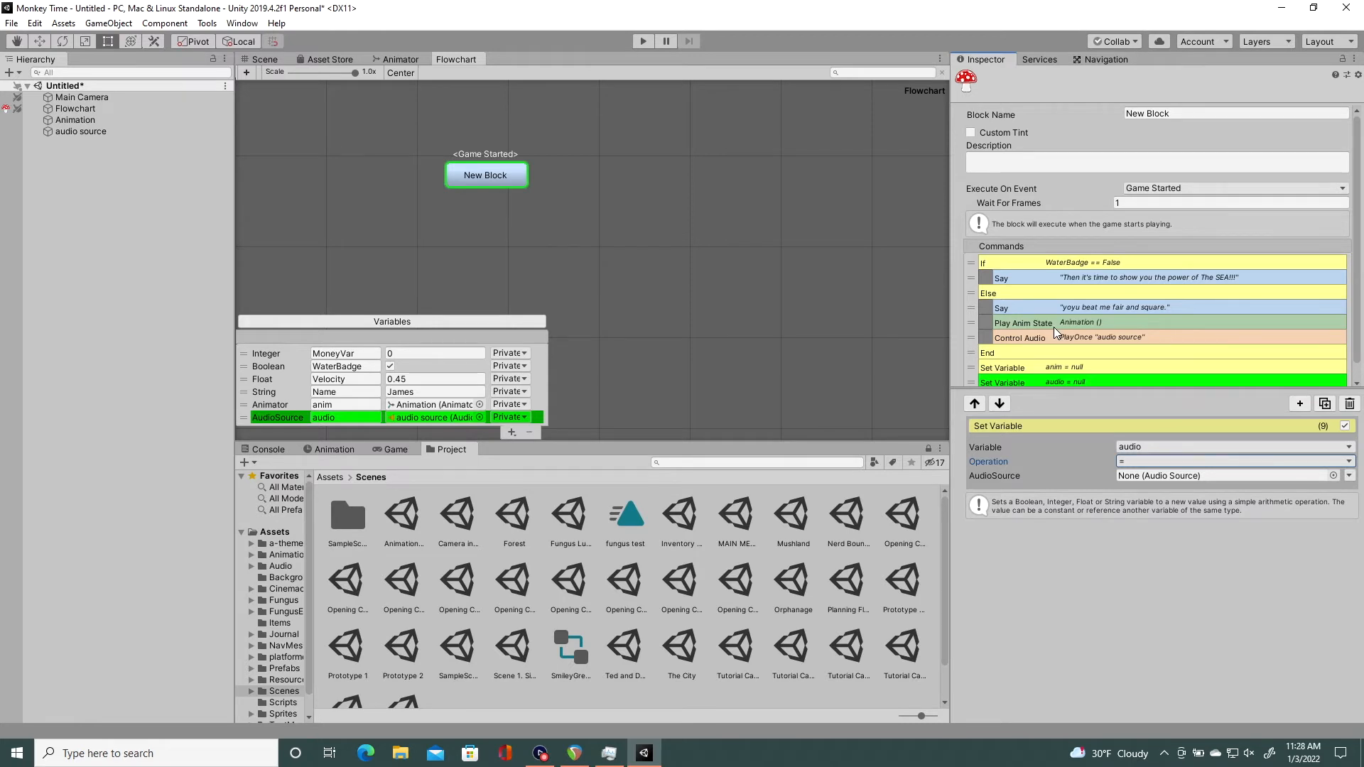
mouse_move(1055, 339)
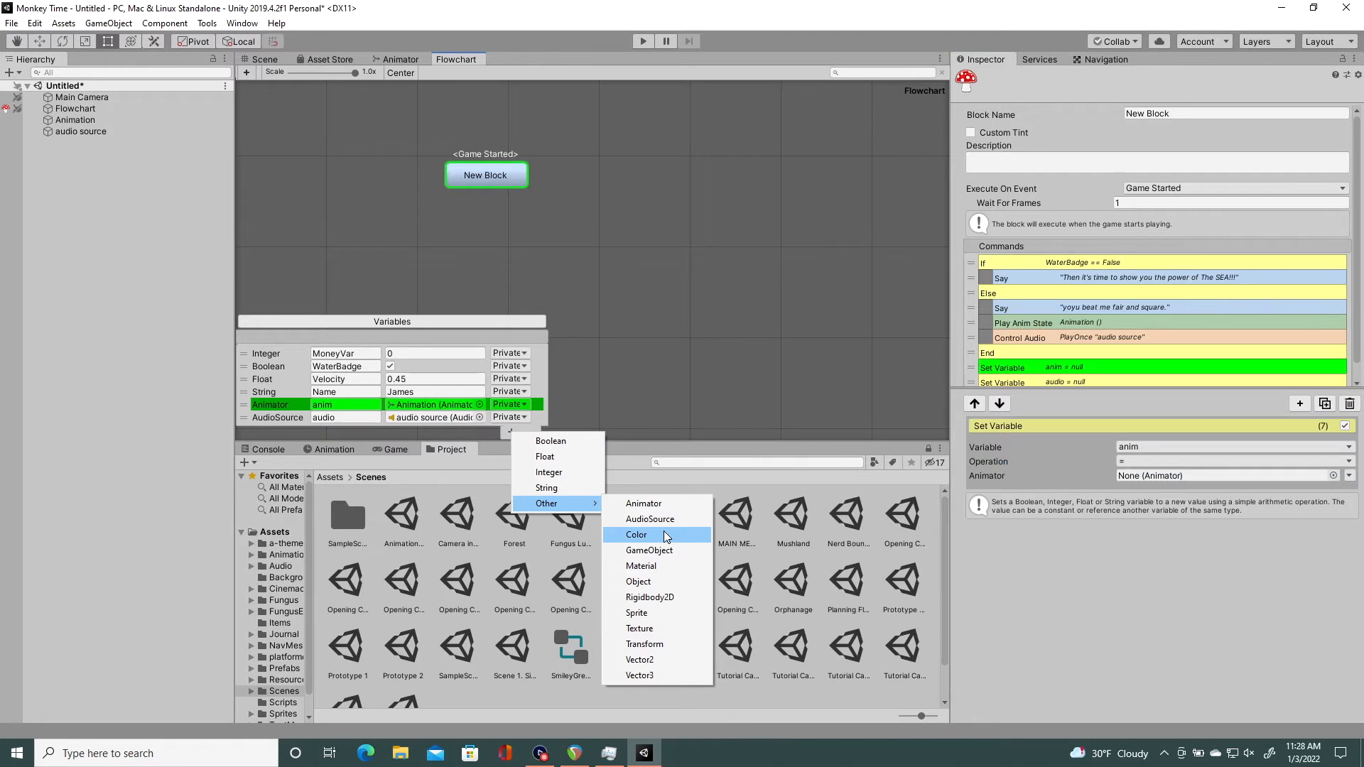
Step: Add a Color variable named haircolor and bring up its colour picker
left_click(635, 534)
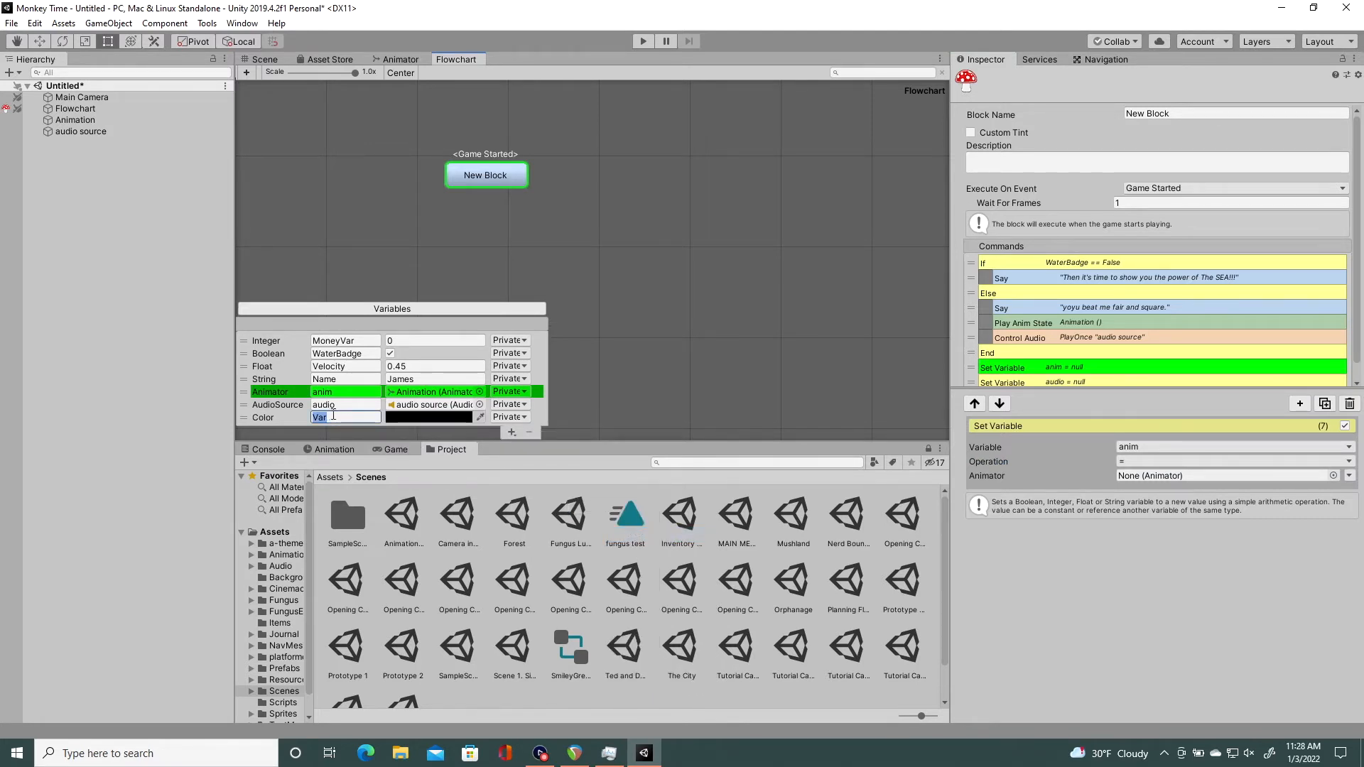
type("hair color")
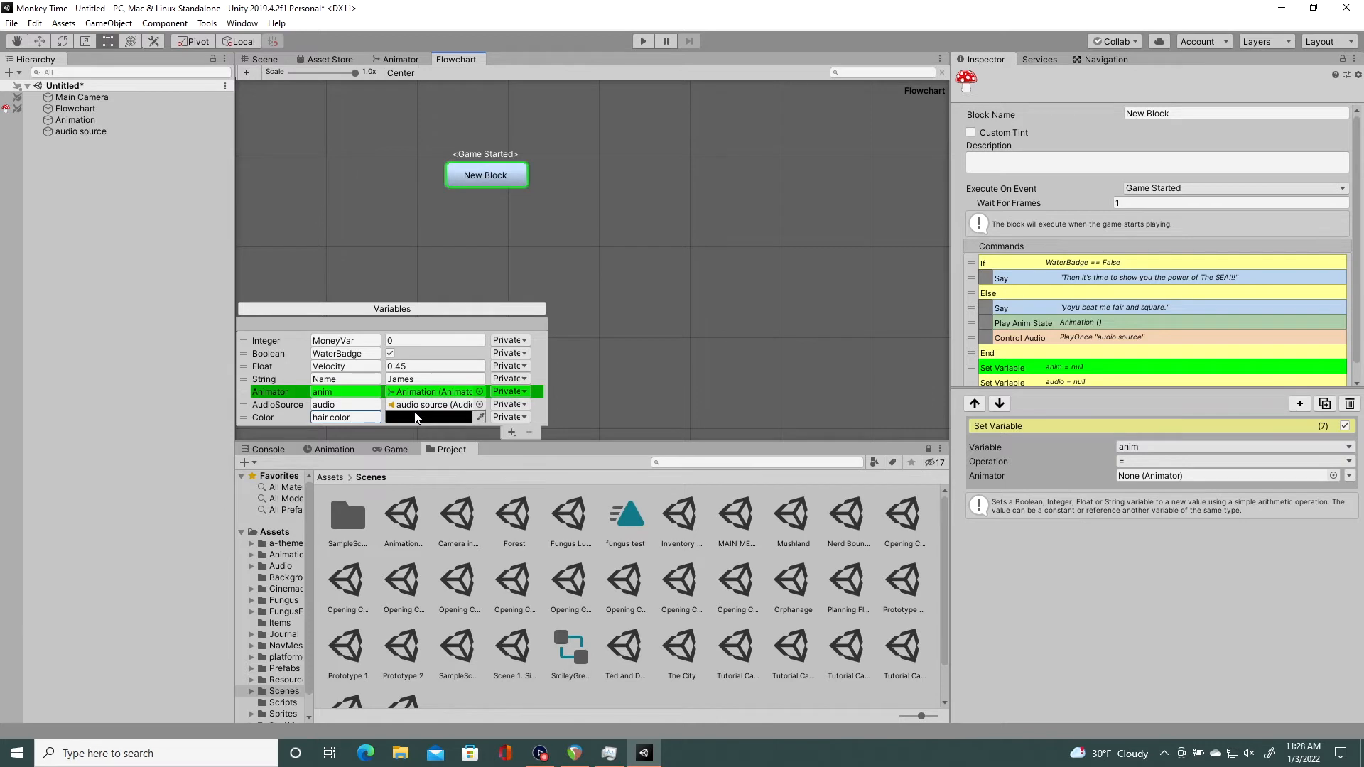
mouse_move(470, 425)
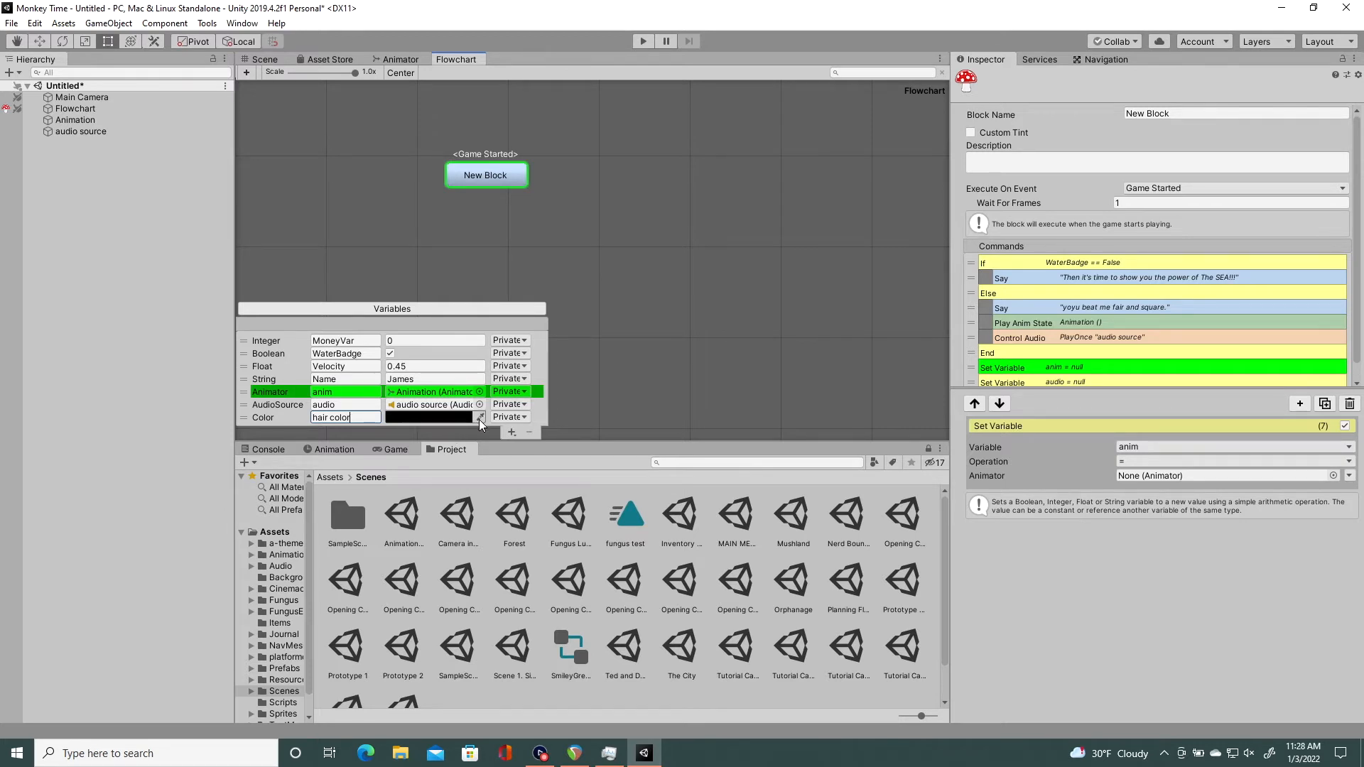
left_click(432, 416)
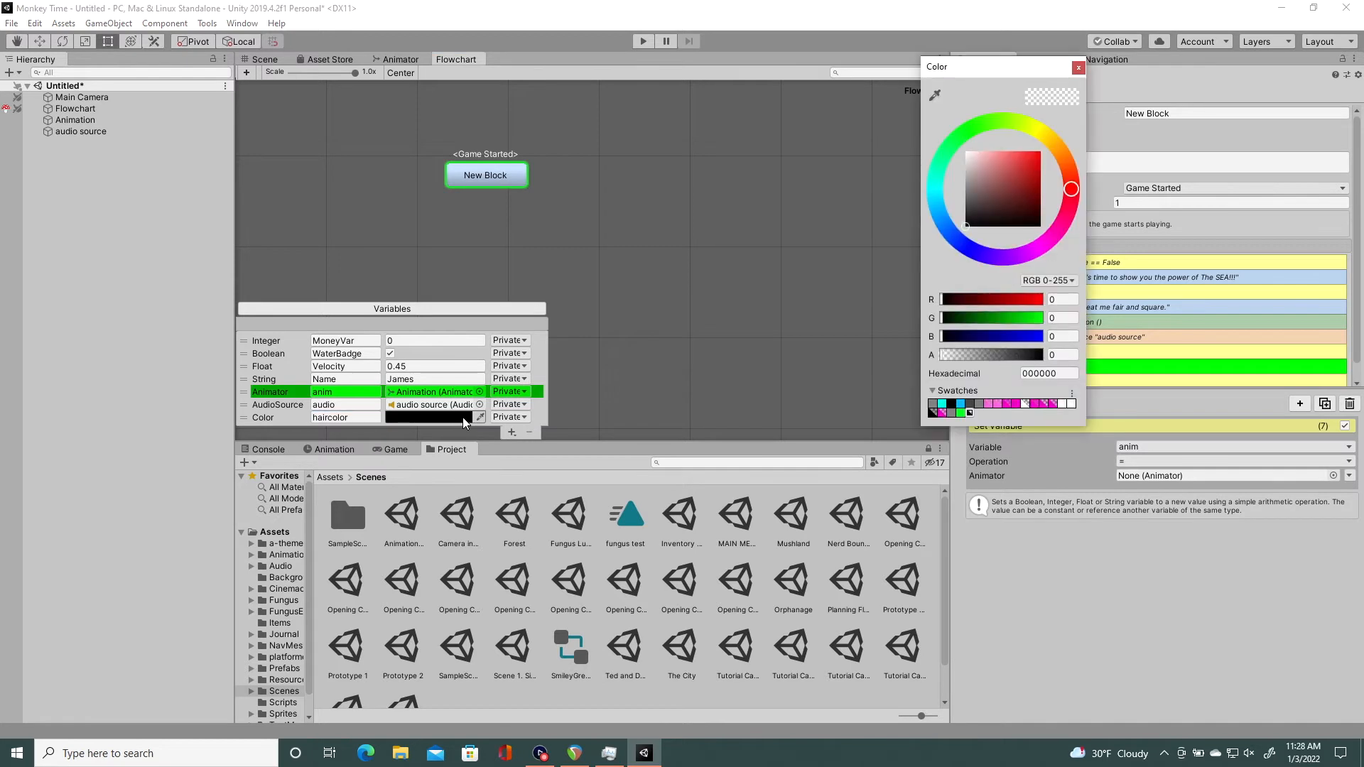
mouse_move(1079, 68)
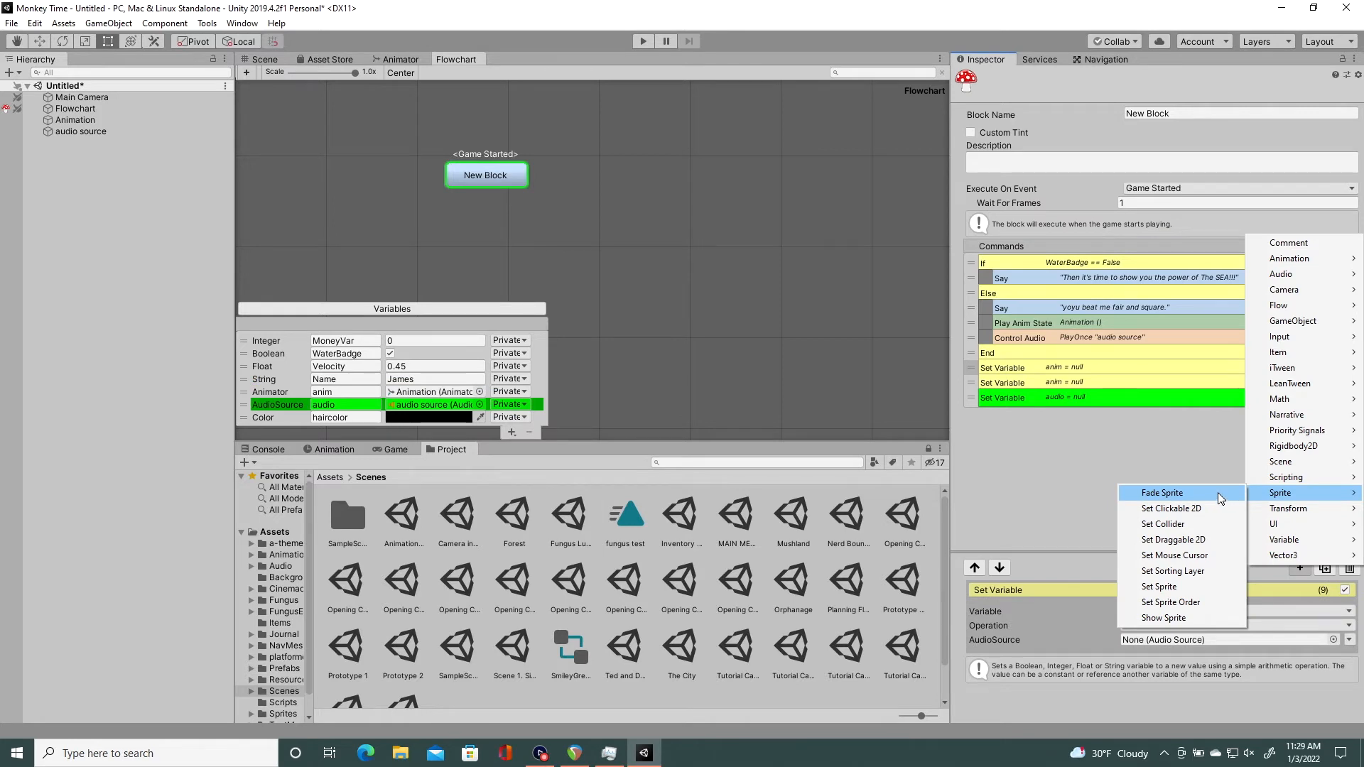
mouse_move(1212, 504)
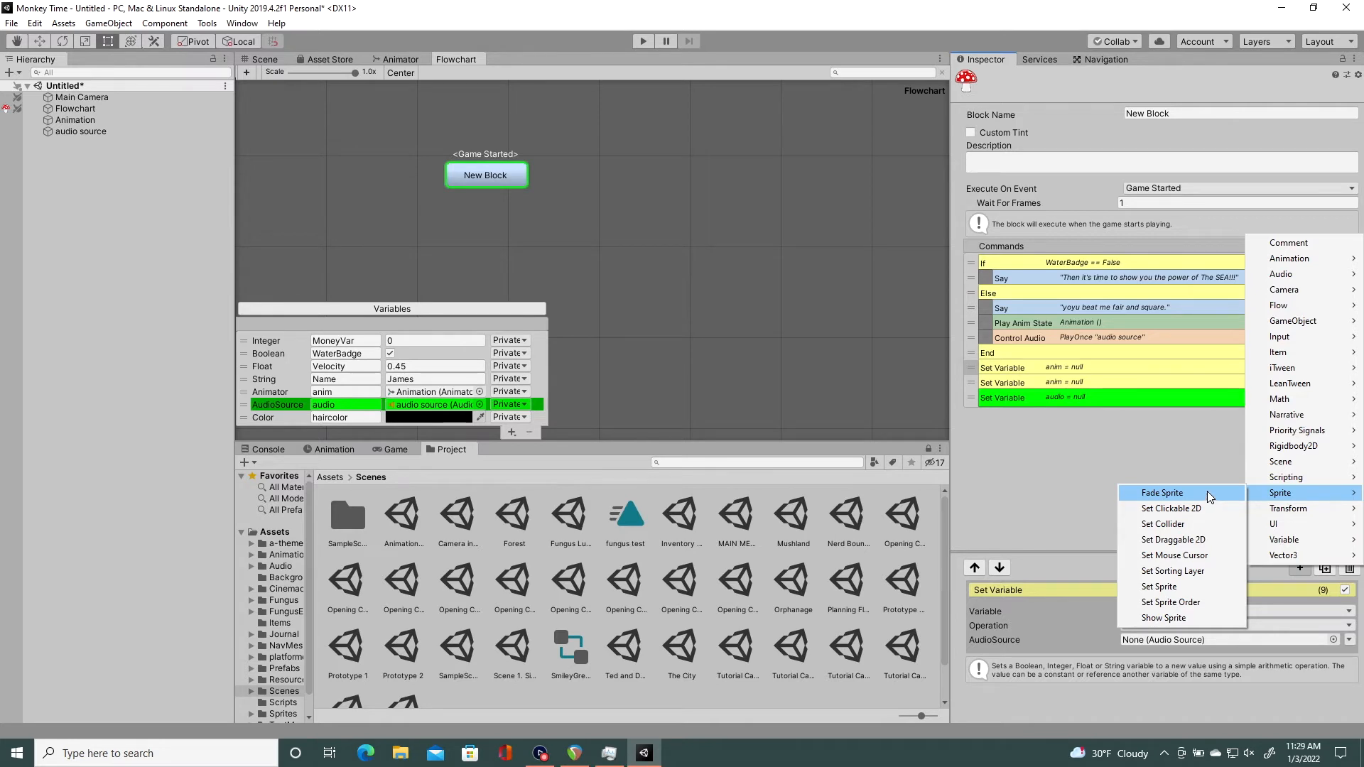
Step: Add a Fade Sprite command and list variables for its target colour
left_click(1162, 494)
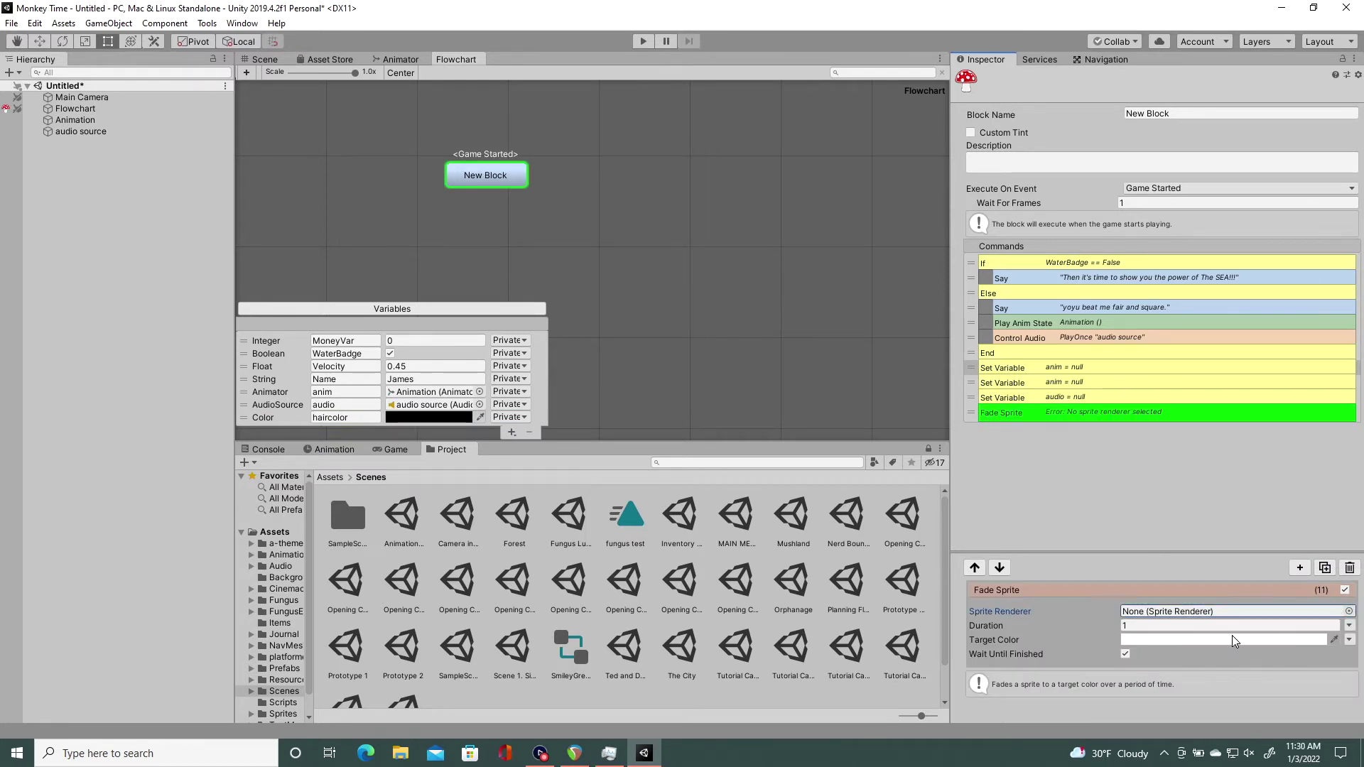
mouse_move(1346, 642)
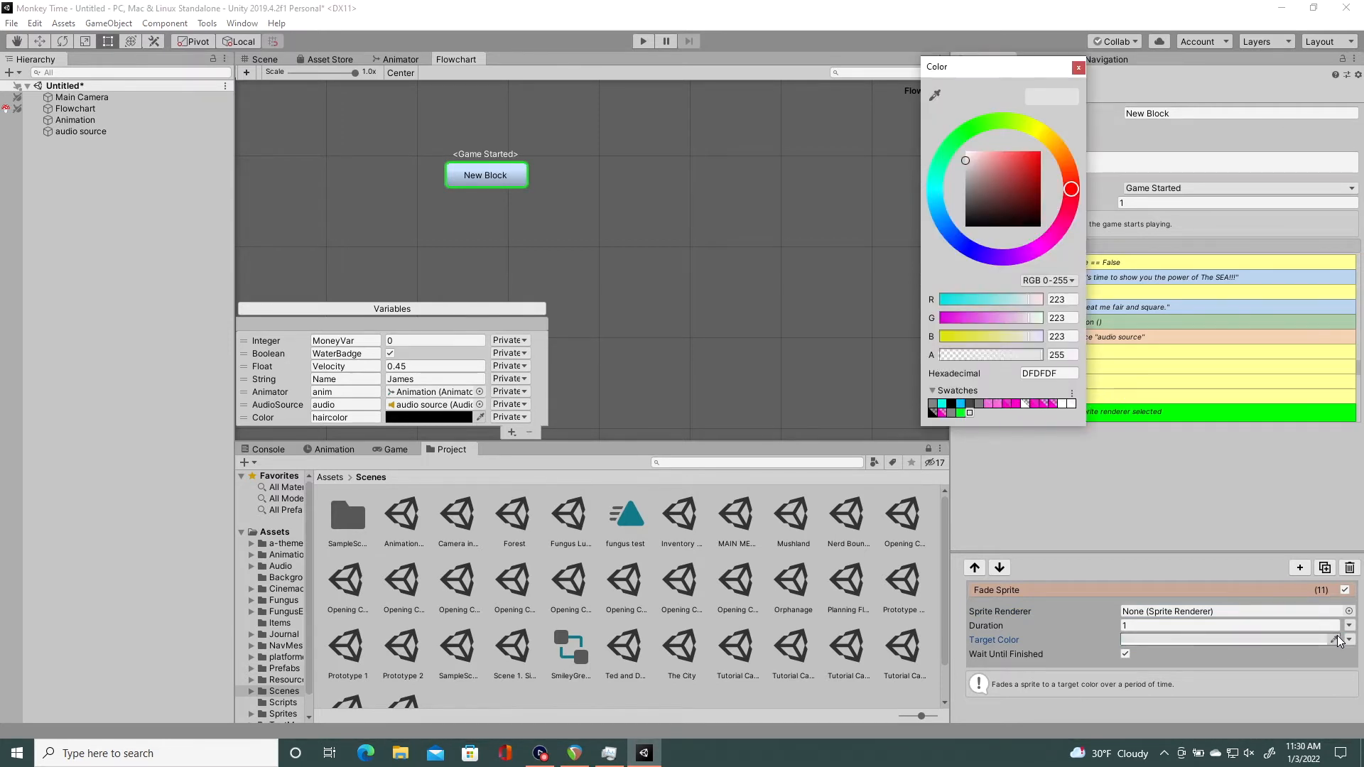
left_click(1342, 640)
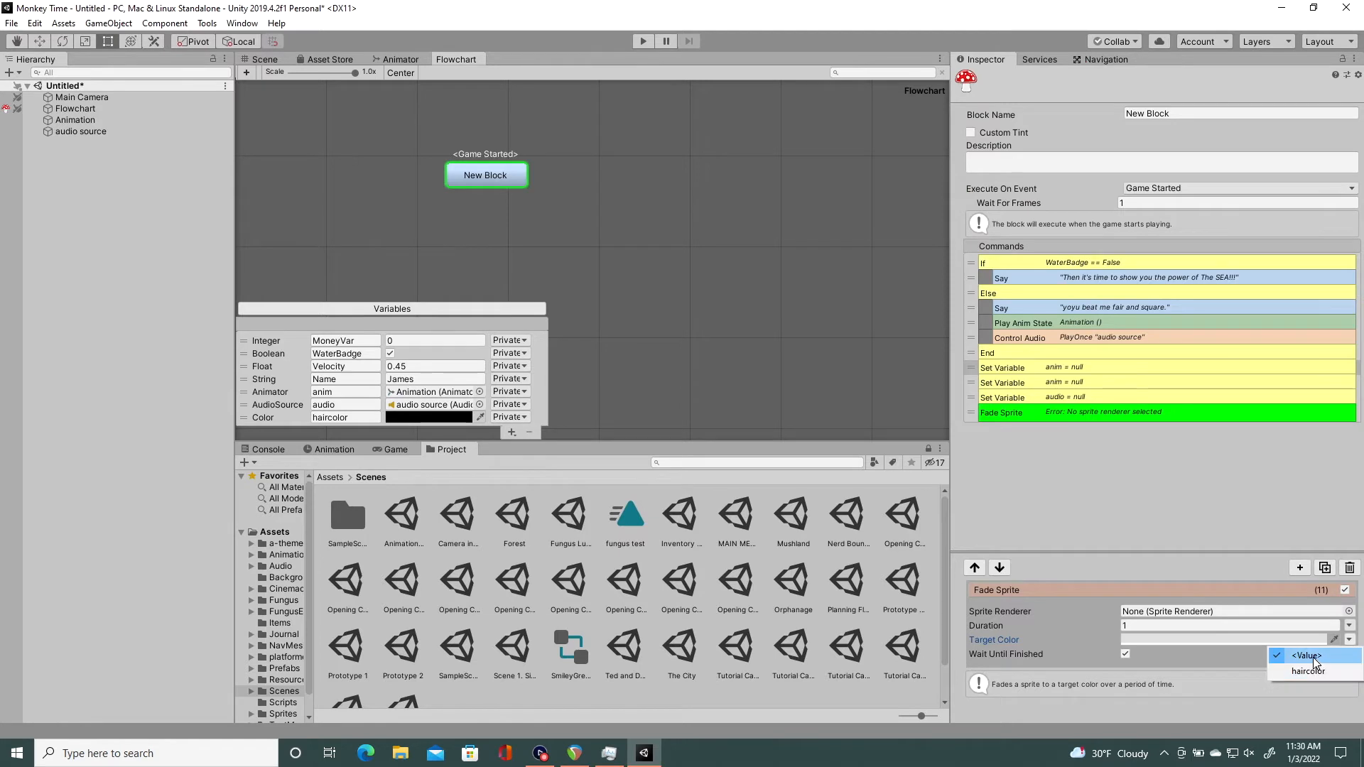
Step: Use haircolor as Fade Sprite's target colour and set haircolor to a bright pink
left_click(1307, 672)
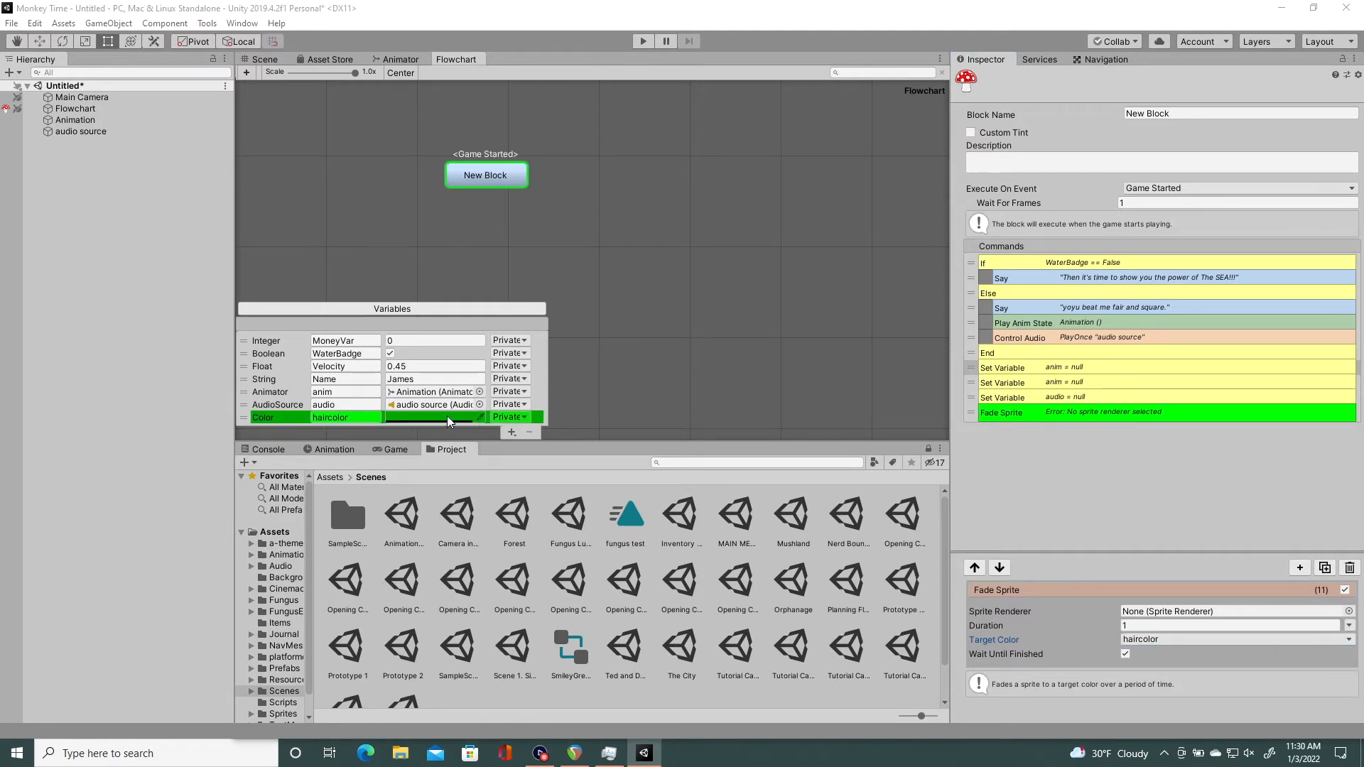
left_click(426, 417)
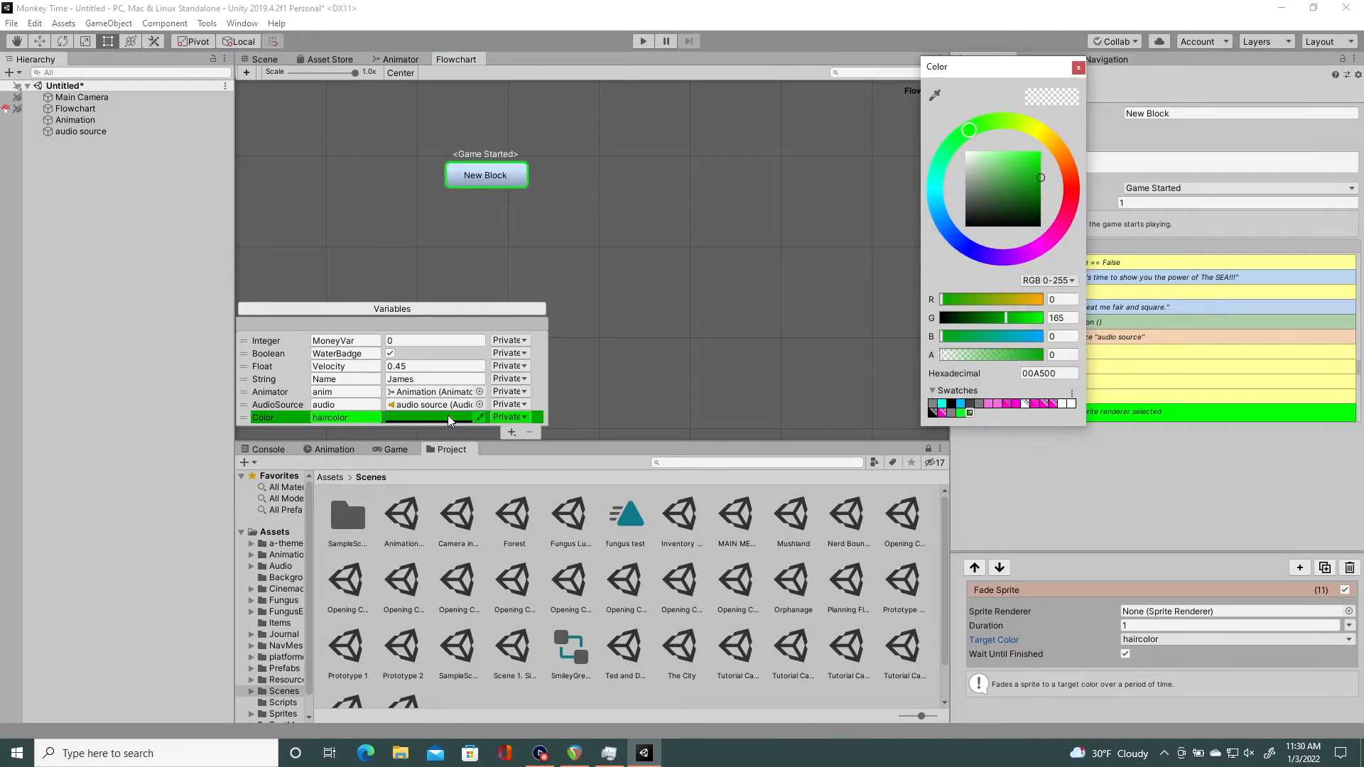
left_click(1048, 242)
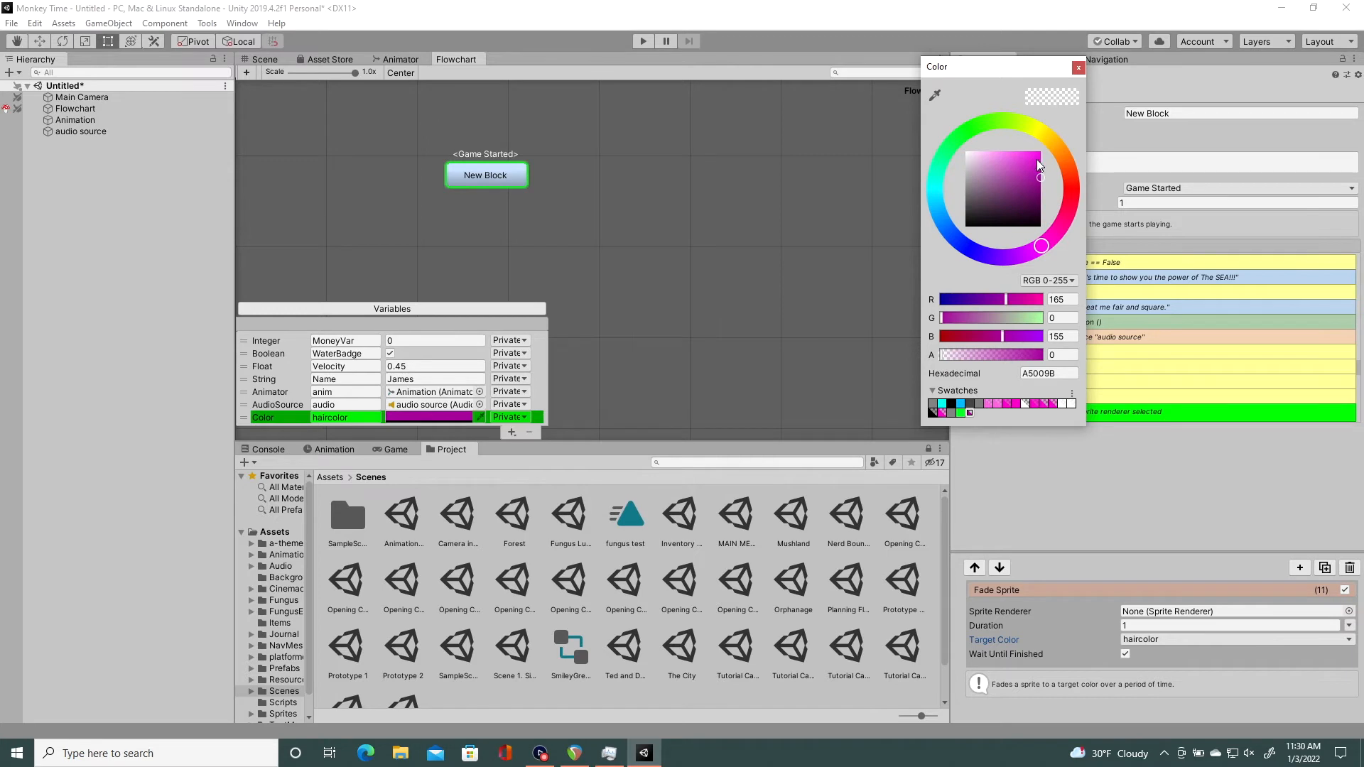
left_click(1012, 158)
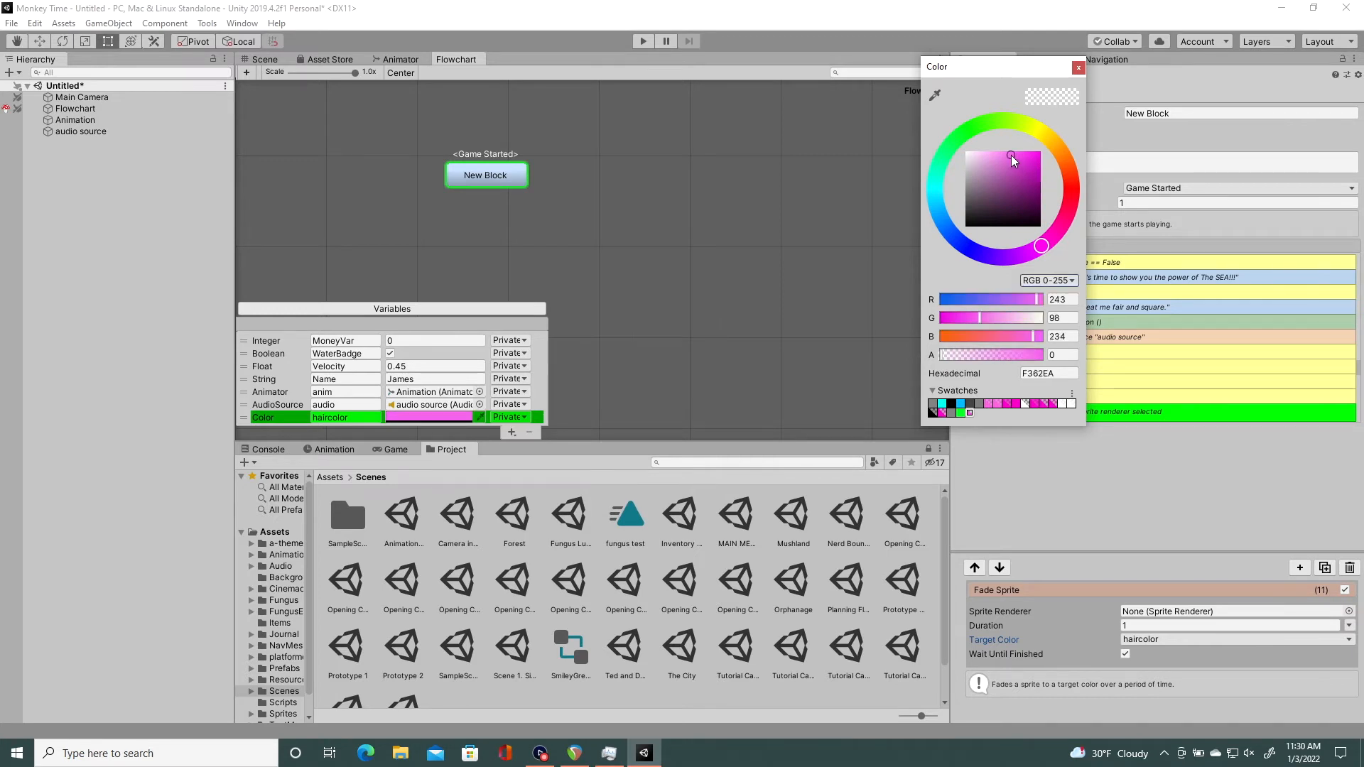
left_click(1010, 156)
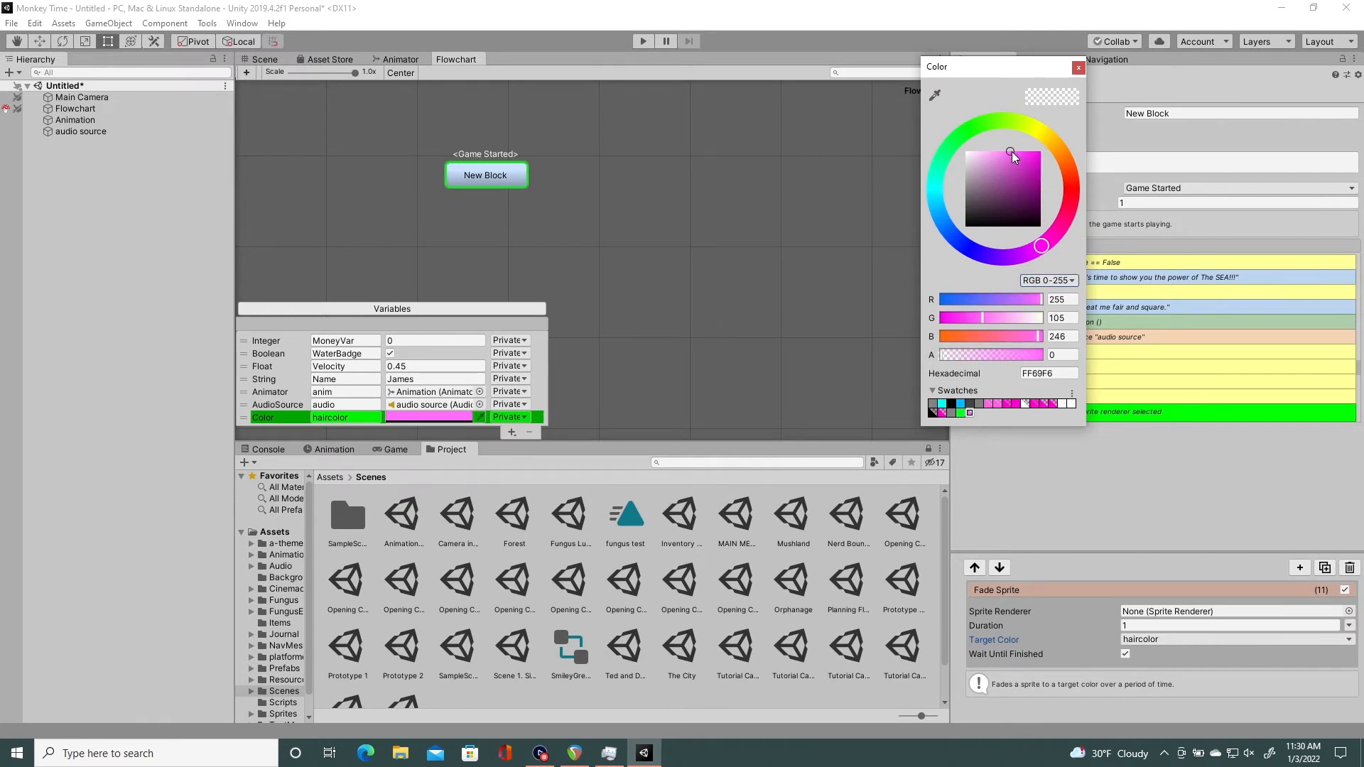
left_click(1079, 67)
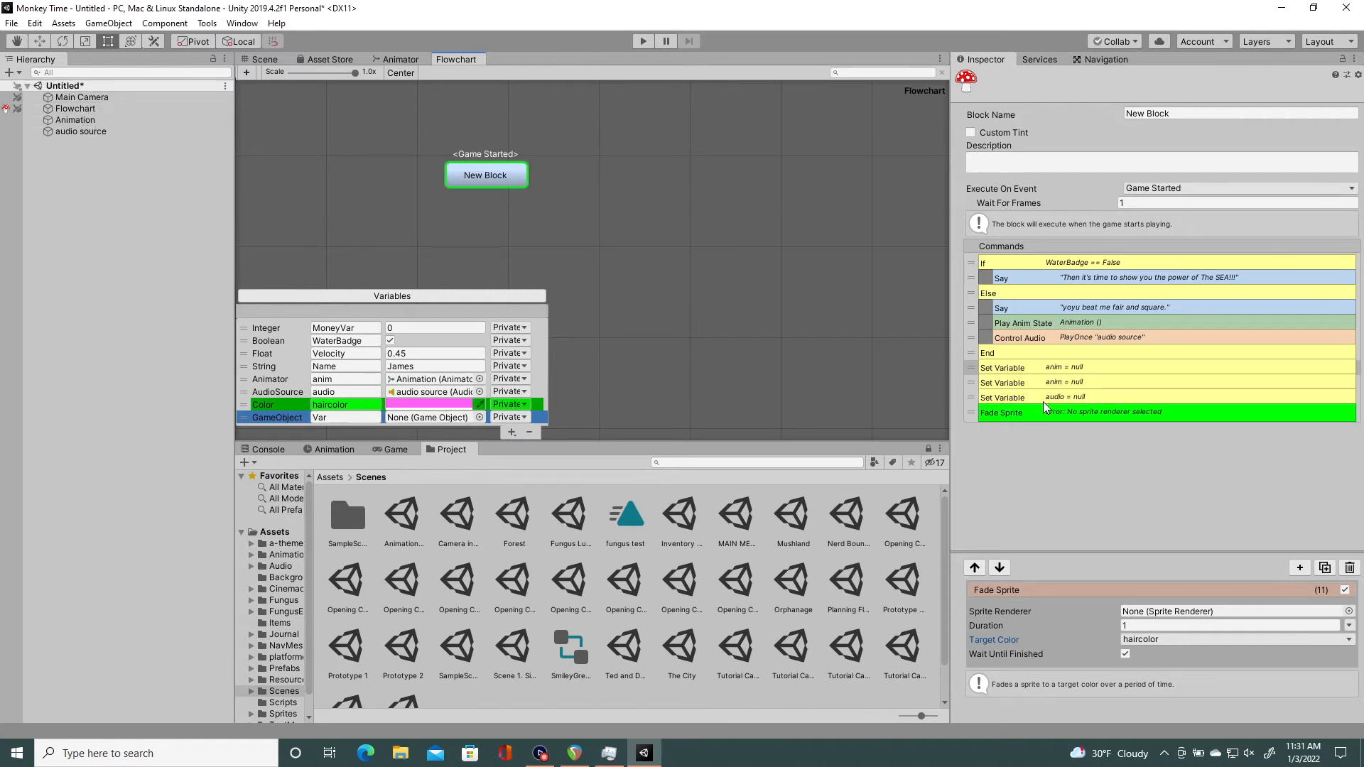
mouse_move(1045, 420)
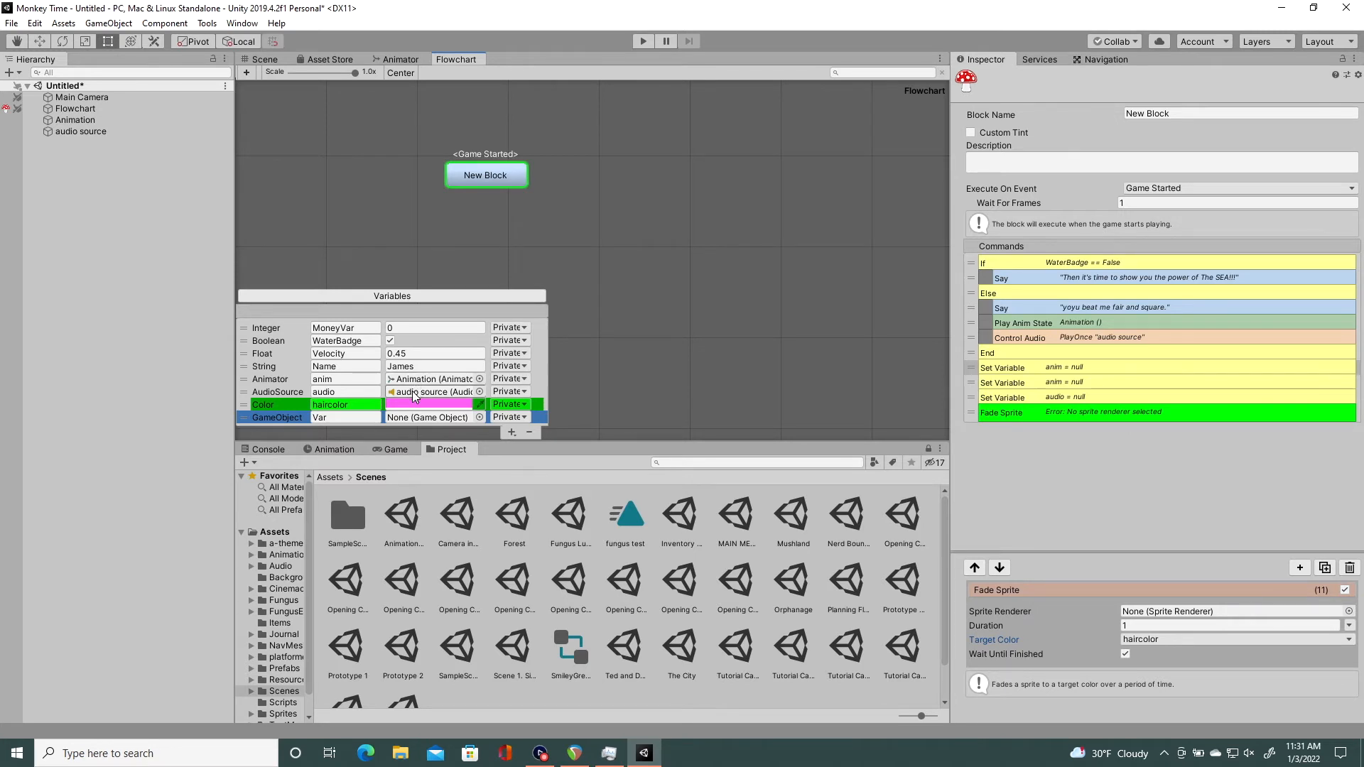
Step: Bring up the Add Command list to append a command after Fade Sprite
left_click(1300, 567)
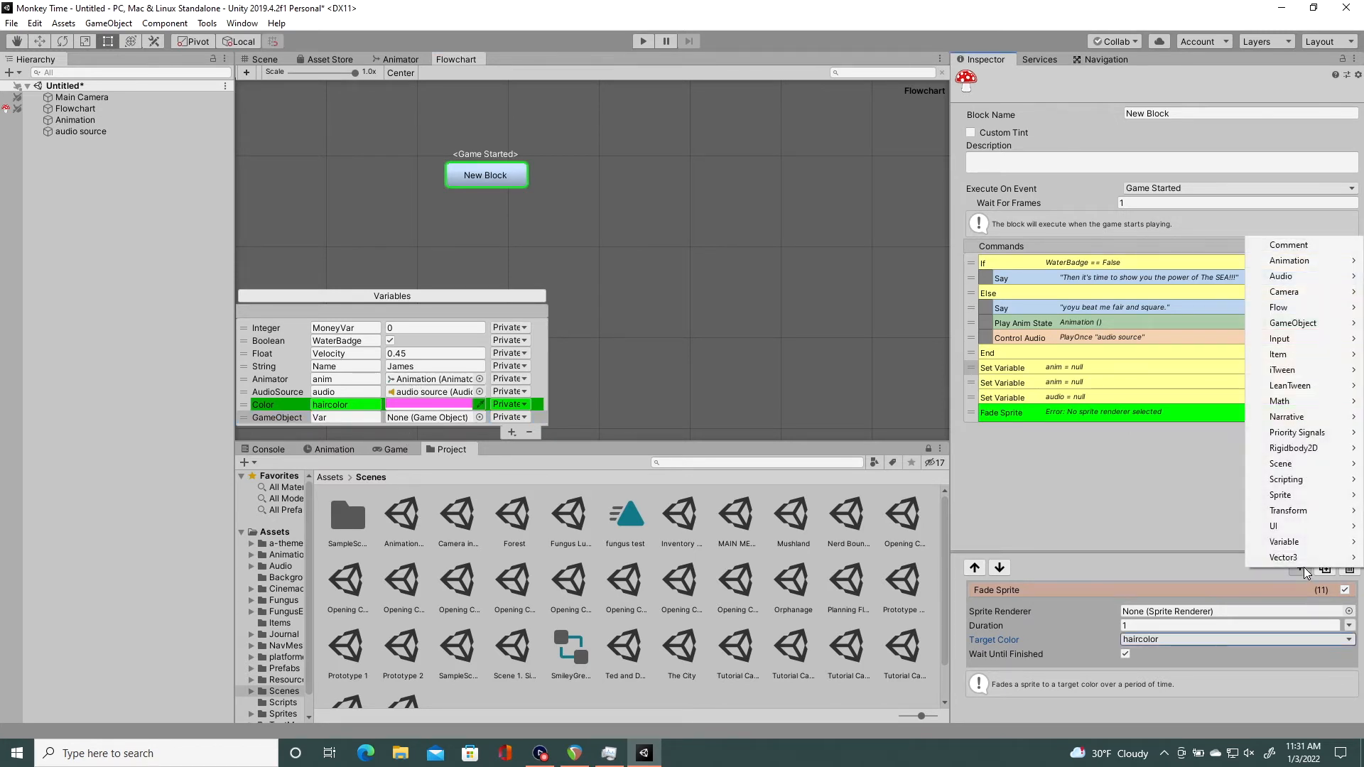
mouse_move(1293, 322)
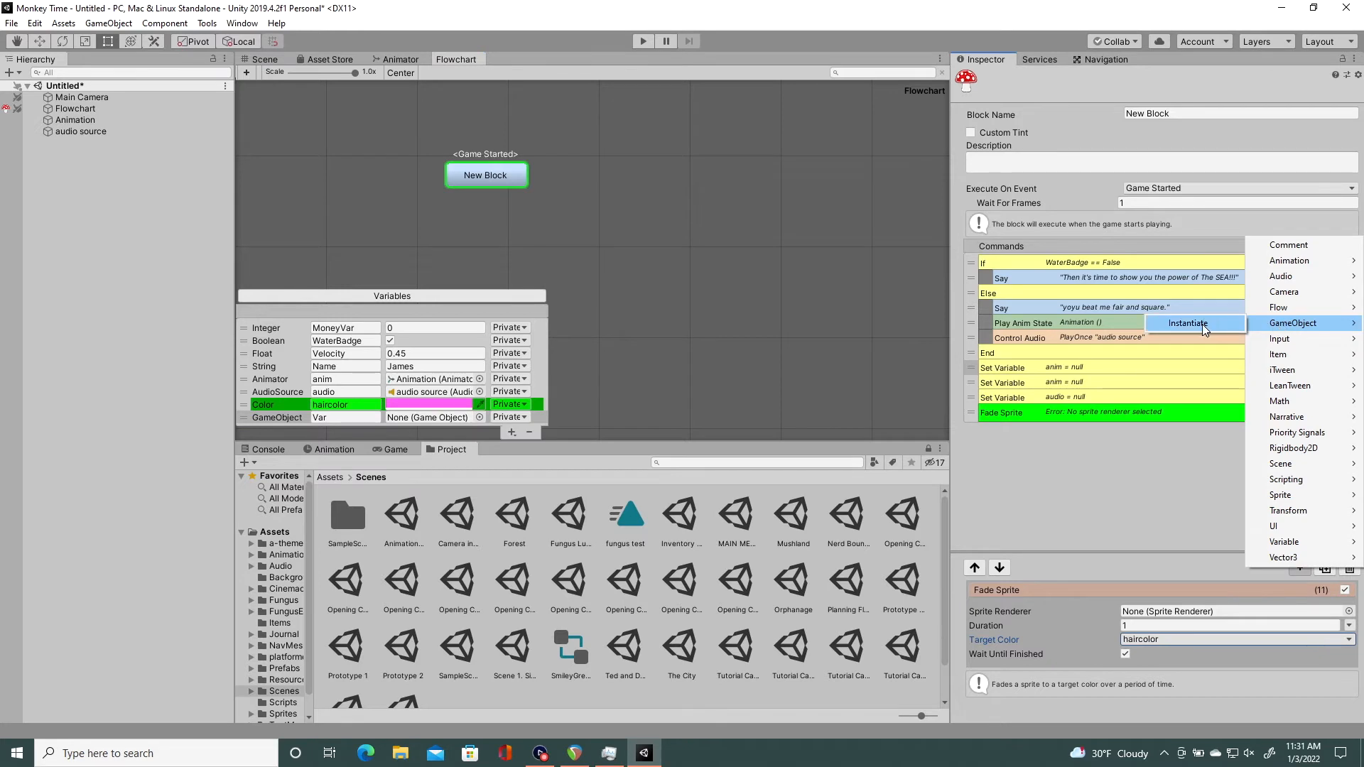
mouse_move(1204, 328)
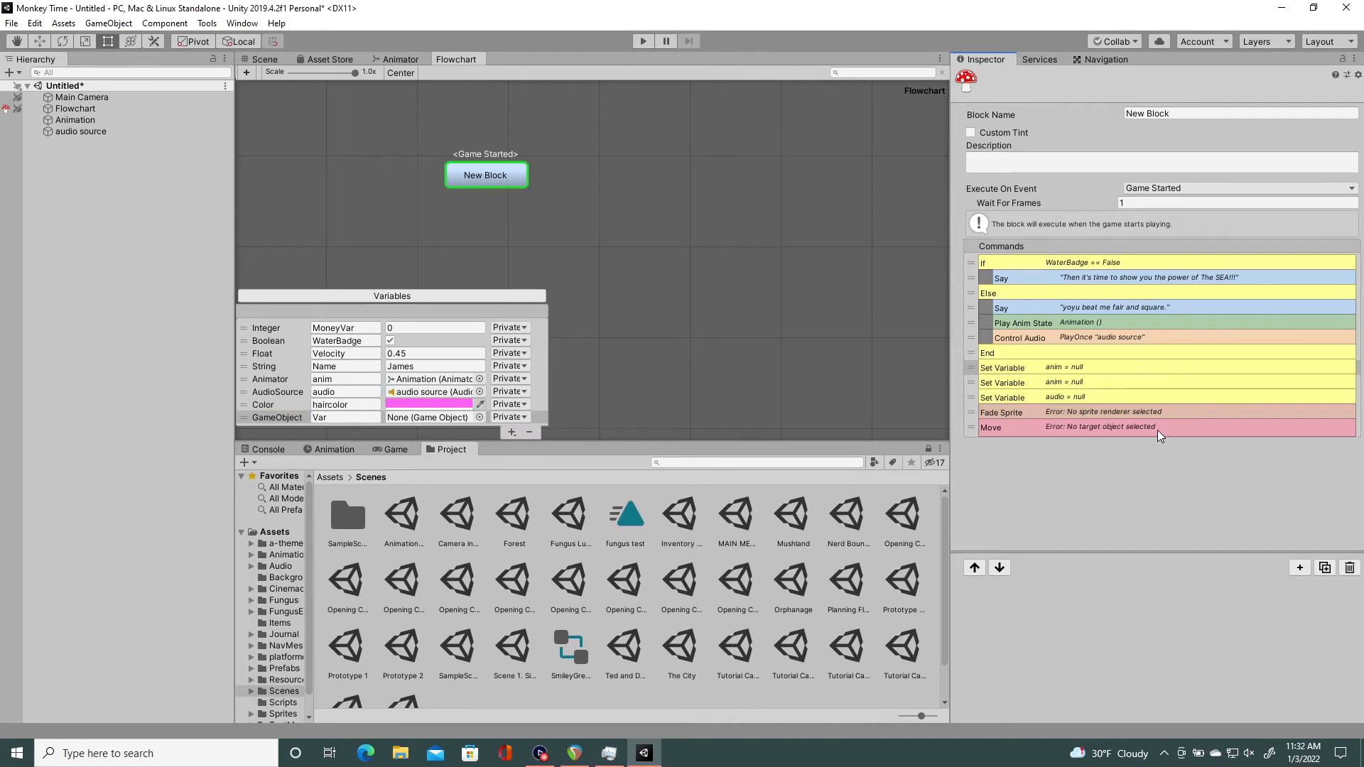
Step: Target the Move command at the GameObject variable and rename that variable to card
left_click(1069, 427)
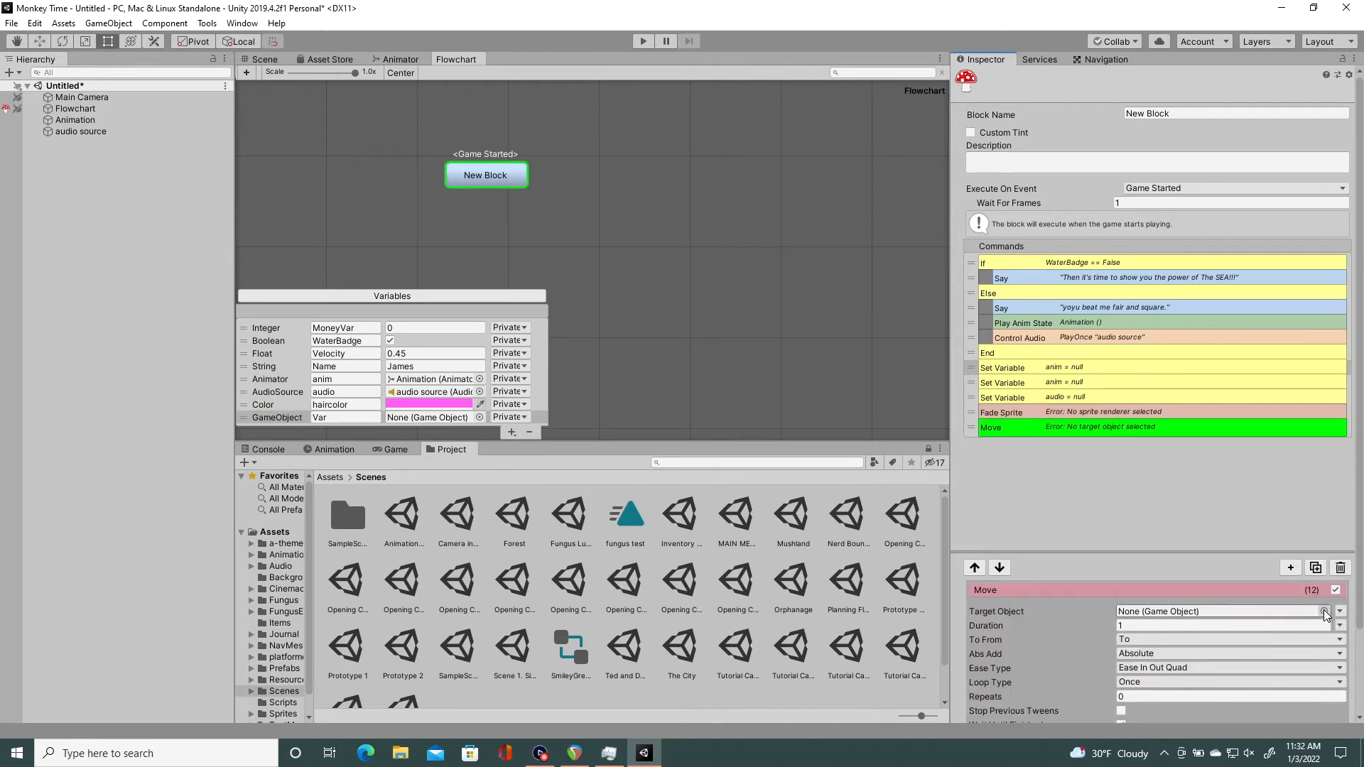
left_click(1322, 611)
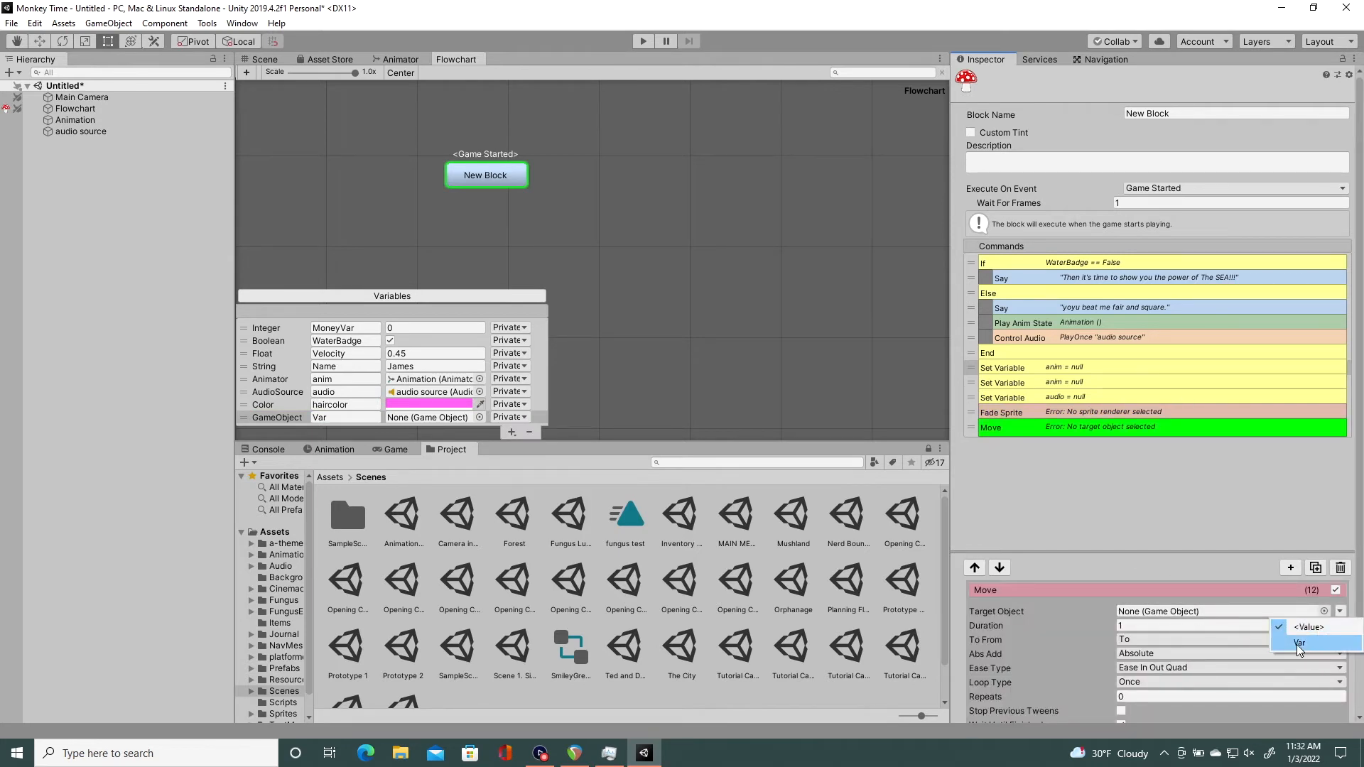
left_click(1299, 642)
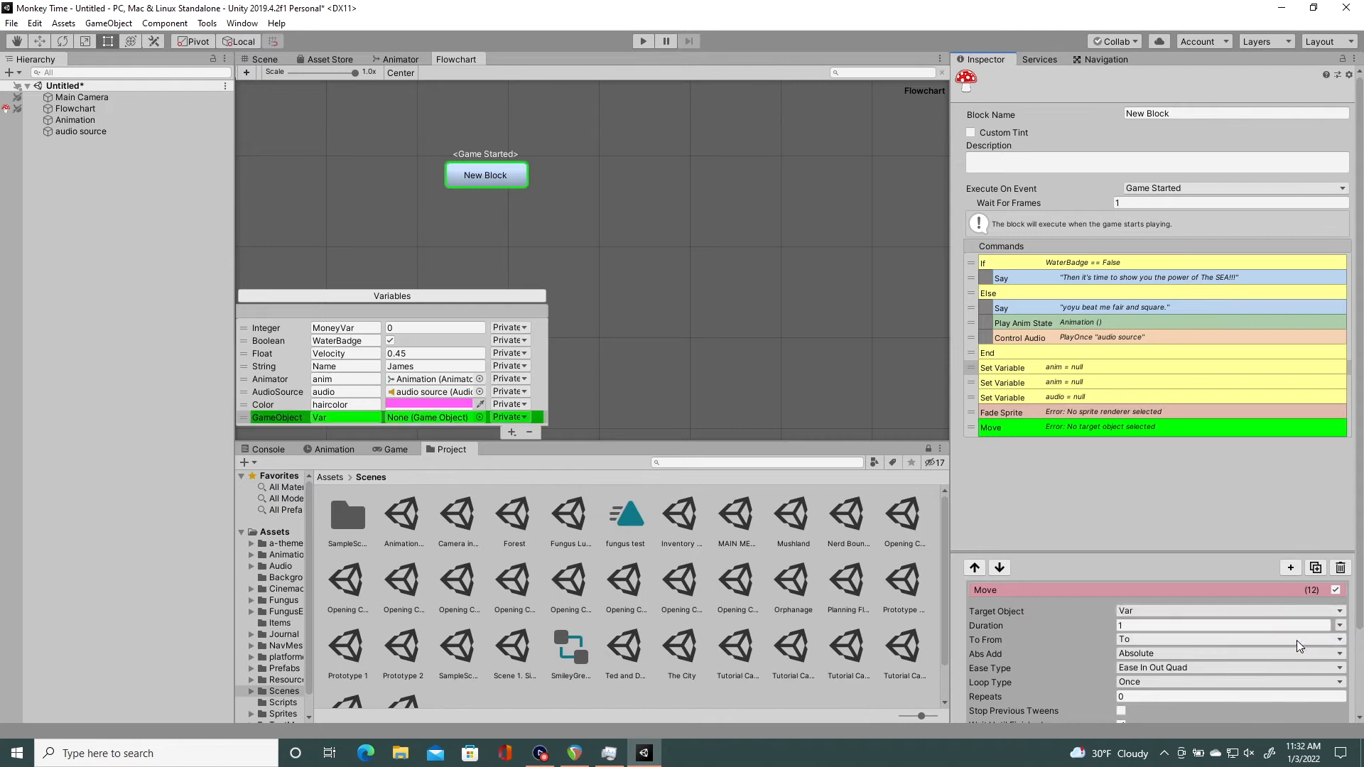
type("card")
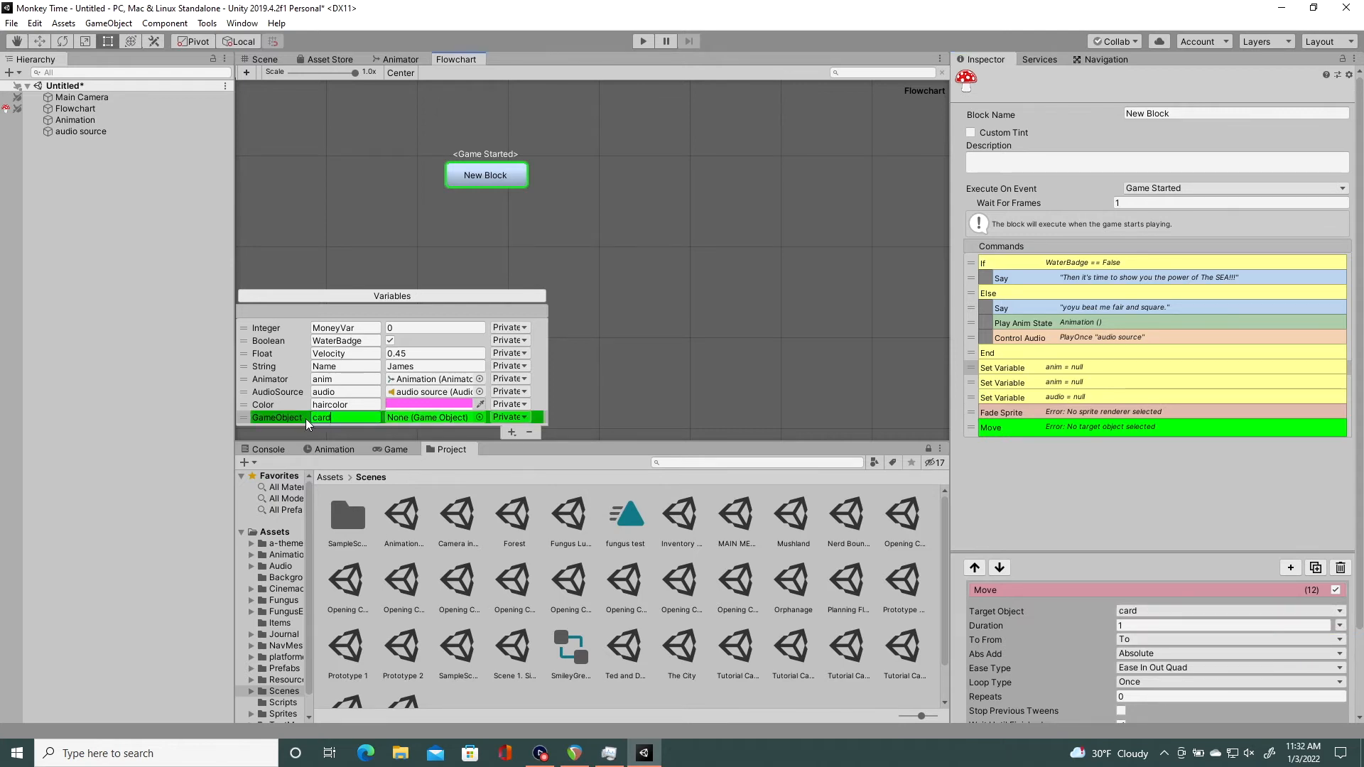
mouse_move(438, 442)
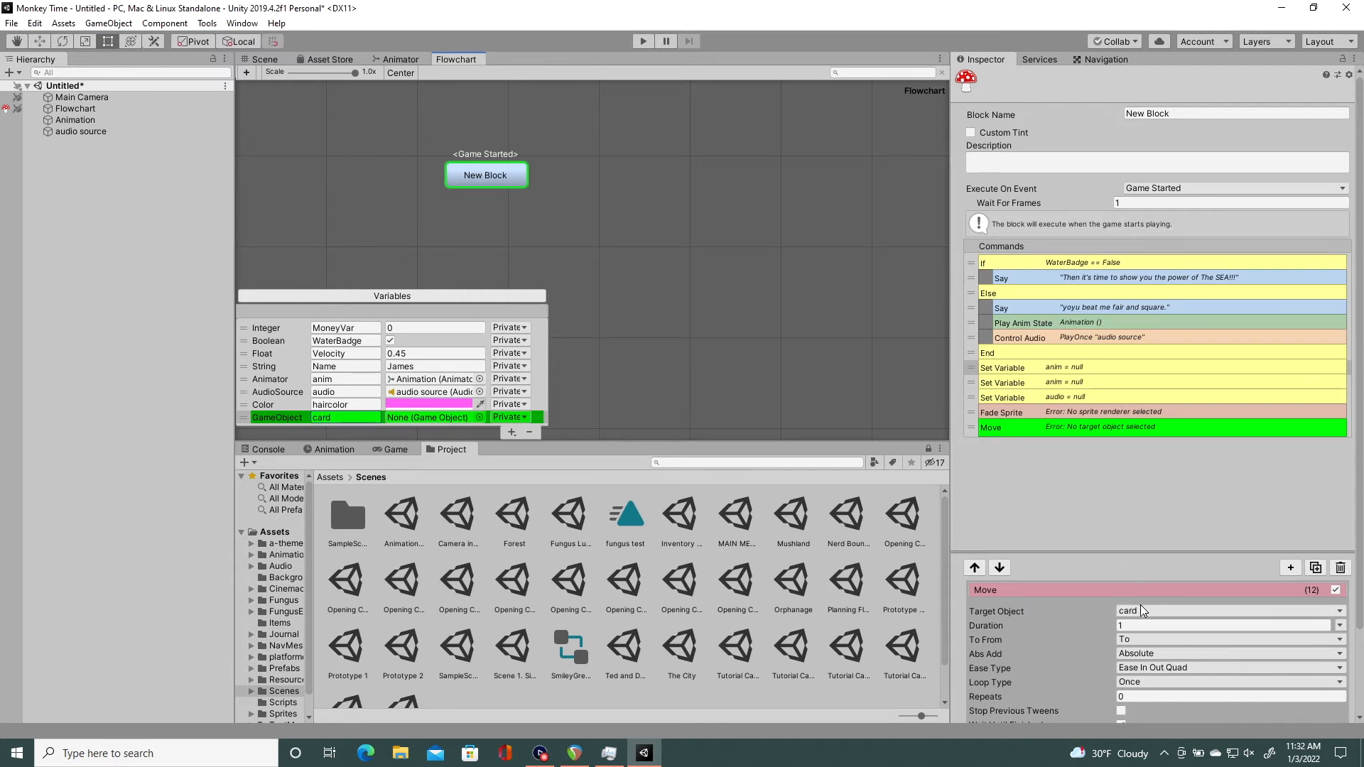
mouse_move(1078, 691)
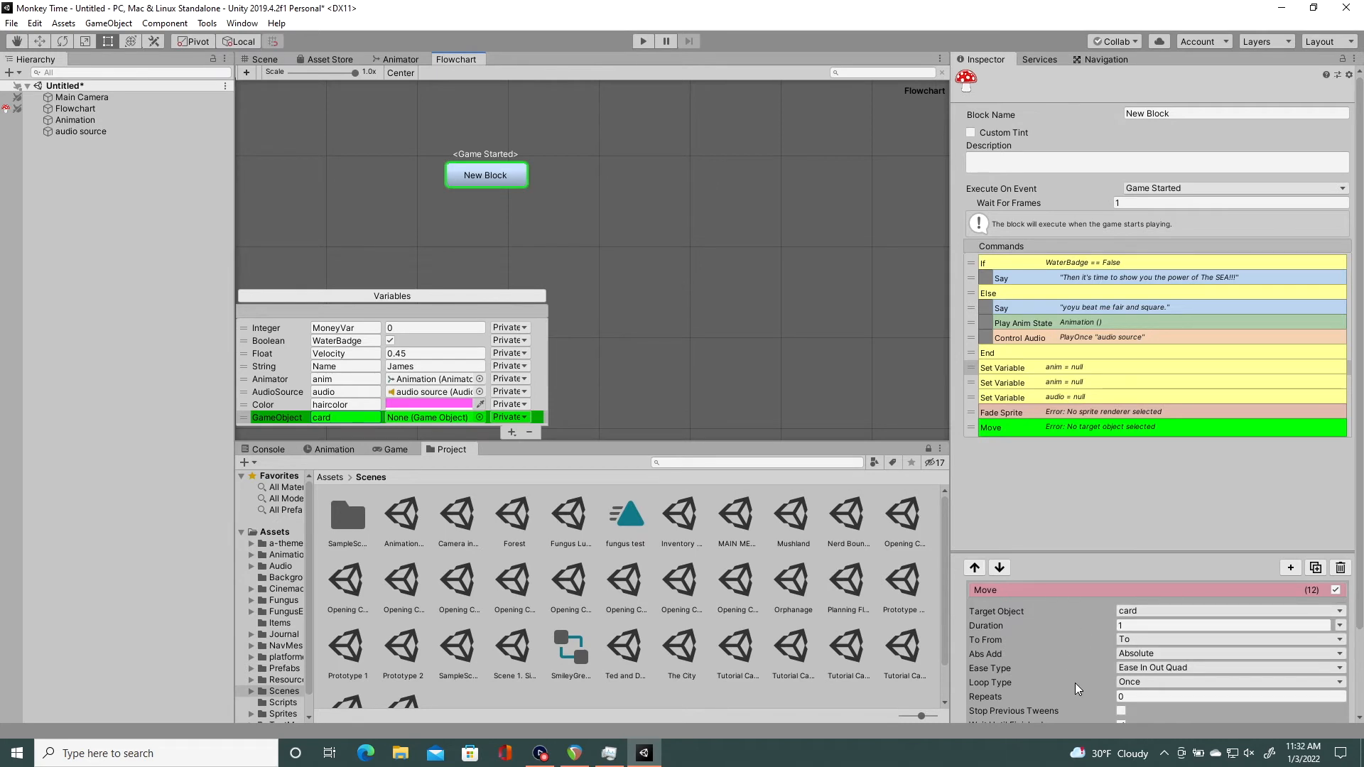
mouse_move(1103, 672)
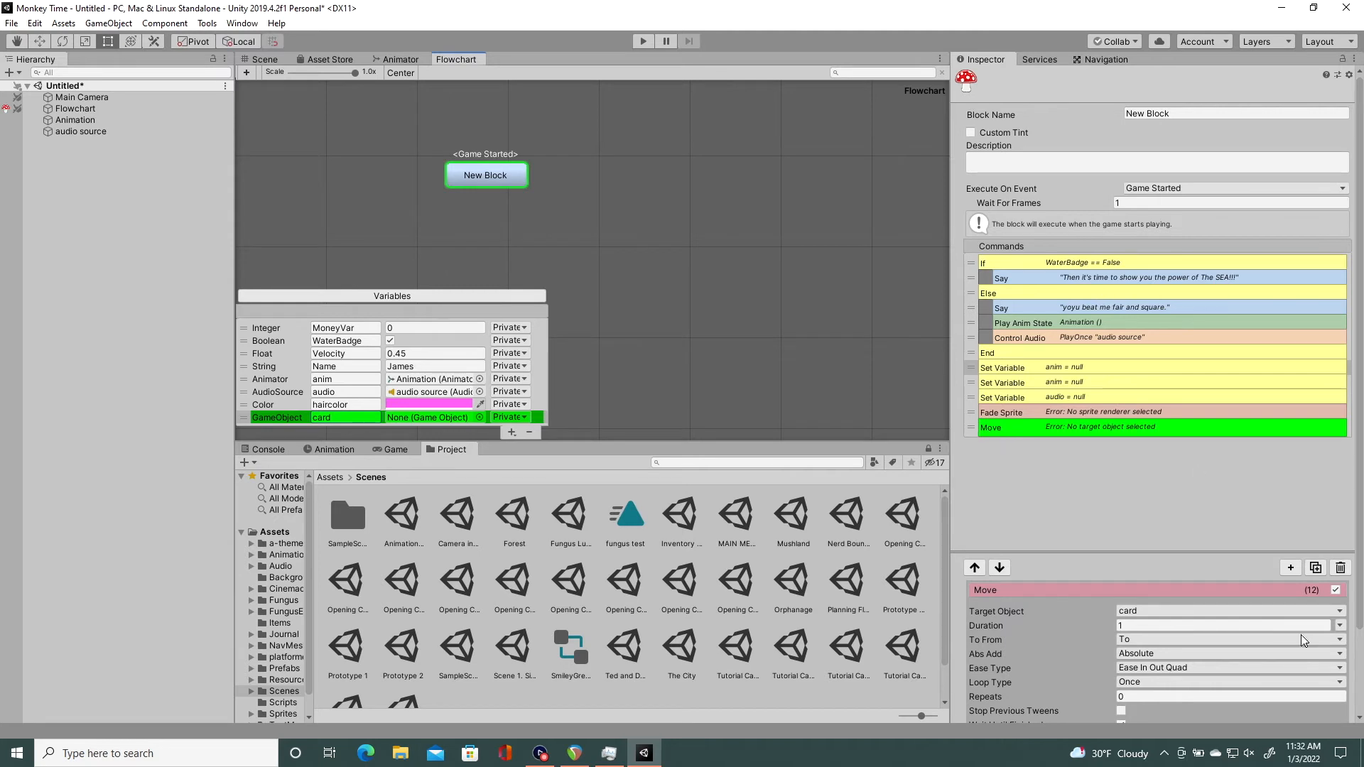
left_click(1291, 567)
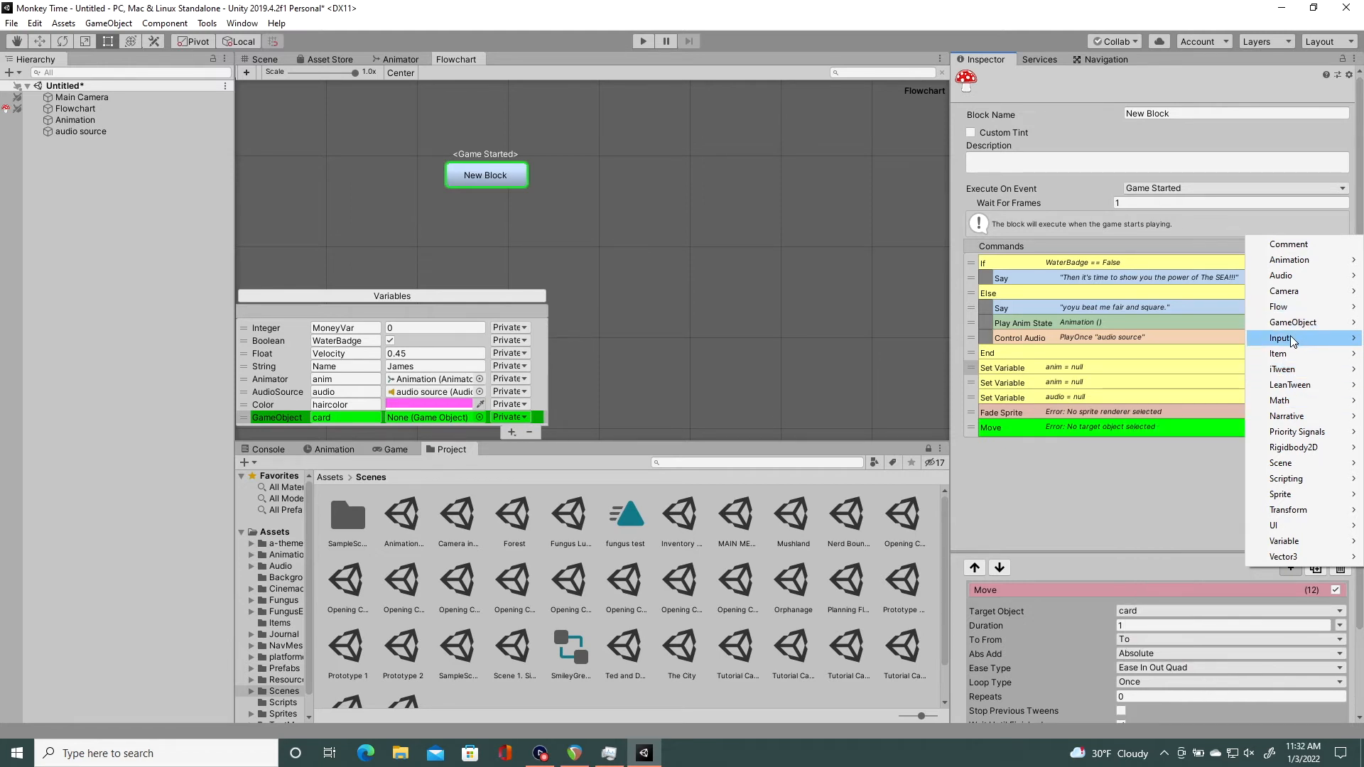
mouse_move(1289, 510)
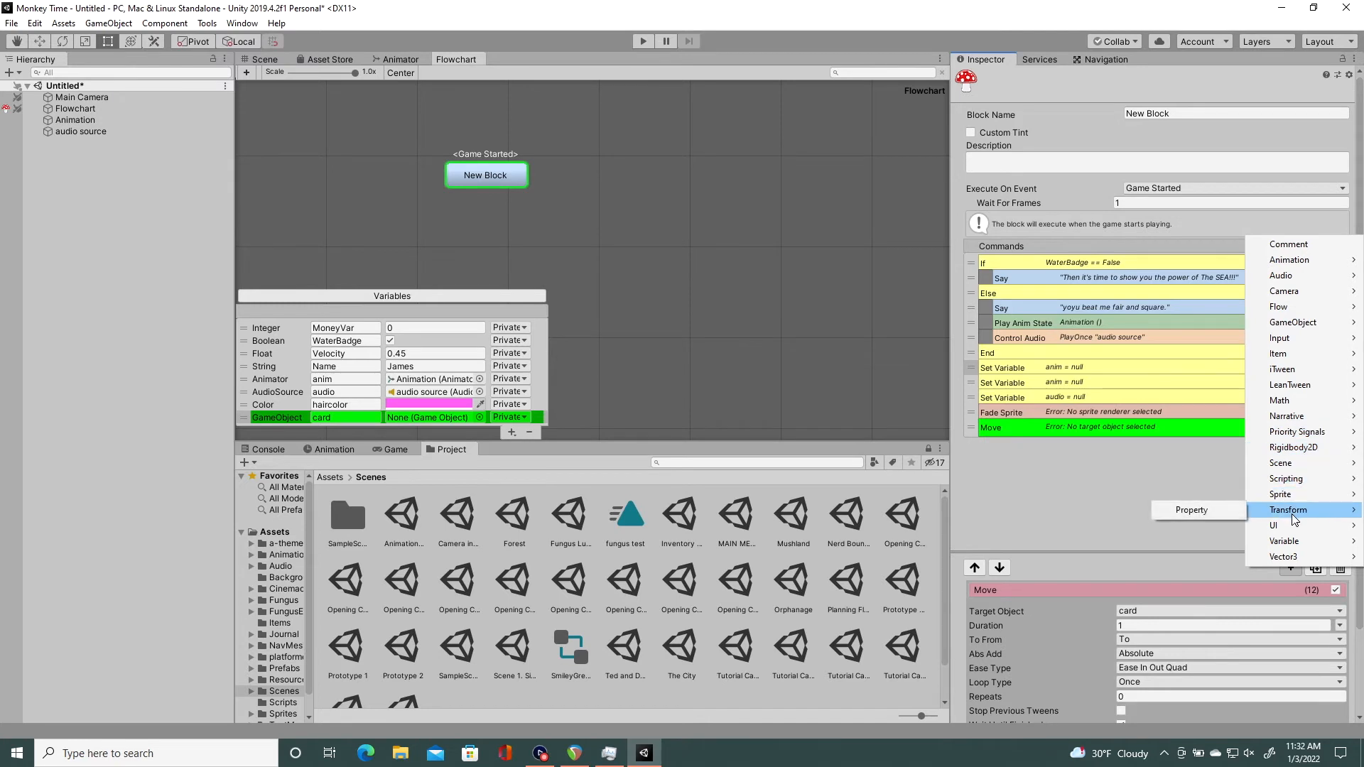
Step: Bring up the variable types list under the flowchart's Variables
left_click(513, 434)
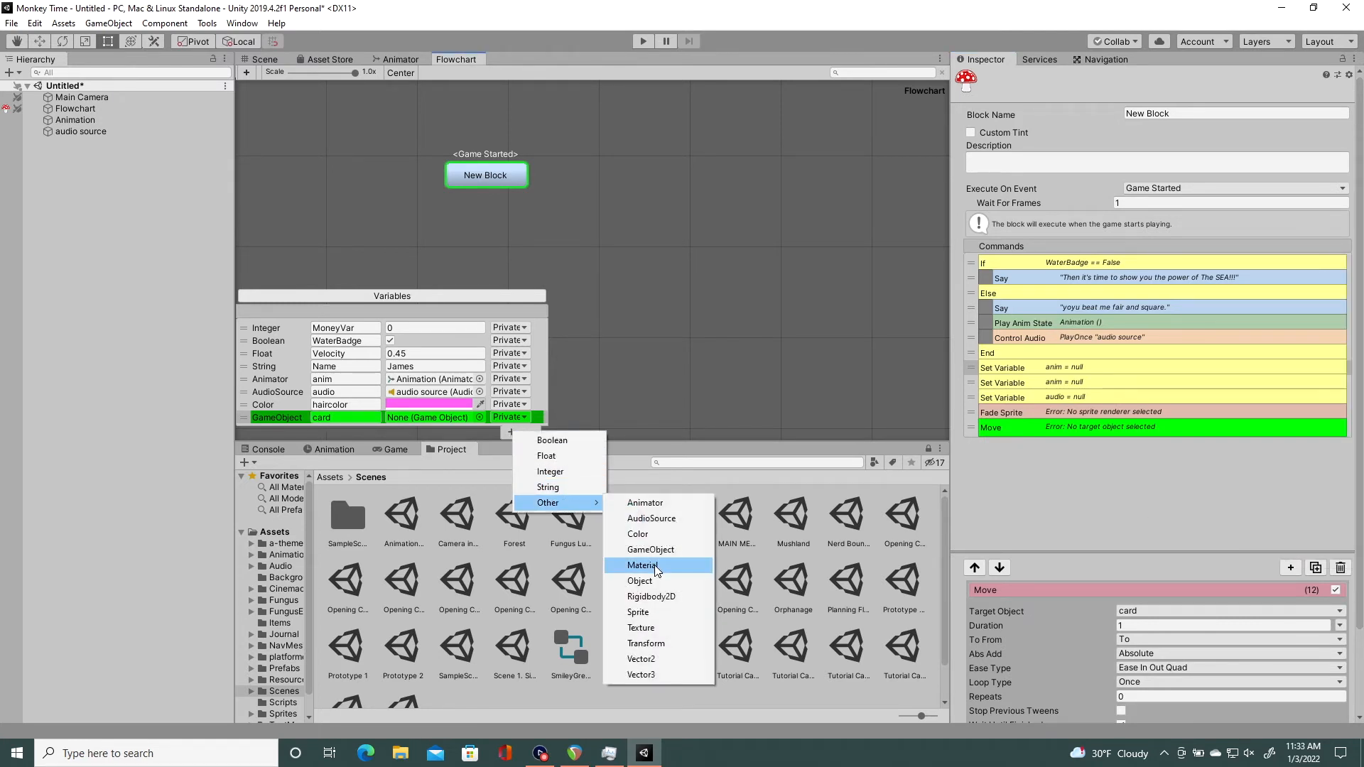
Step: Add a Material variable Var and assign it the Aldi-Regular Dark Red material
left_click(643, 566)
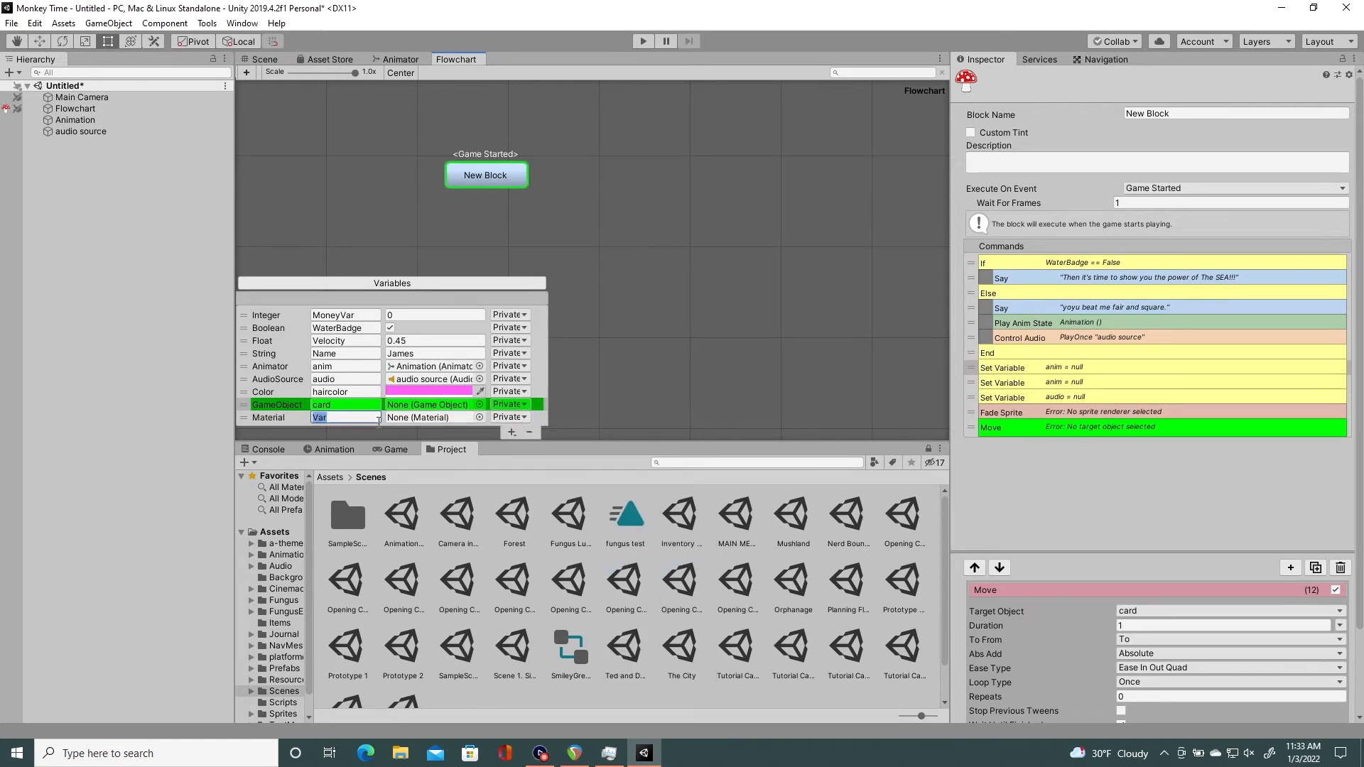
left_click(479, 416)
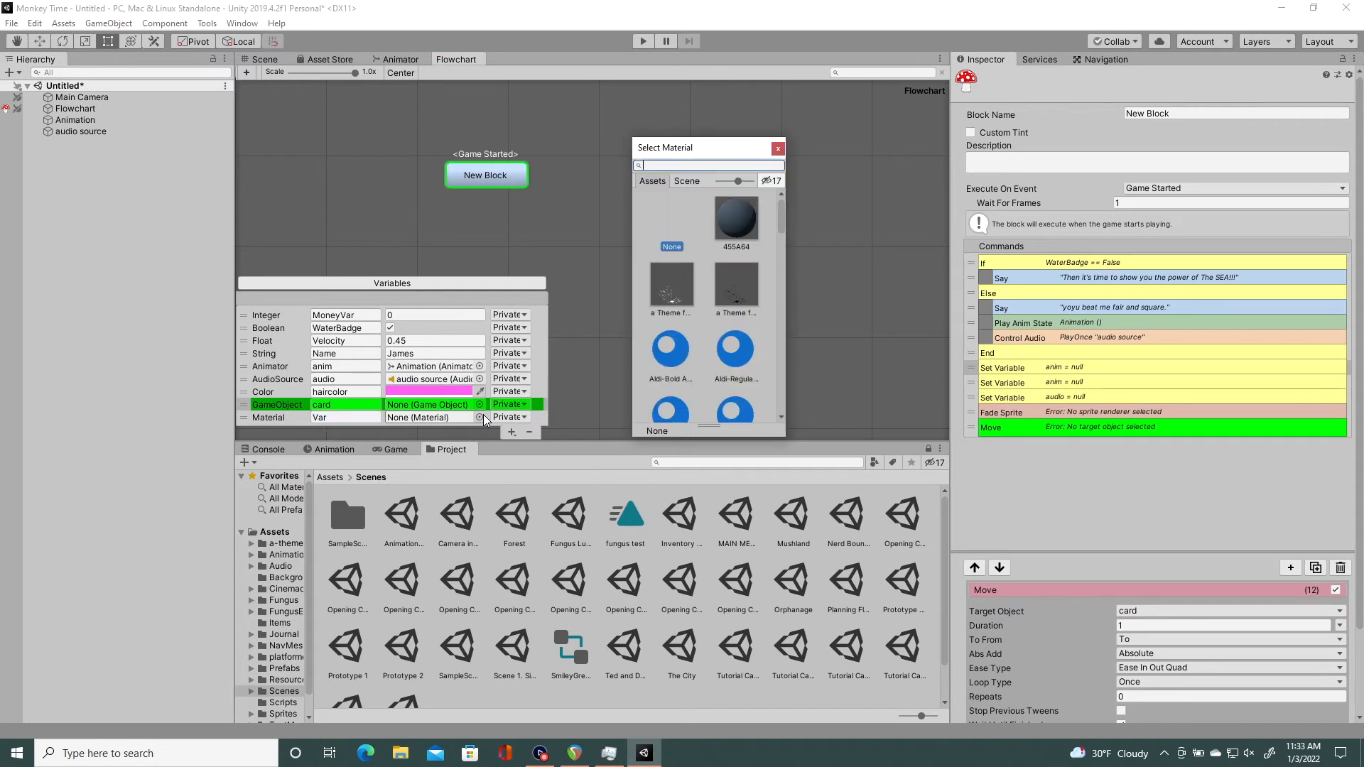
scroll("down", 3)
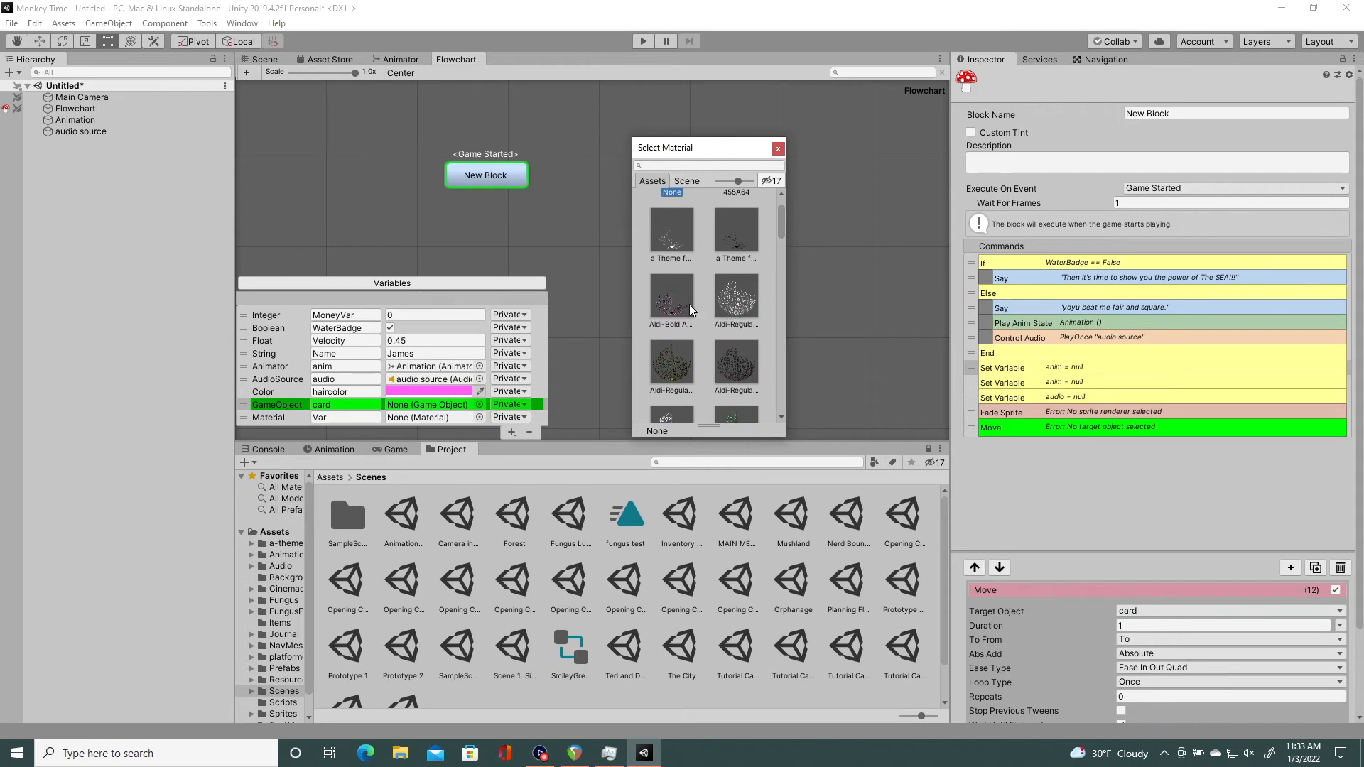
mouse_move(735, 332)
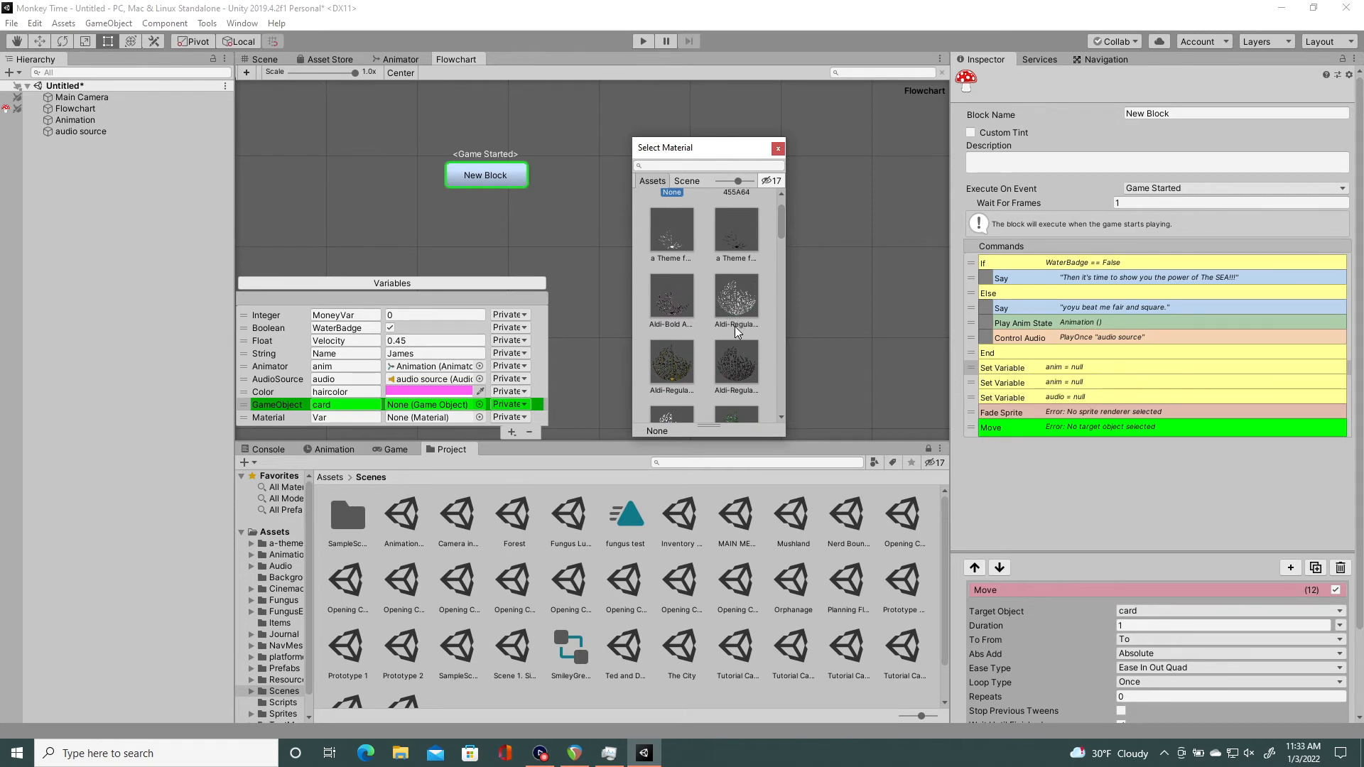
mouse_move(737, 311)
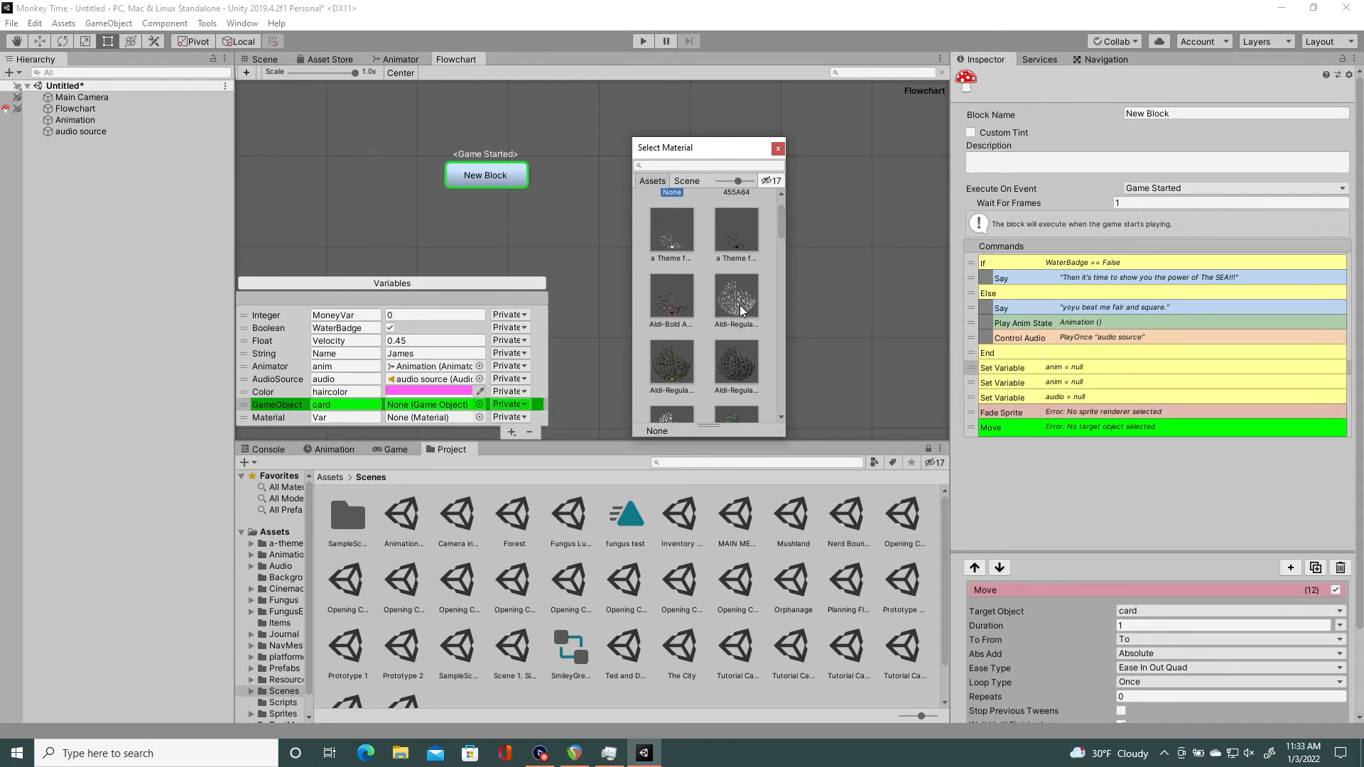
left_click(735, 300)
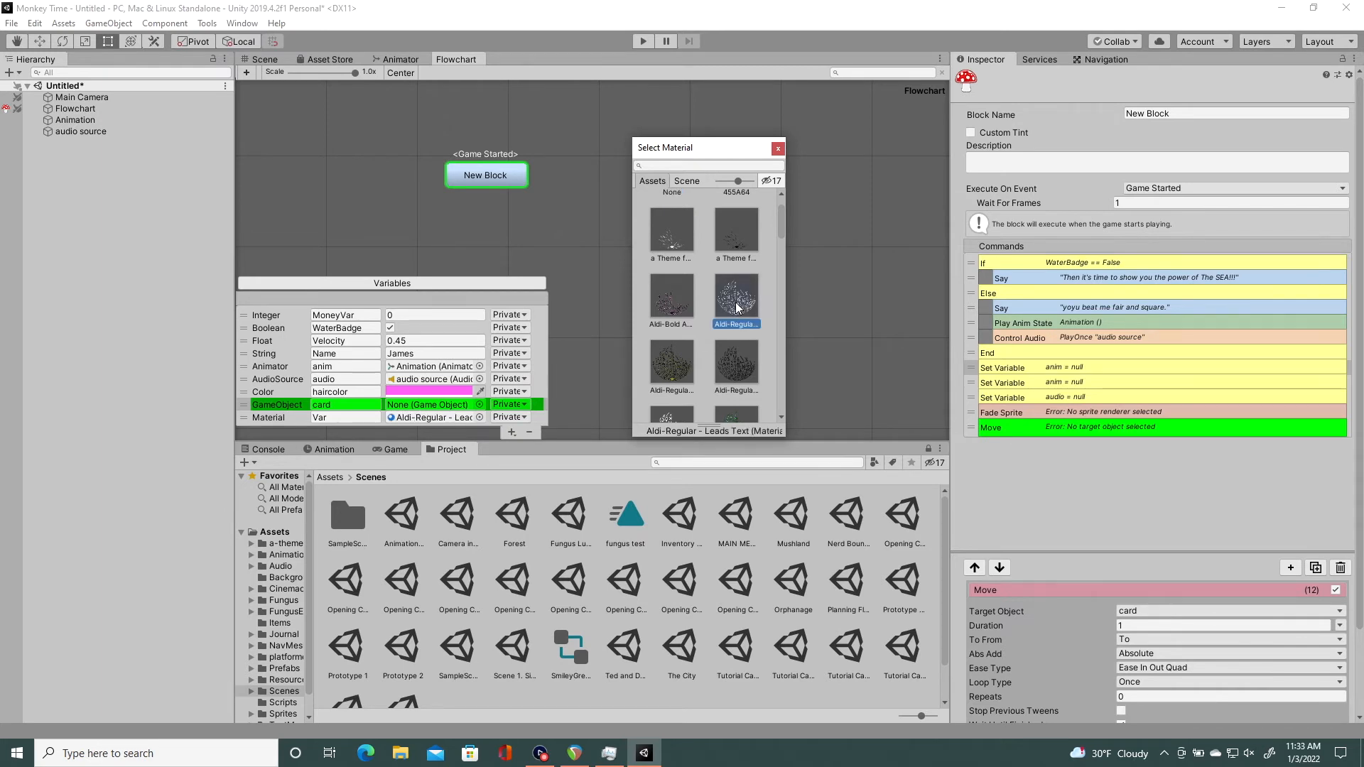
scroll("down", 3)
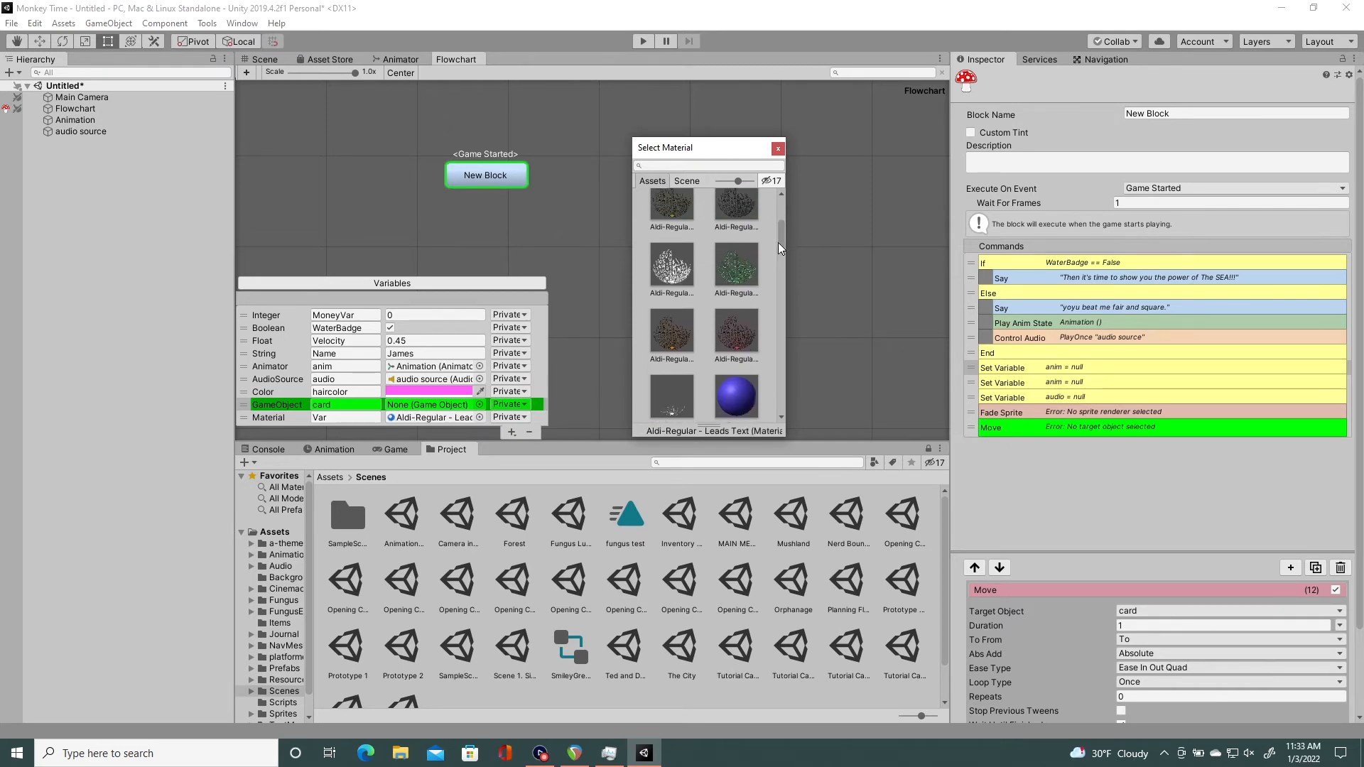
left_click(735, 267)
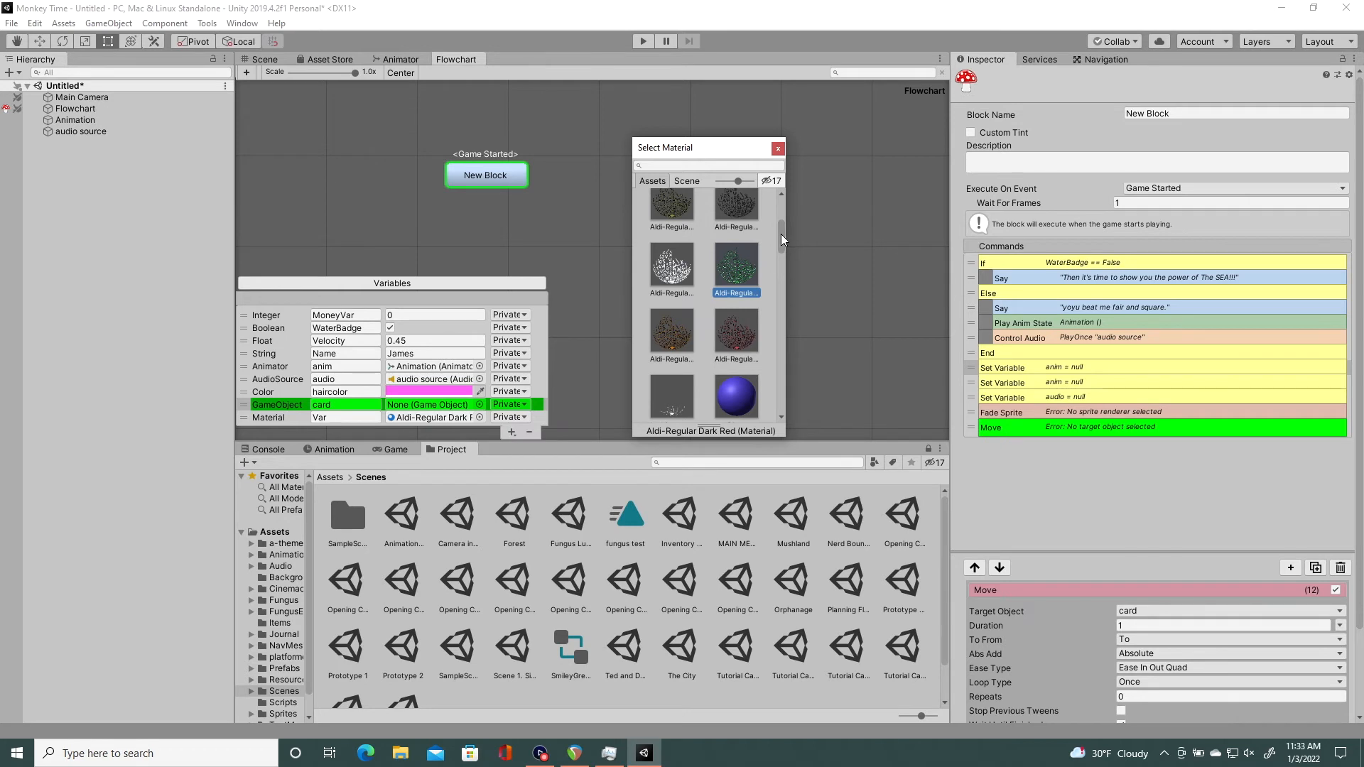
mouse_move(1044, 366)
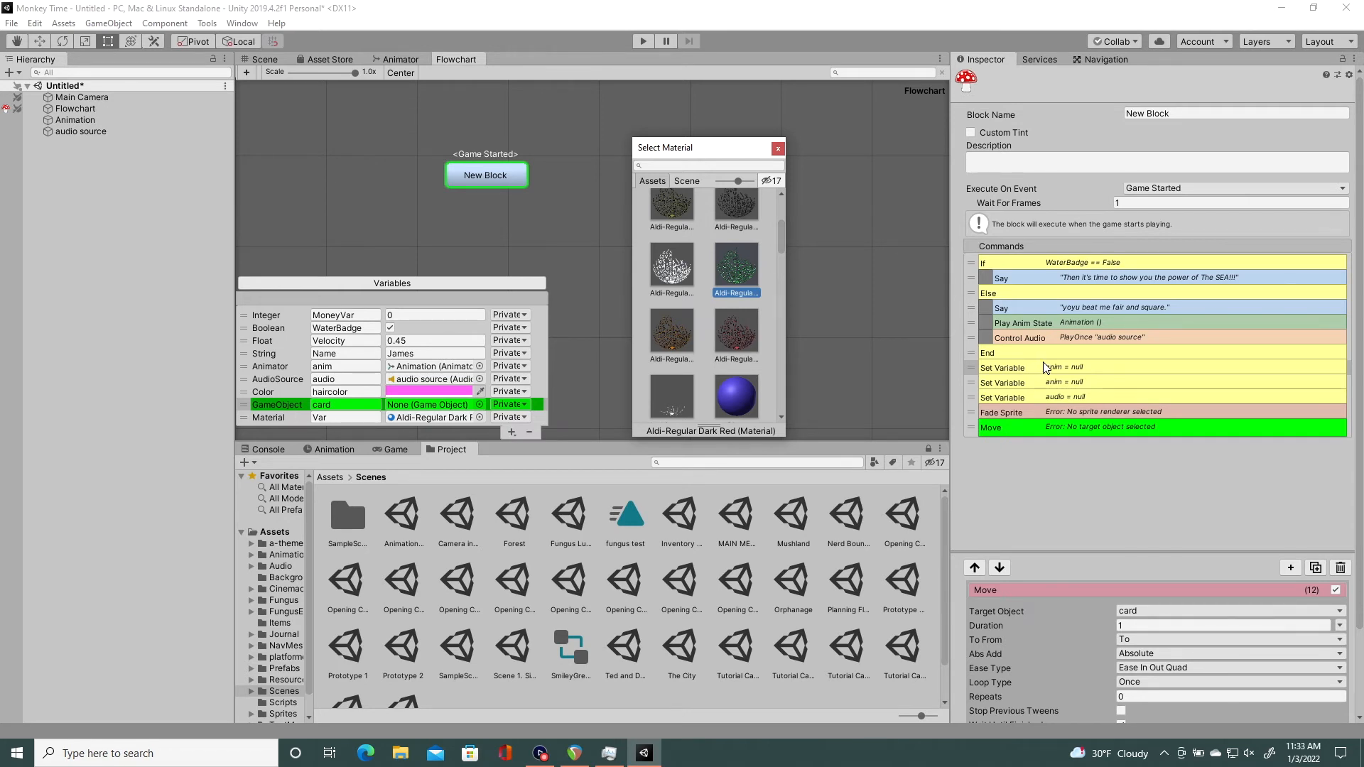
mouse_move(1013, 402)
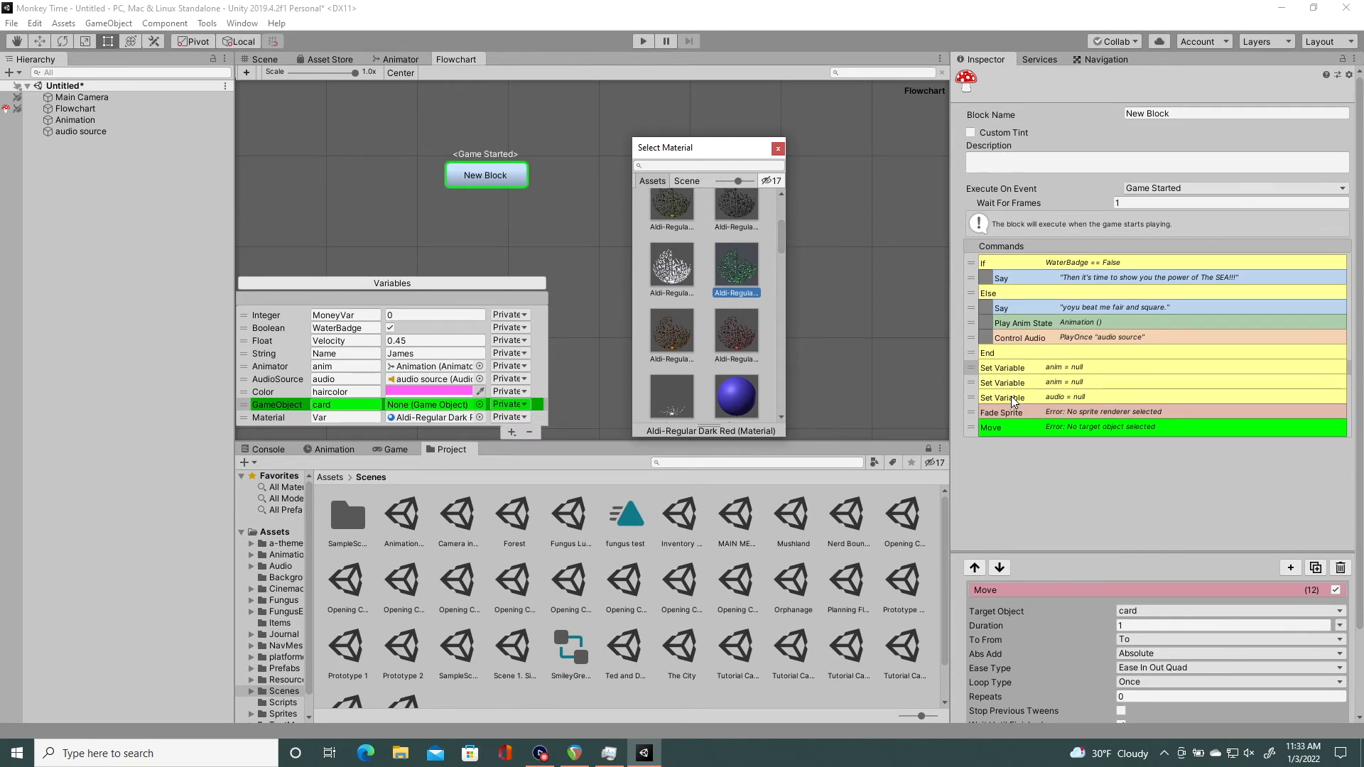
scroll("down", 3)
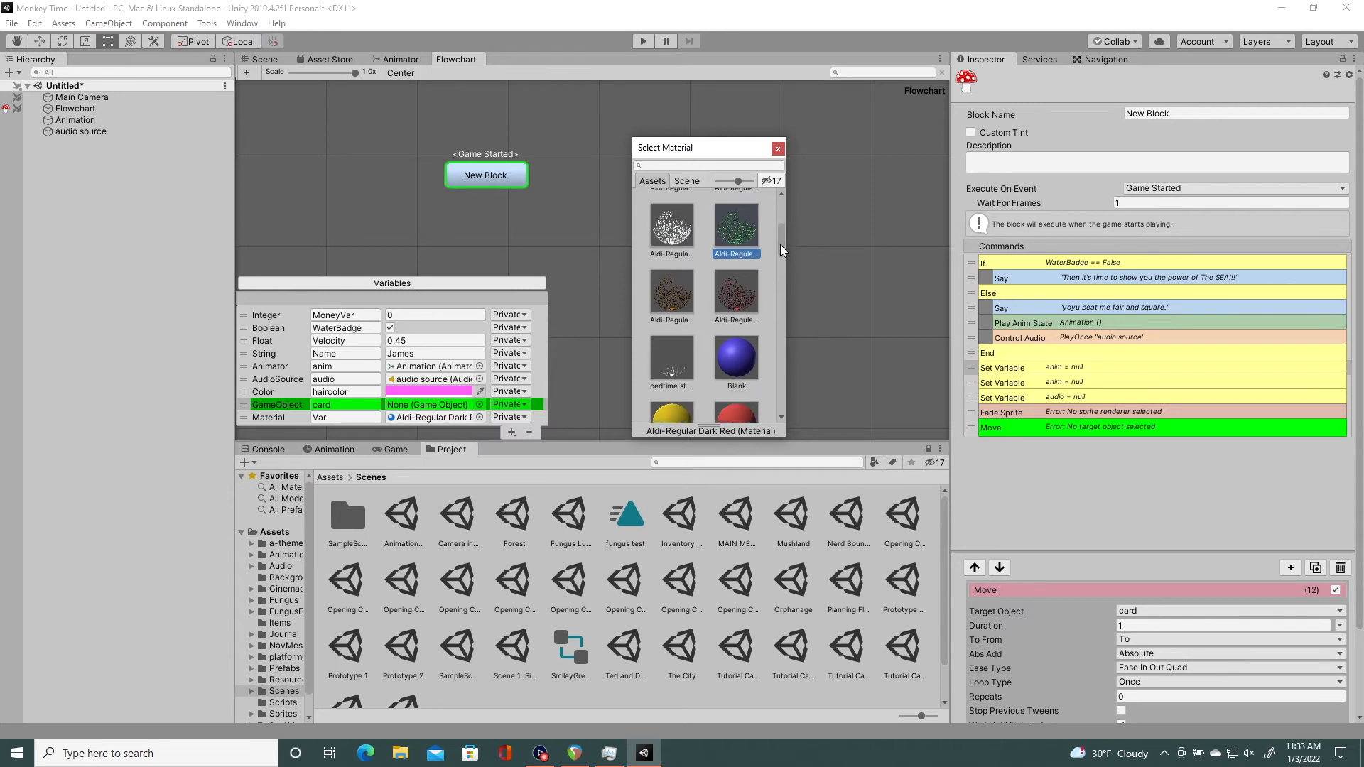
scroll("down", 3)
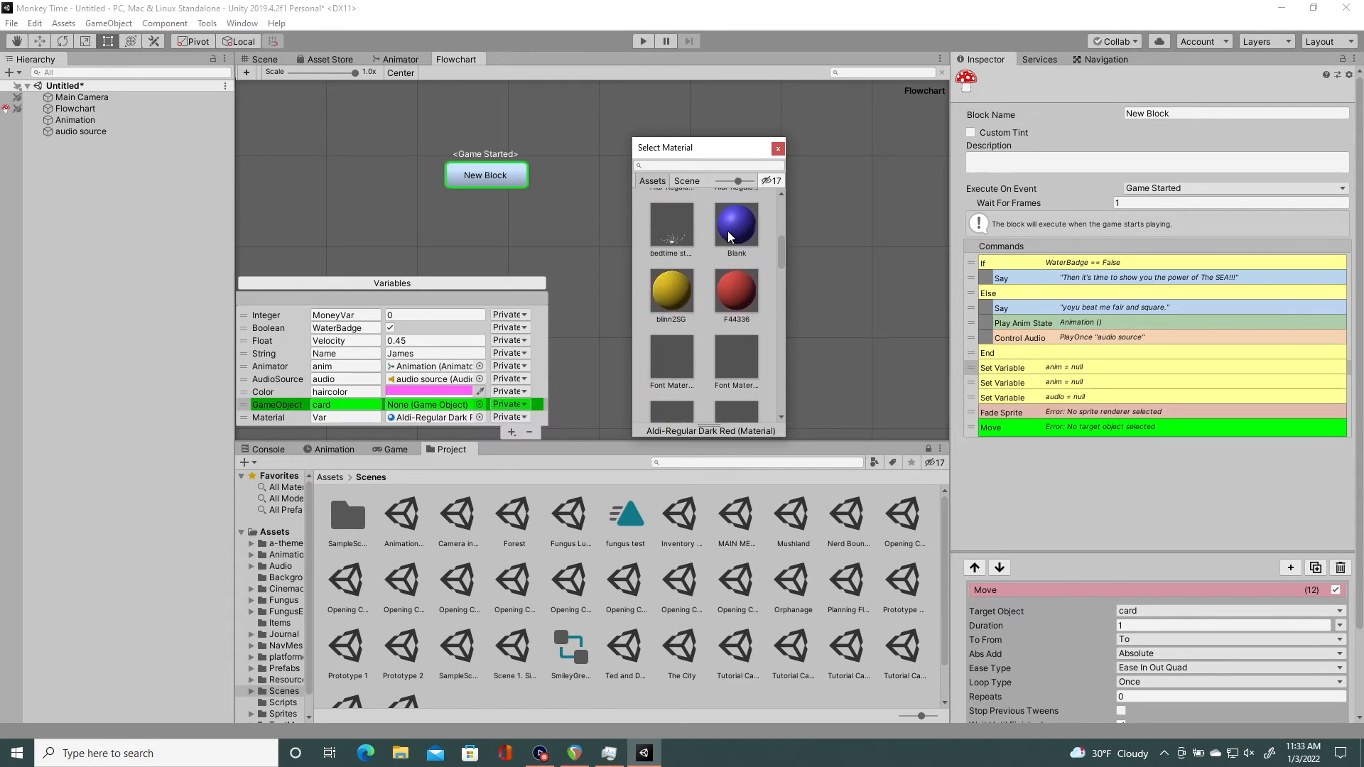
mouse_move(636, 369)
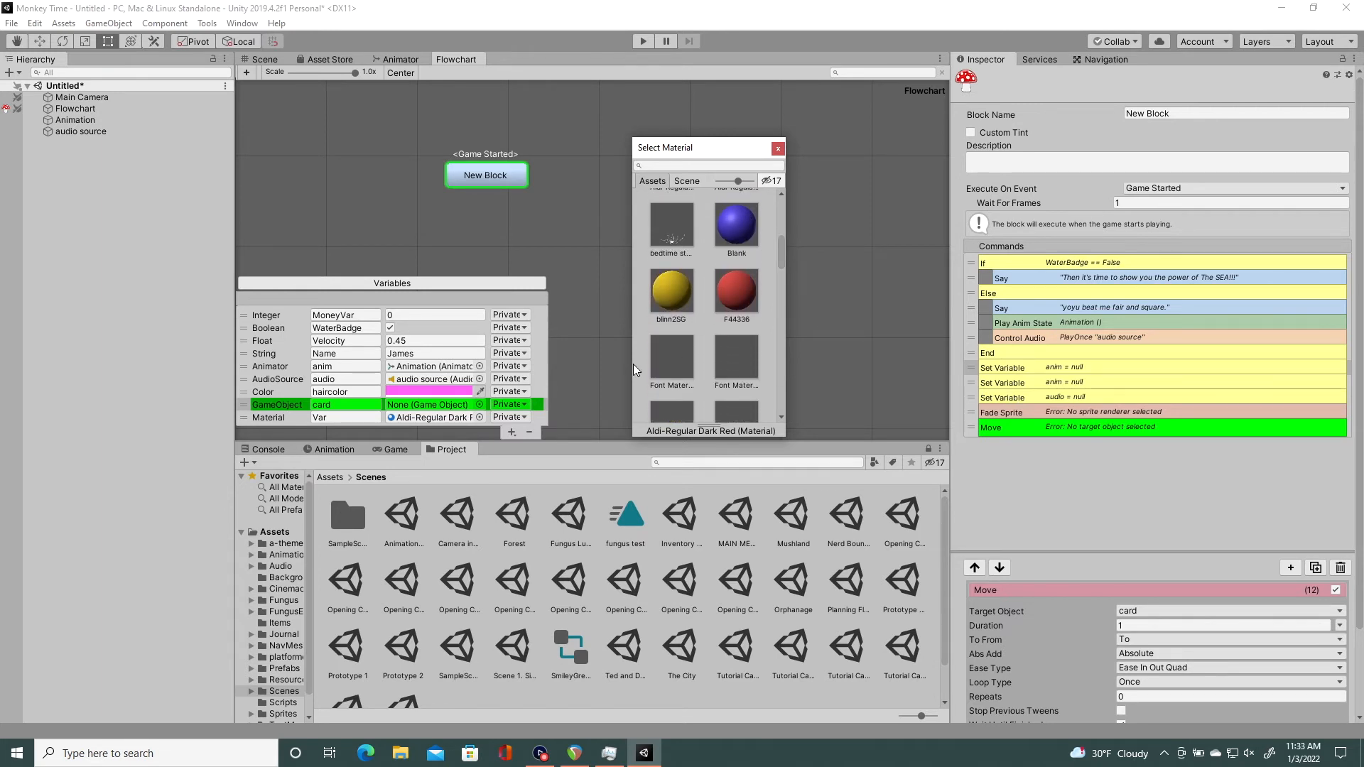
left_click(512, 432)
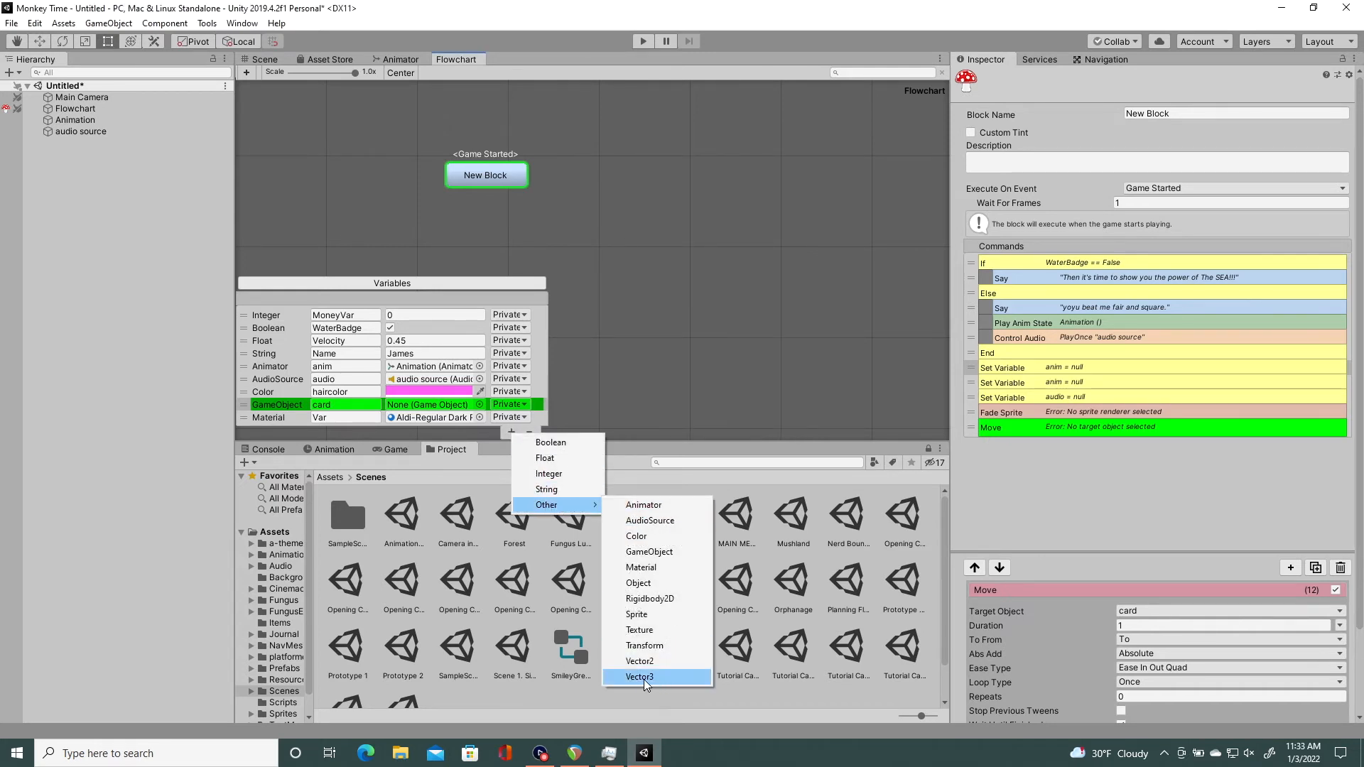
mouse_move(653, 683)
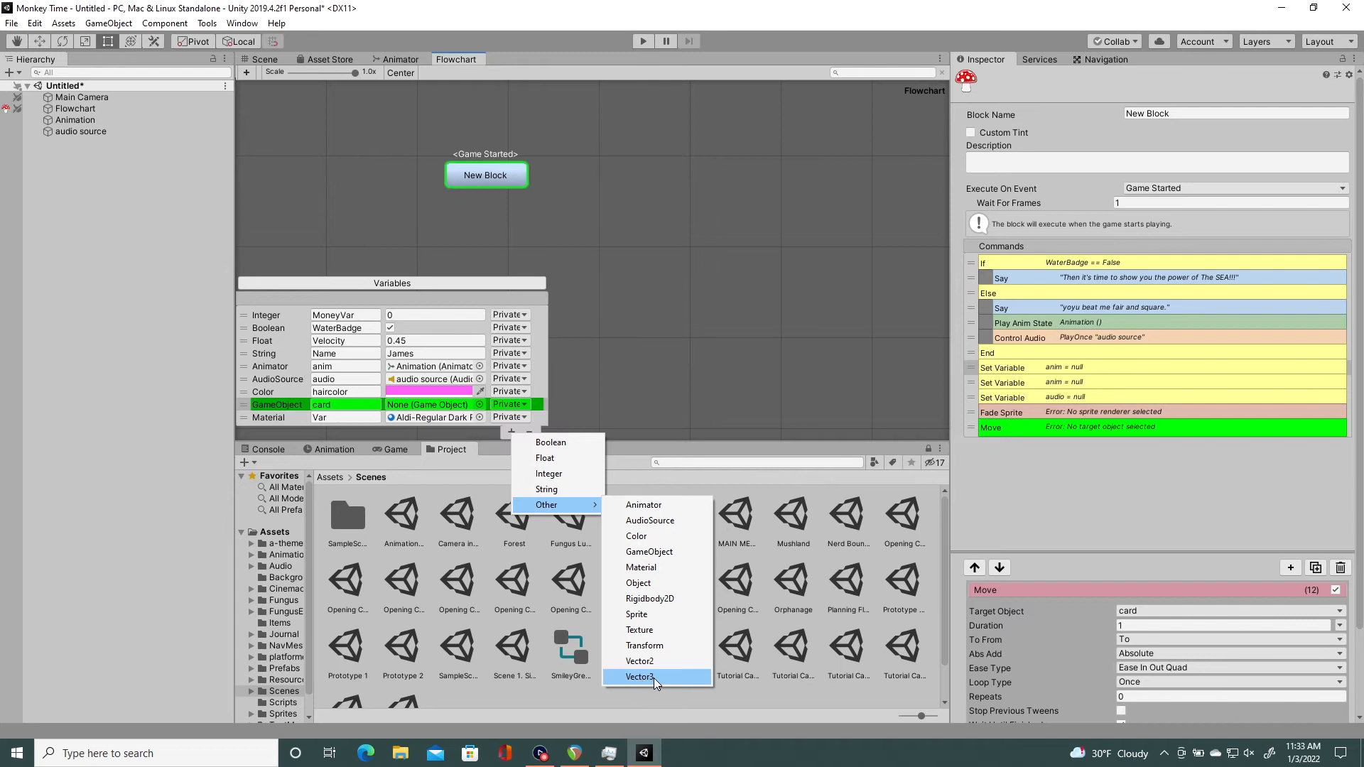
mouse_move(654, 681)
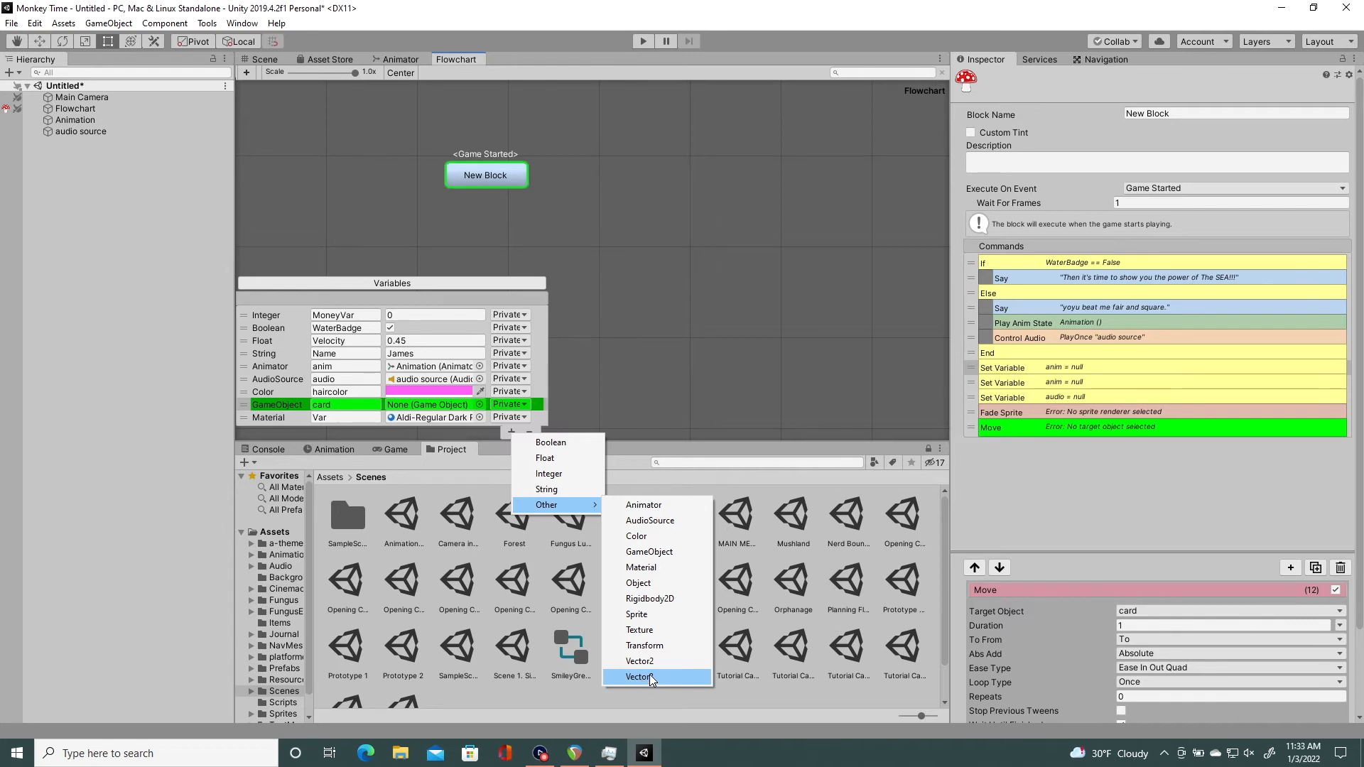
mouse_move(648, 681)
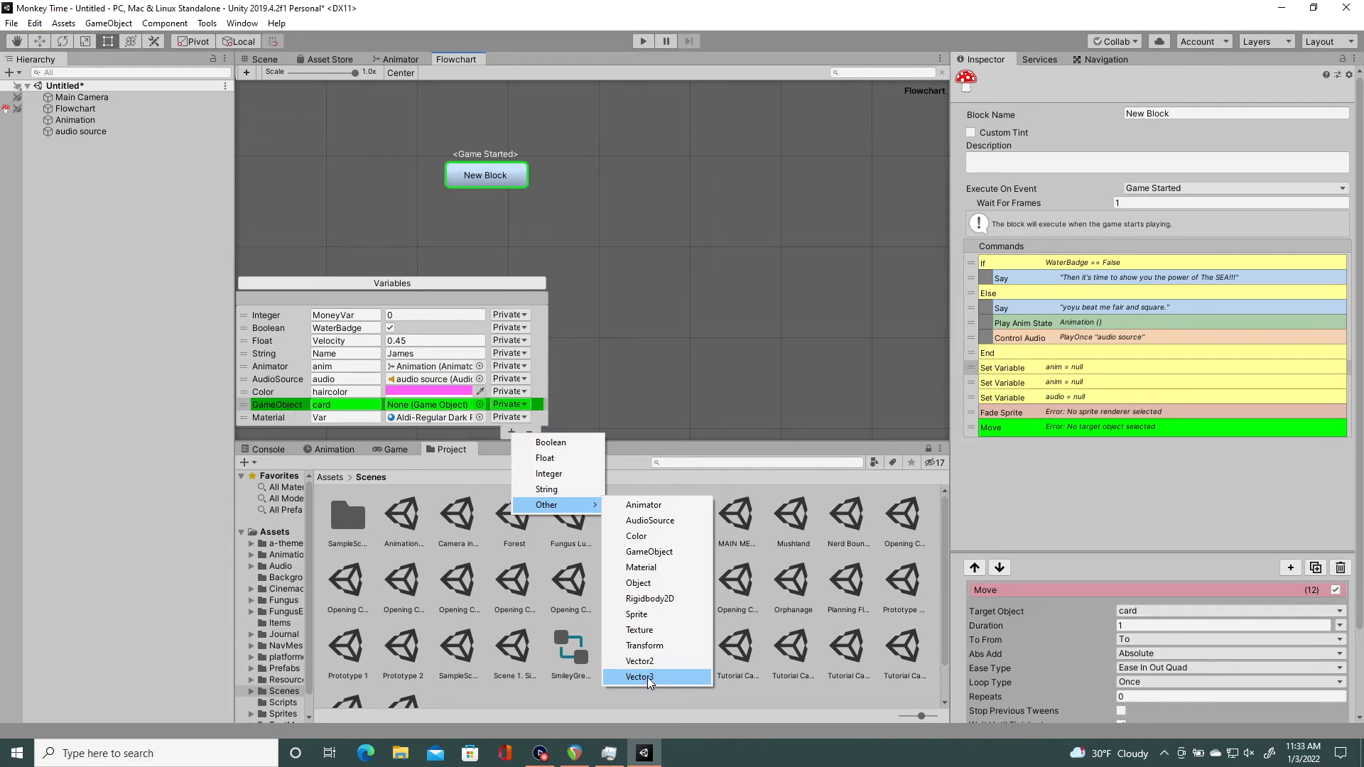
mouse_move(639, 661)
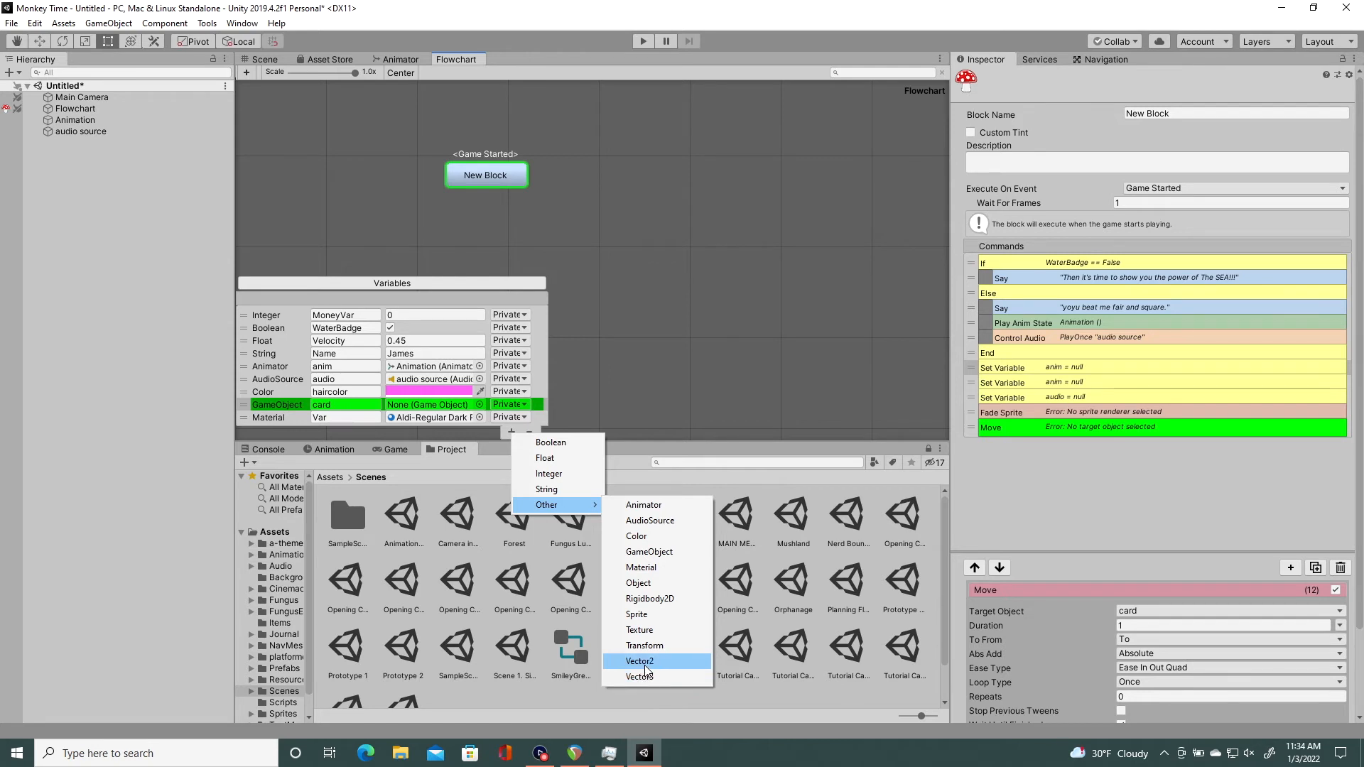
mouse_move(645, 668)
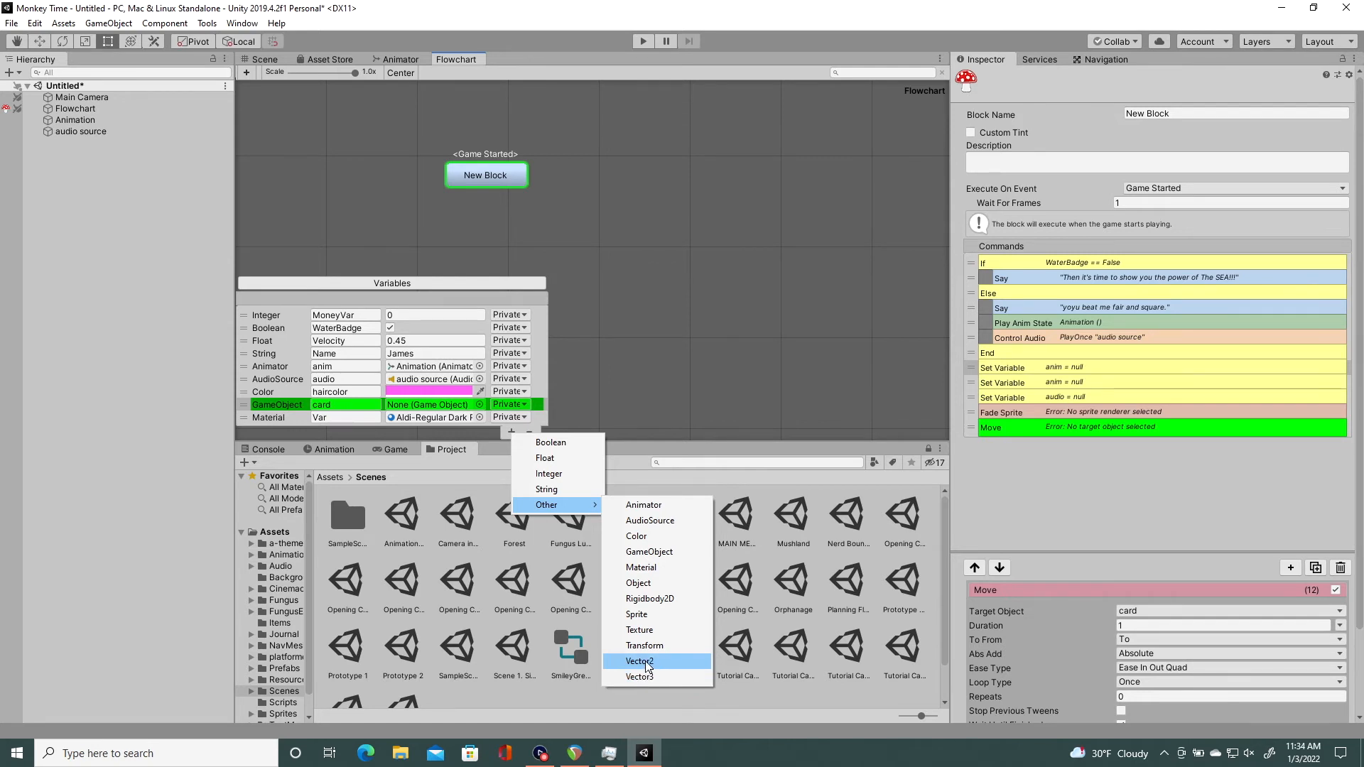
mouse_move(641, 676)
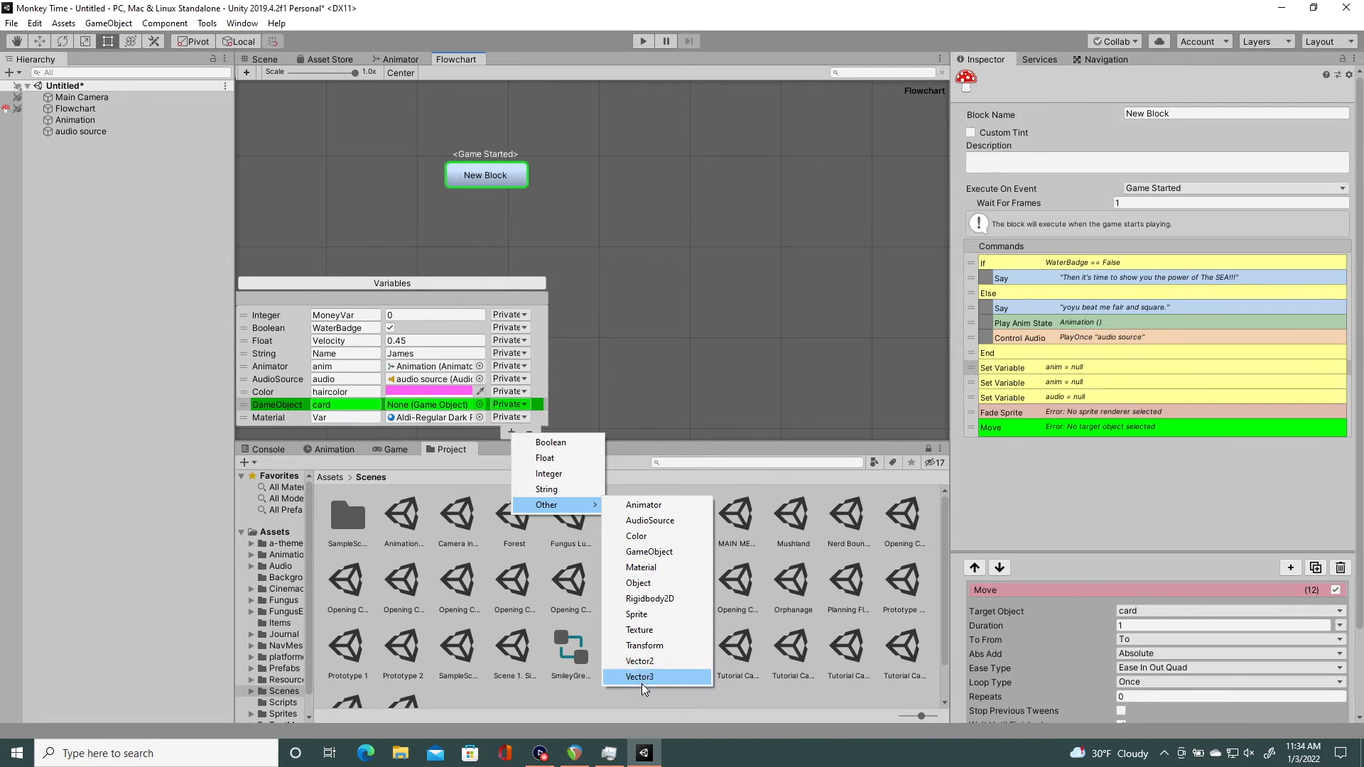
mouse_move(643, 645)
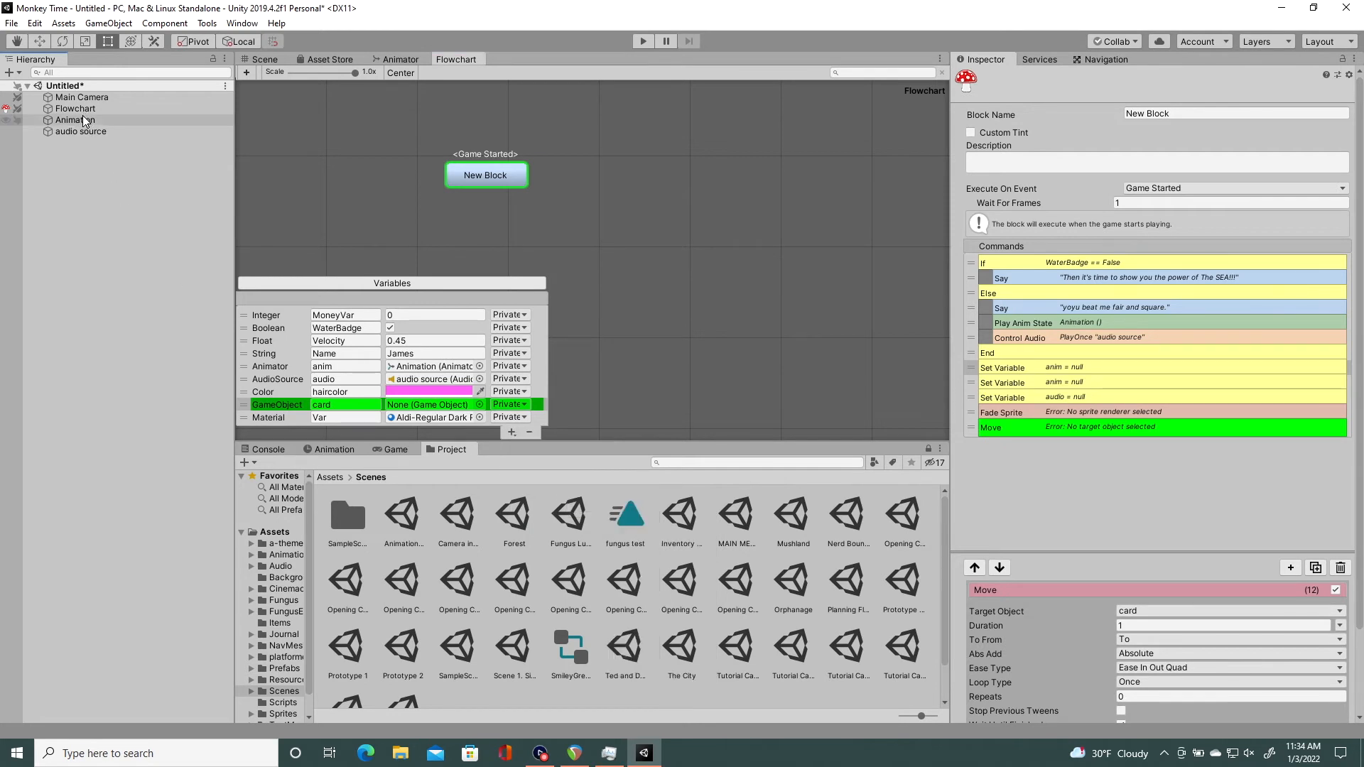
Step: Select the Animation object and browse the Assets root for the KD Side Flipped sprite
left_click(75, 119)
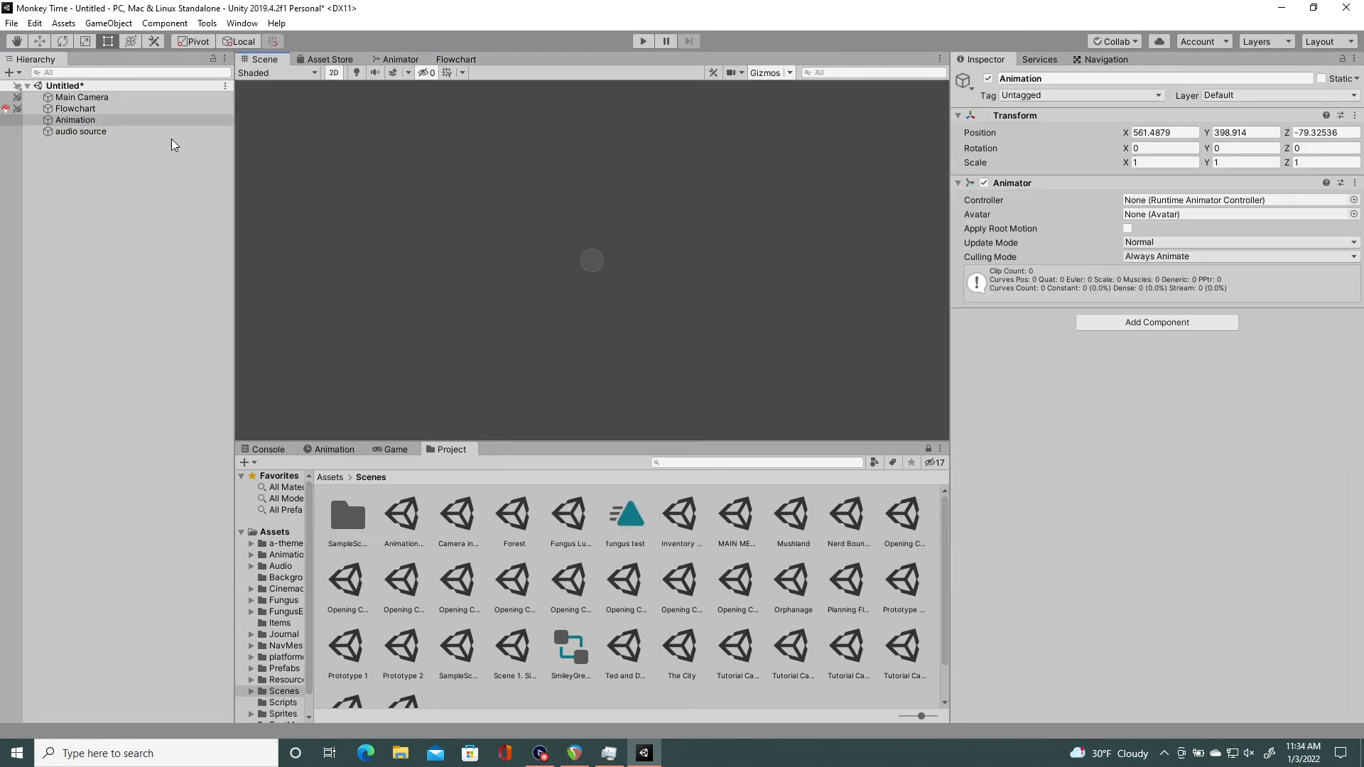
left_click(75, 119)
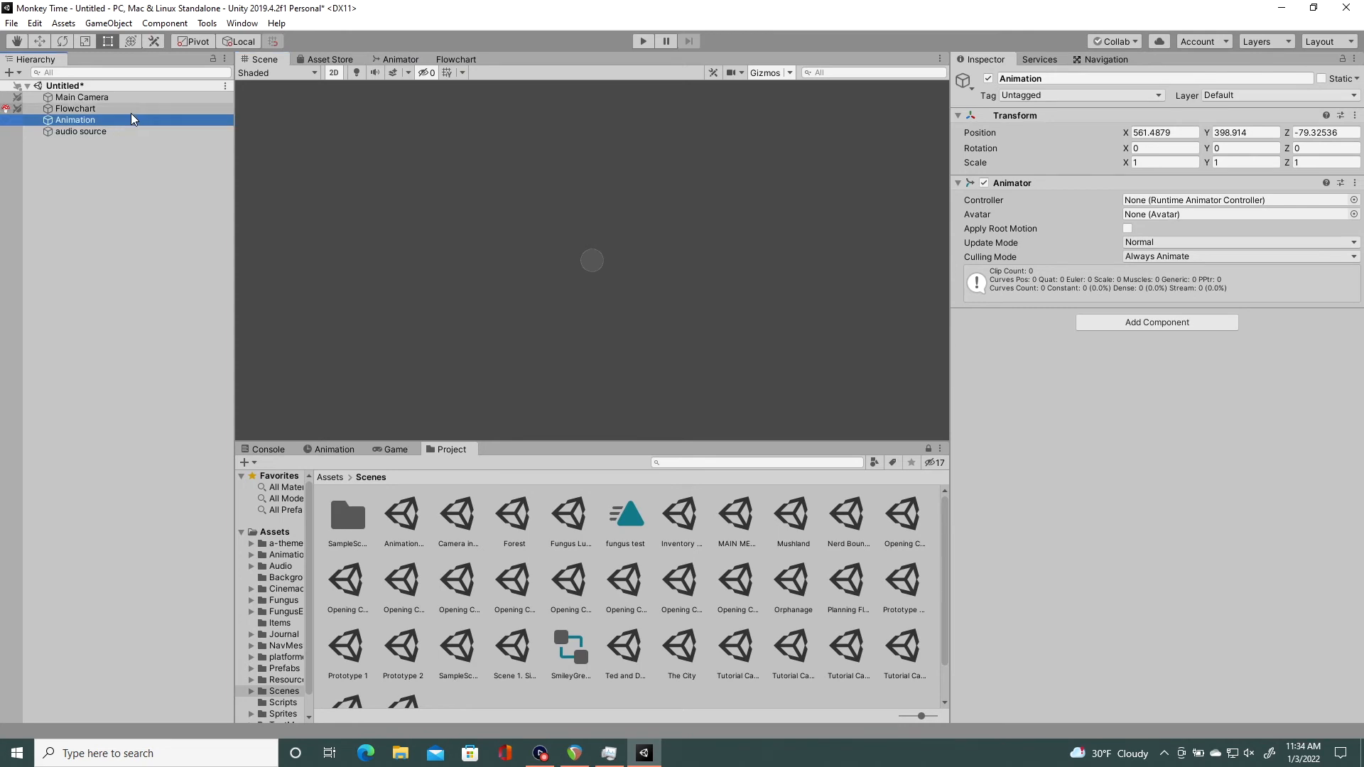
mouse_move(144, 114)
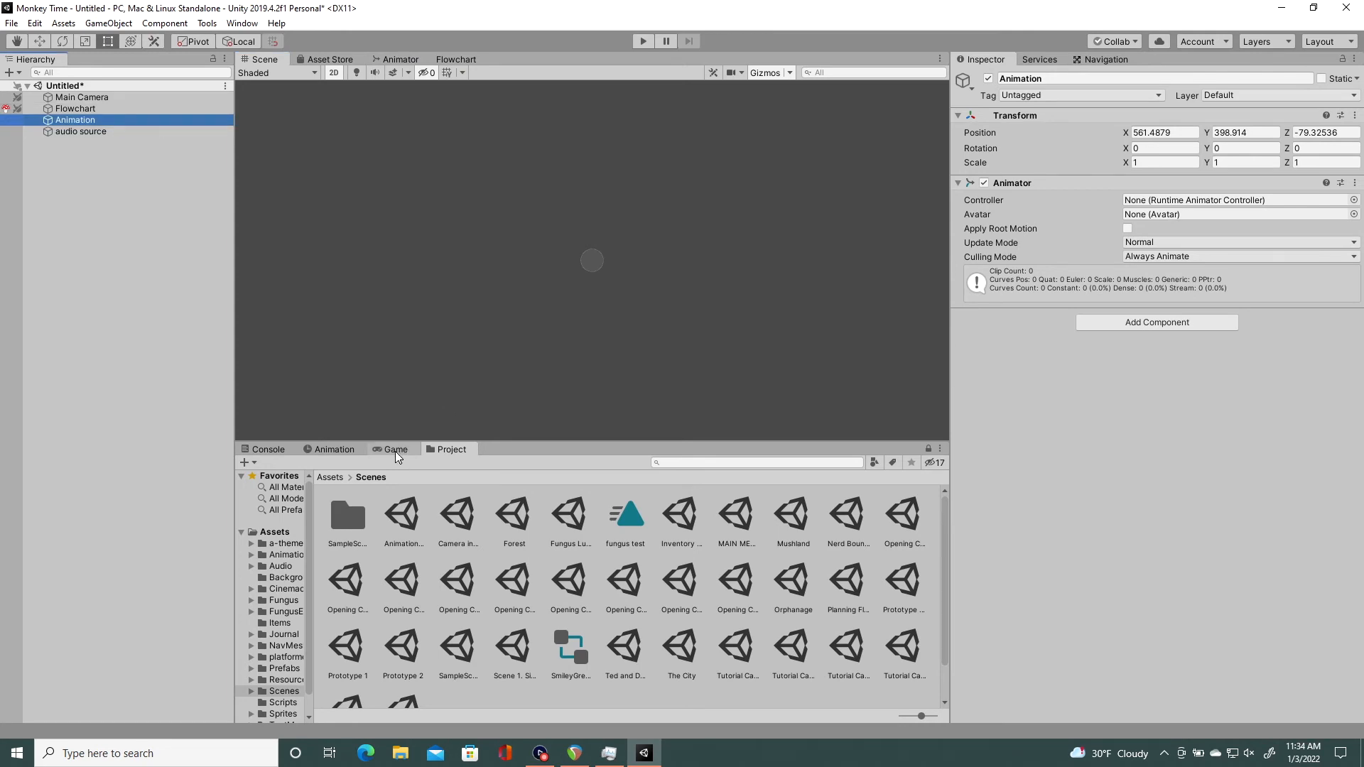
left_click(328, 477)
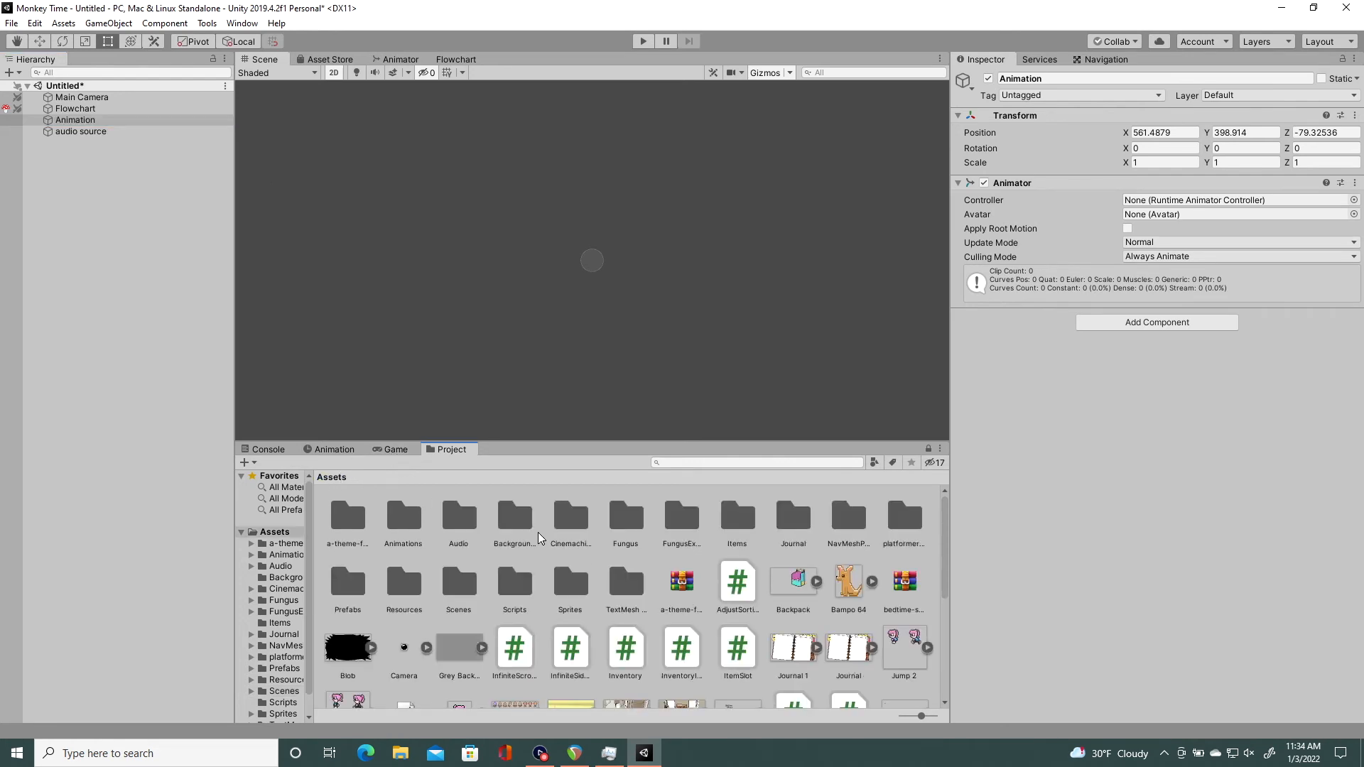
mouse_move(947, 526)
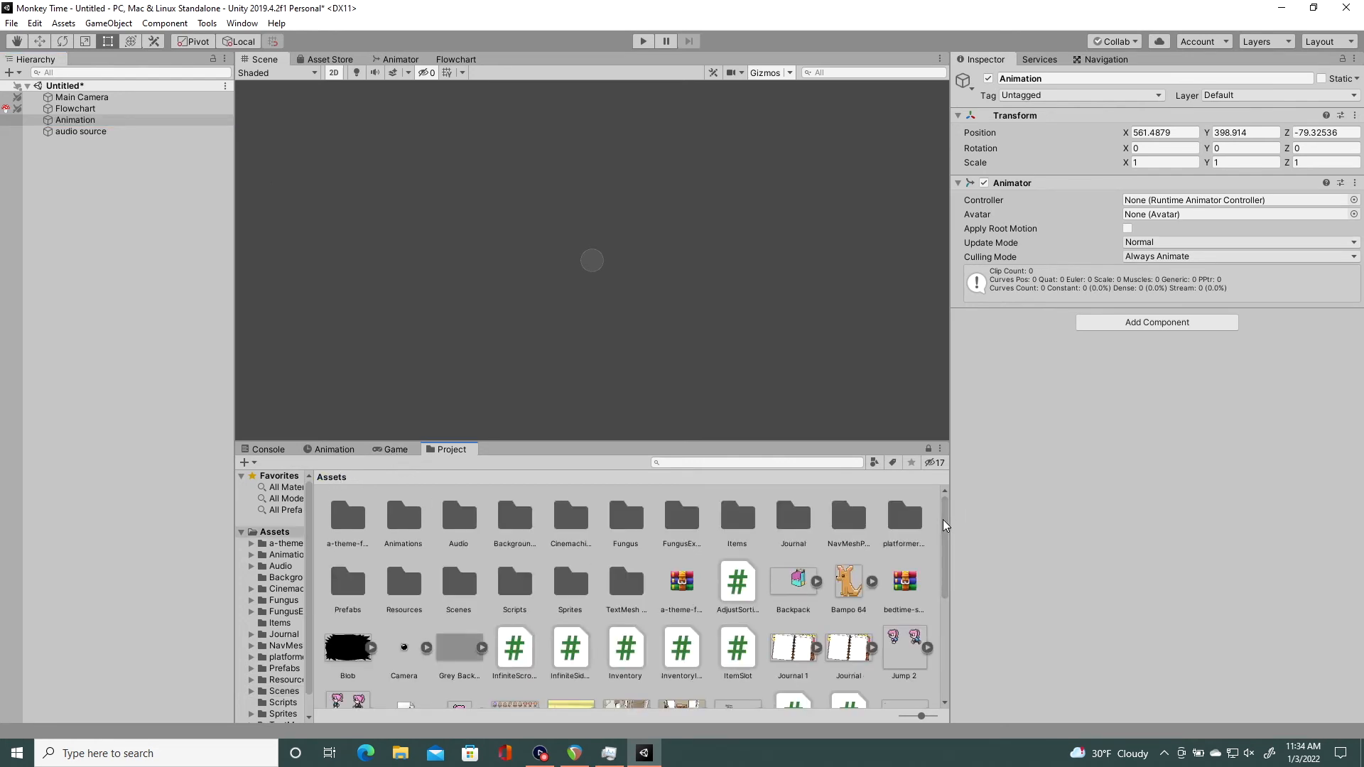
scroll("down", 3)
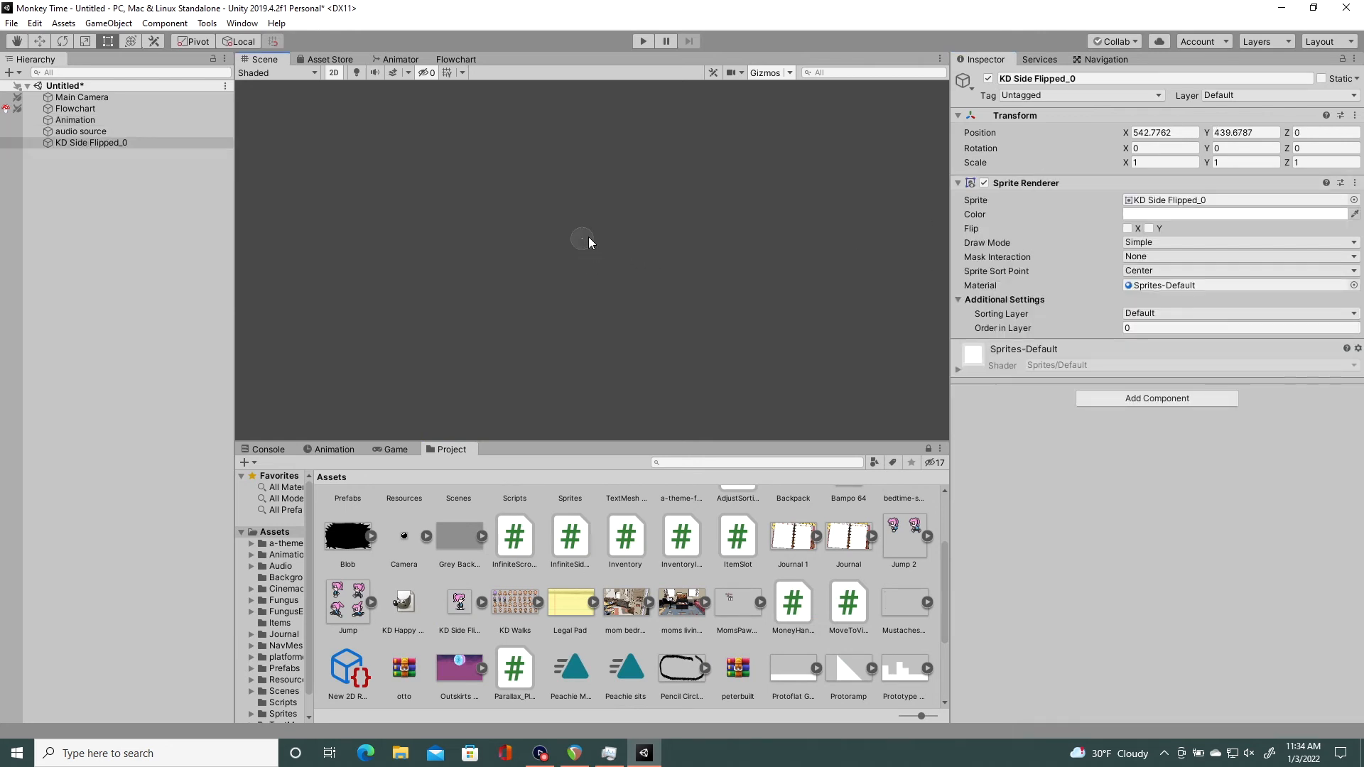
mouse_move(584, 247)
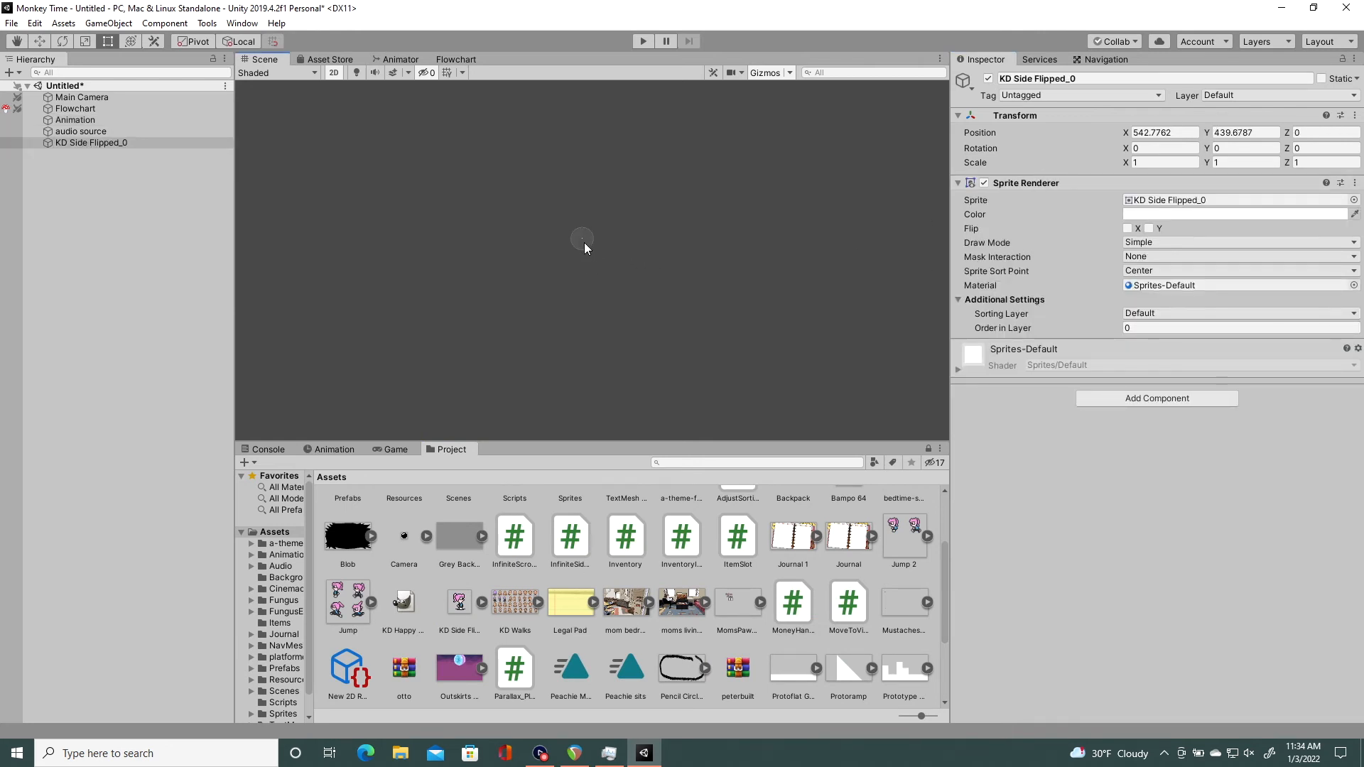
Step: Nudge KD Side Flipped_0's position so Z settles at about -0.085 and return to the 2D view
left_click(91, 142)
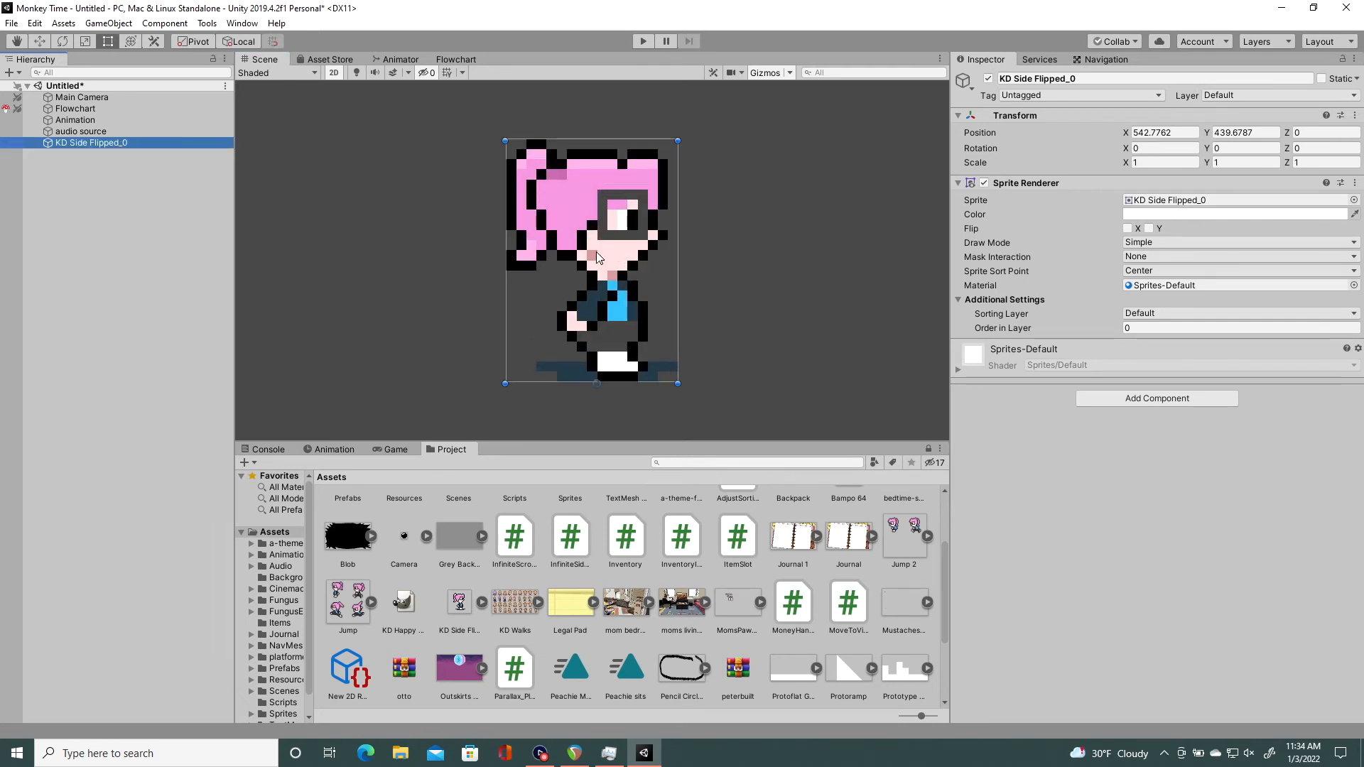
left_click(1164, 132)
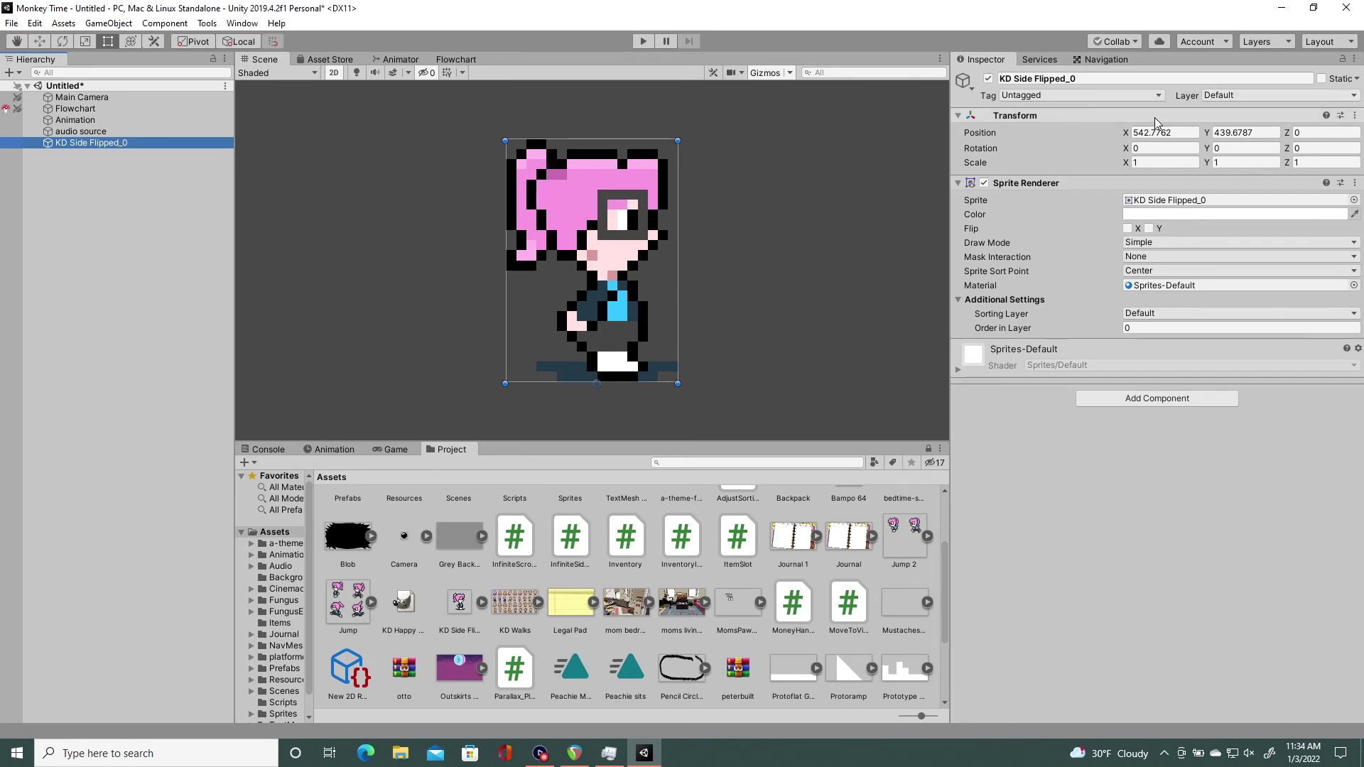
mouse_move(243, 147)
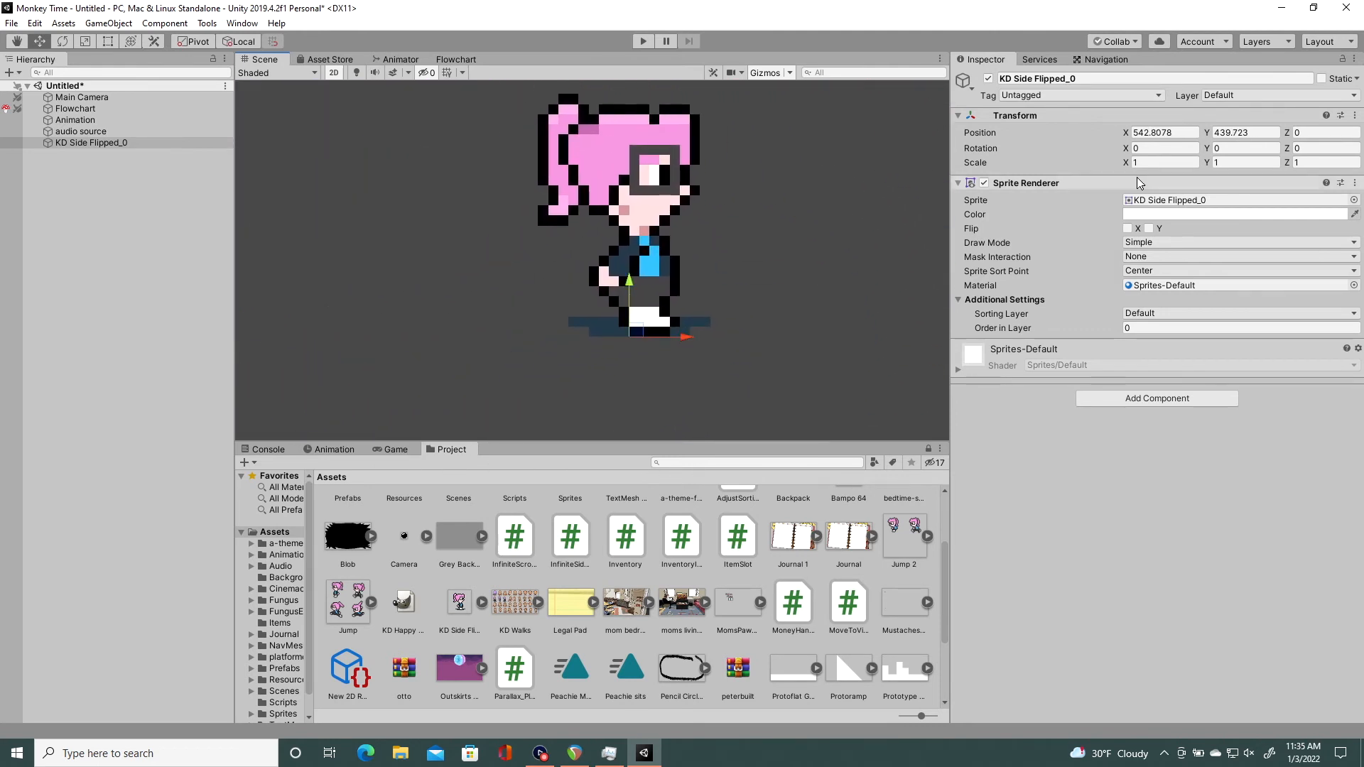
left_click(1163, 133)
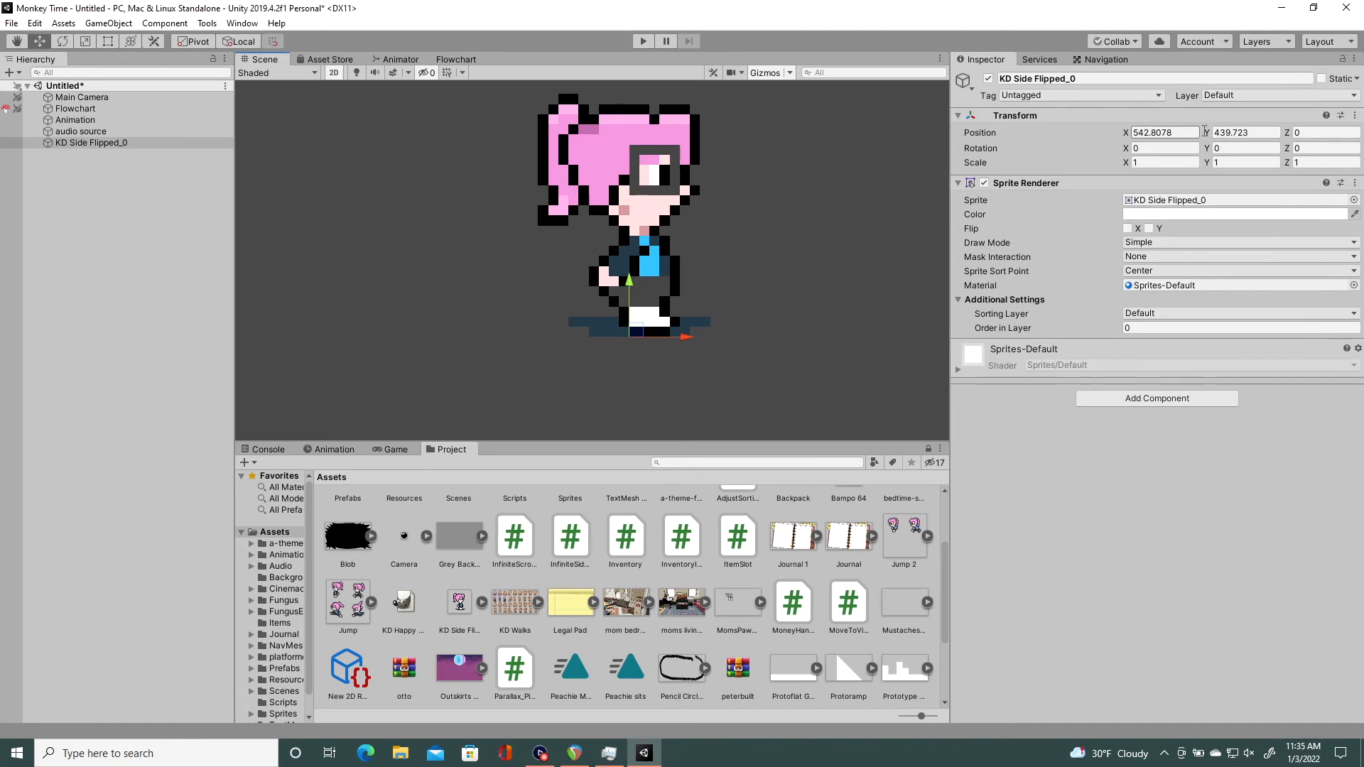
left_click(1245, 132)
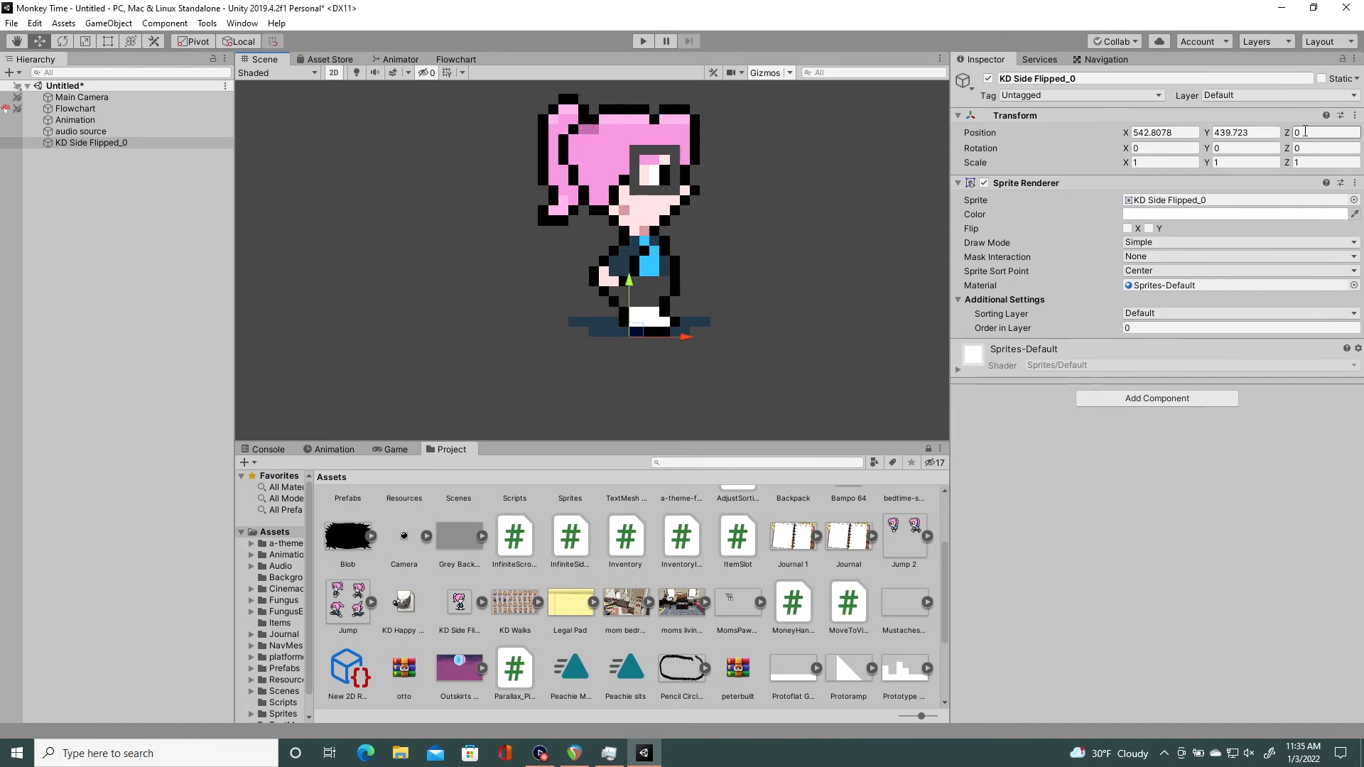
left_click(334, 72)
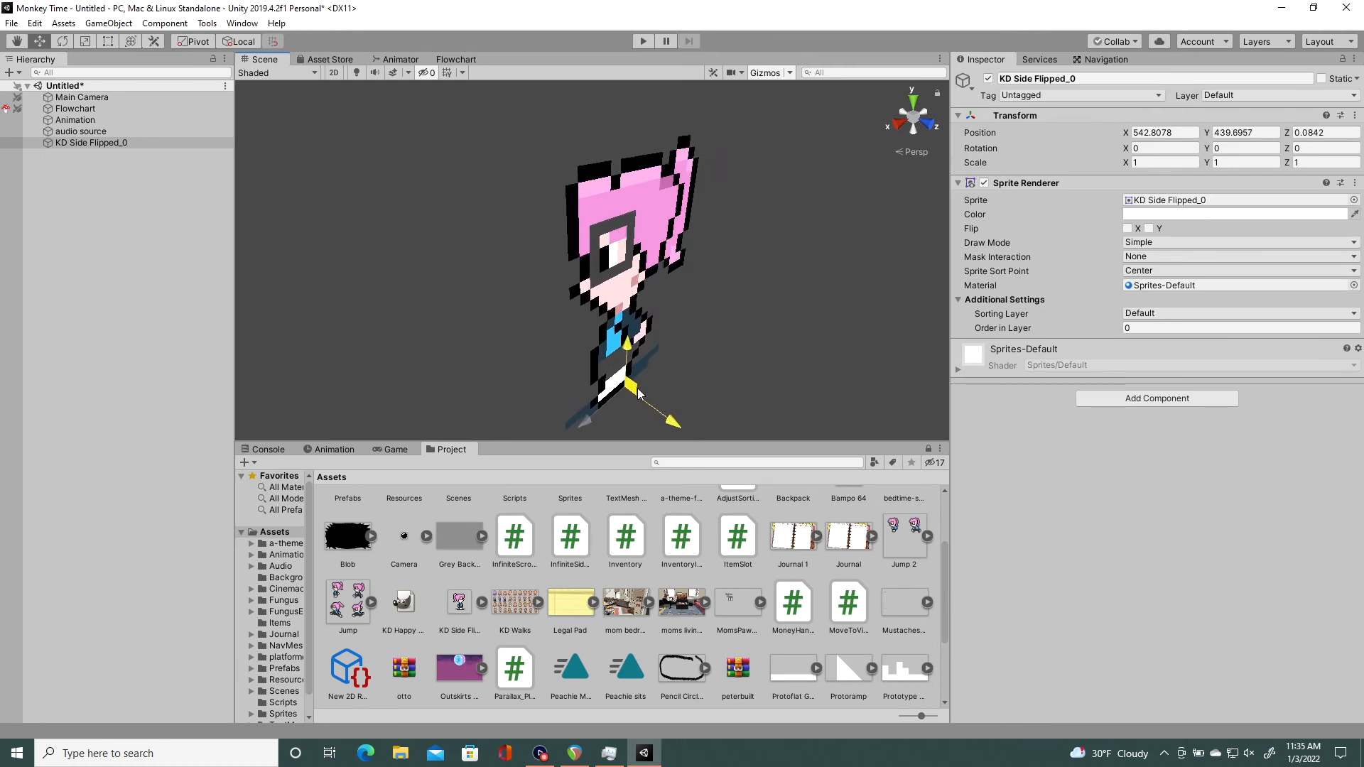
left_click(332, 73)
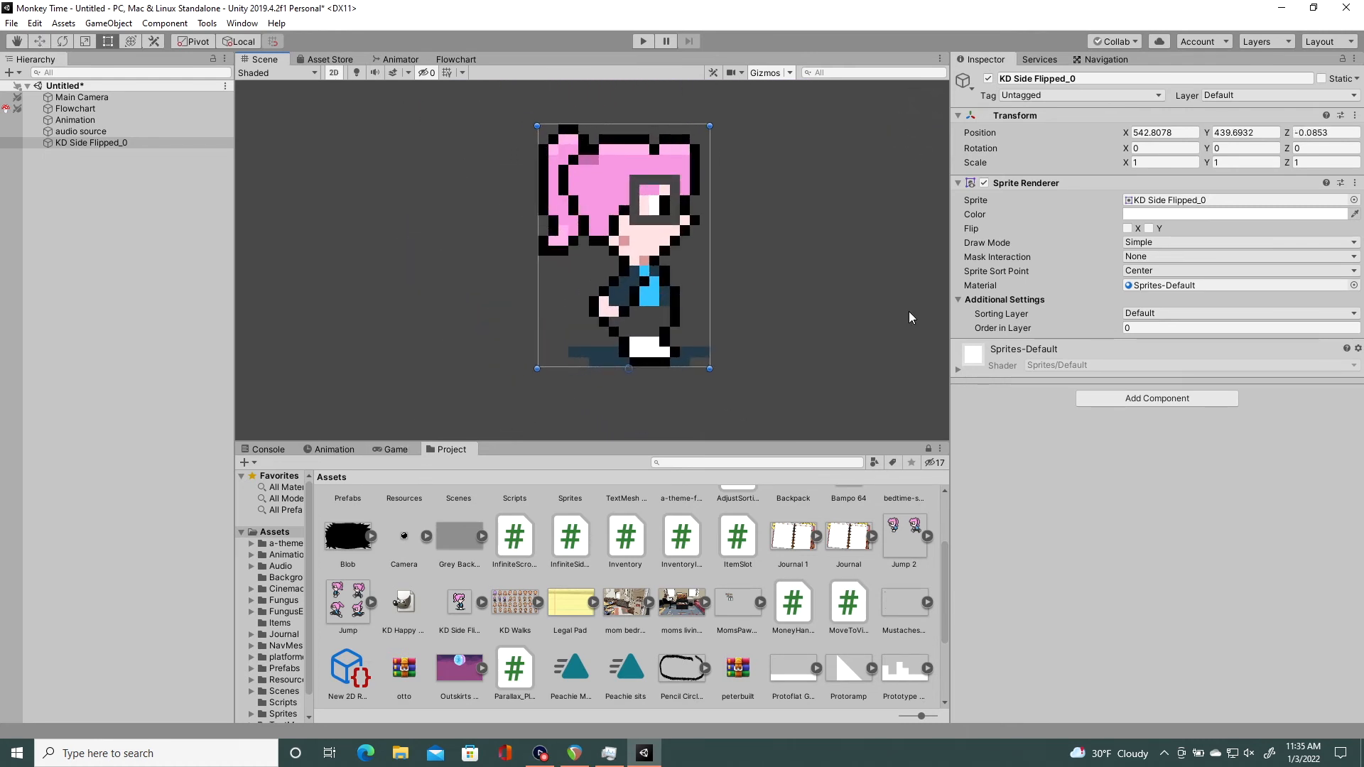
Step: Set KD Side Flipped_0's rotation to X 1, Y 222, Z 44
left_click(1163, 146)
type("1")
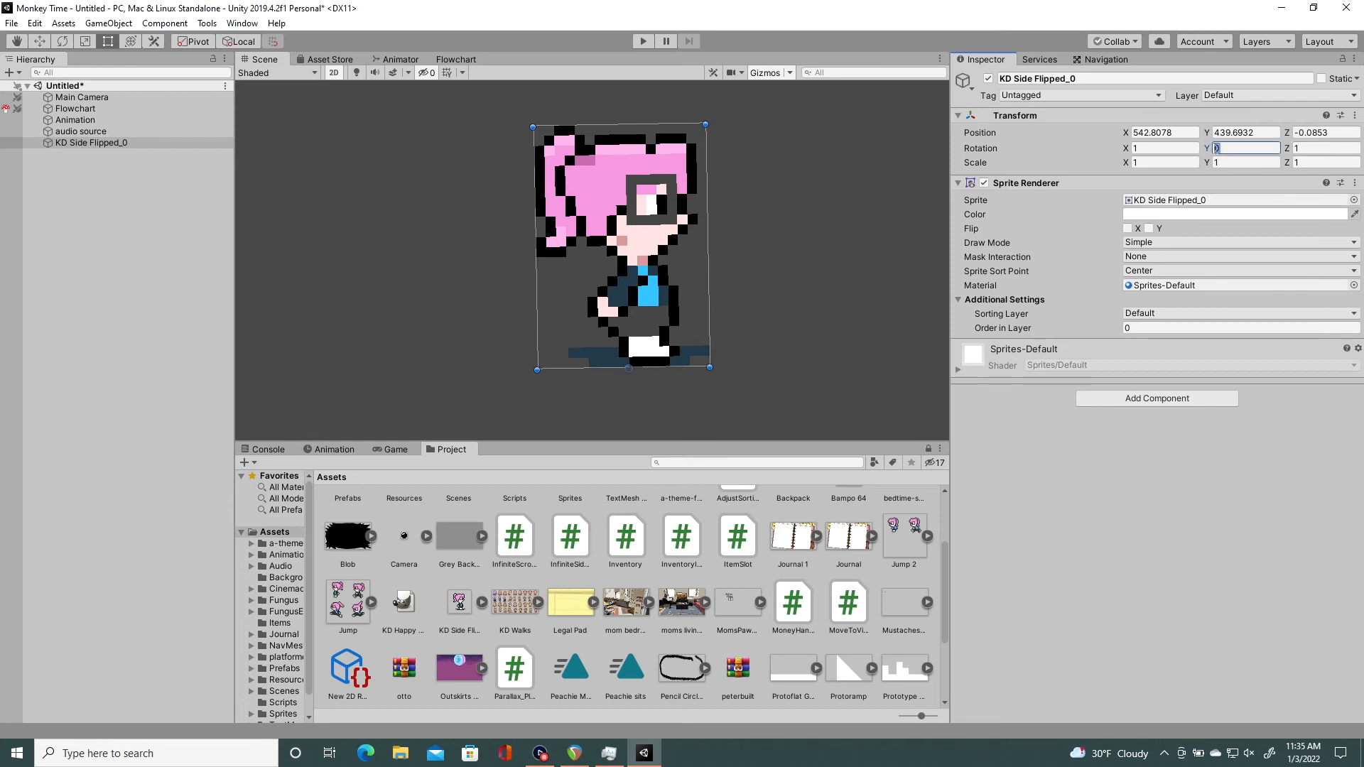
type("20")
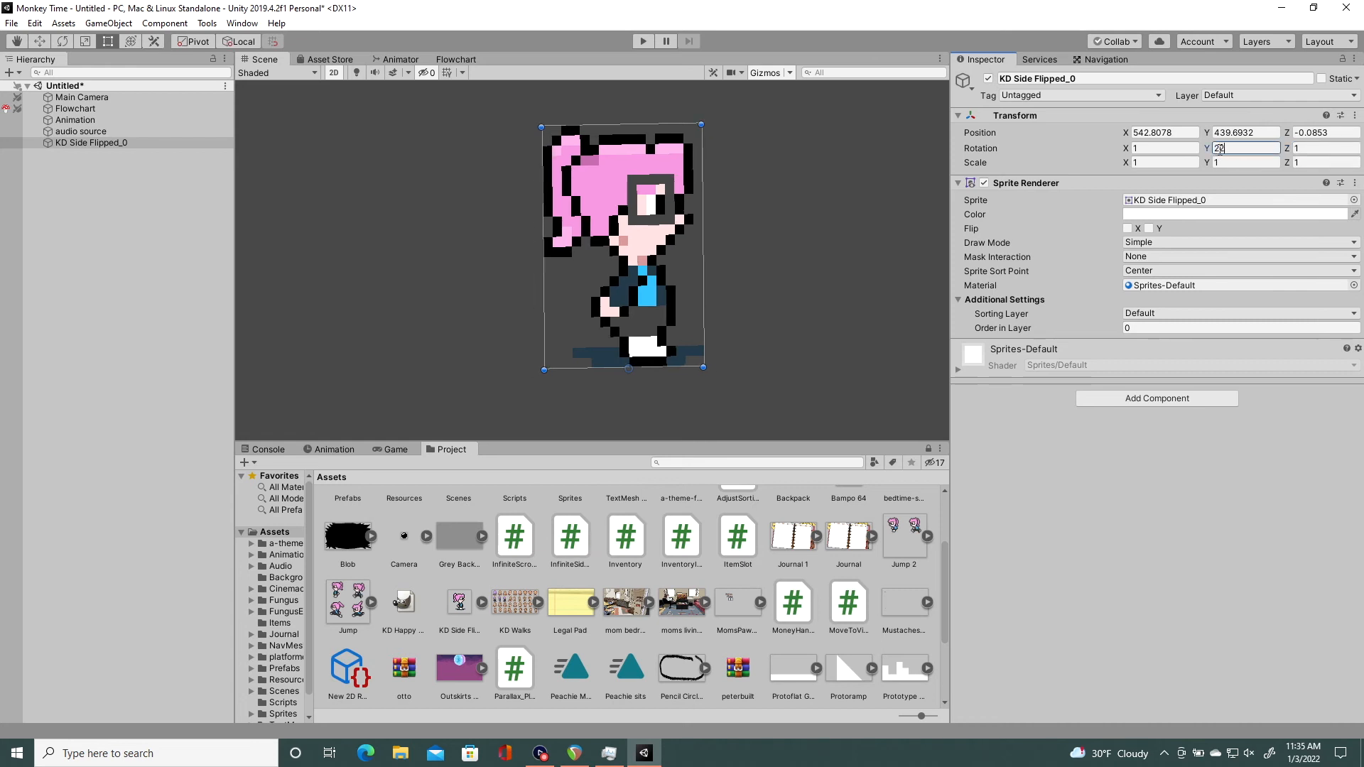
type("222")
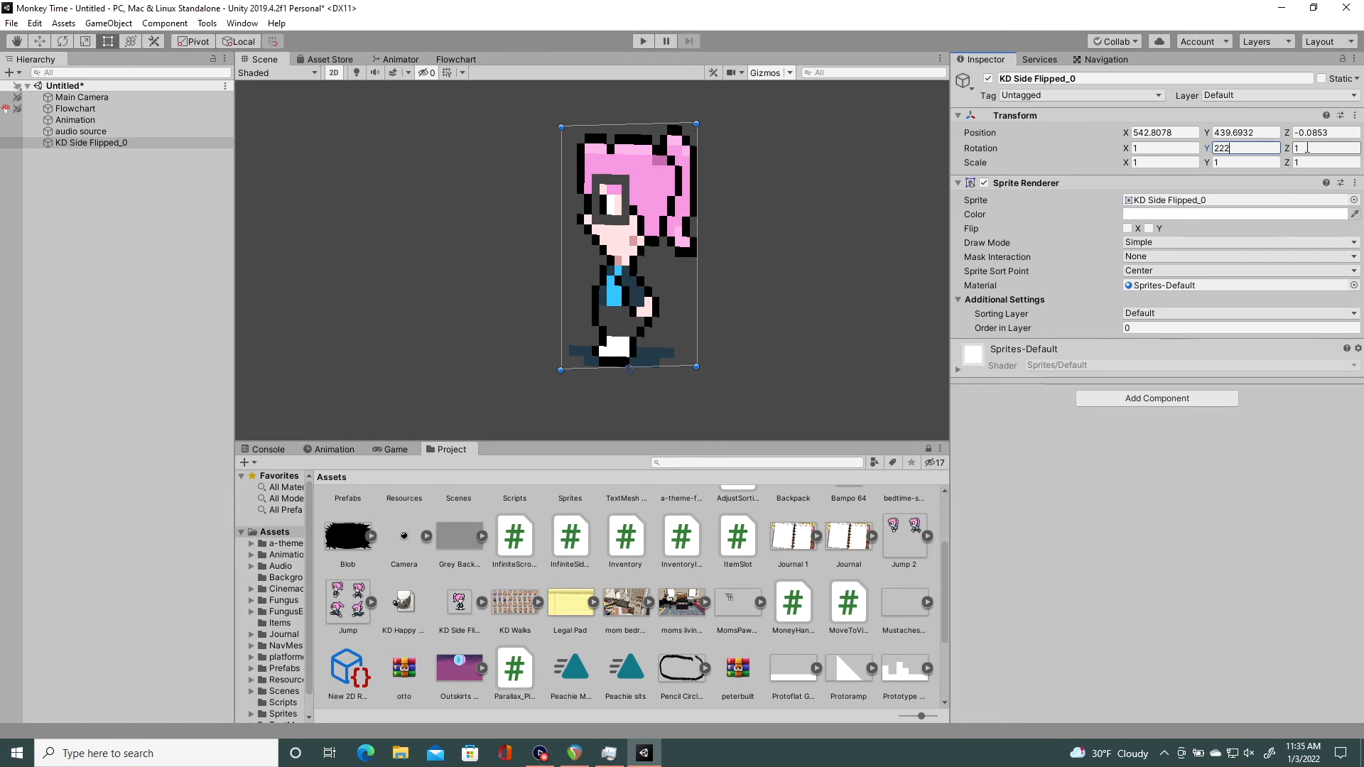
left_click(1322, 148)
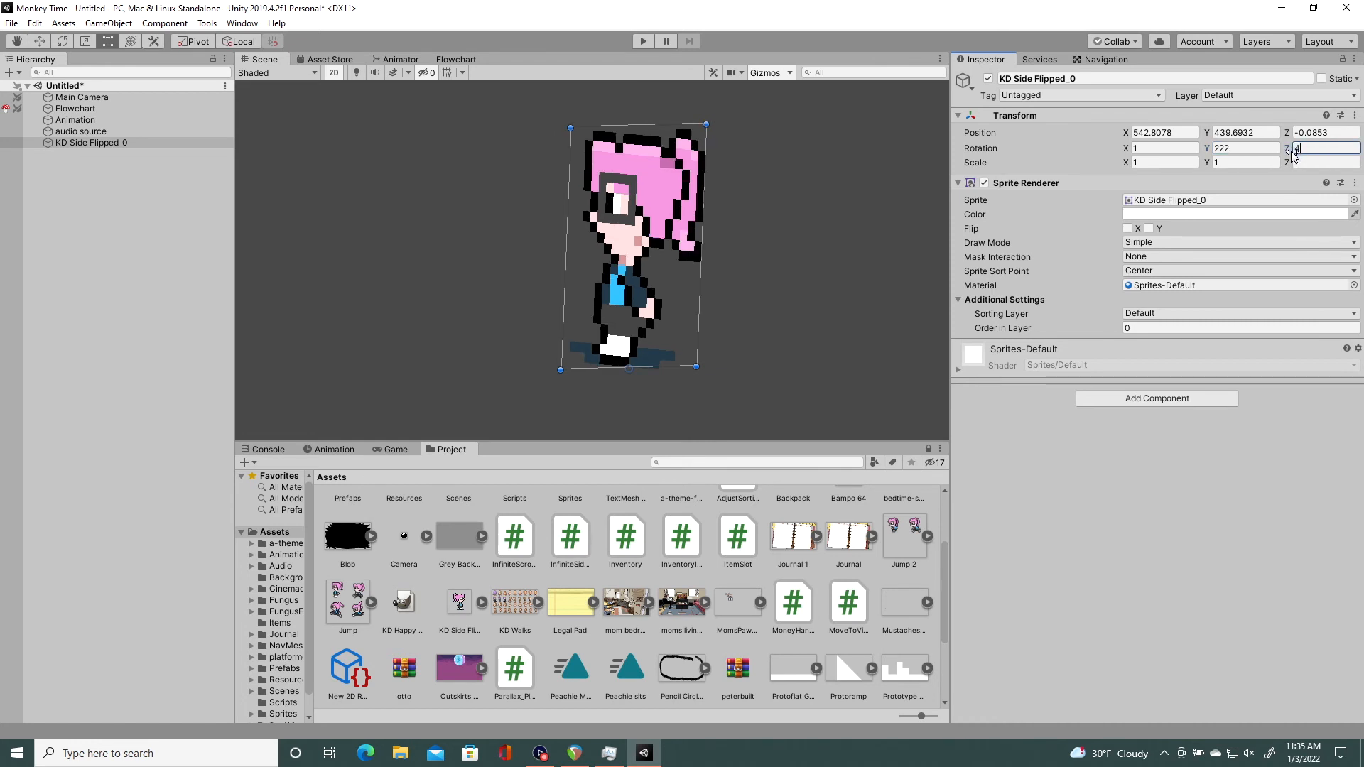
type("44")
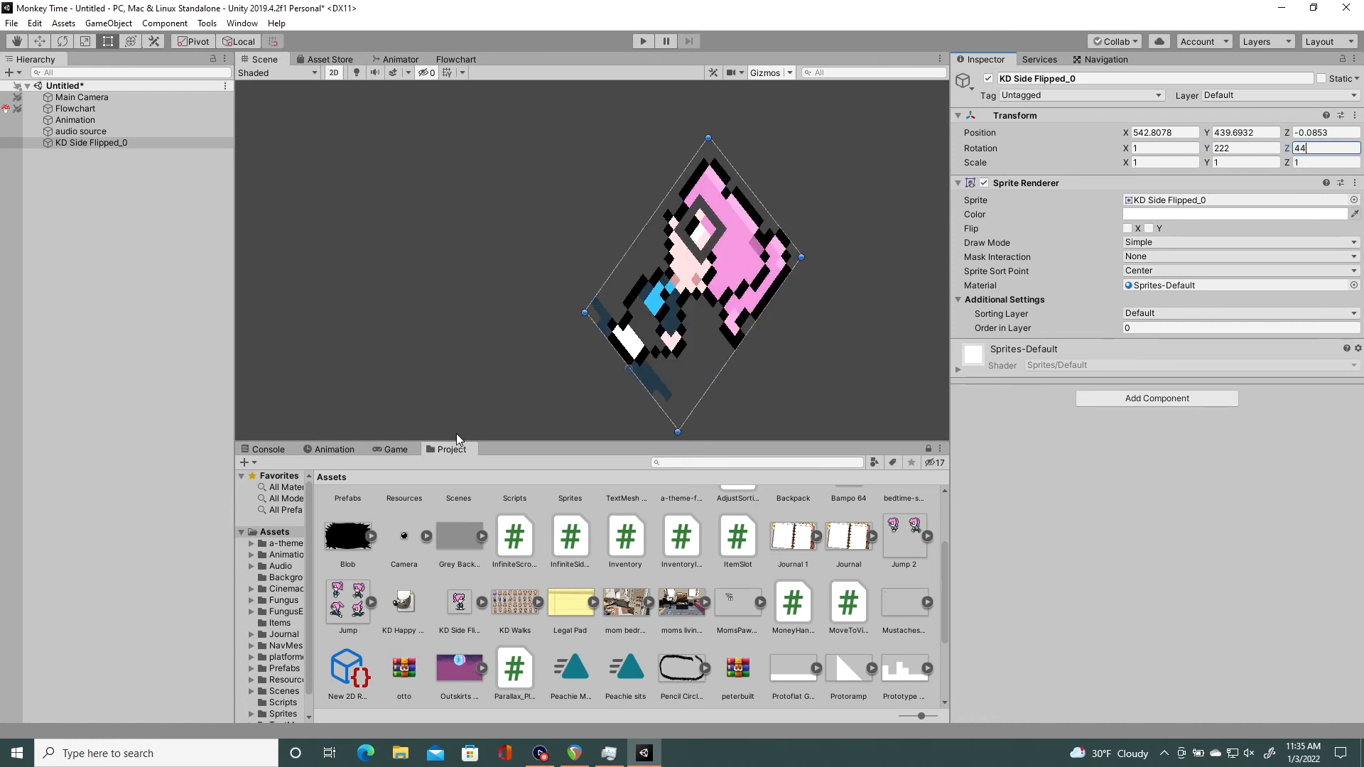
left_click(456, 60)
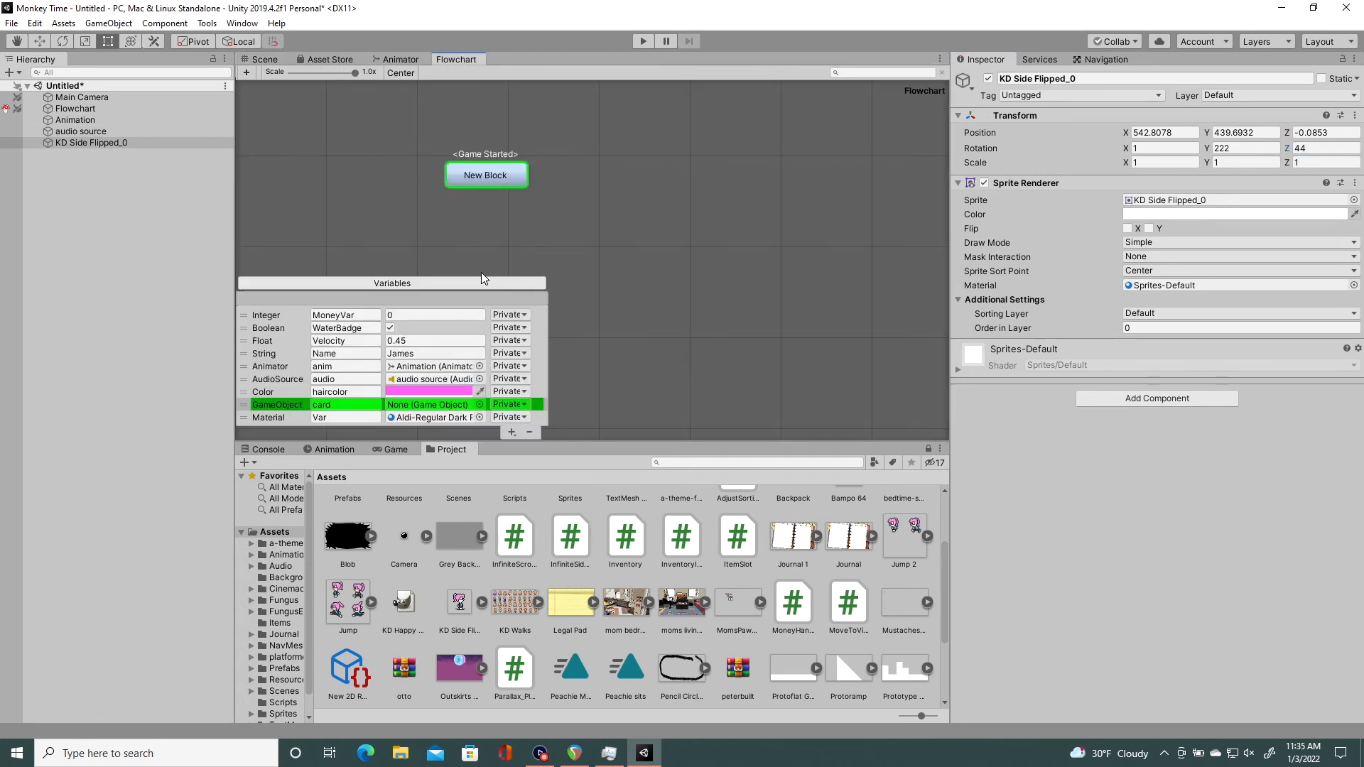
Step: Add a Texture variable Var1 set to Bampo 64
left_click(512, 431)
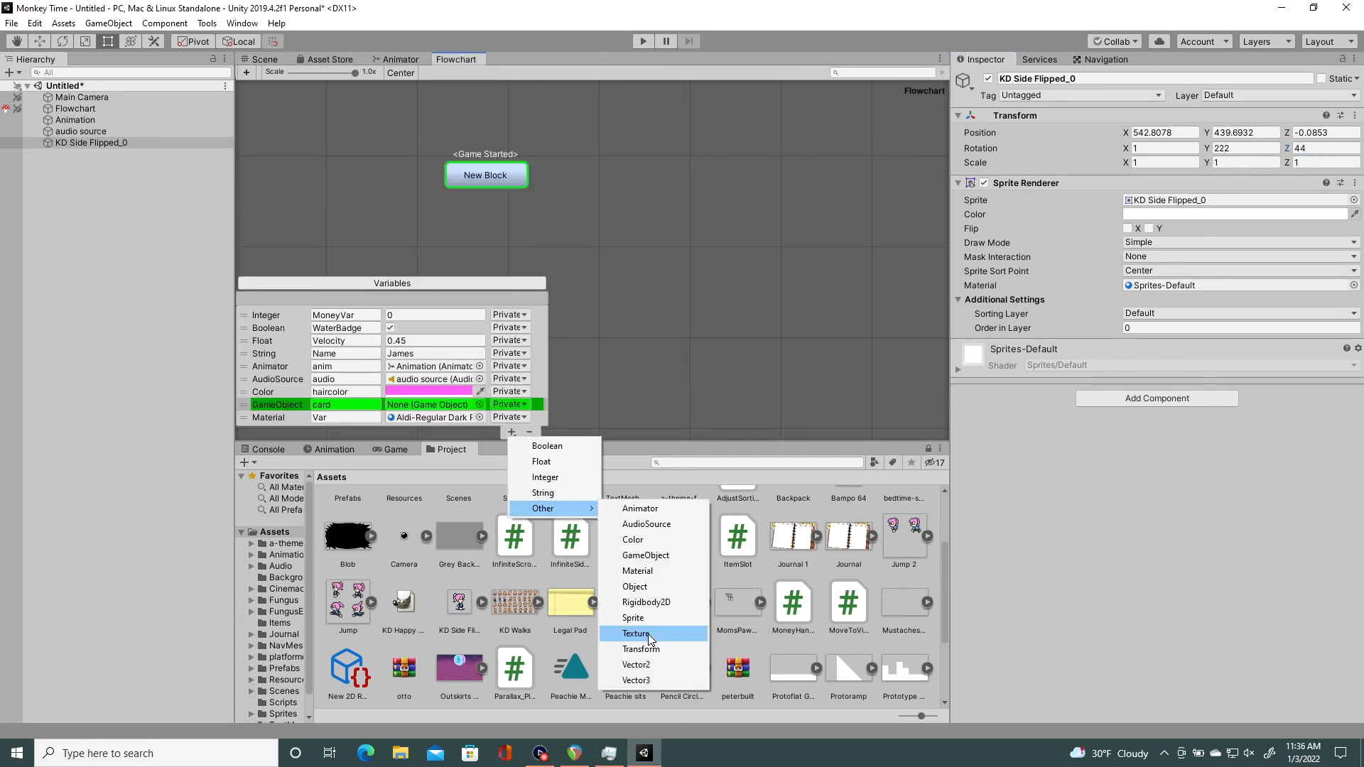
left_click(636, 634)
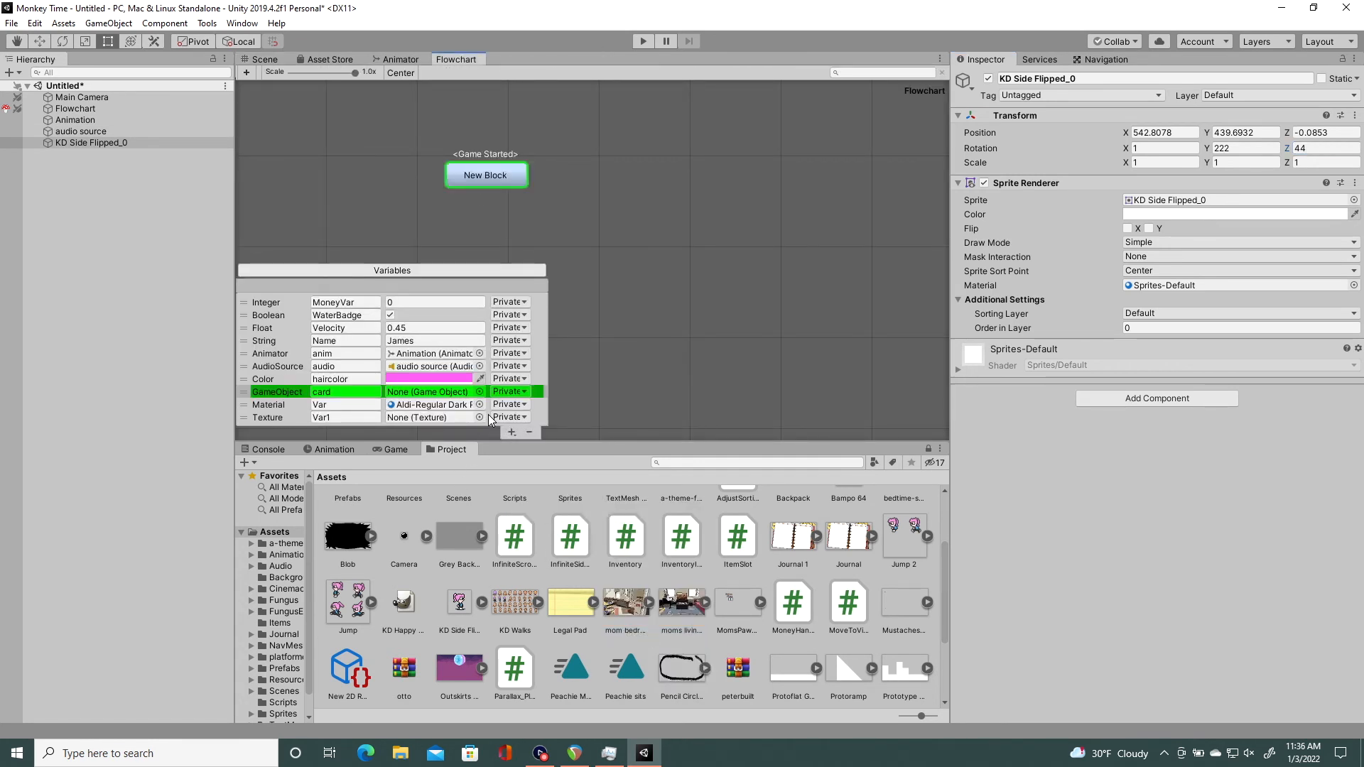
left_click(478, 416)
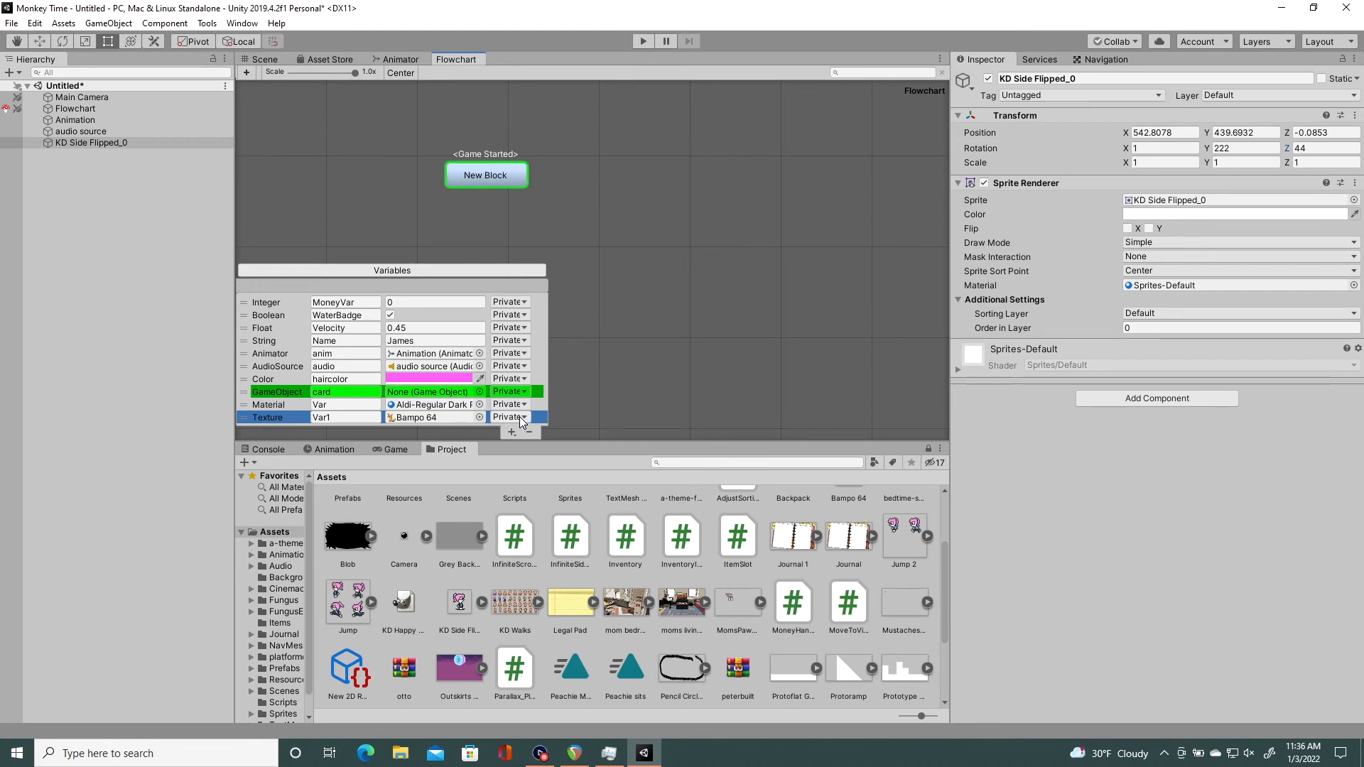
Step: Add a new, still-empty Sprite variable Var2
left_click(511, 432)
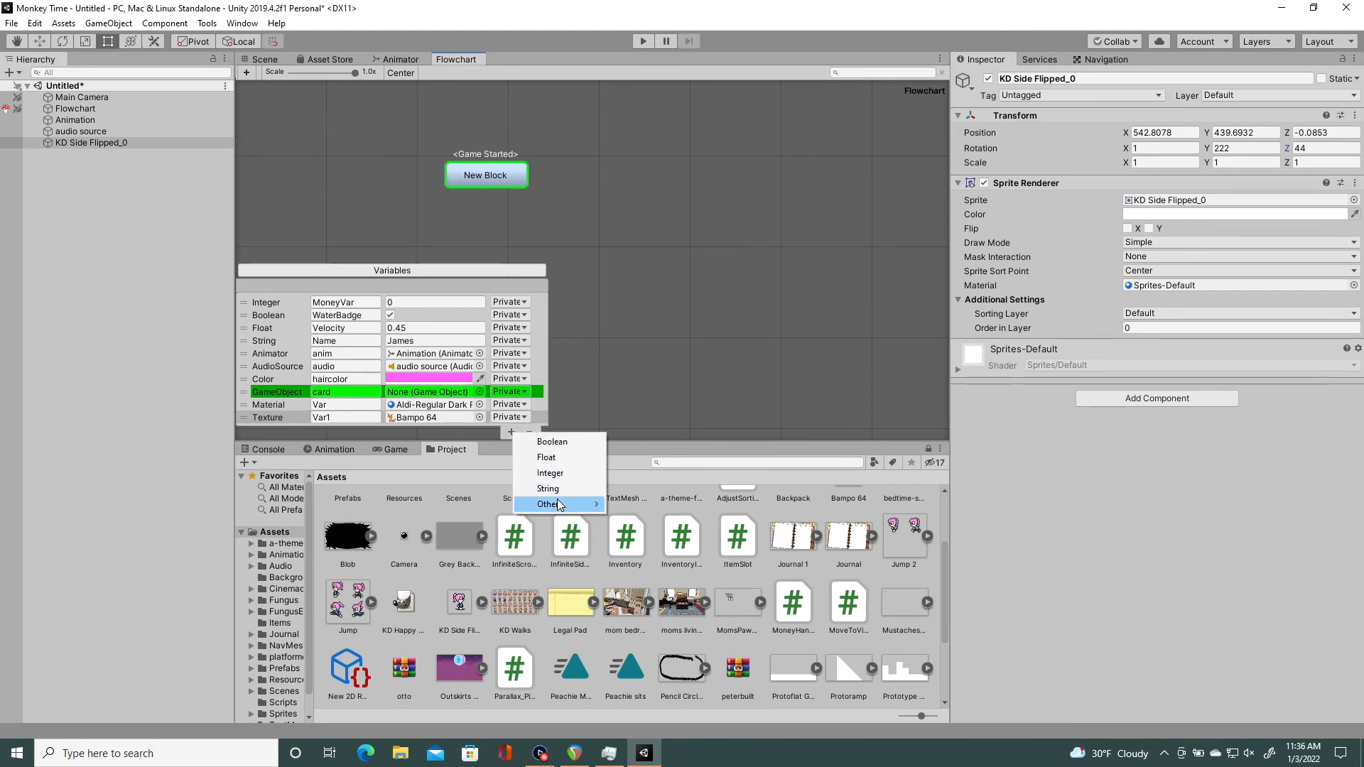
left_click(549, 503)
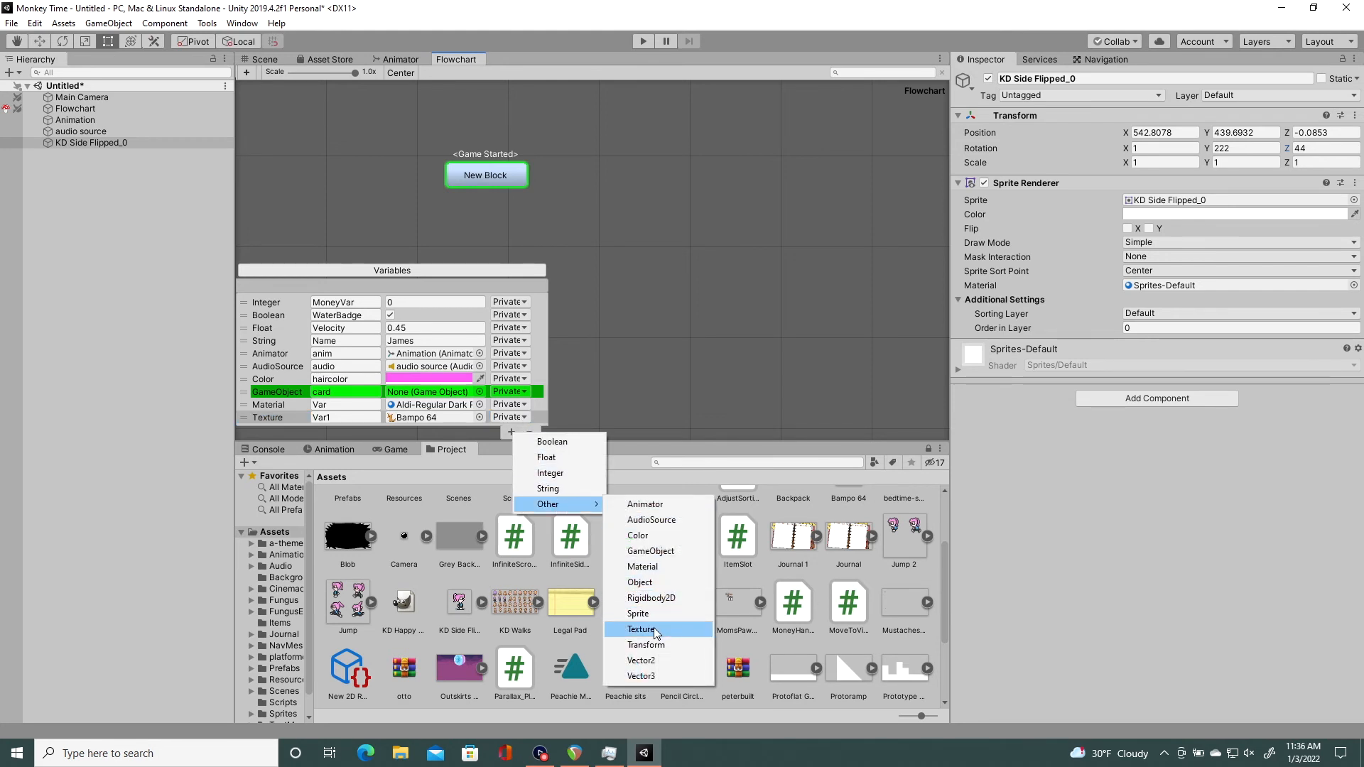
left_click(638, 614)
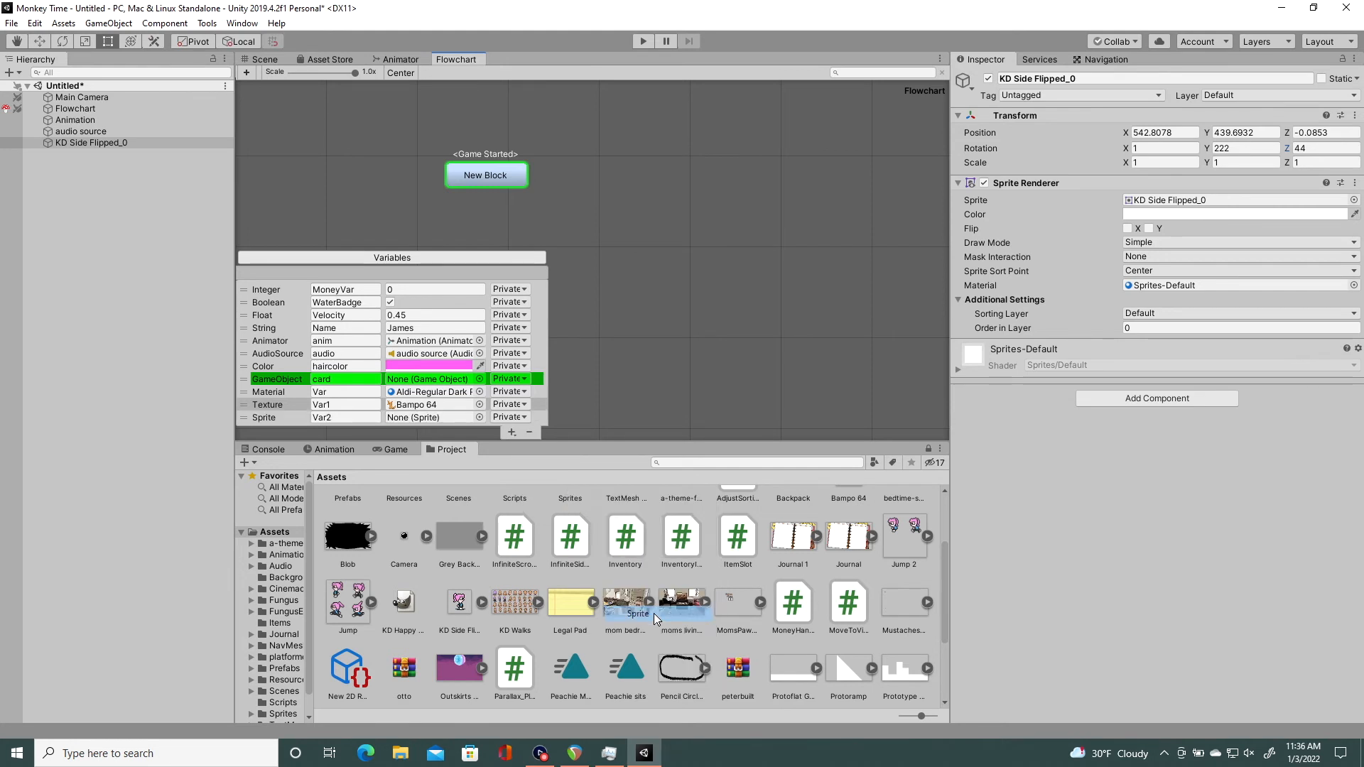
mouse_move(491, 422)
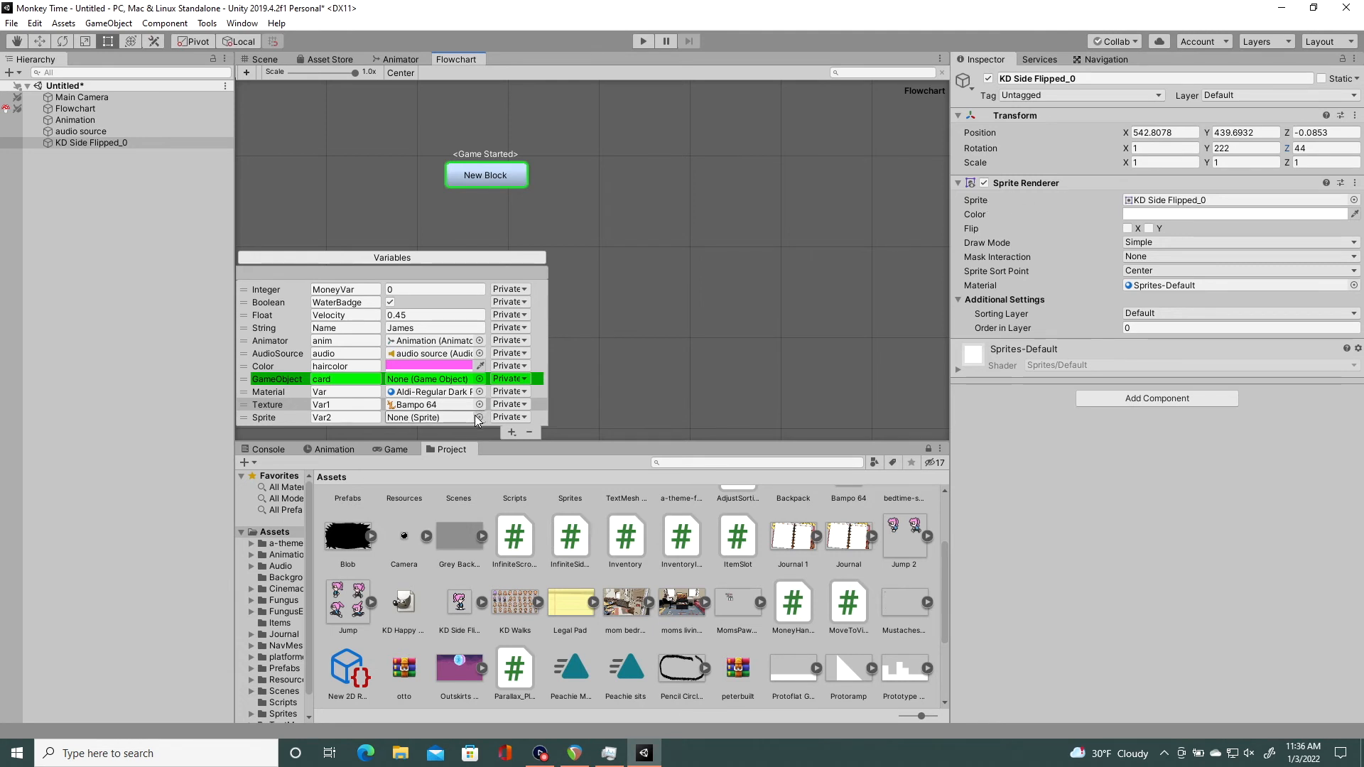
Step: Assign the apologetic sprite to Var2 after first trying annoyed
left_click(477, 418)
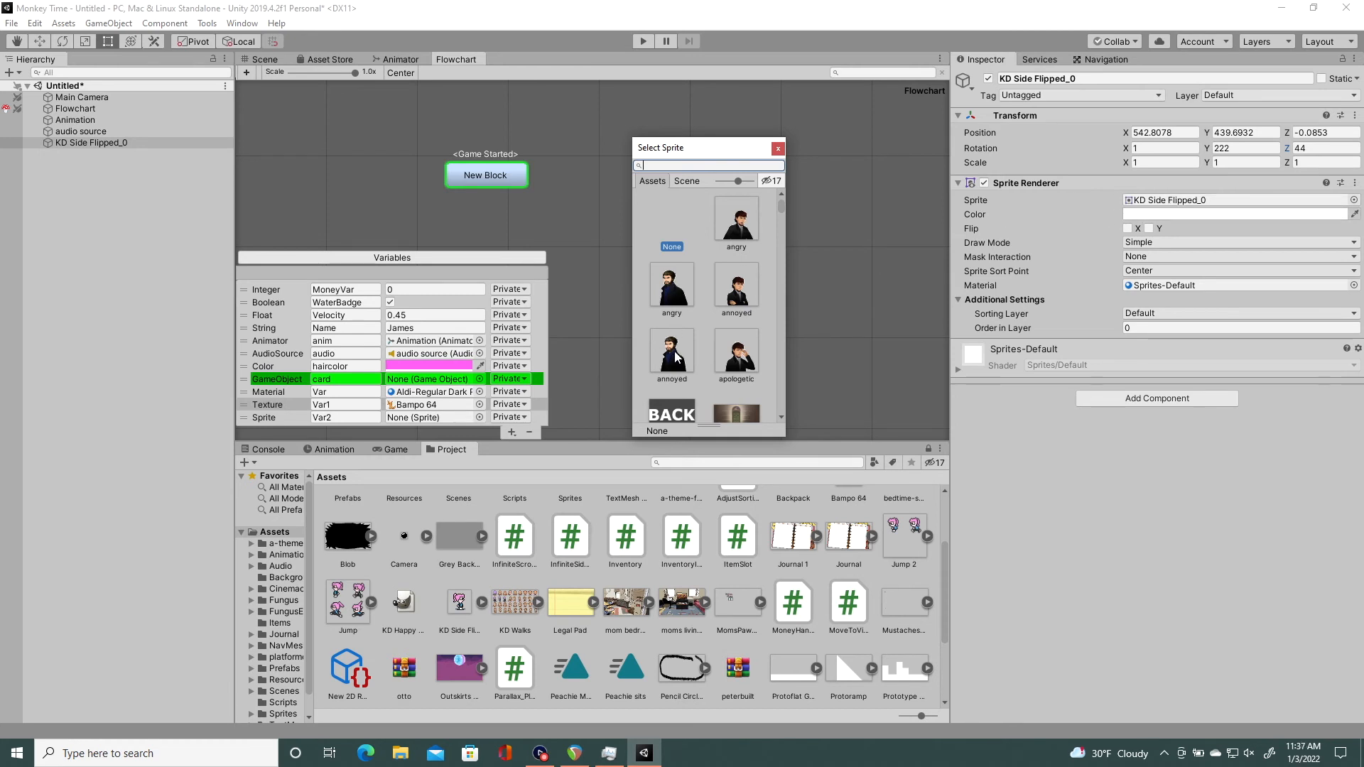
left_click(671, 352)
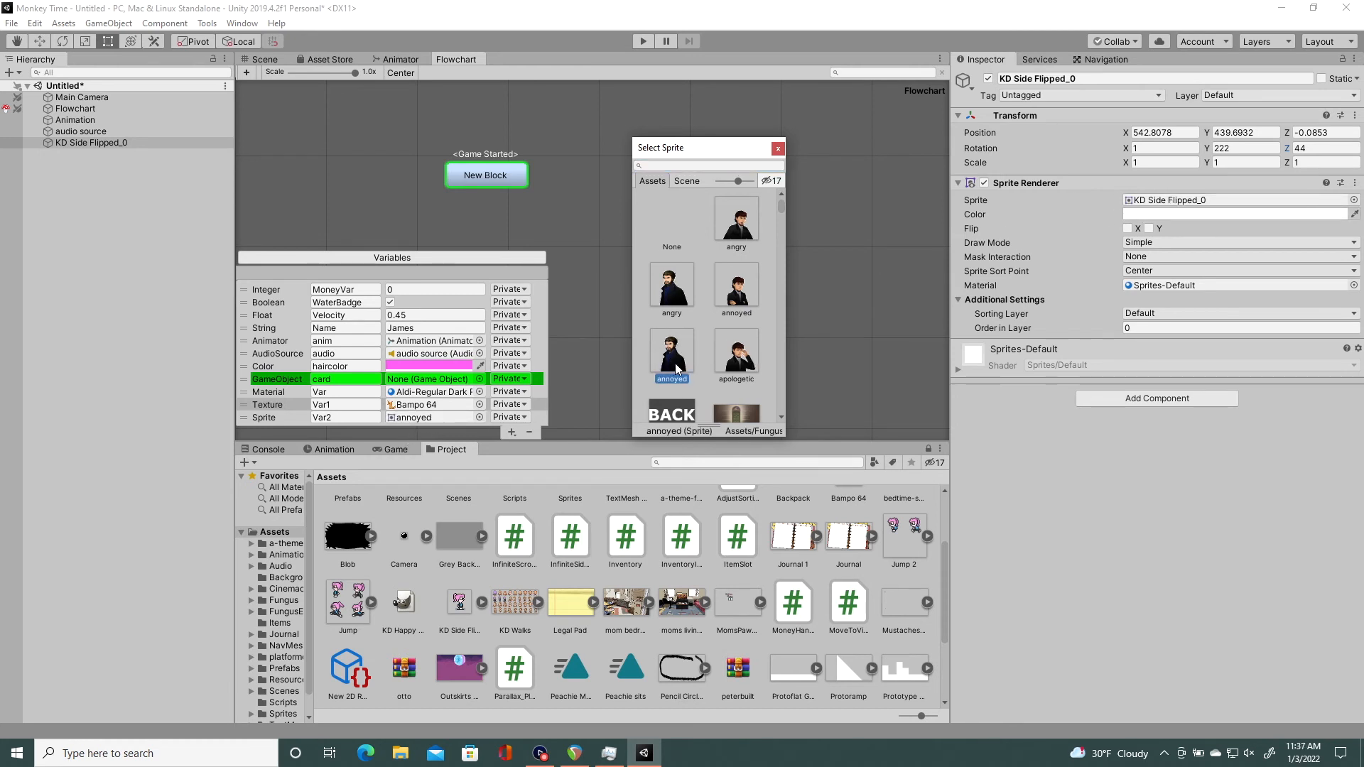
left_click(736, 355)
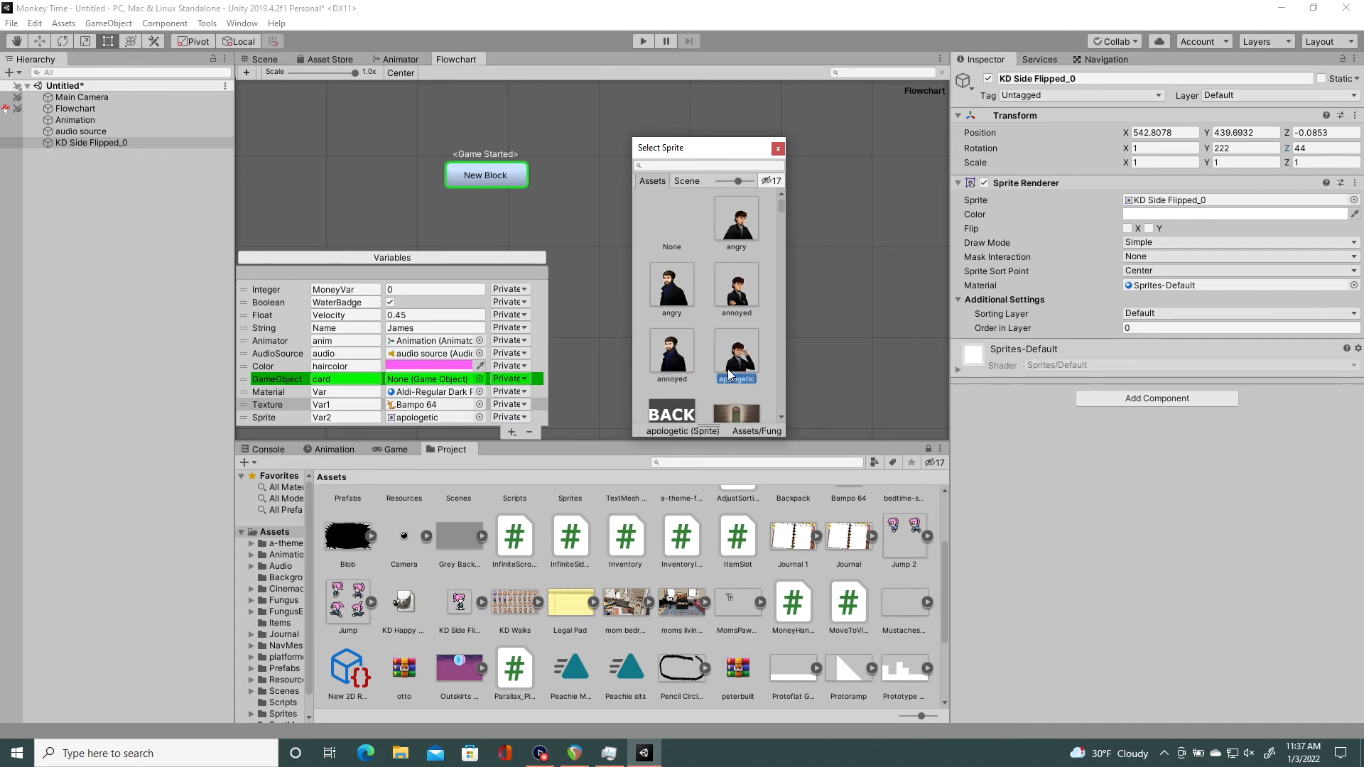
Step: Add a Rigidbody2D variable Var3 to the flowchart's Variables list
left_click(512, 432)
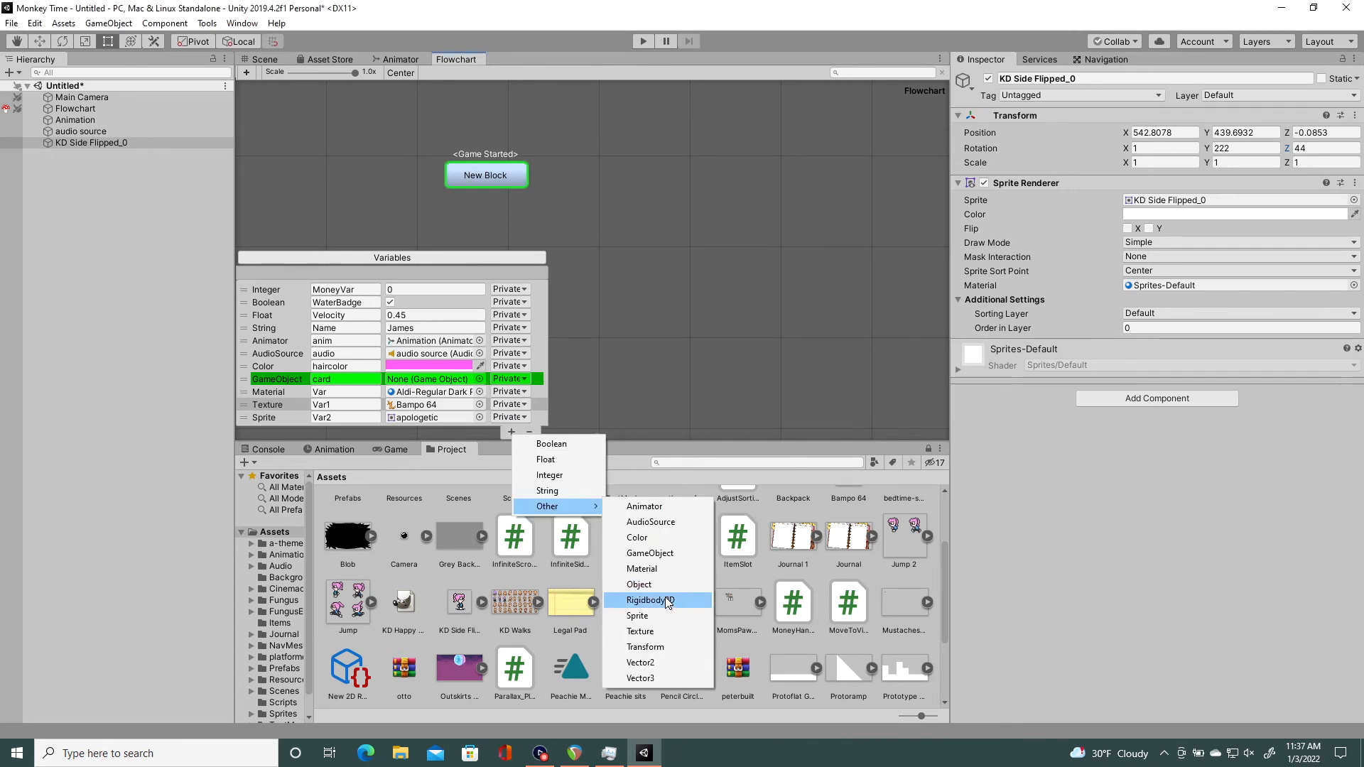
mouse_move(660, 604)
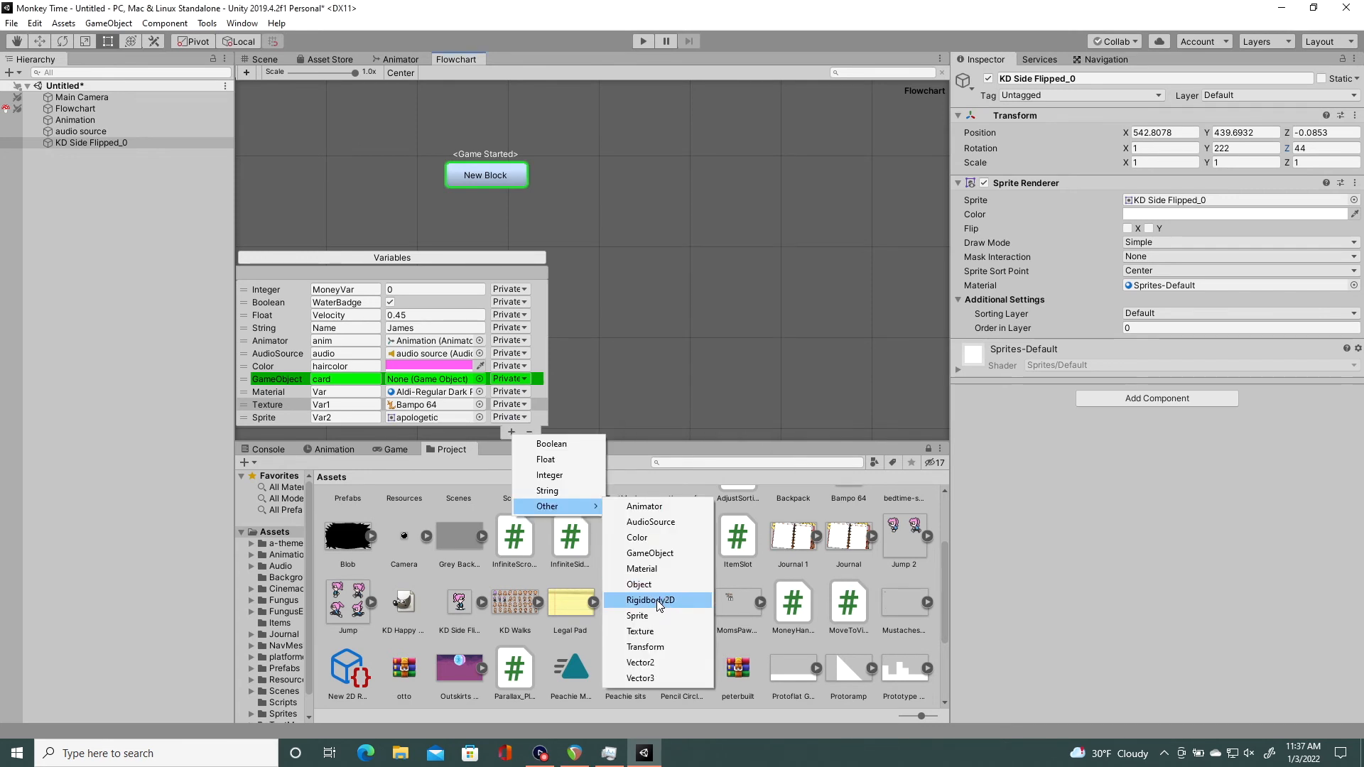
left_click(649, 600)
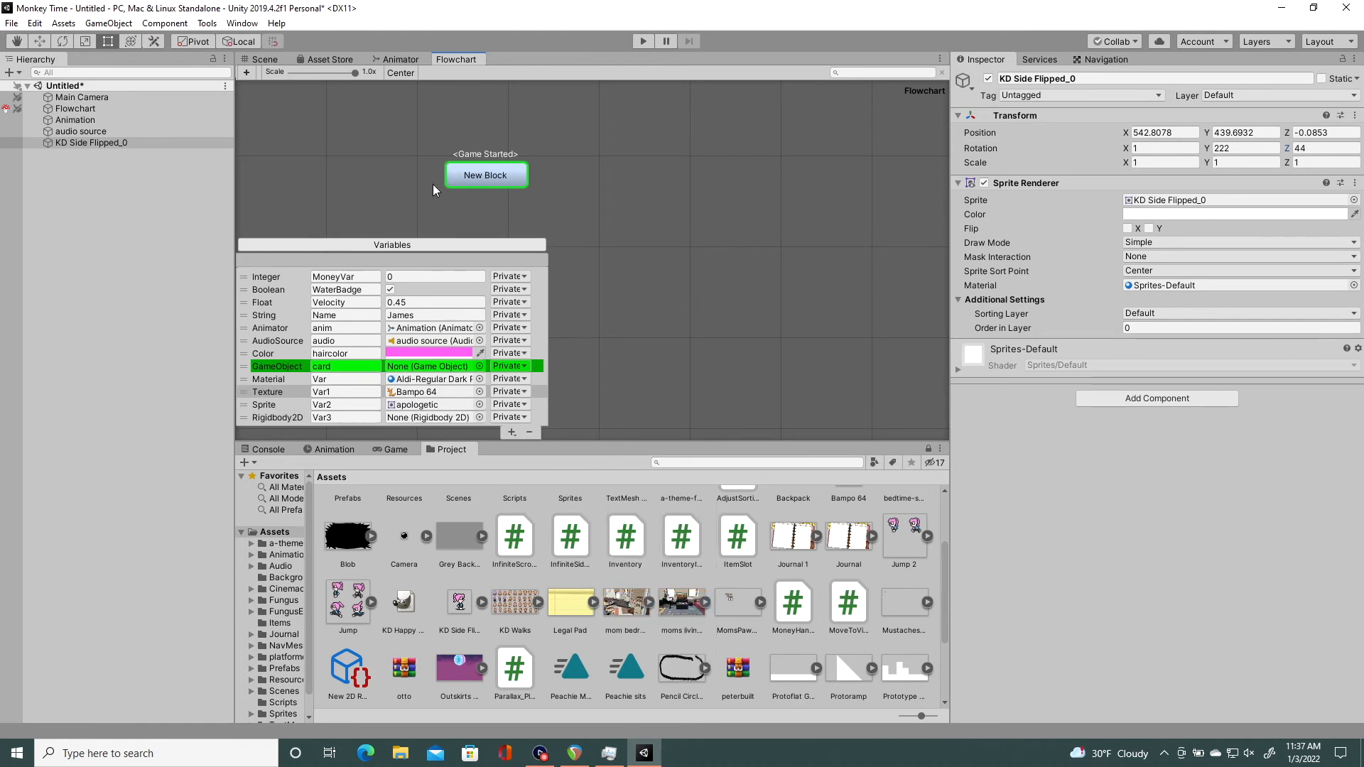
left_click(484, 174)
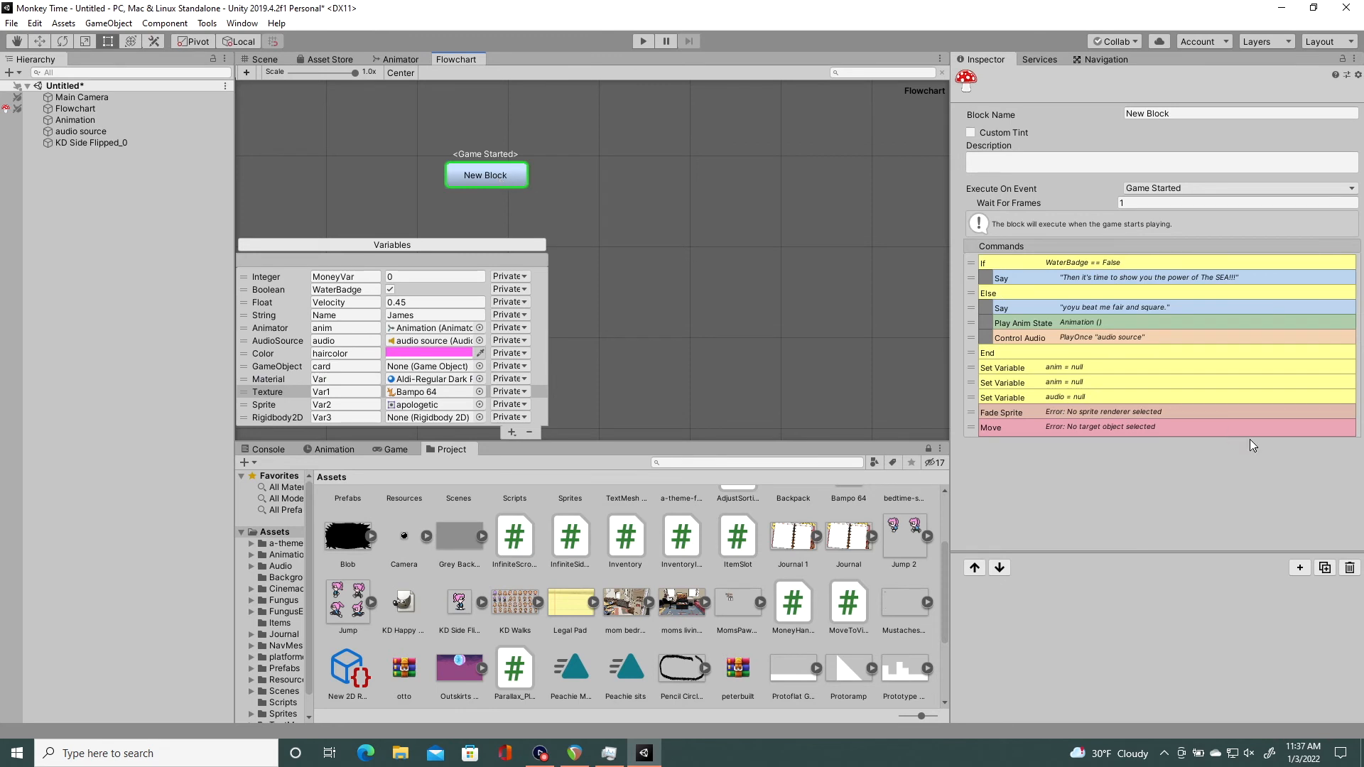
Step: Add an AddForce2D command to New Block with Var3 as its Rigidbody2D
left_click(1299, 567)
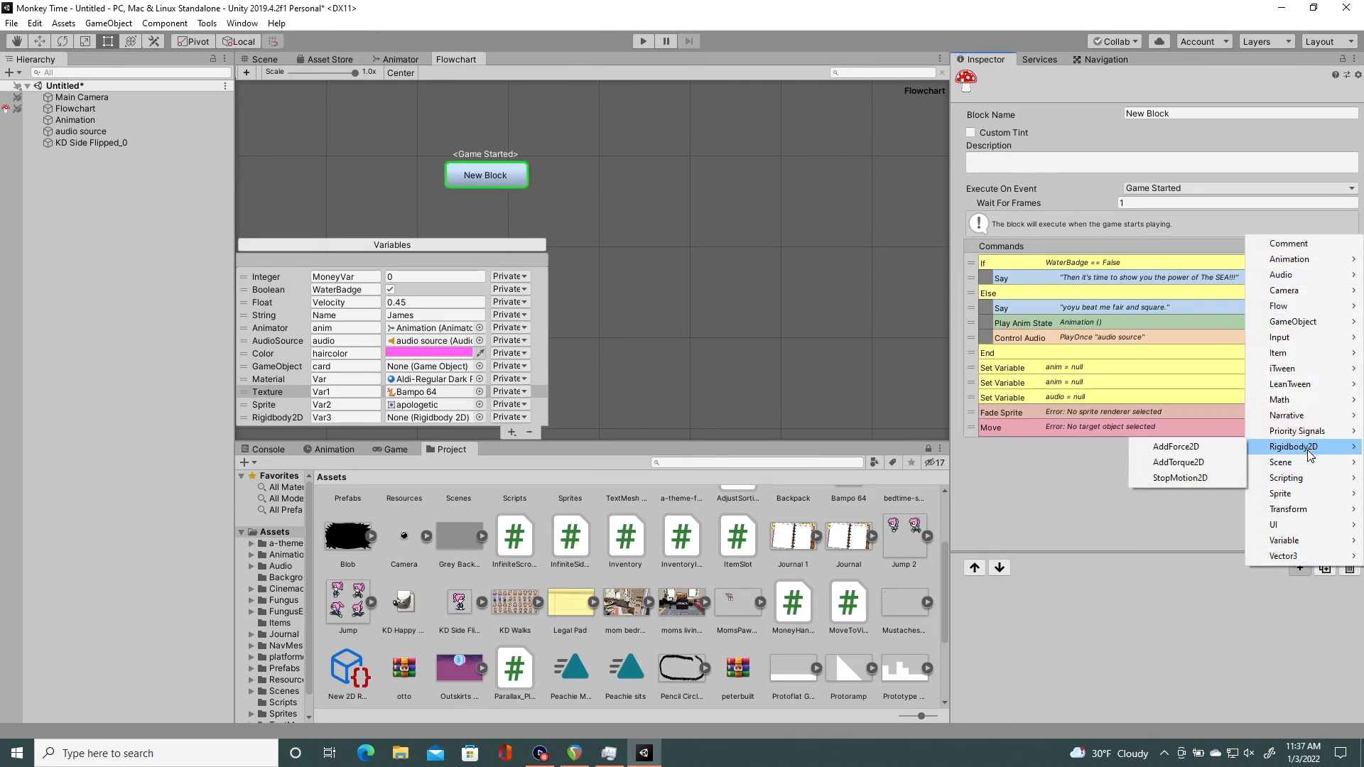
mouse_move(1175, 446)
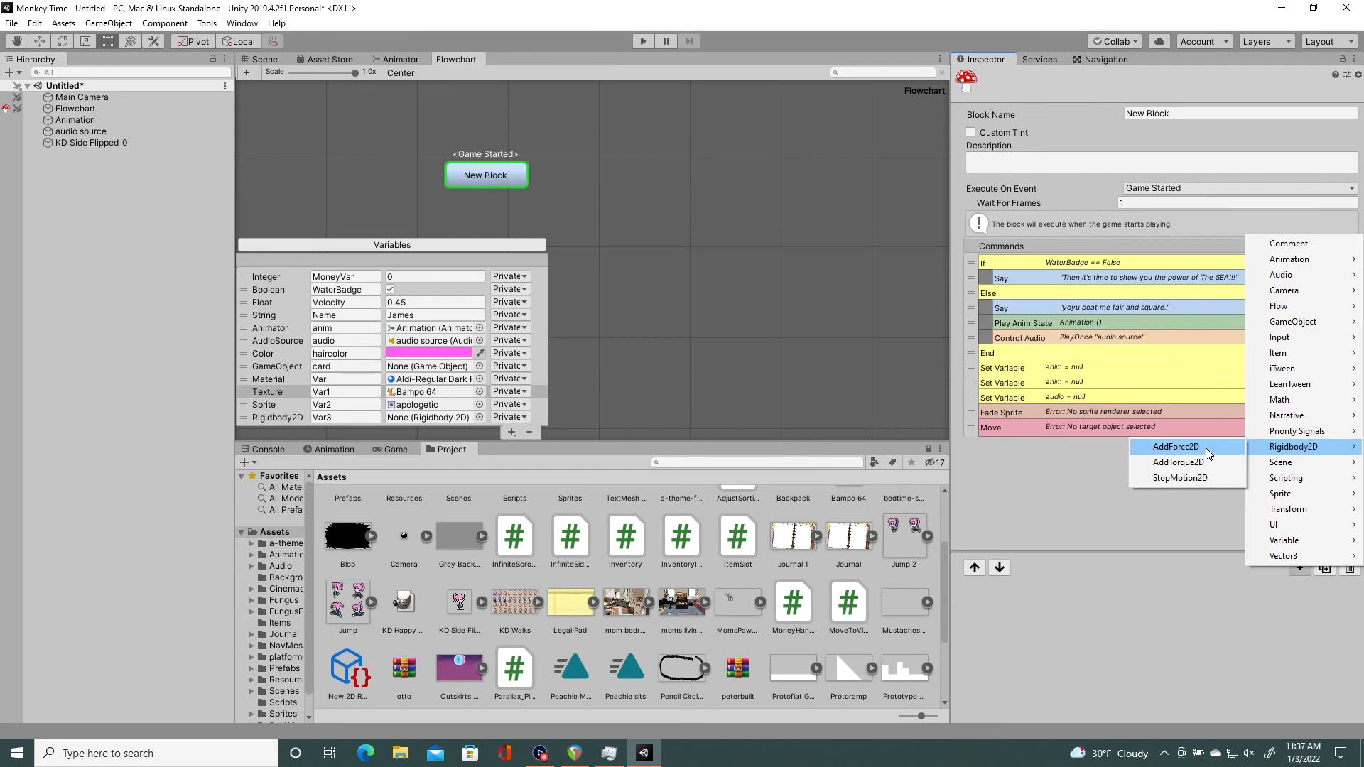
left_click(1175, 446)
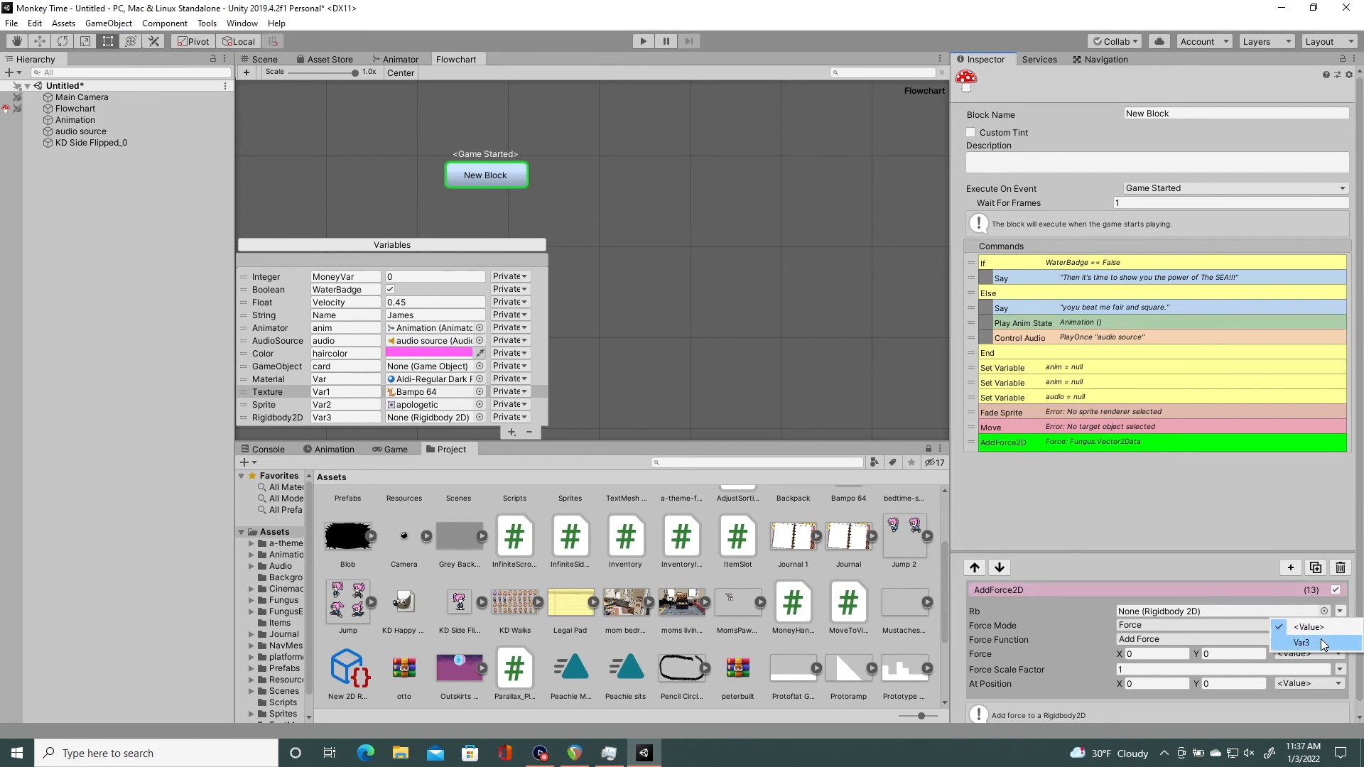
left_click(1304, 642)
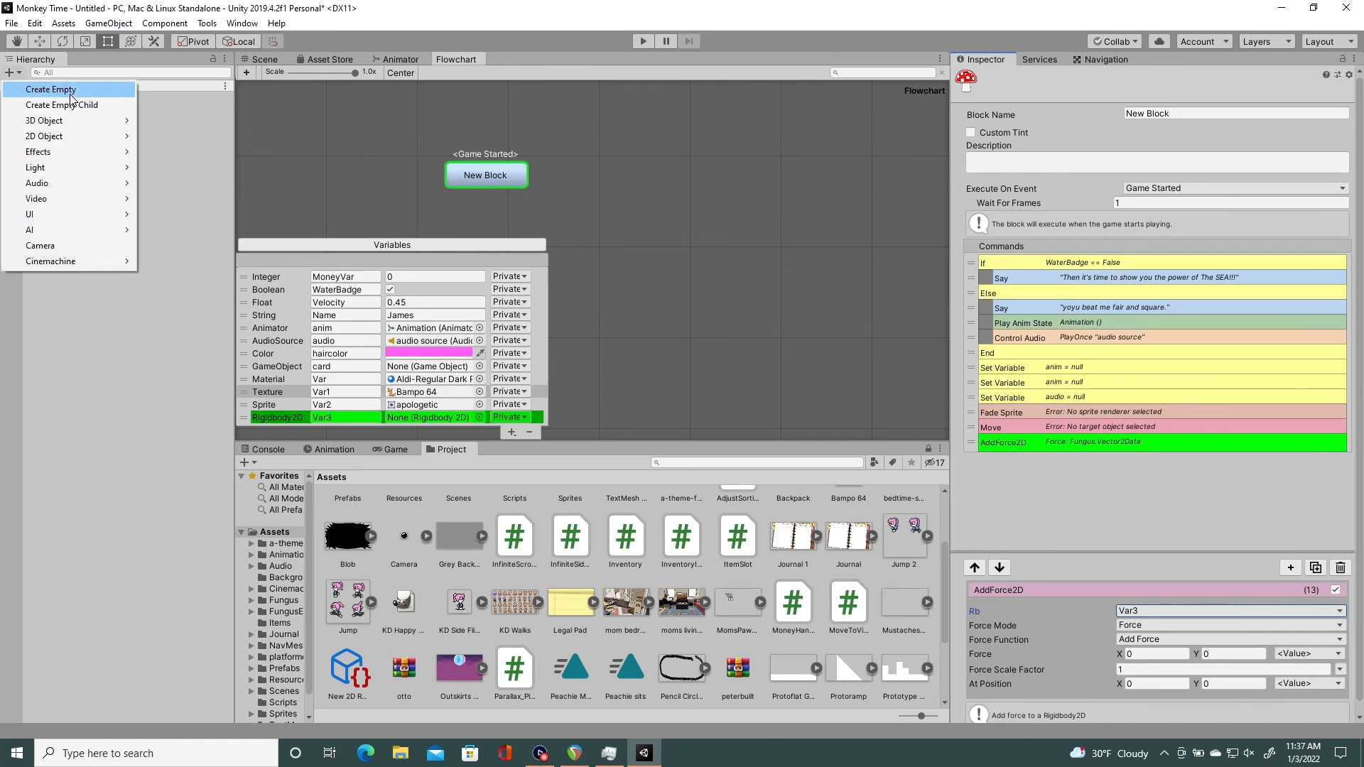
Step: Give GameObject a Rigidbody 2D component and store it in the Var3 variable
left_click(49, 90)
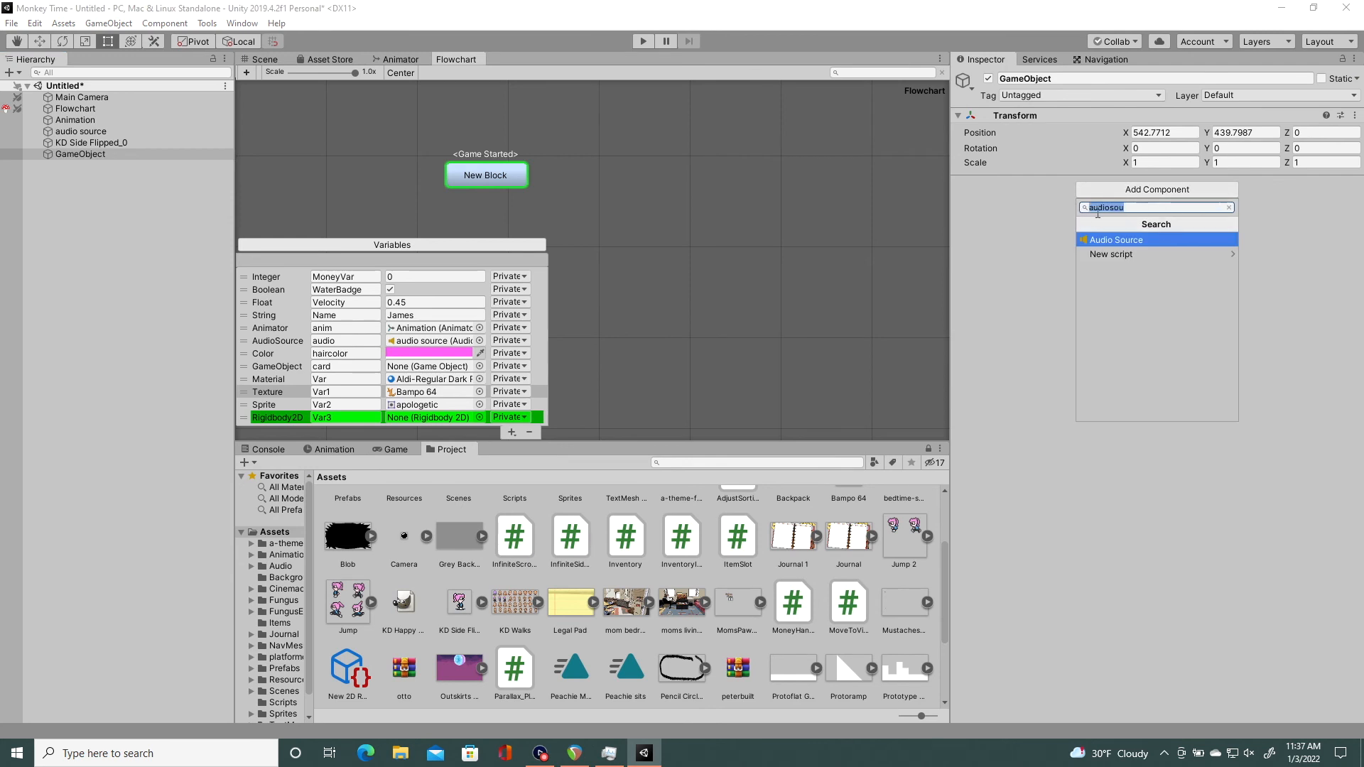
type("rig")
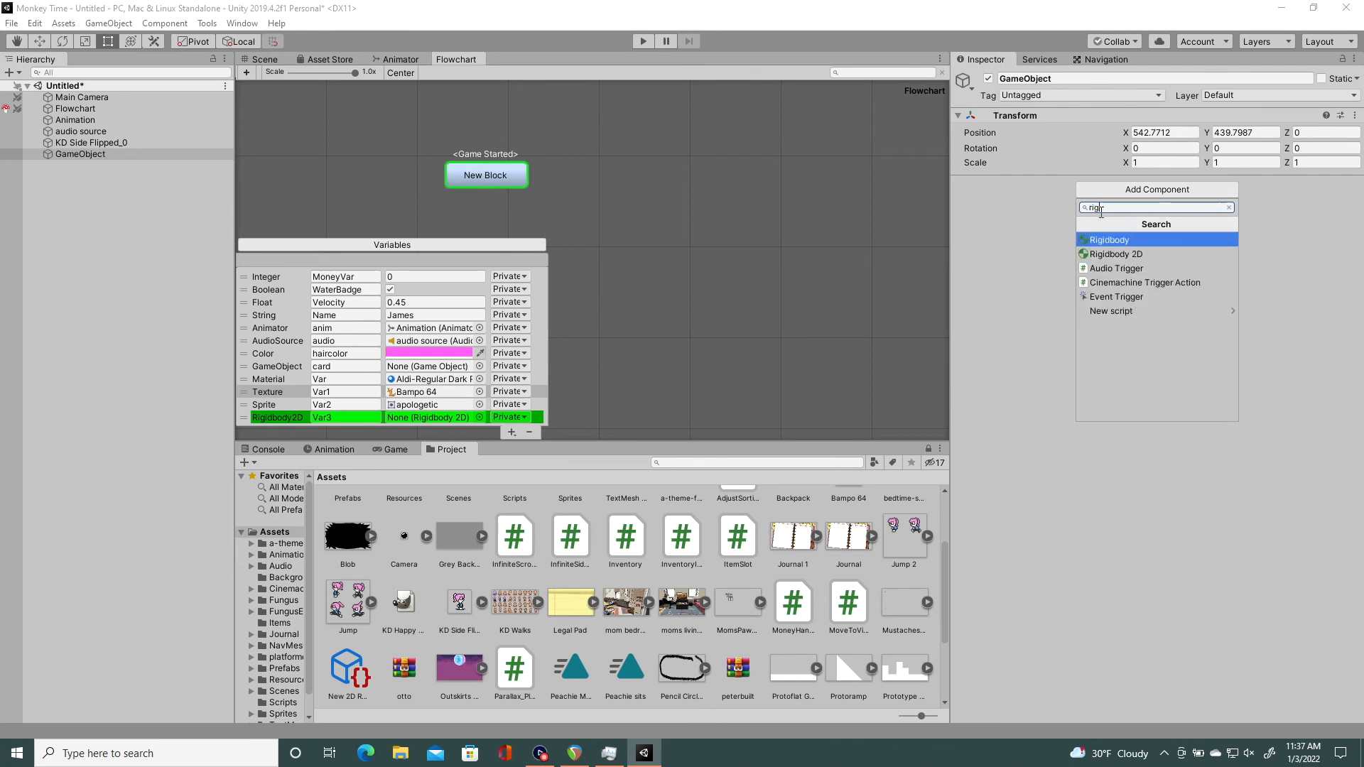
left_click(1114, 254)
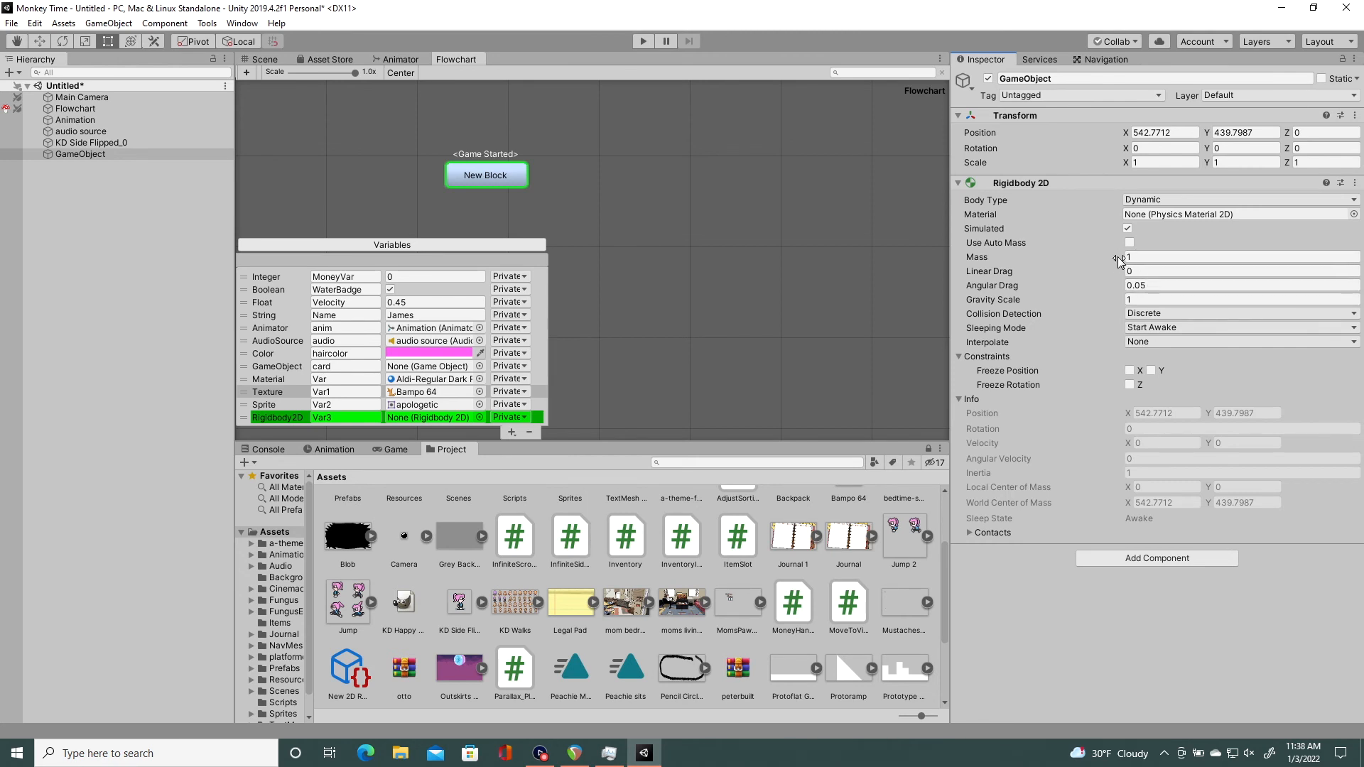
left_click(1235, 300)
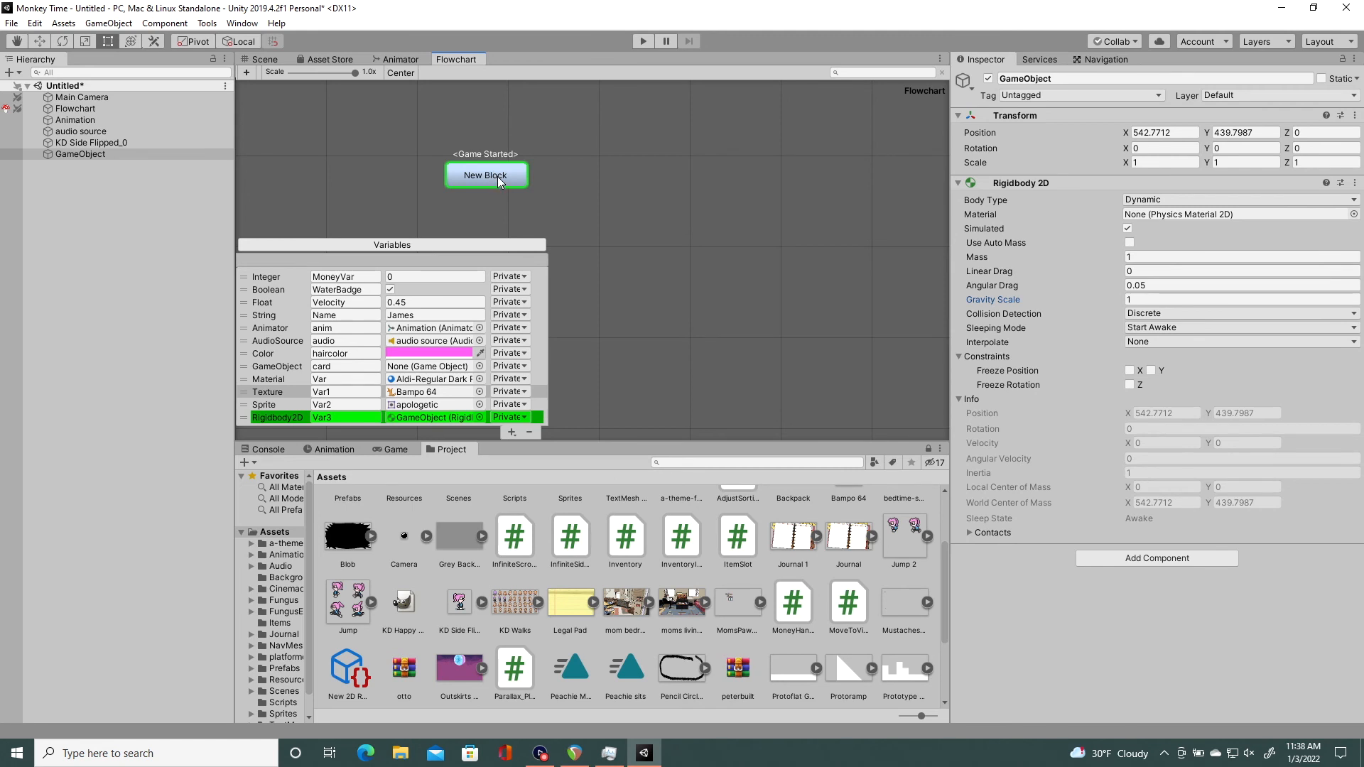
left_click(486, 175)
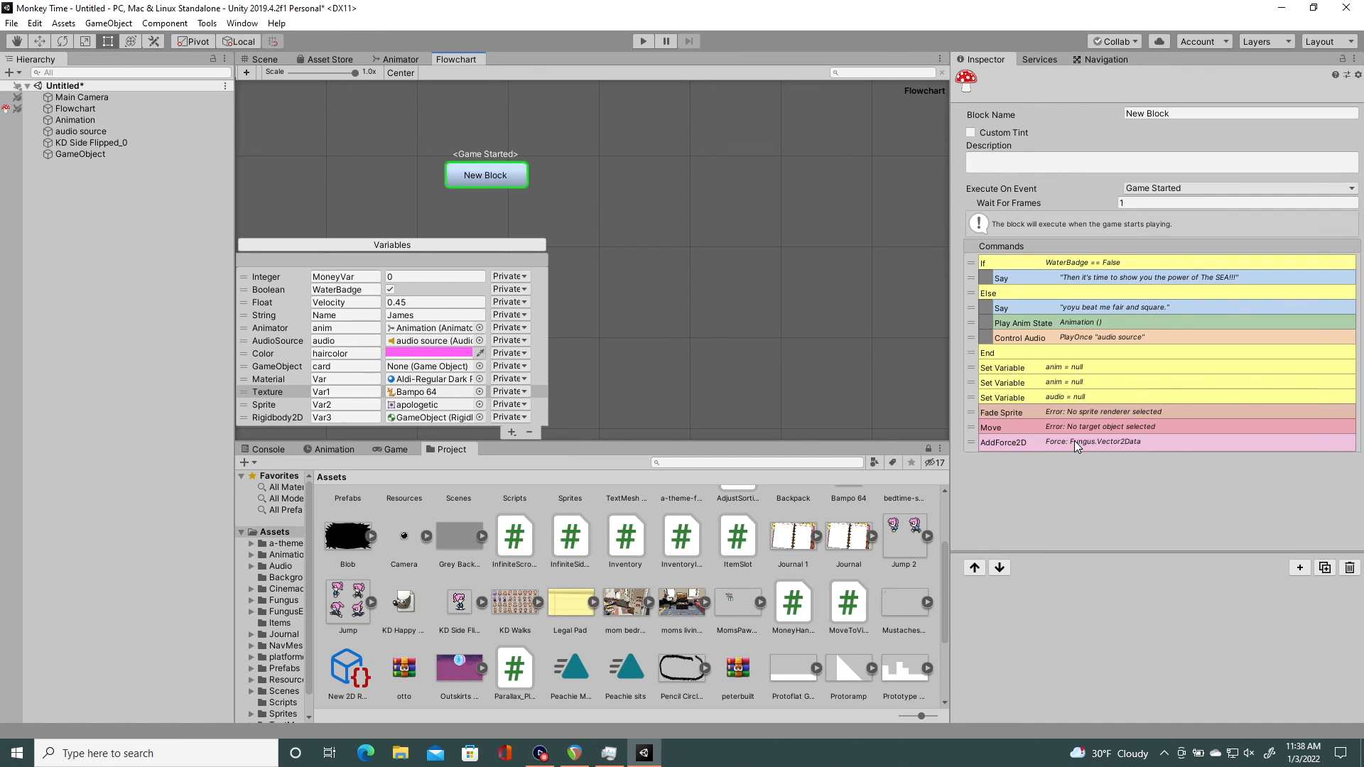
Step: Add an Object variable Var4 and first assign it the 1pm asset
left_click(509, 416)
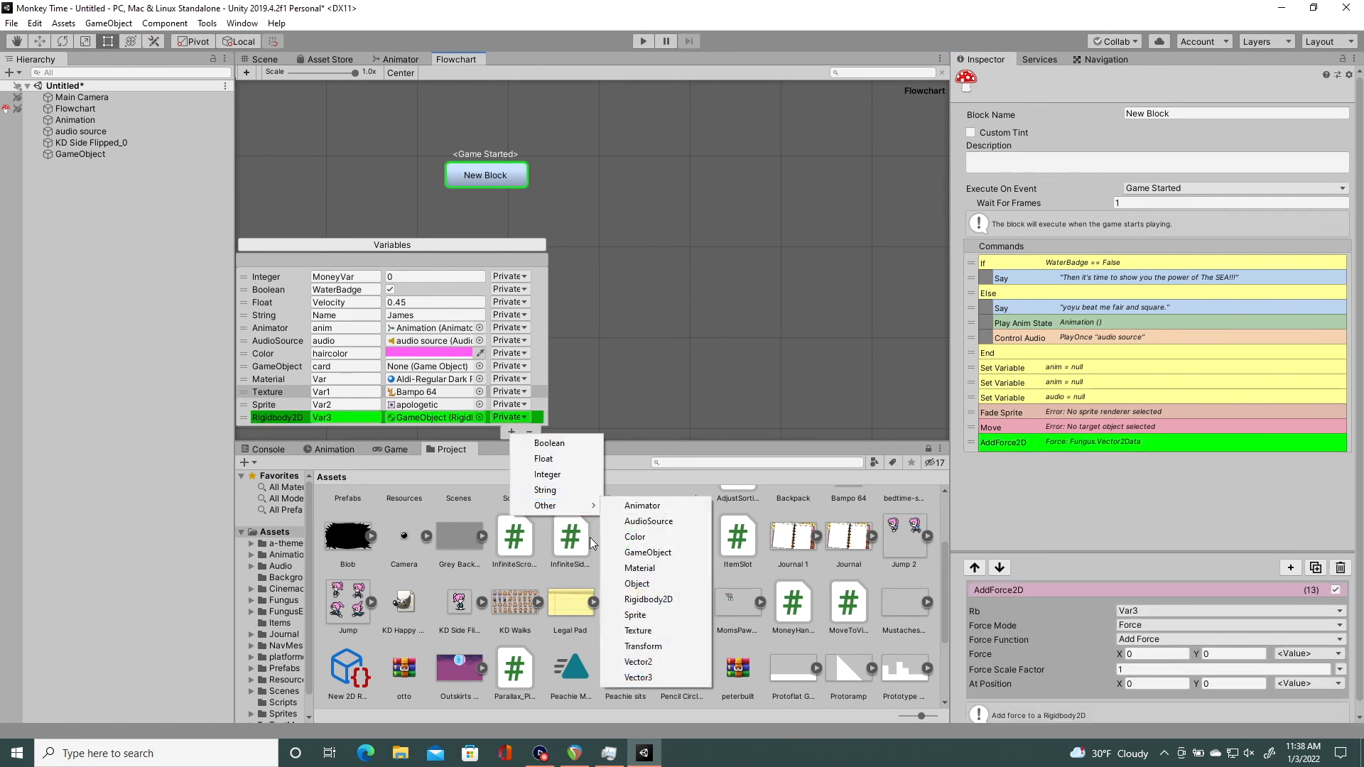
mouse_move(638, 567)
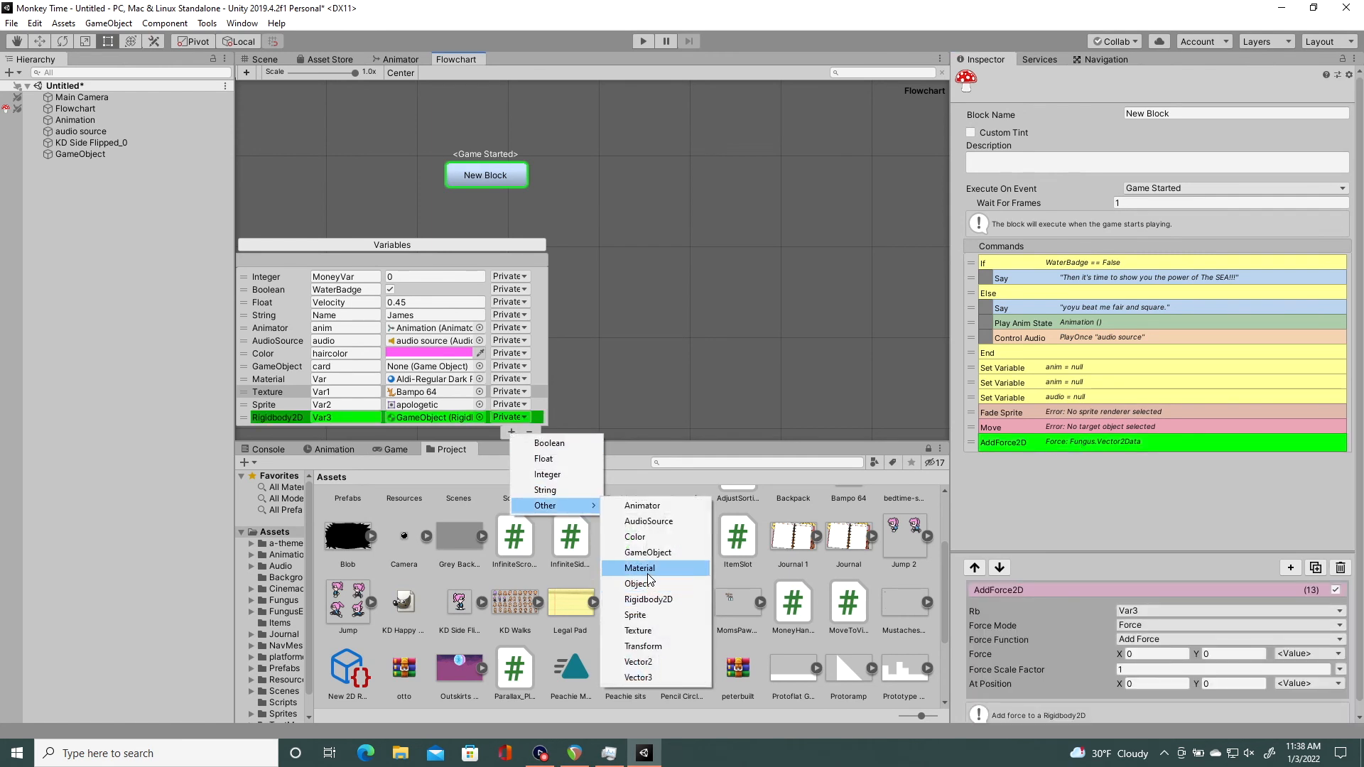
left_click(640, 582)
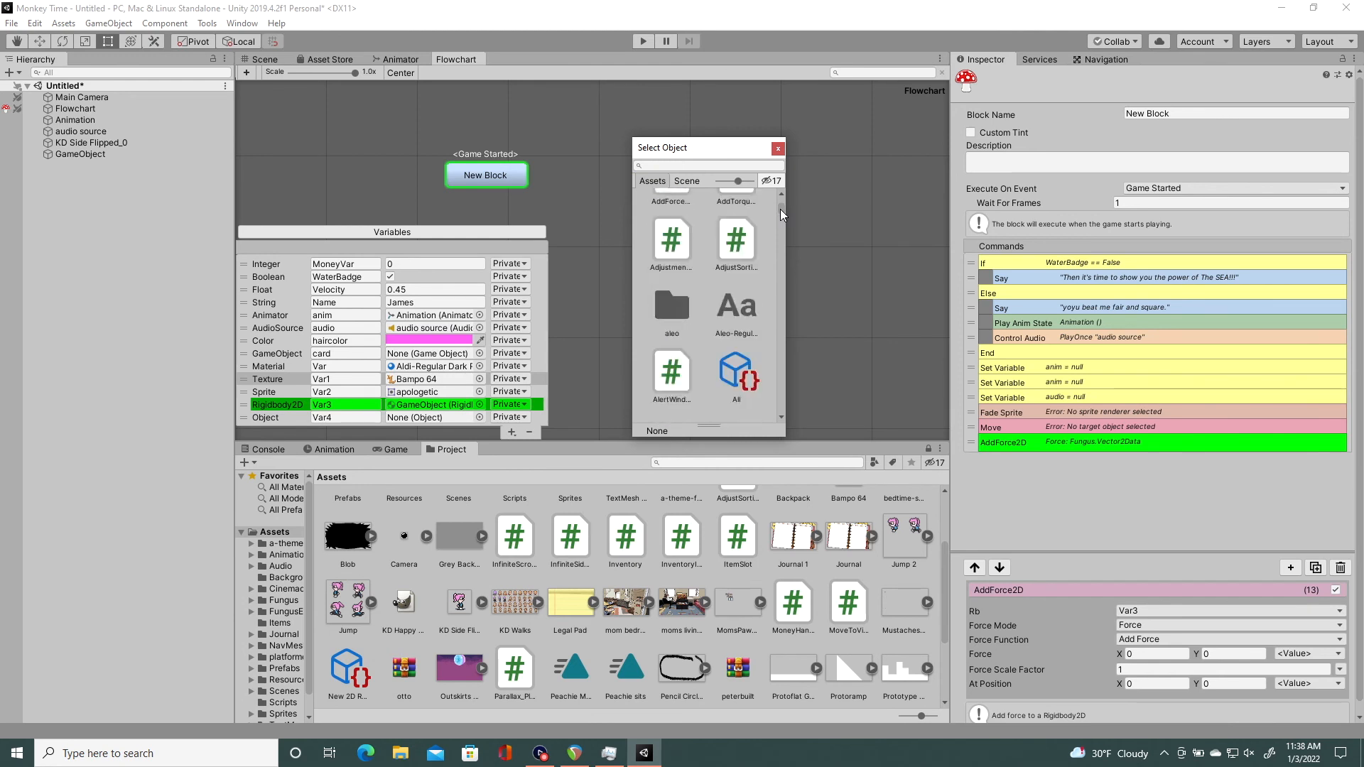
scroll("down", 3)
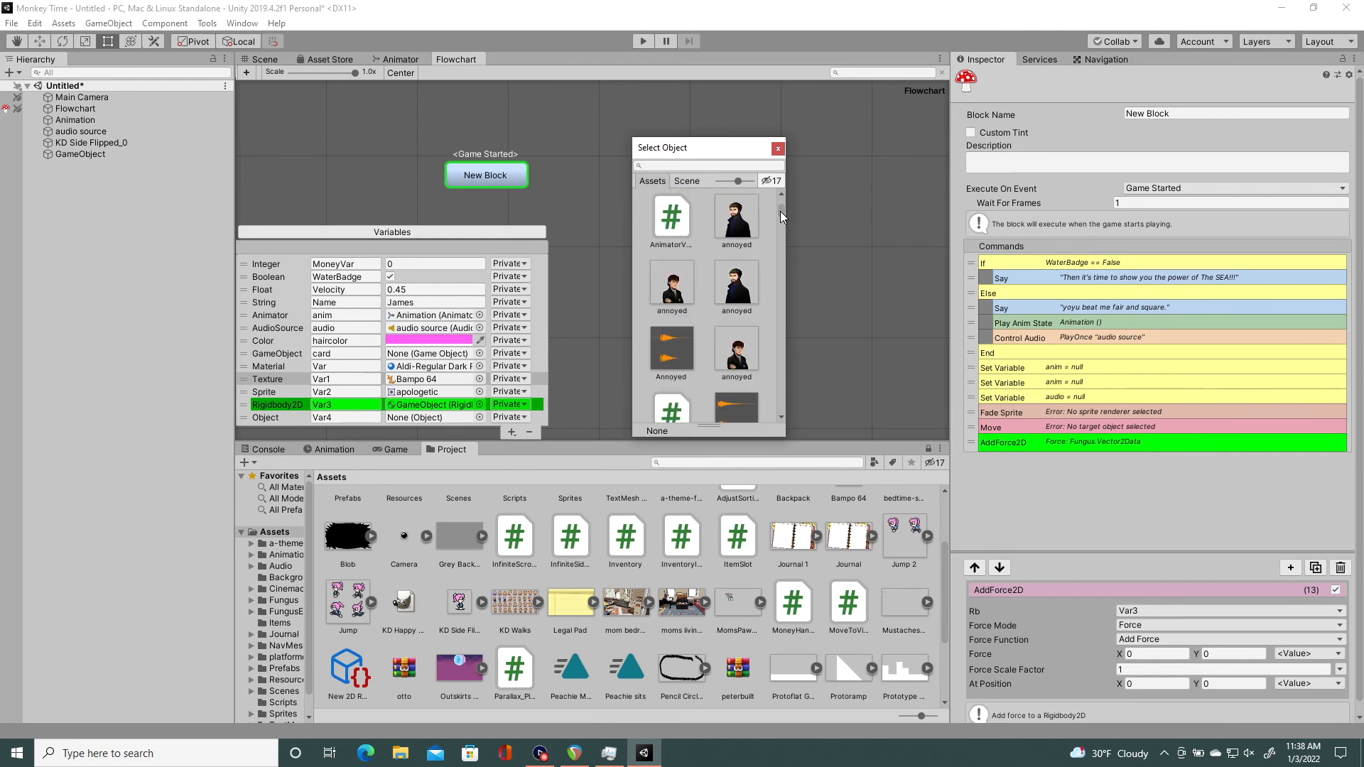
scroll("down", 3)
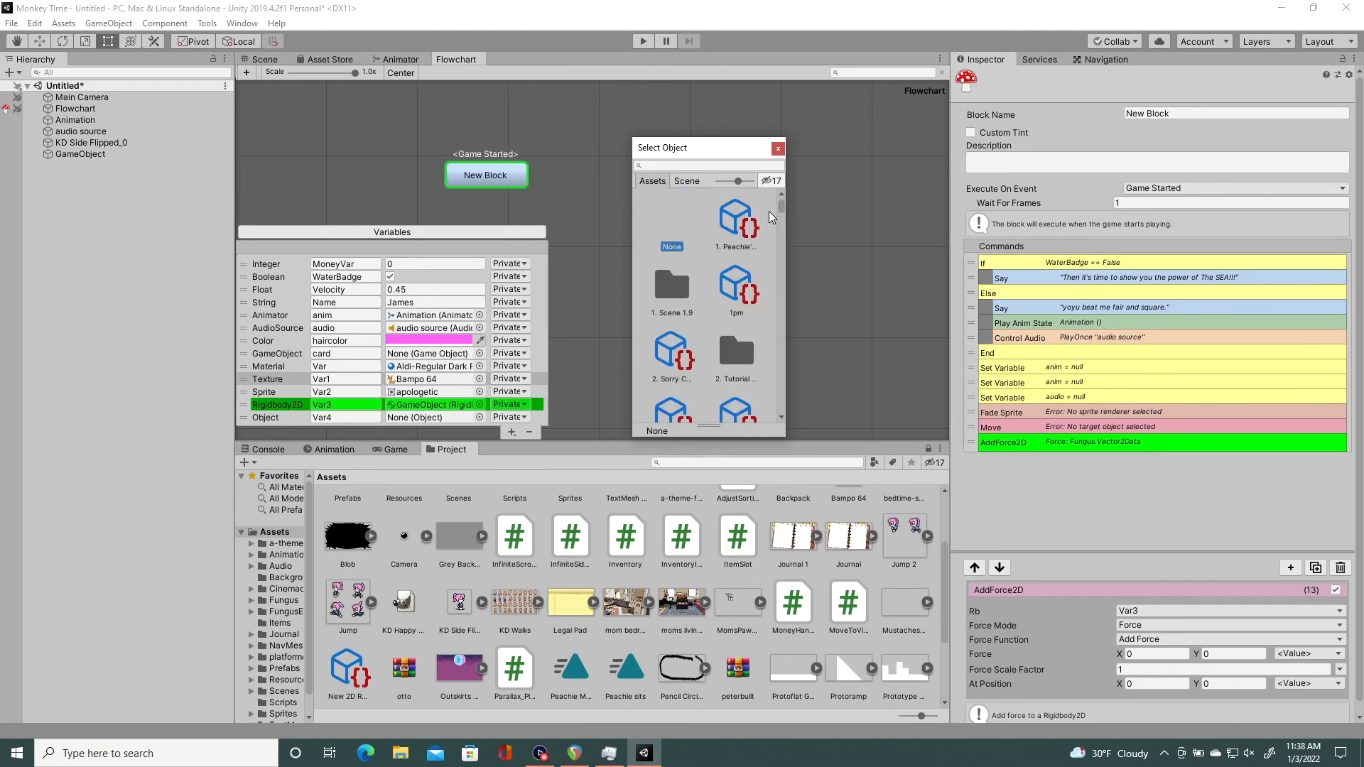
left_click(736, 218)
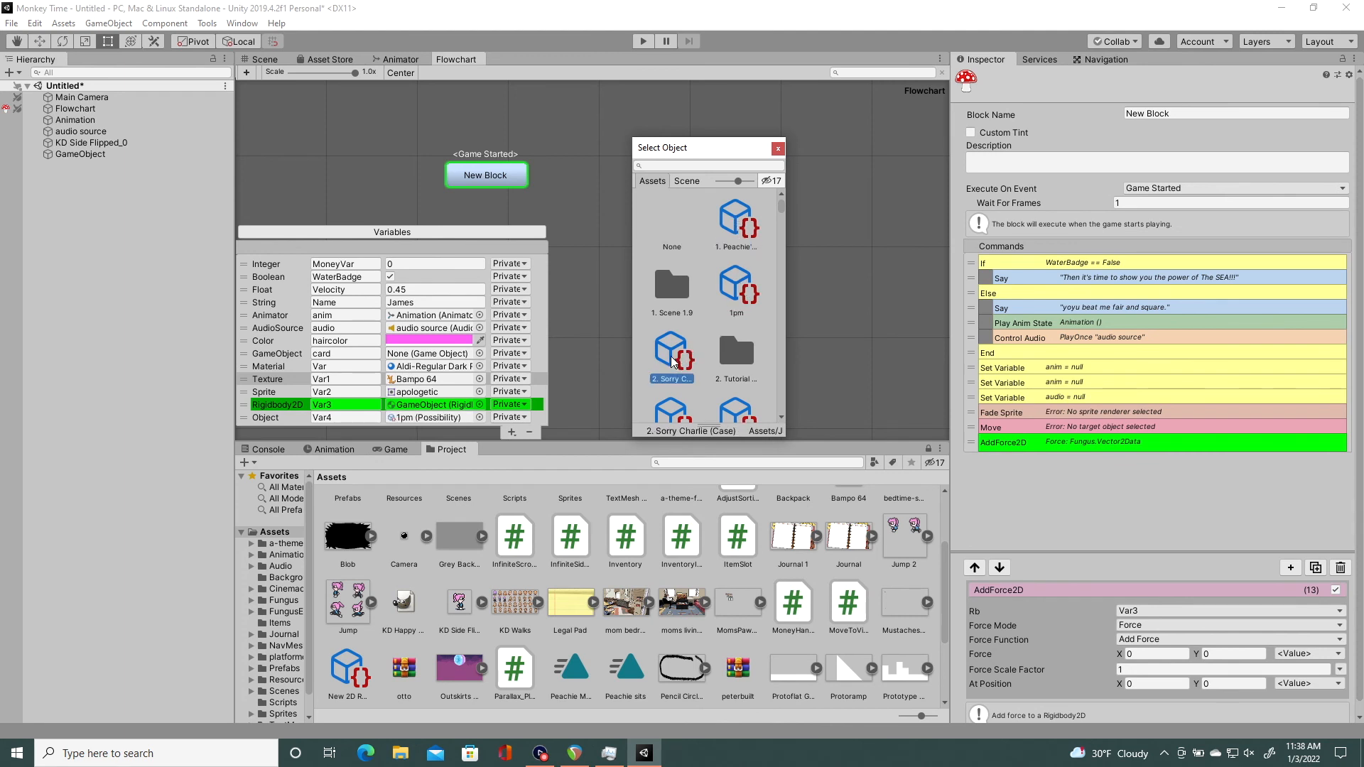
Step: Browse blockerSad and Button assets, settling on the CinemachineFreeLook script for Var4
scroll("up", 3)
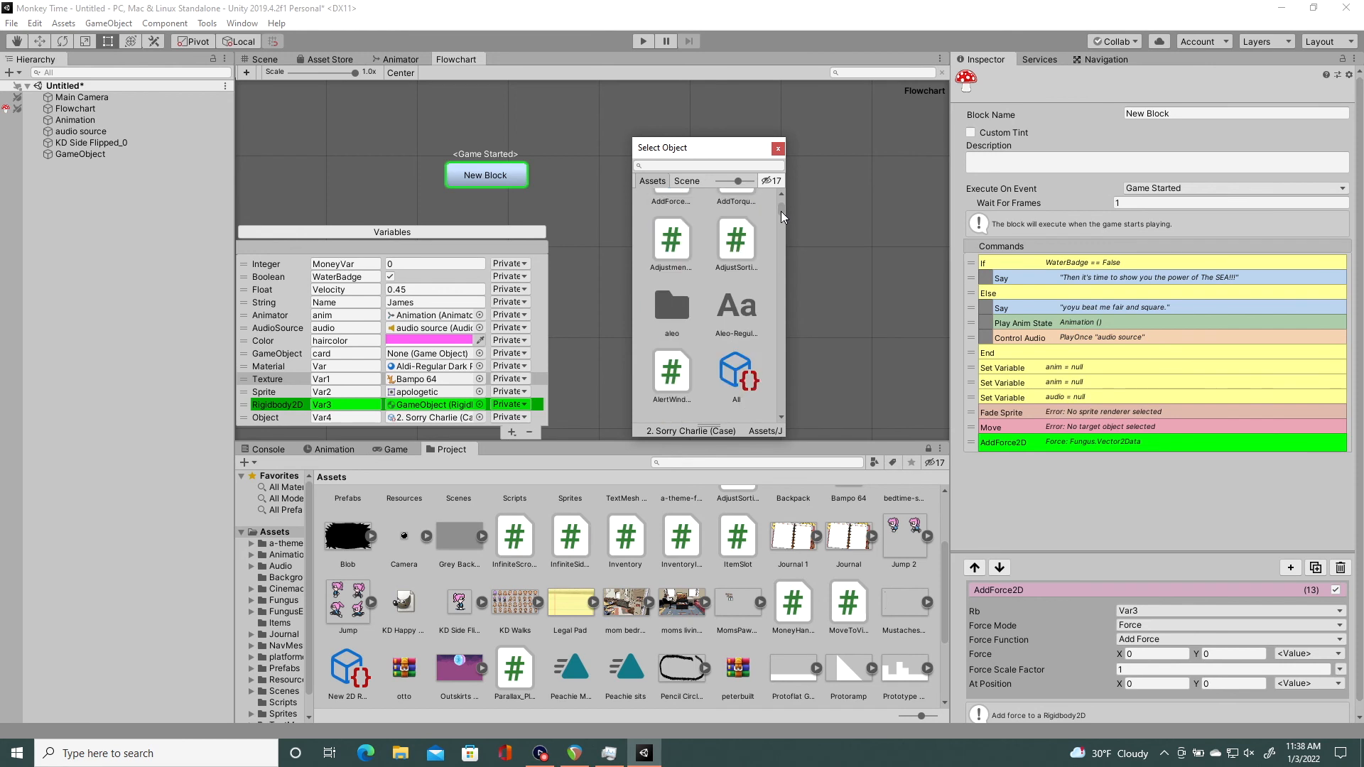
scroll("down", 3)
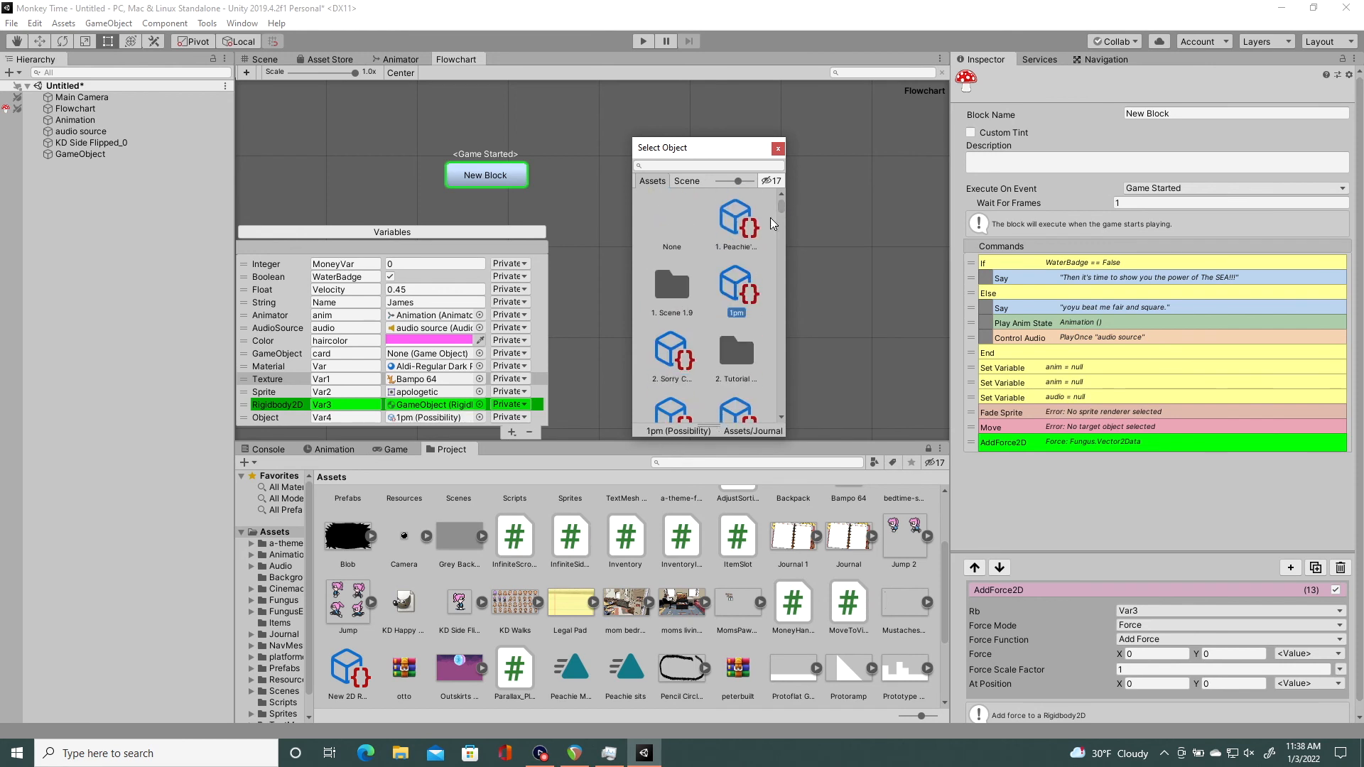
scroll("up", 3)
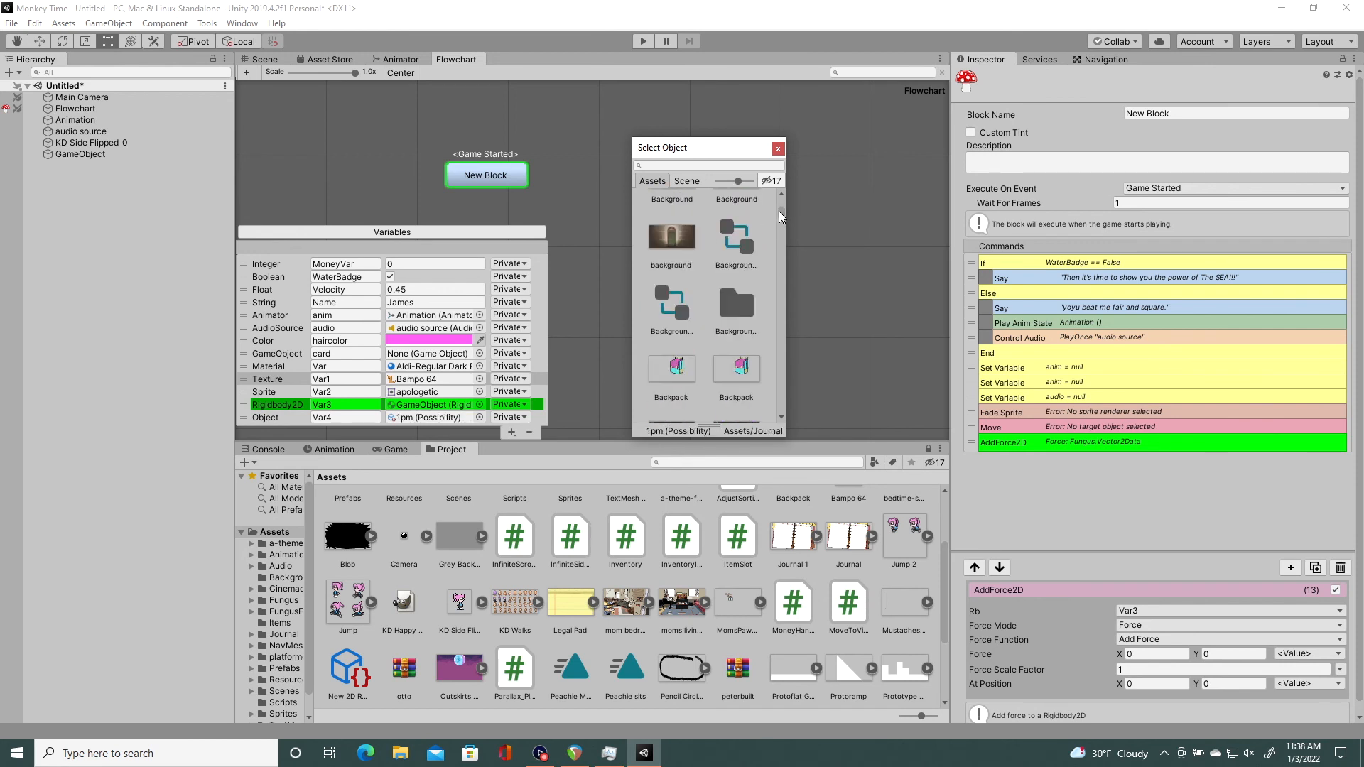
scroll("down", 3)
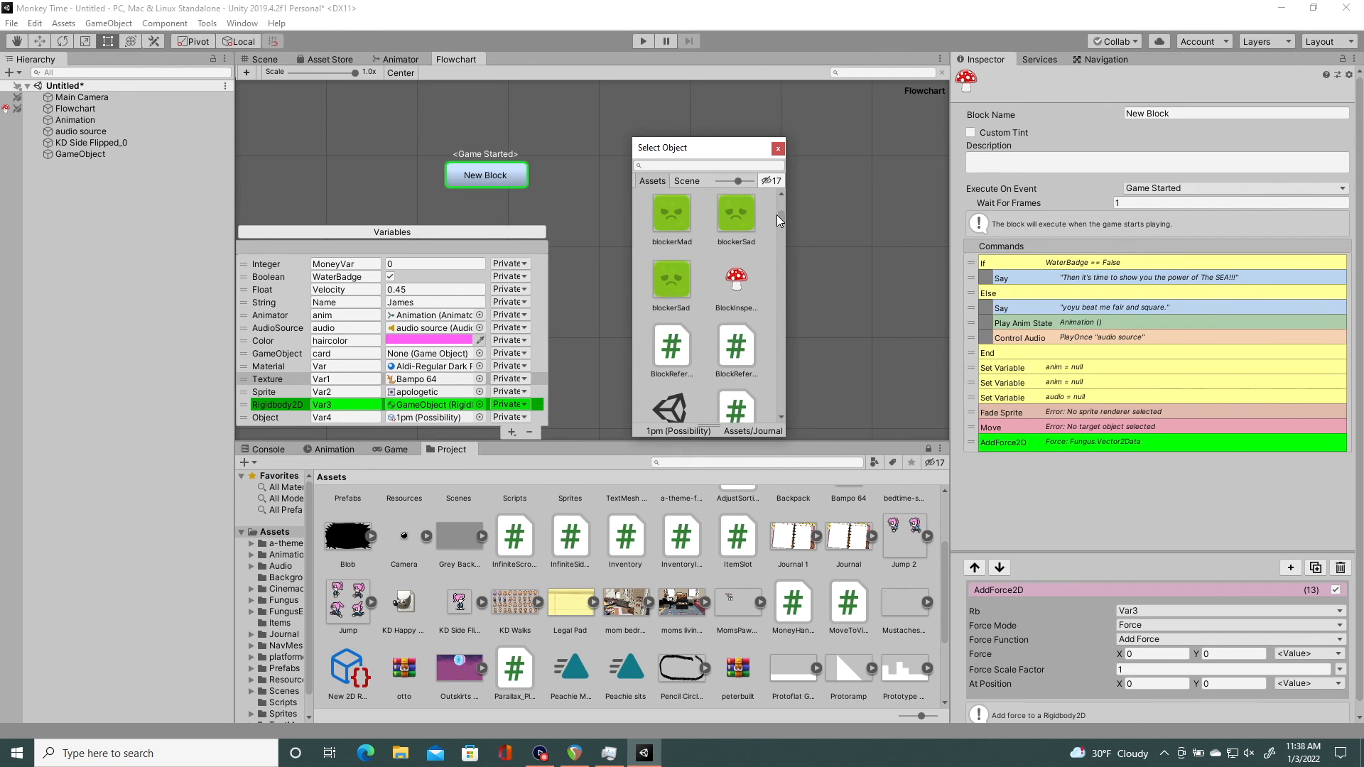
left_click(671, 292)
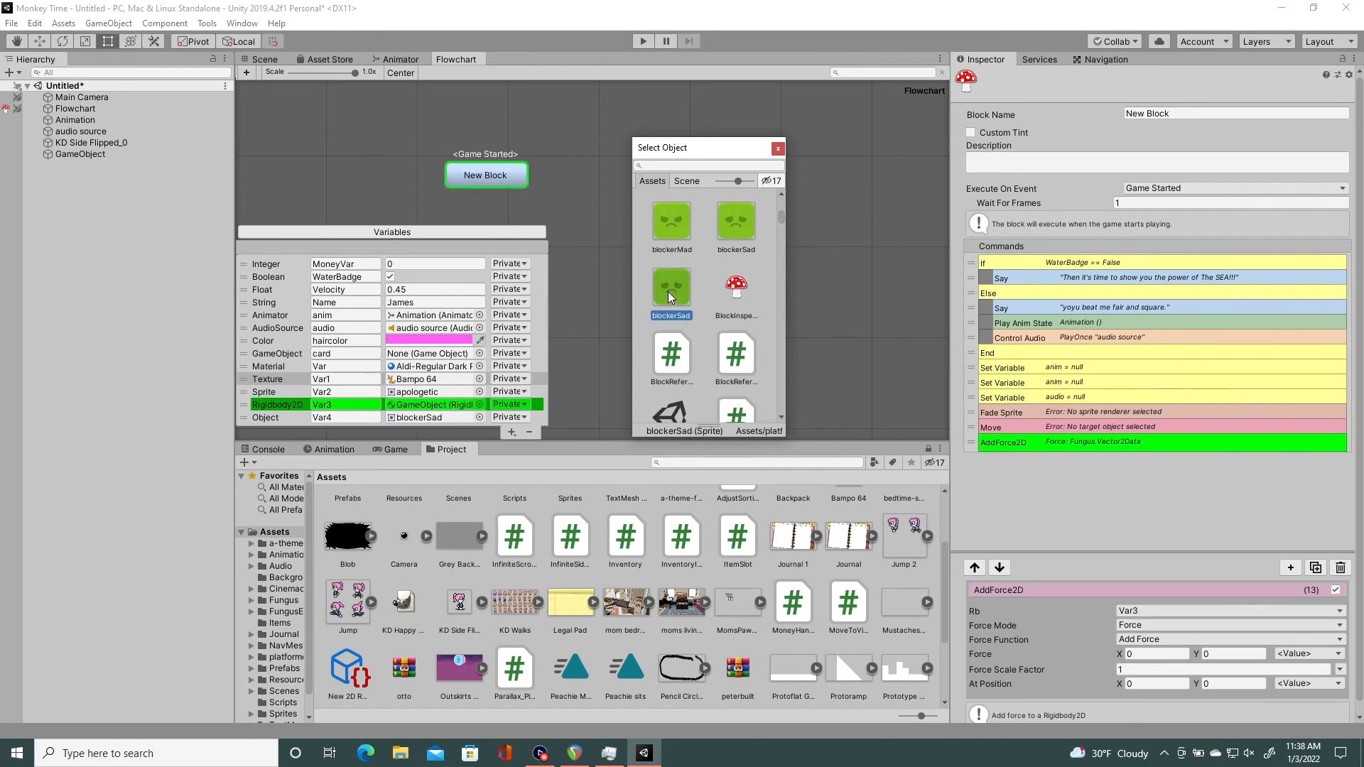
left_click(734, 354)
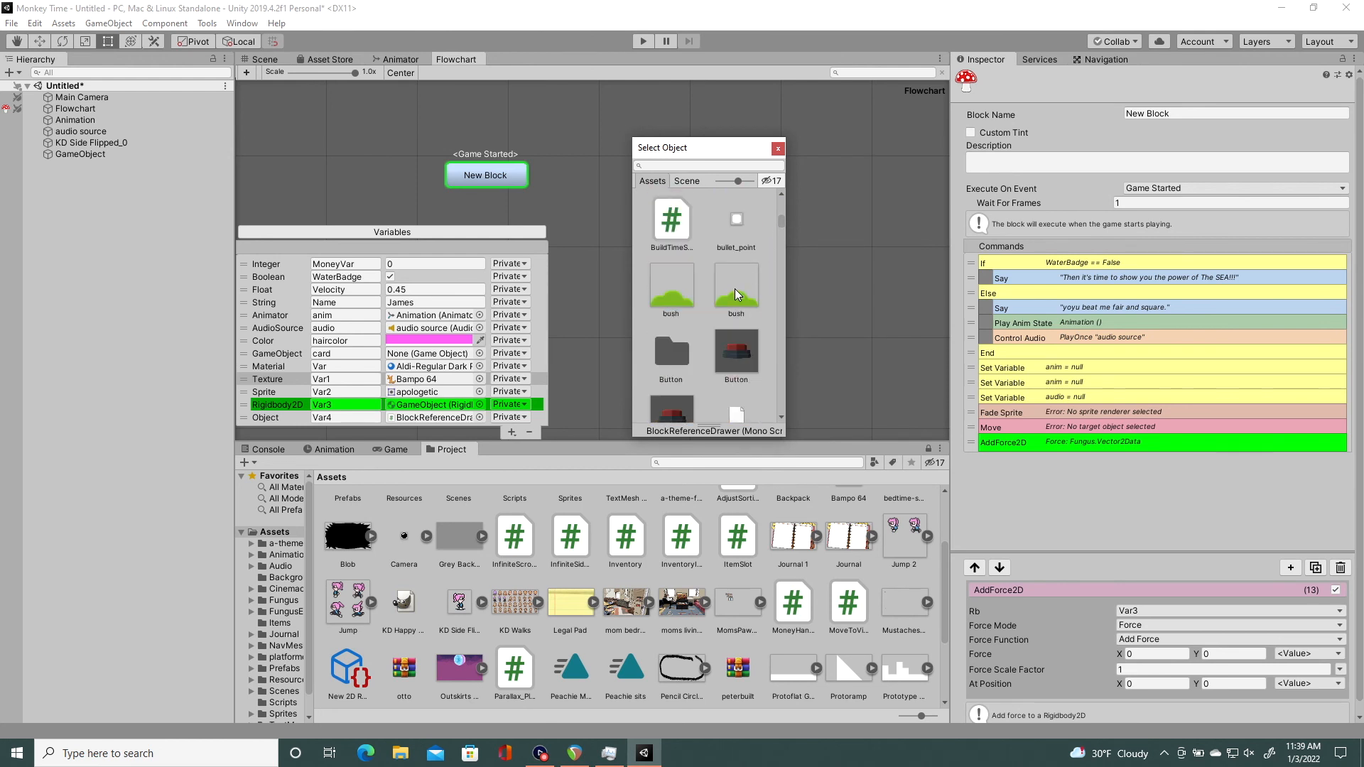
left_click(736, 351)
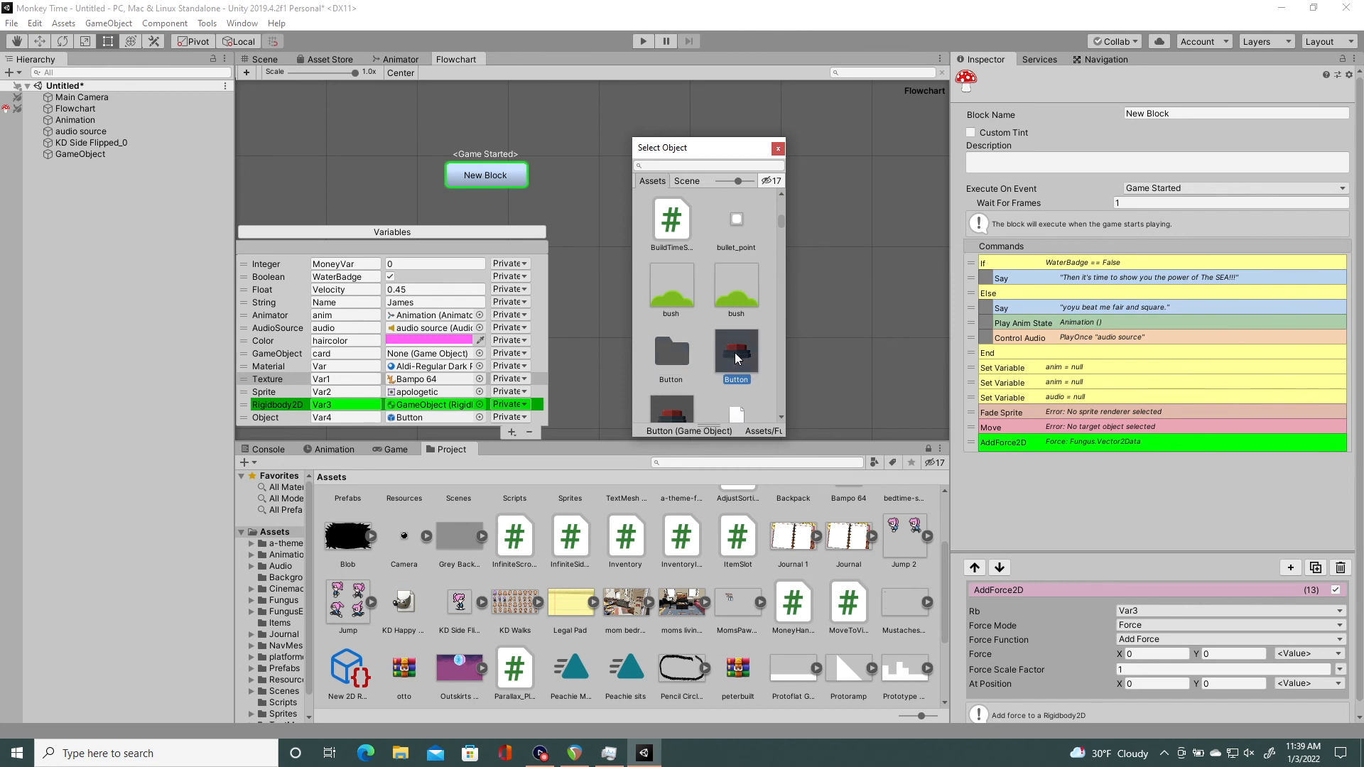
scroll("down", 3)
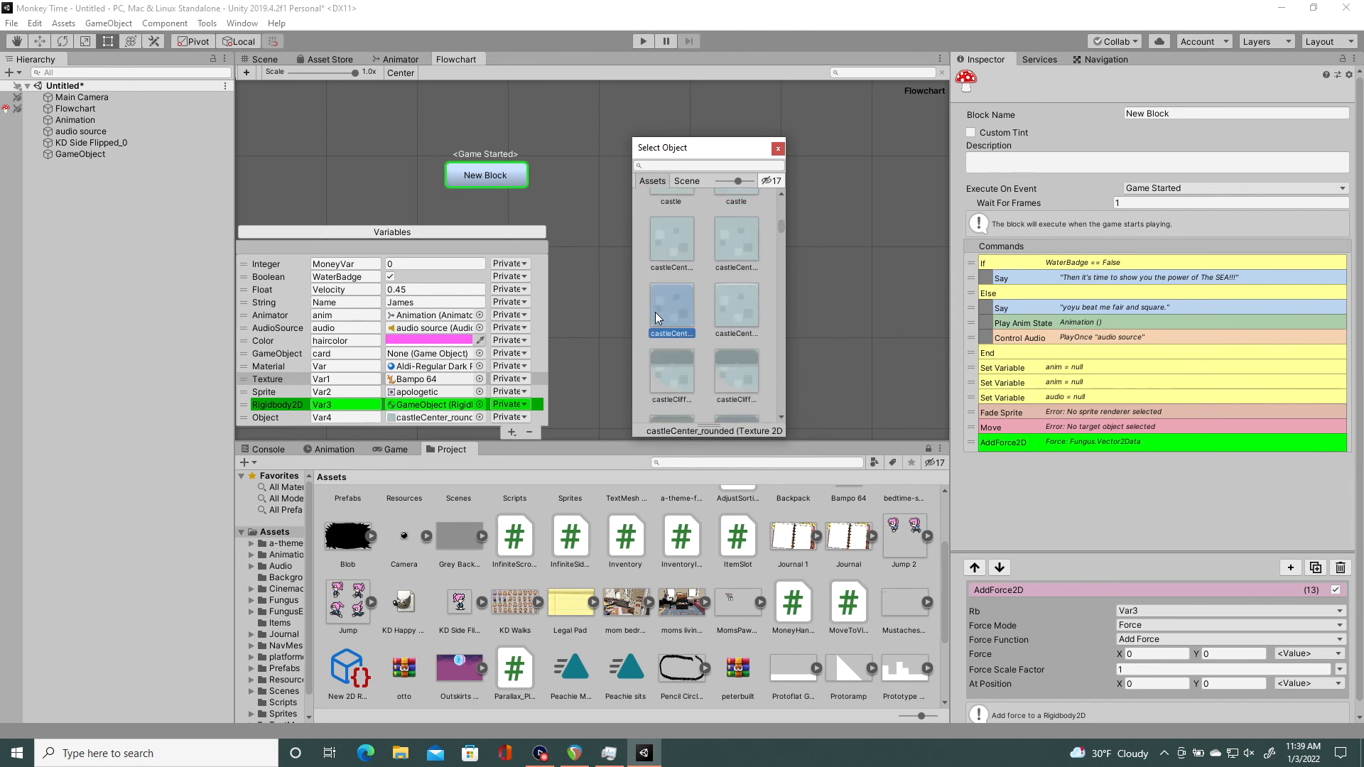
left_click(735, 374)
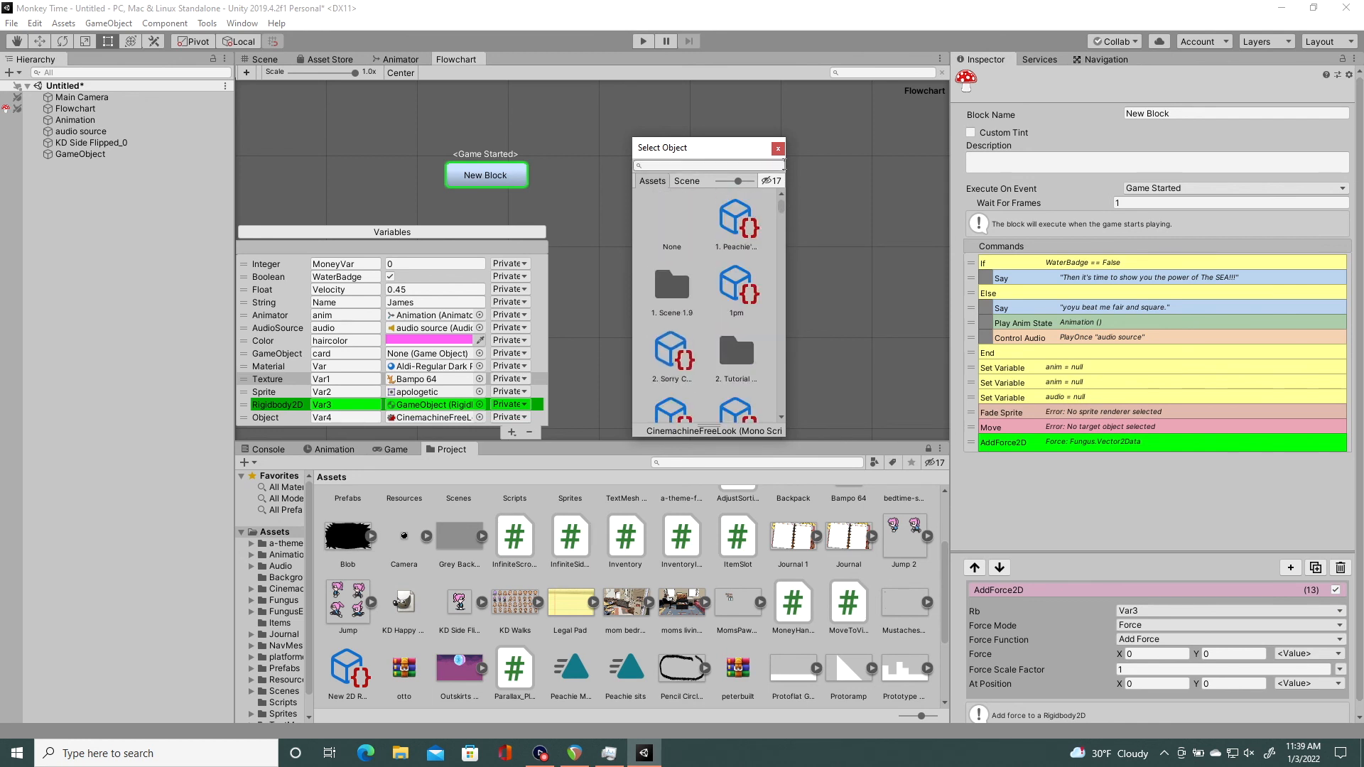
left_click(776, 148)
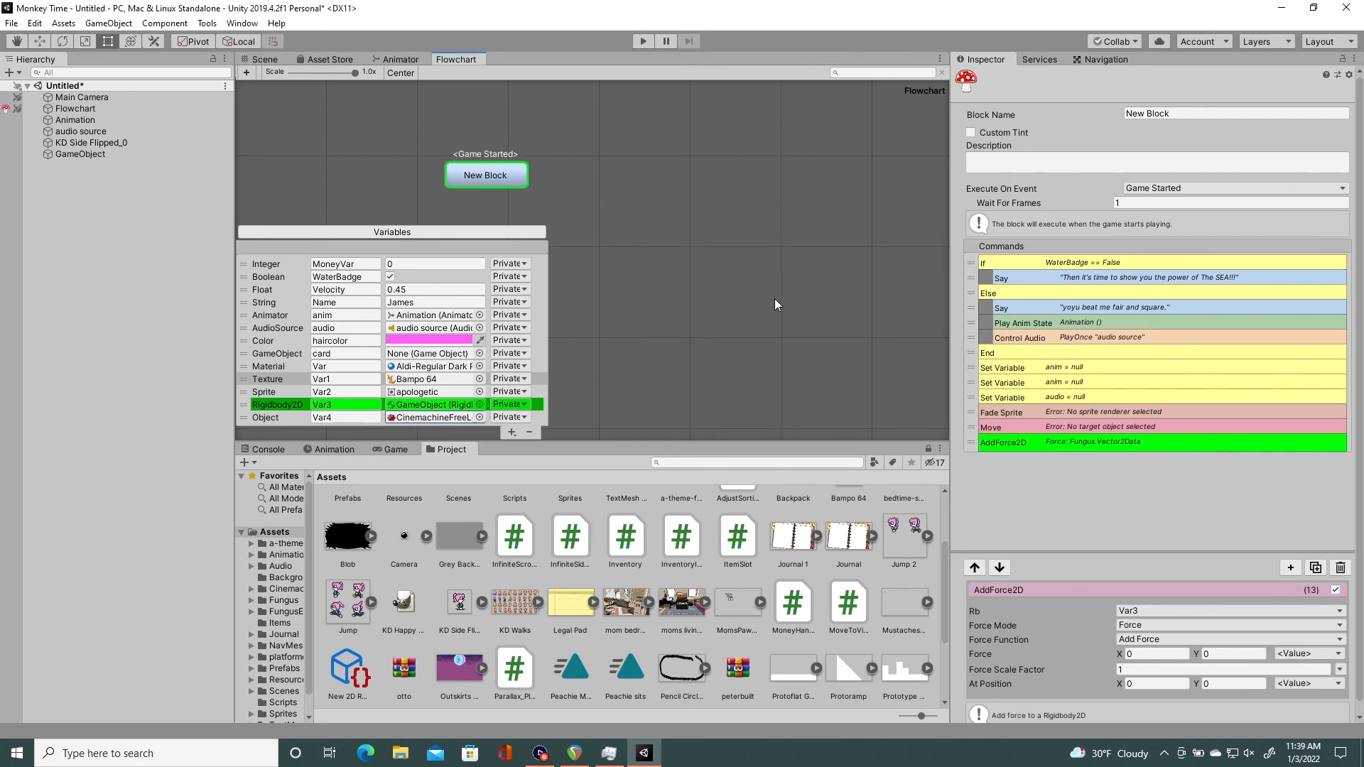
mouse_move(536, 438)
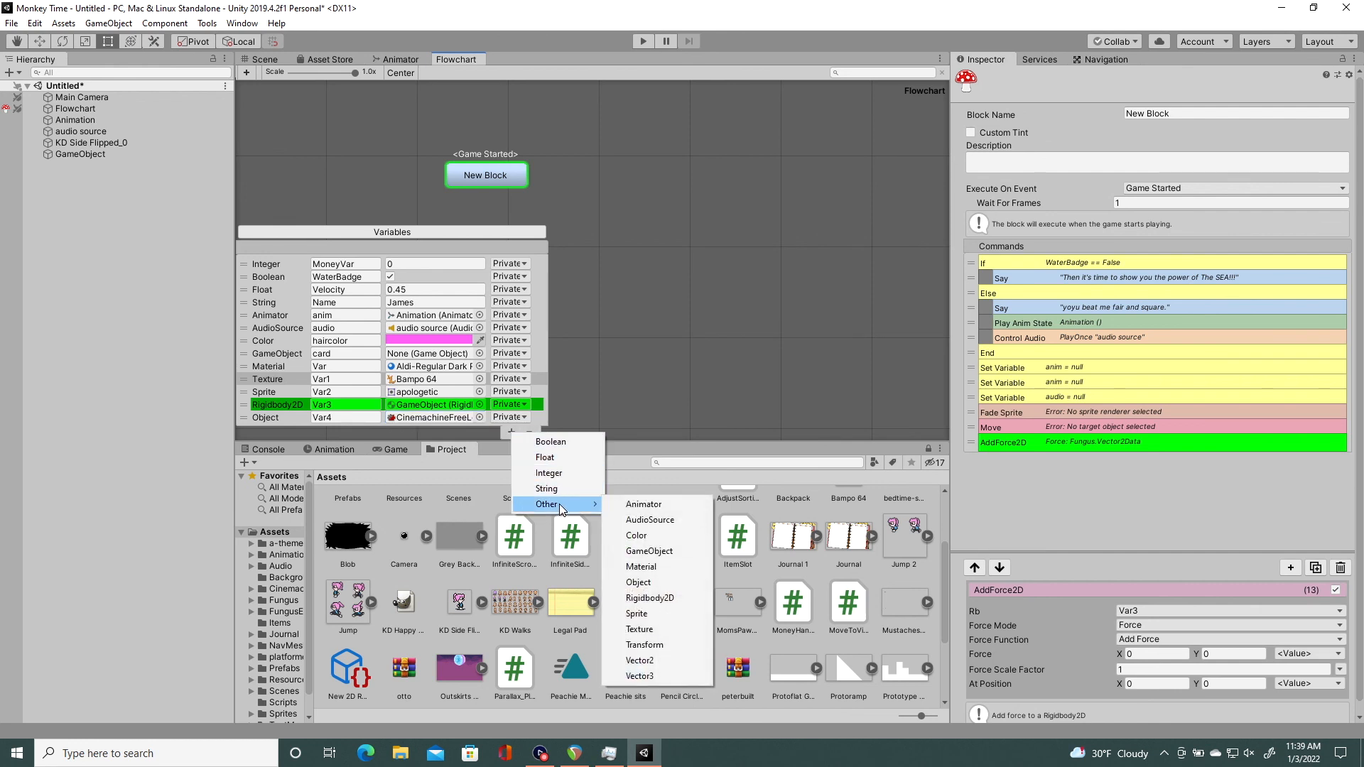
mouse_move(645, 696)
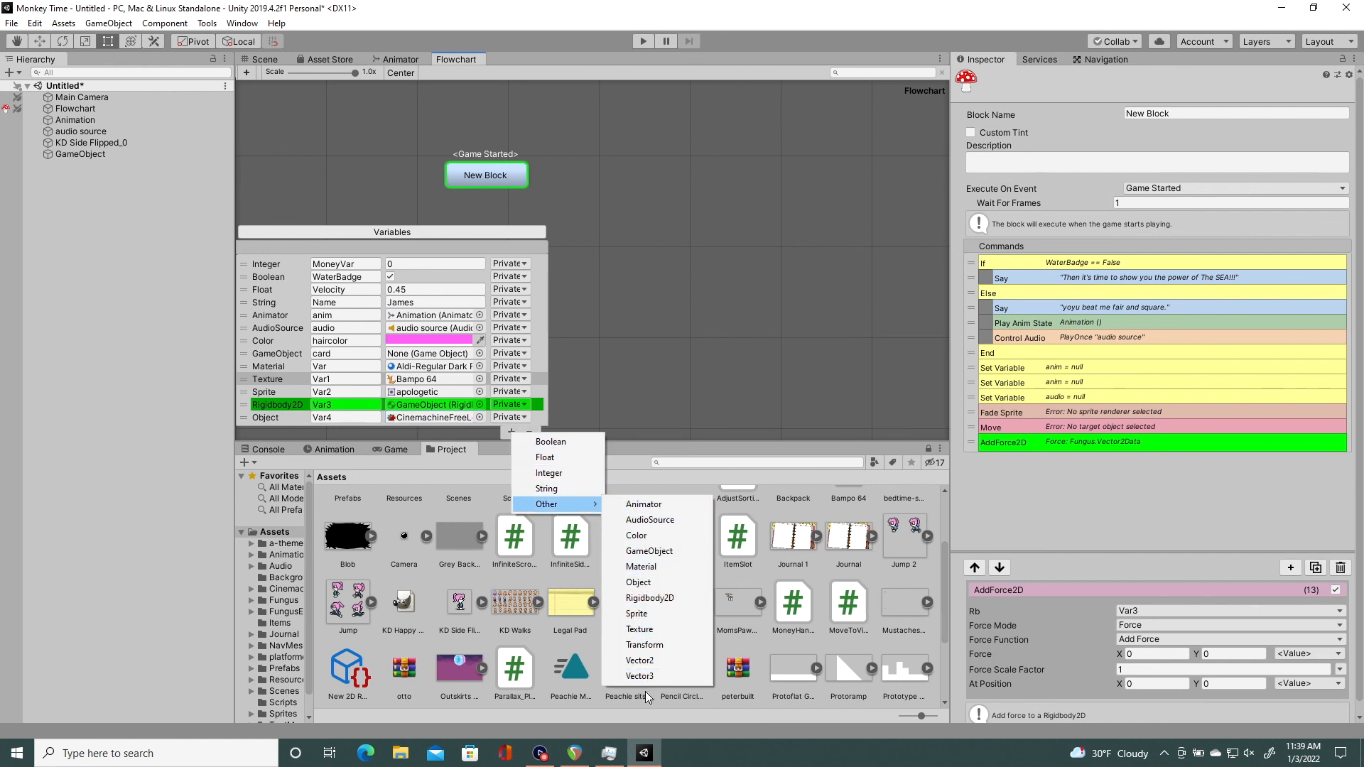
mouse_move(639, 630)
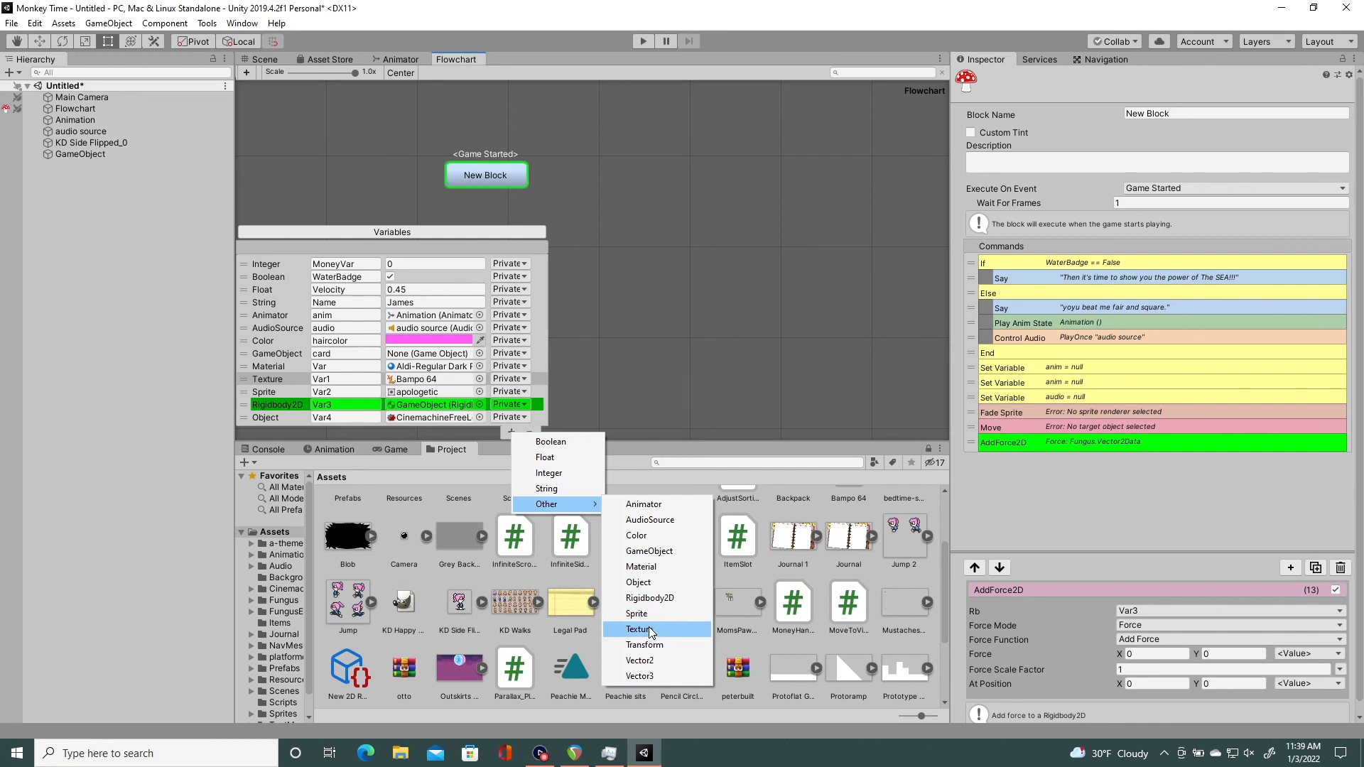
mouse_move(648, 631)
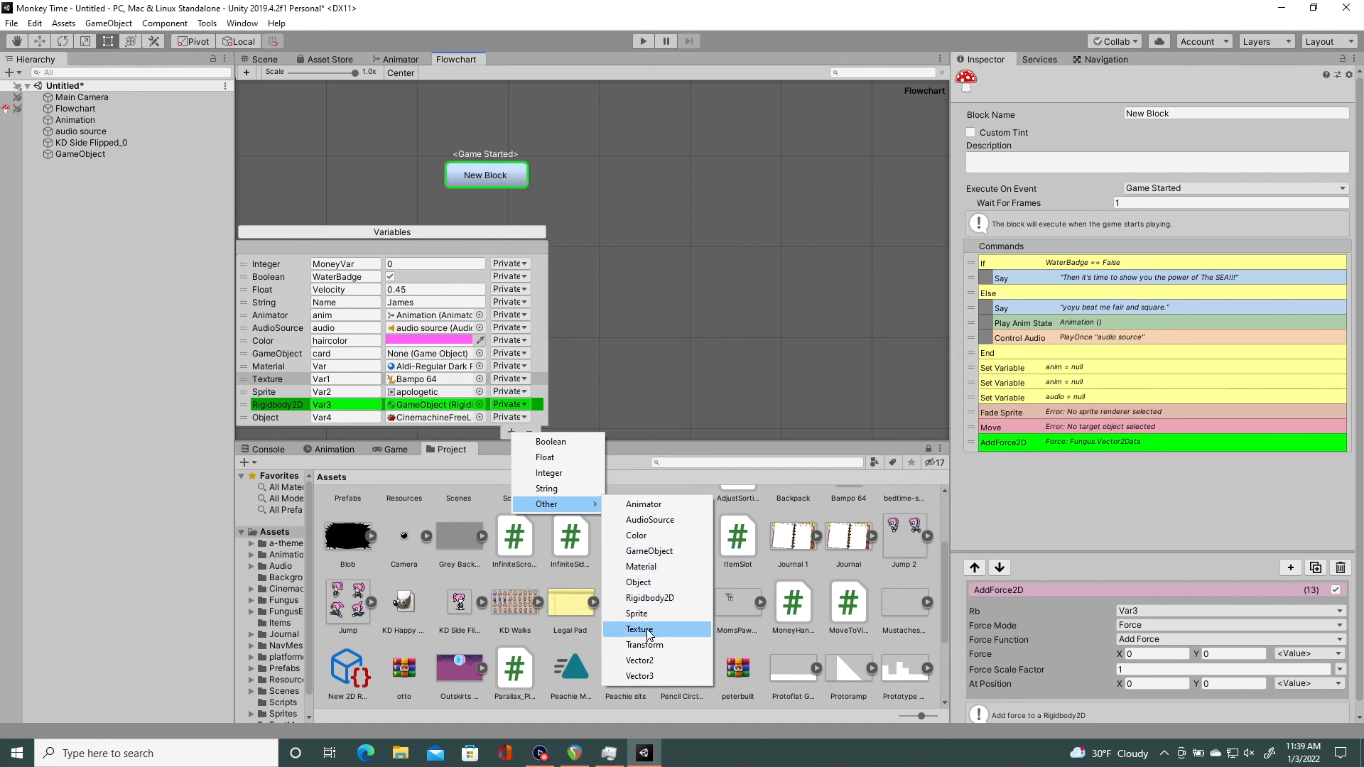
mouse_move(643, 505)
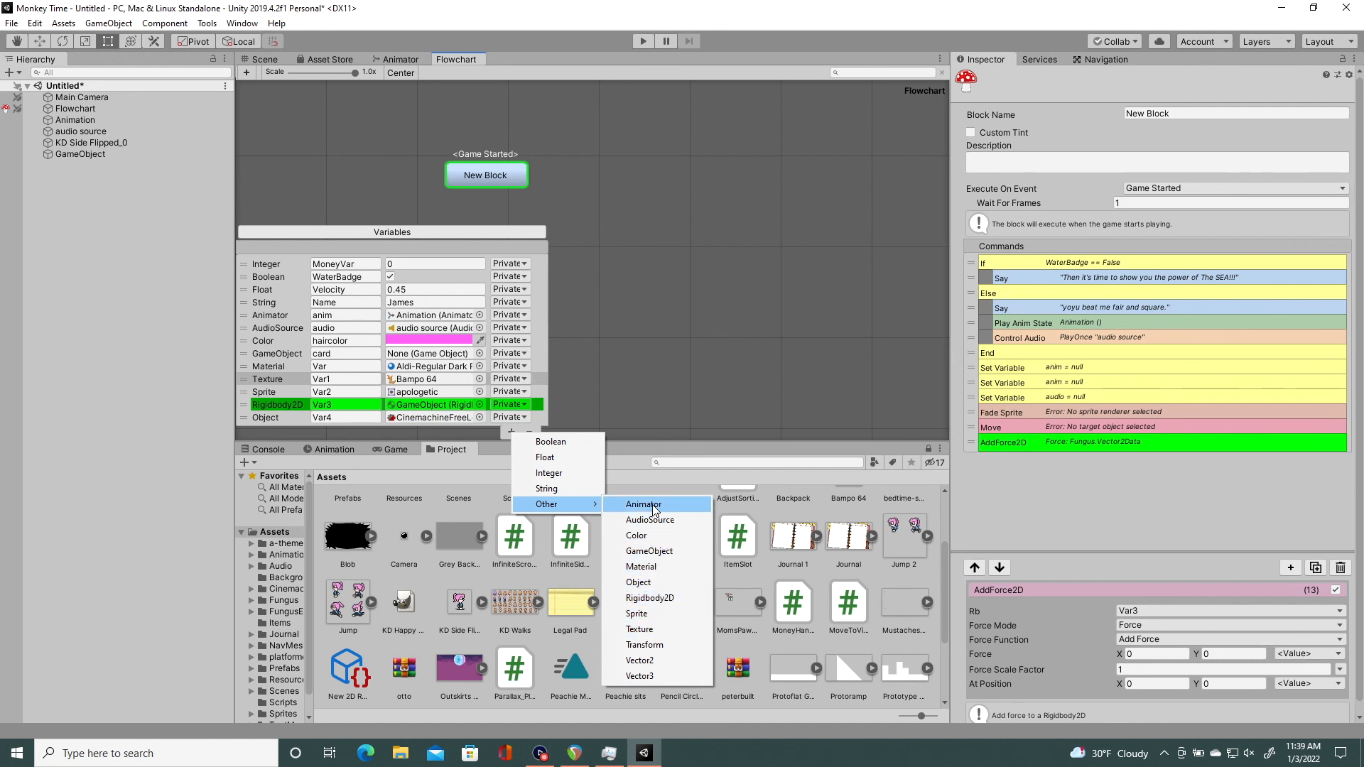
mouse_move(640, 629)
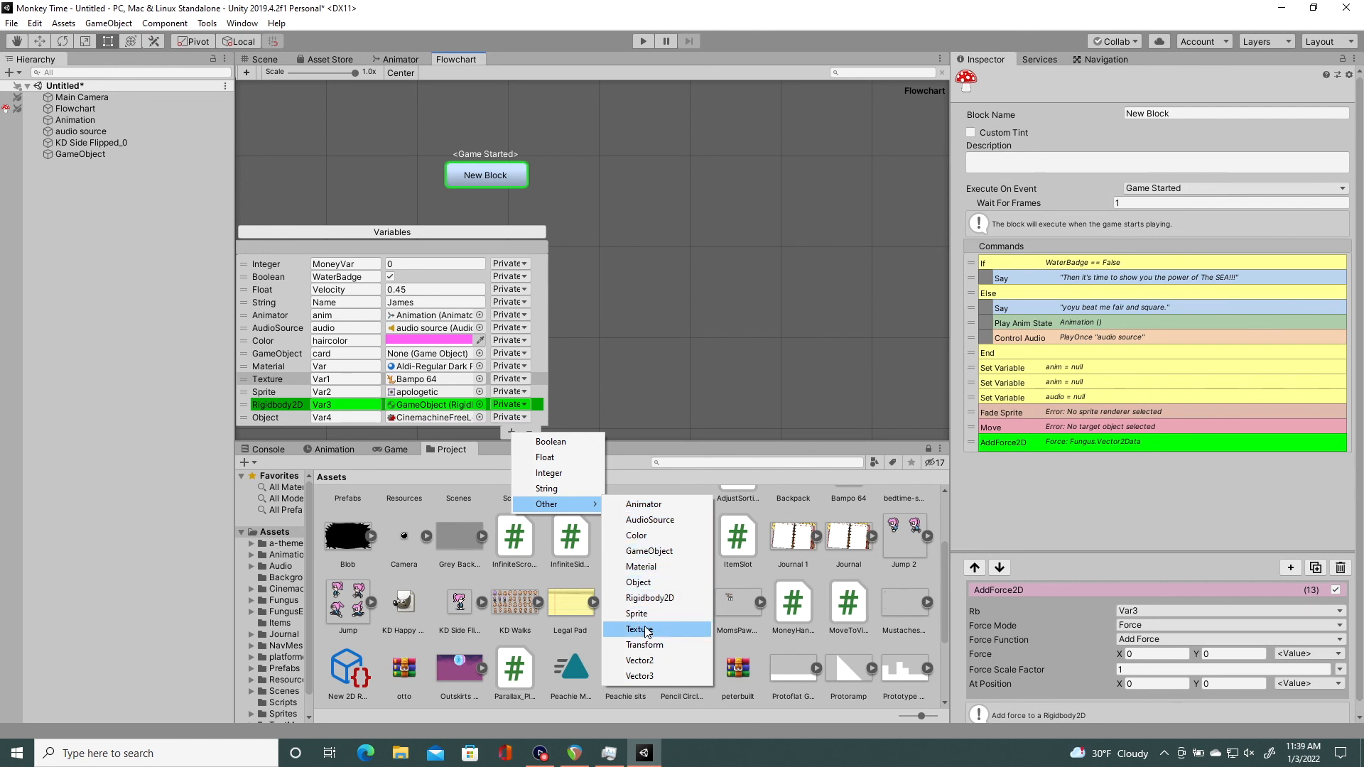
mouse_move(643, 634)
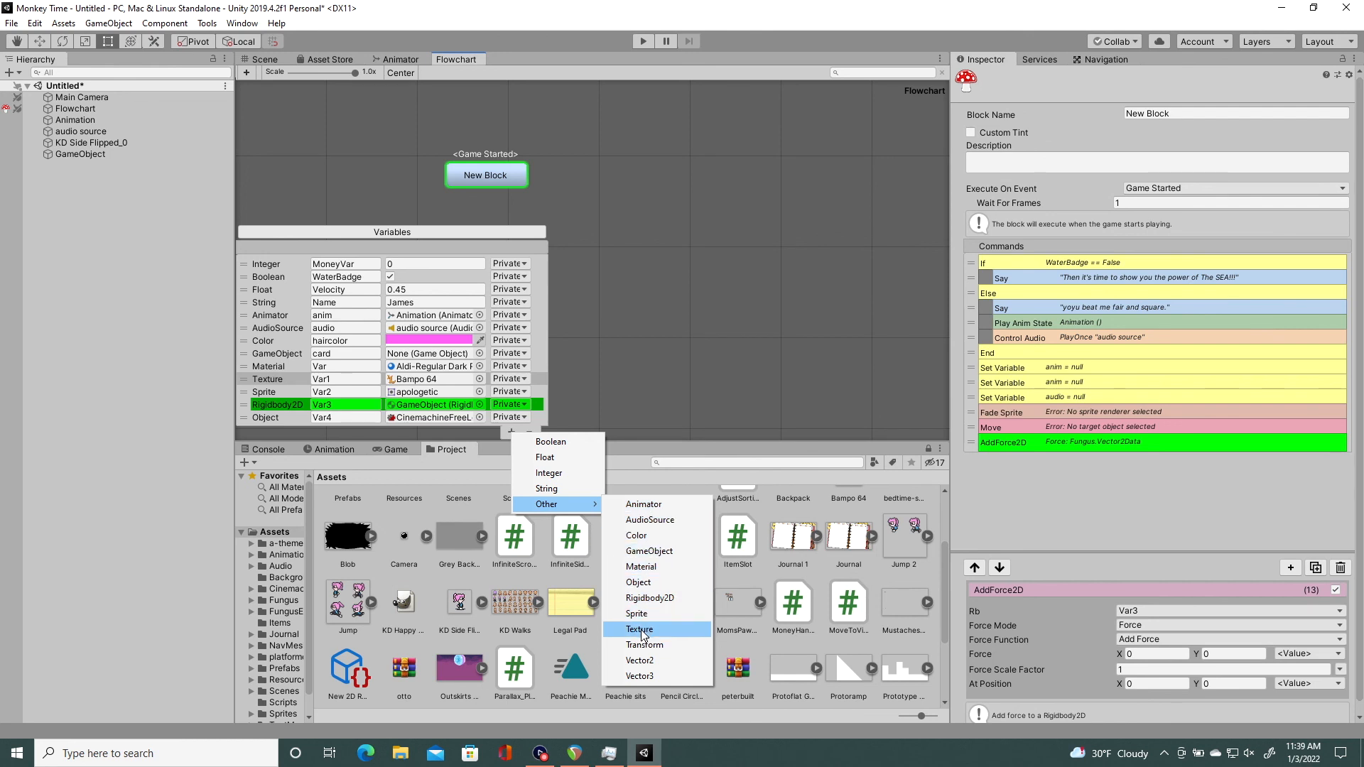